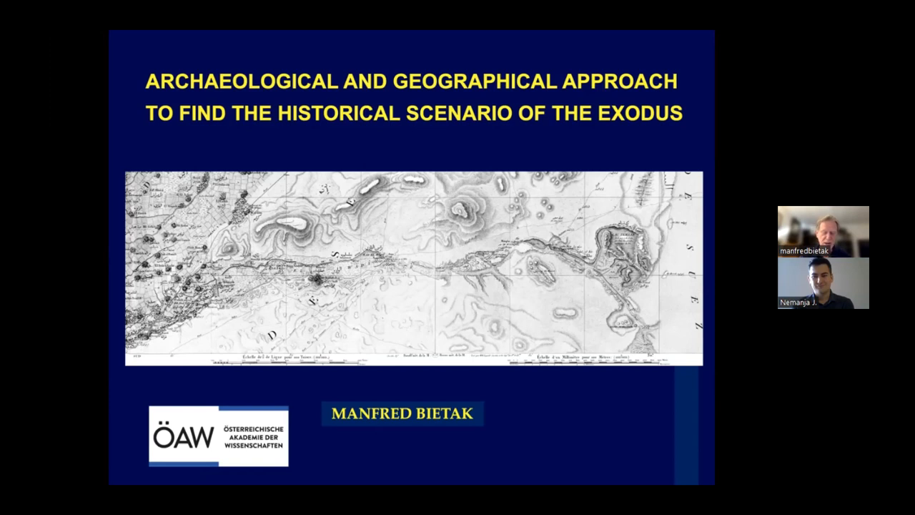
mouse_move(371, 320)
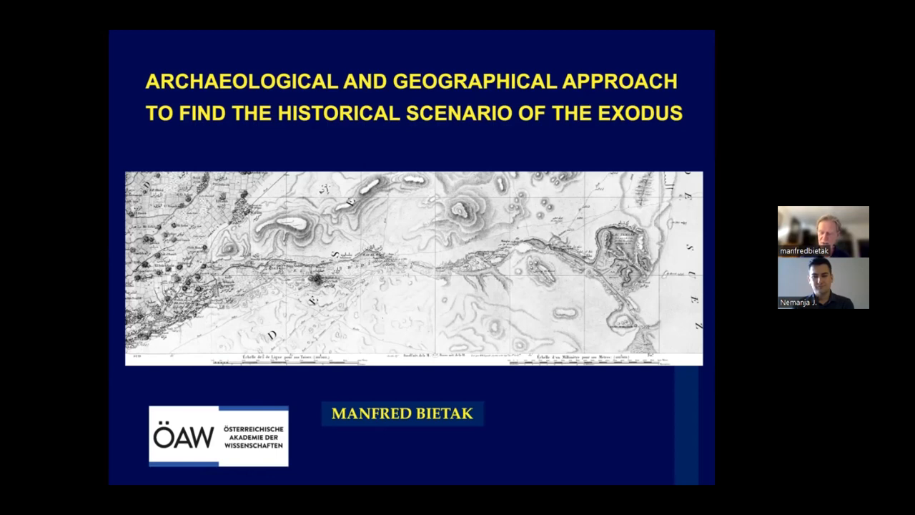
Advance from the Exodus title slide to the map of Egypt and Thebes.
key("Right")
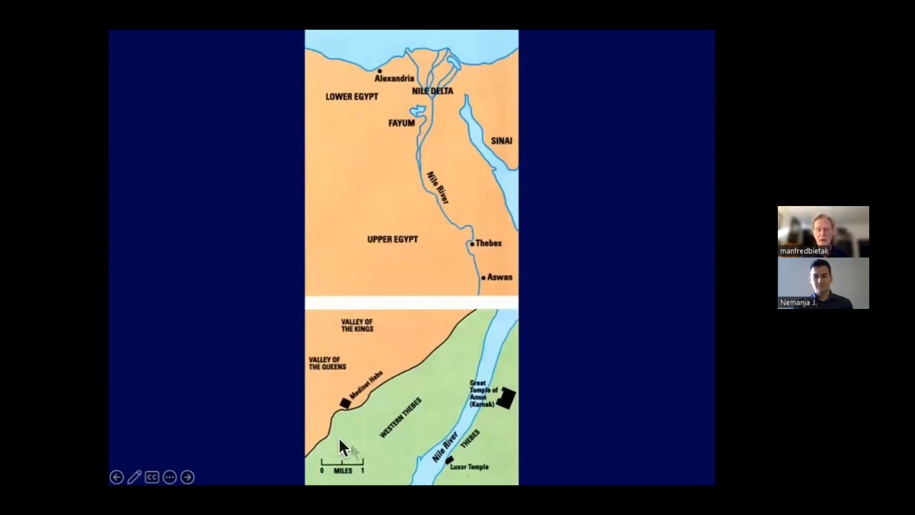
mouse_move(476, 254)
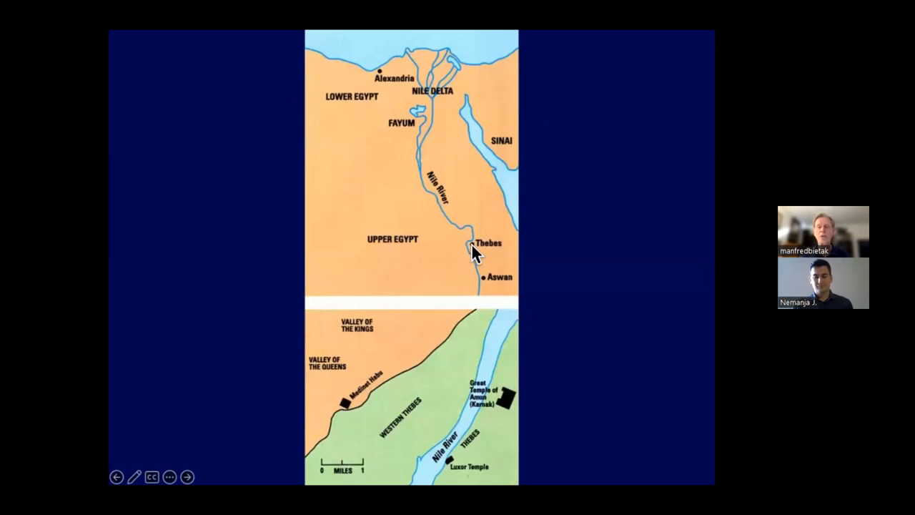
mouse_move(342, 386)
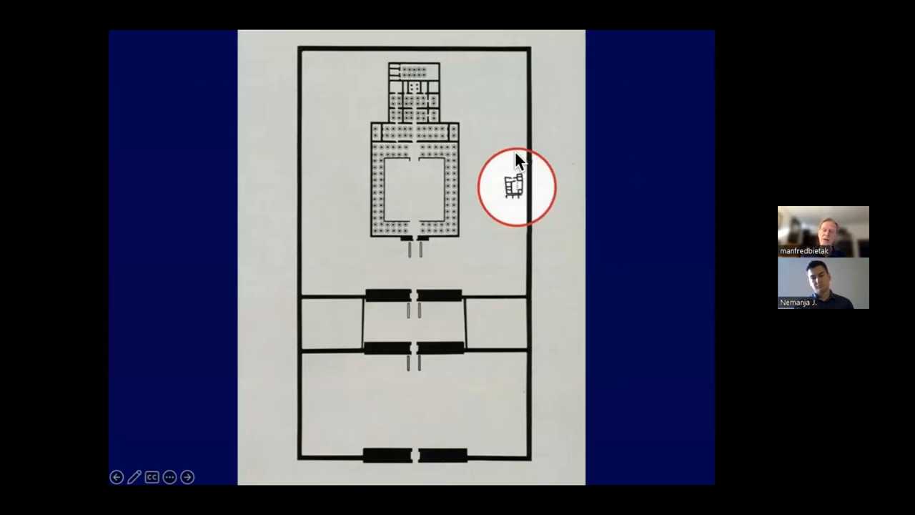
mouse_move(256, 415)
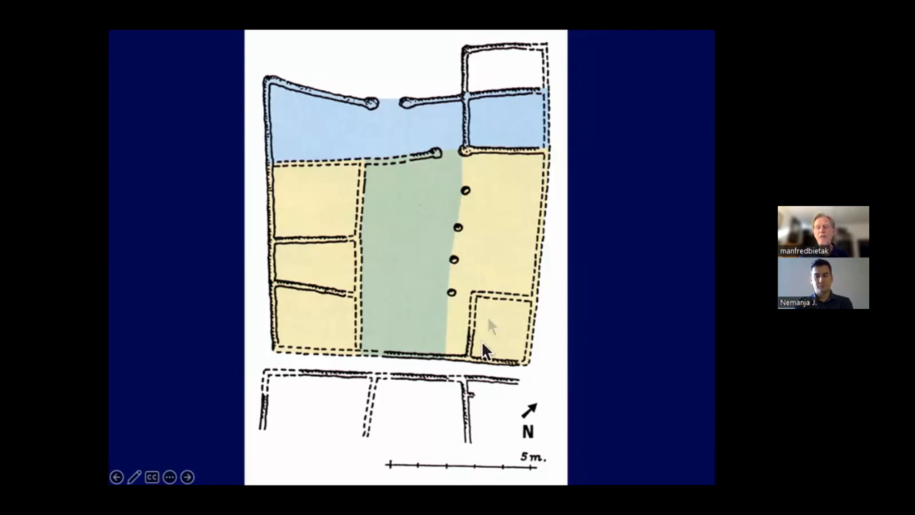
mouse_move(518, 240)
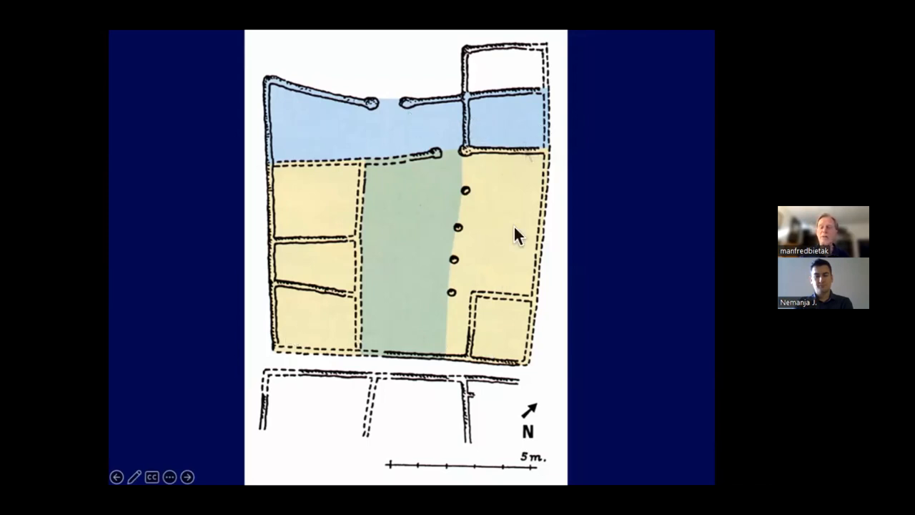
mouse_move(299, 307)
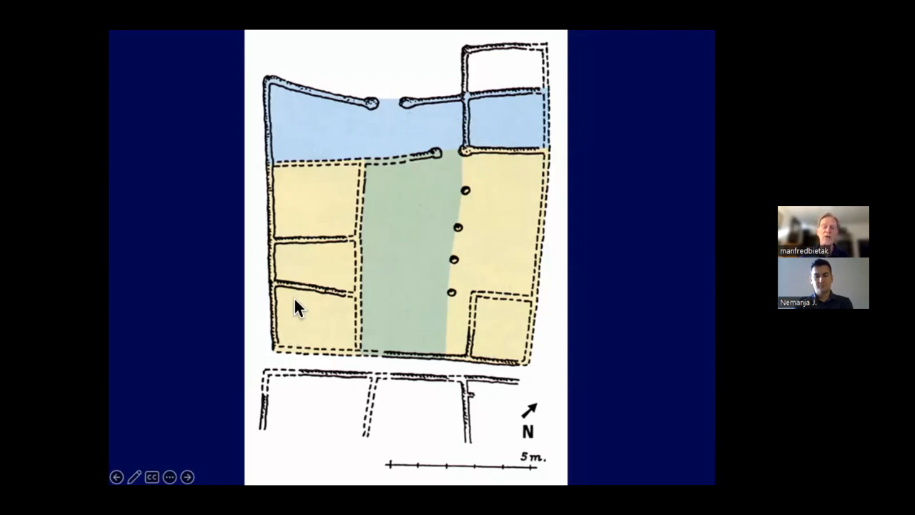
mouse_move(457, 115)
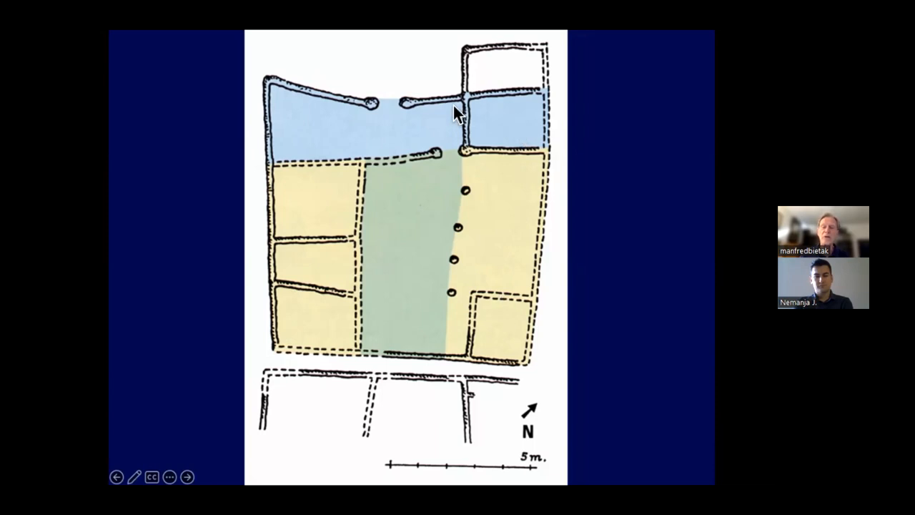
mouse_move(418, 351)
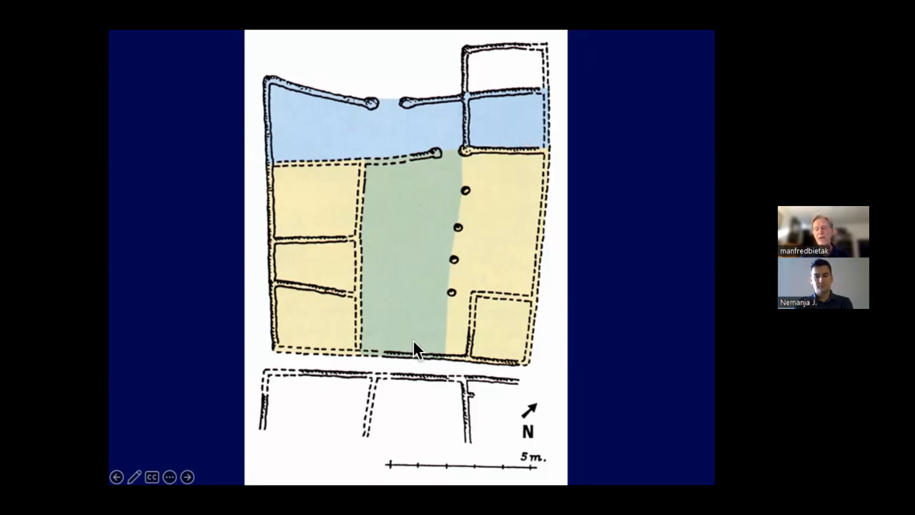
mouse_move(508, 177)
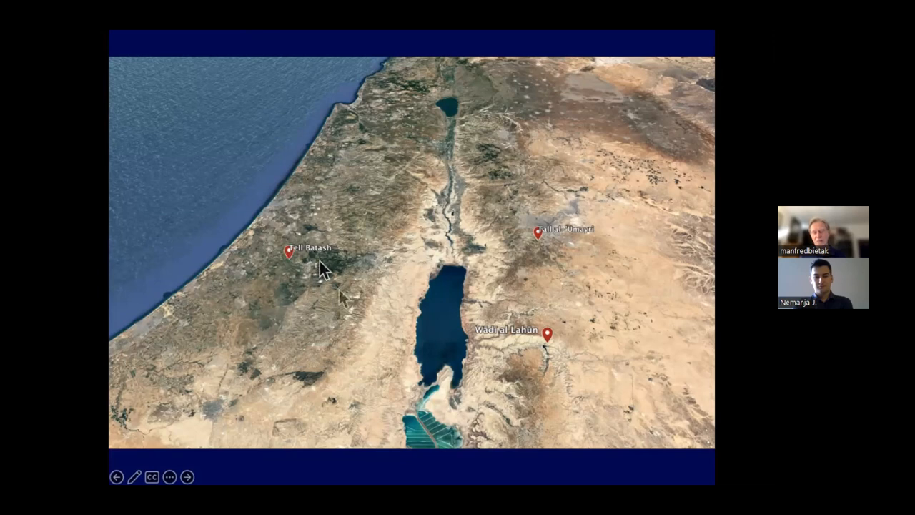
mouse_move(317, 261)
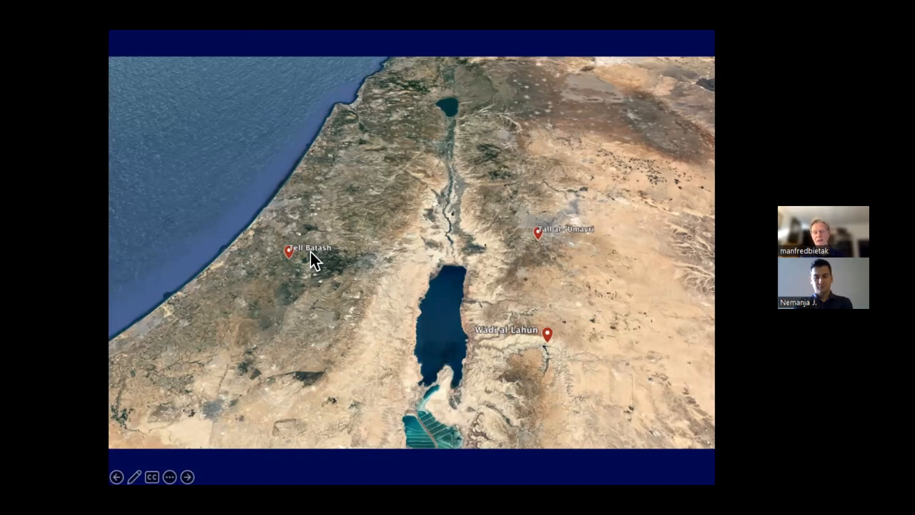
mouse_move(568, 138)
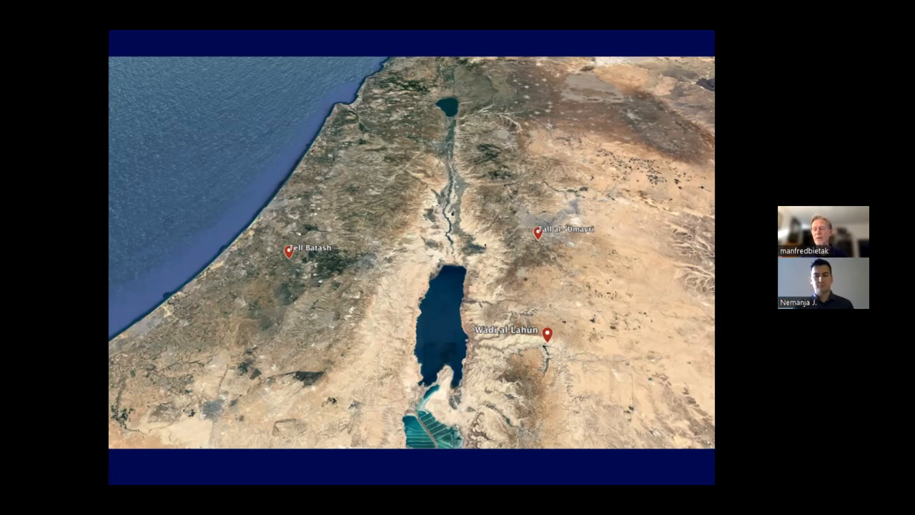
mouse_move(665, 316)
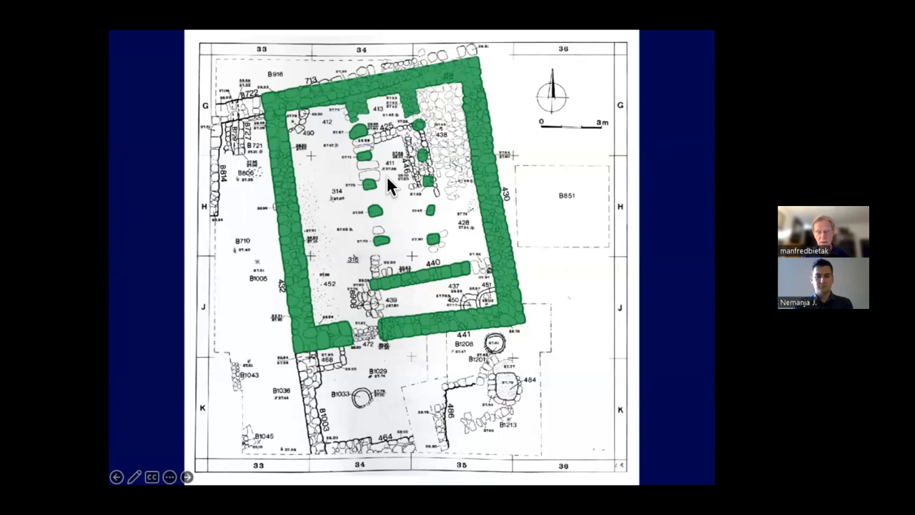
mouse_move(518, 89)
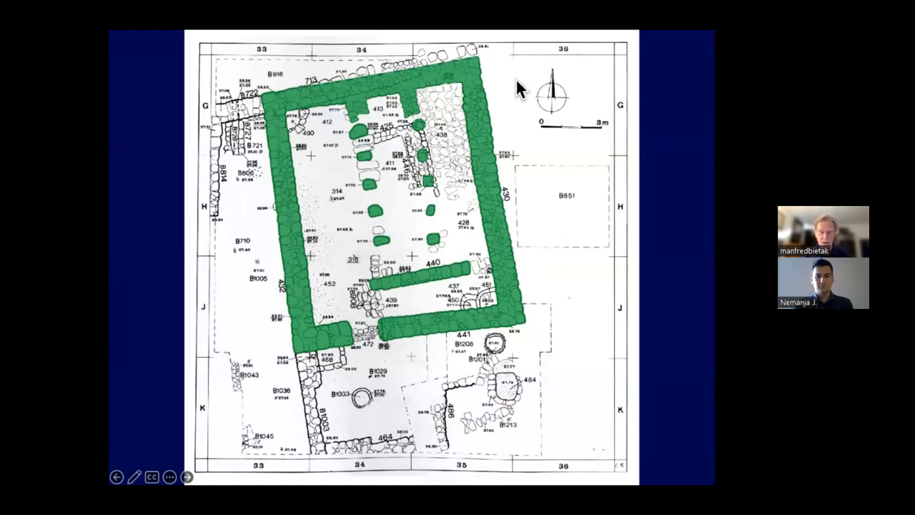
mouse_move(520, 262)
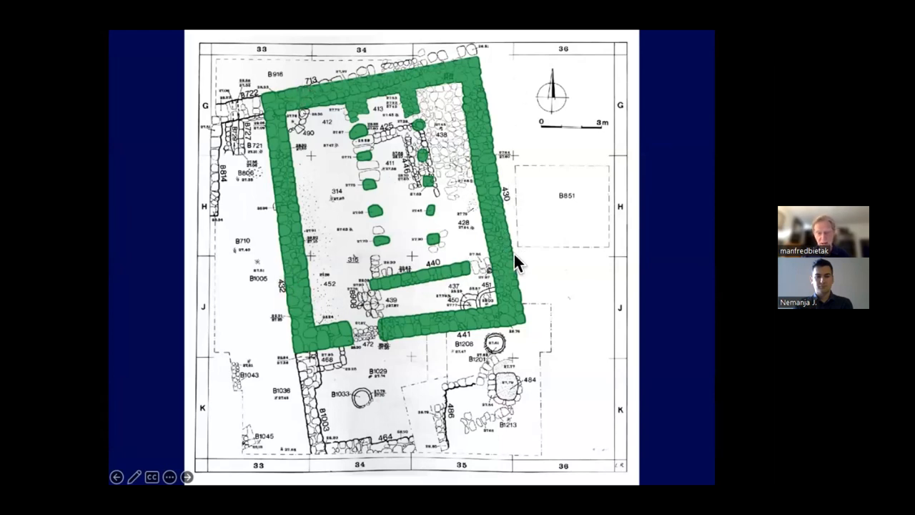
mouse_move(504, 254)
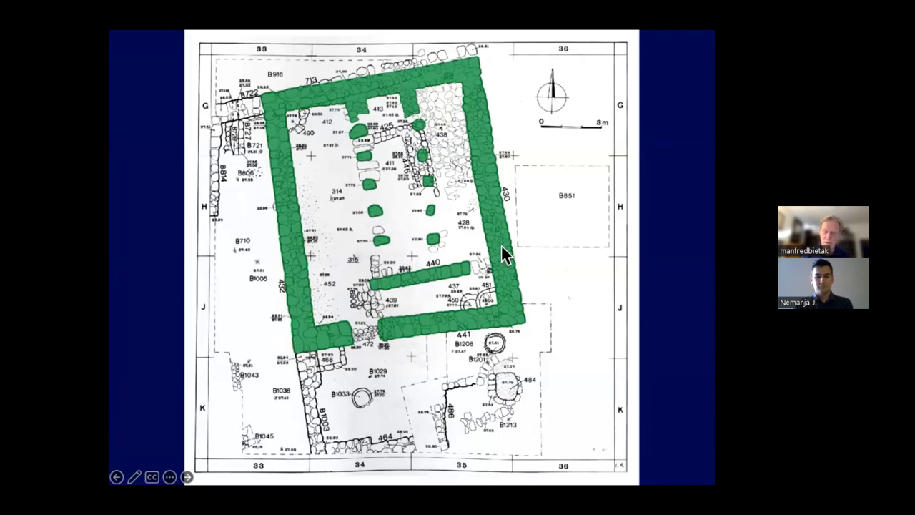
mouse_move(311, 346)
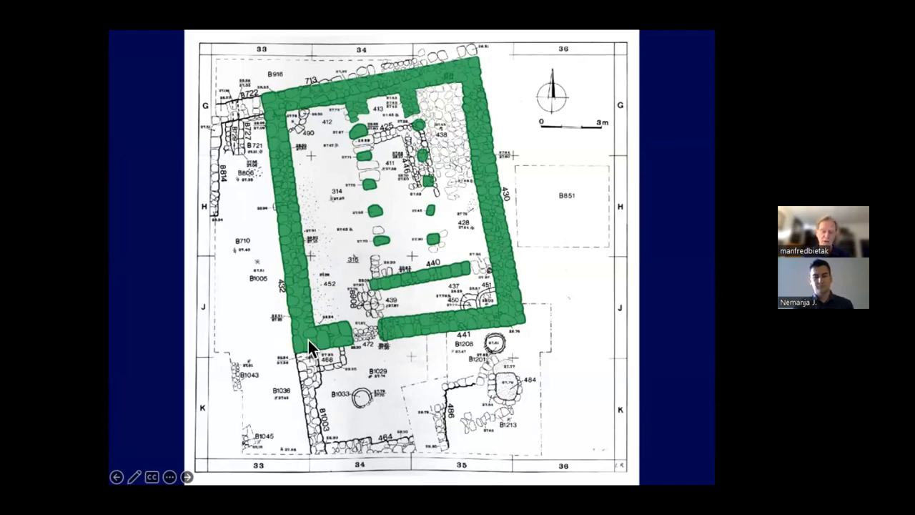
mouse_move(304, 363)
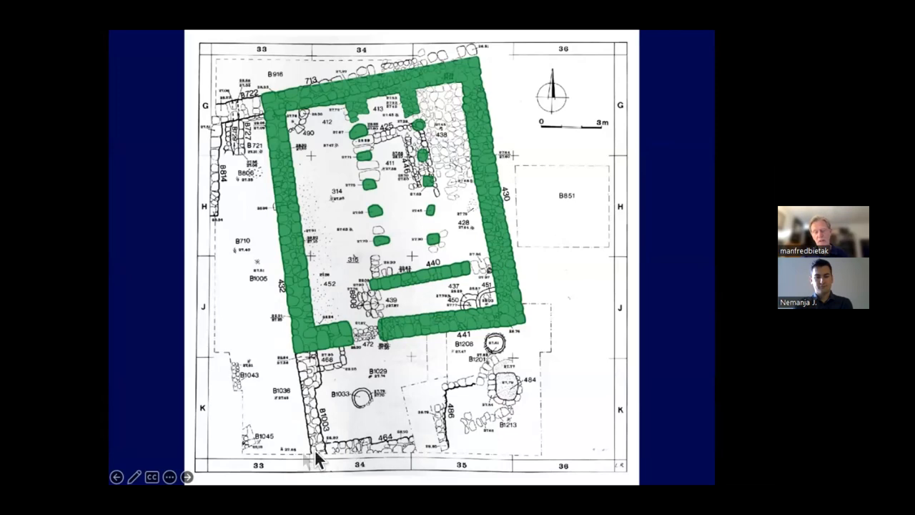
mouse_move(397, 451)
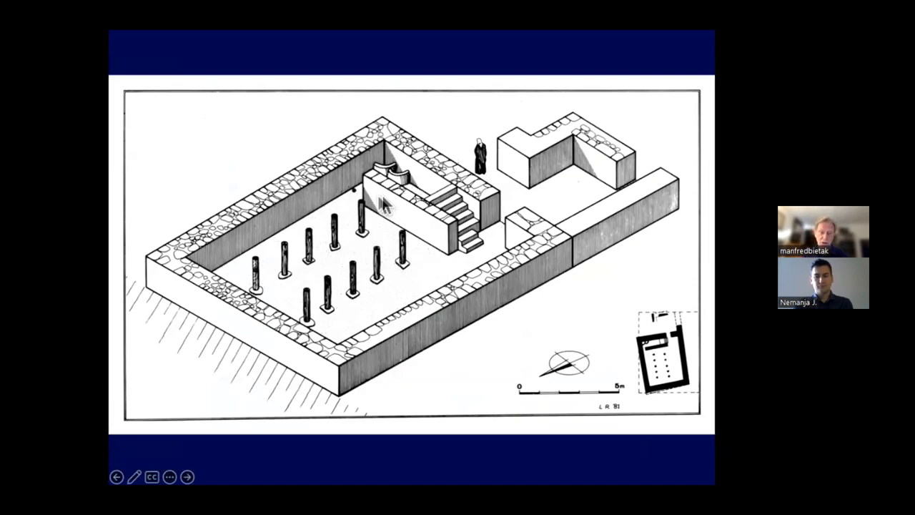
left_click(187, 476)
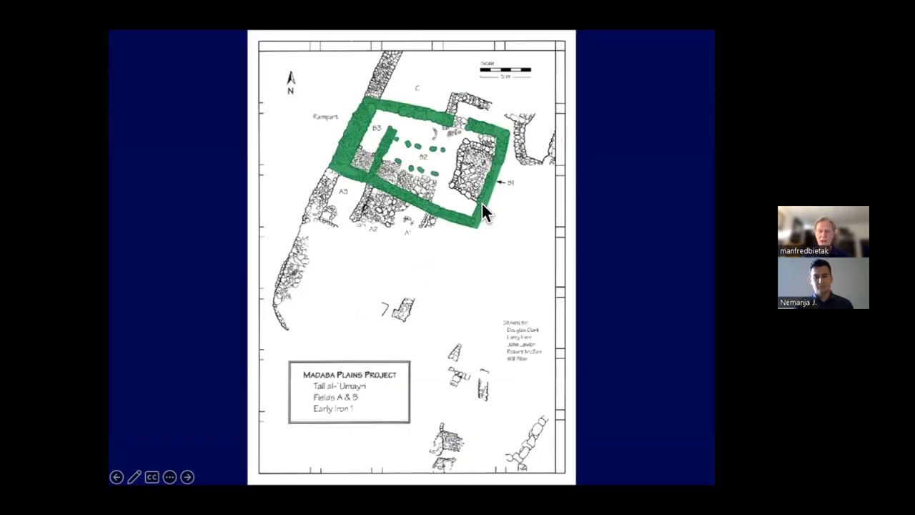
mouse_move(443, 172)
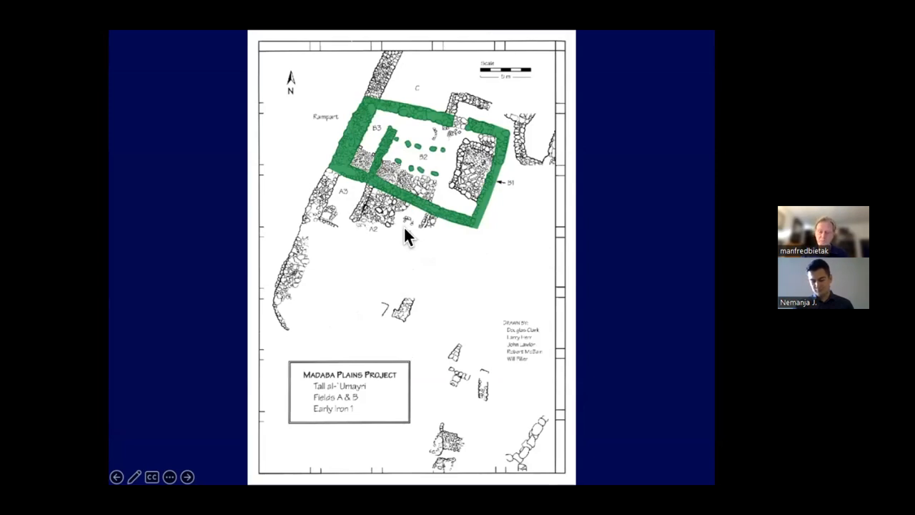
mouse_move(410, 136)
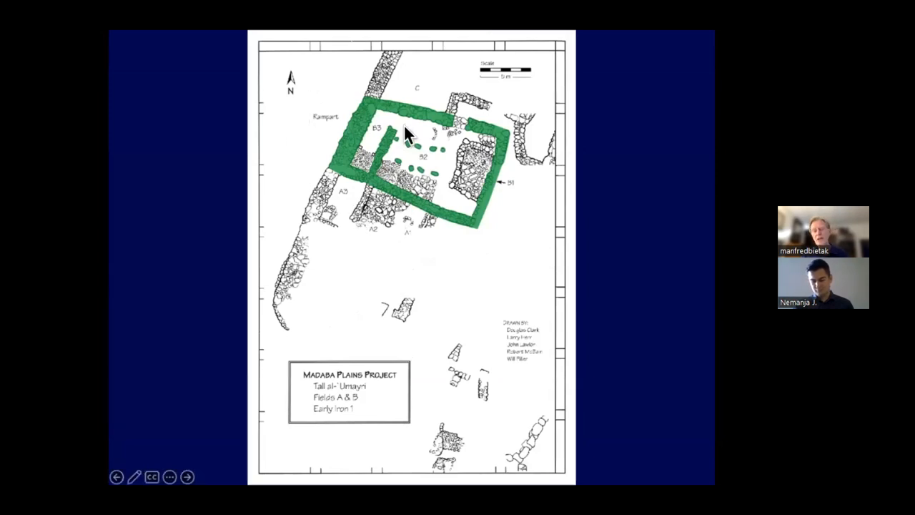
mouse_move(422, 122)
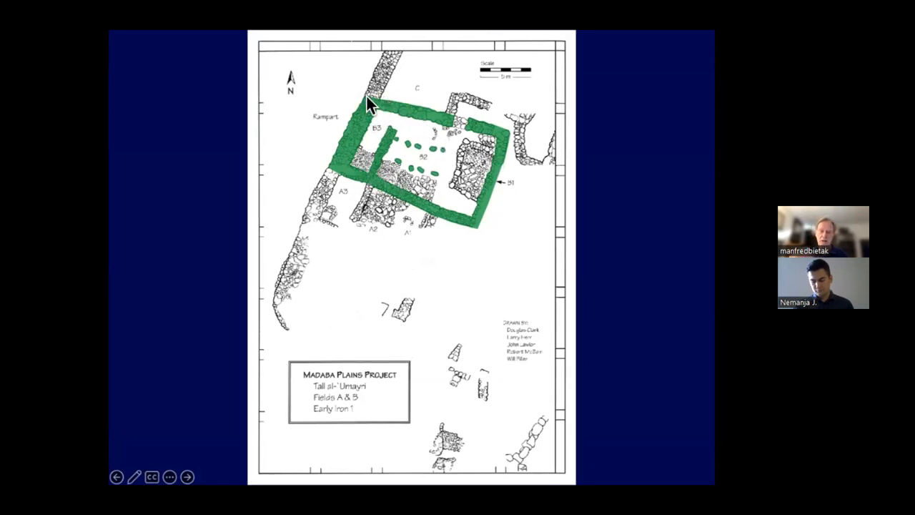
mouse_move(365, 186)
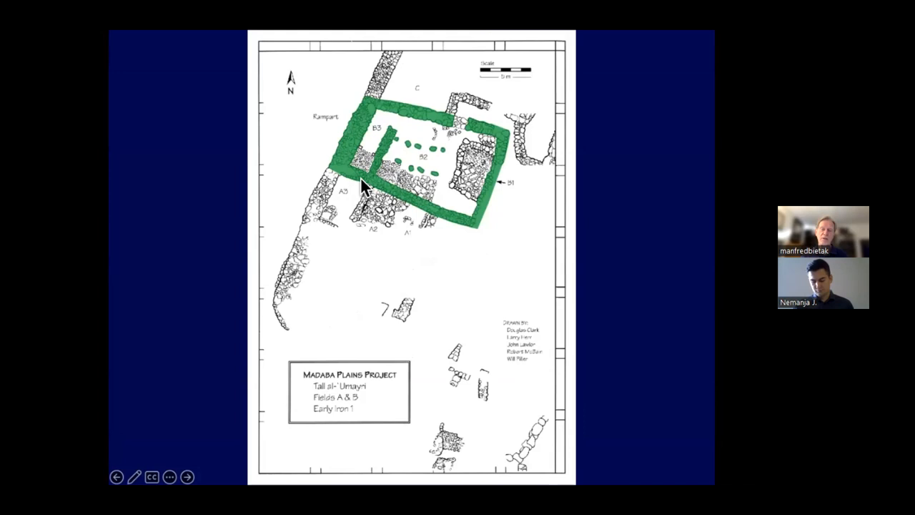
mouse_move(396, 116)
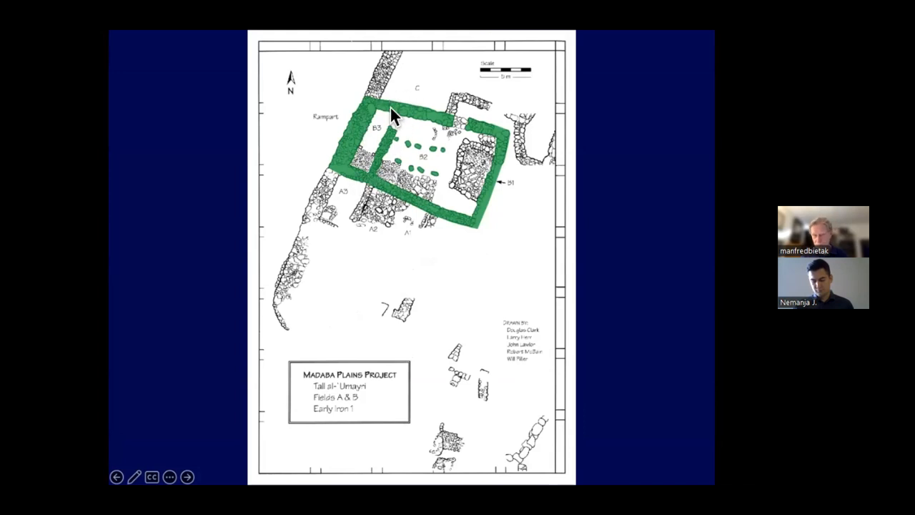
mouse_move(415, 182)
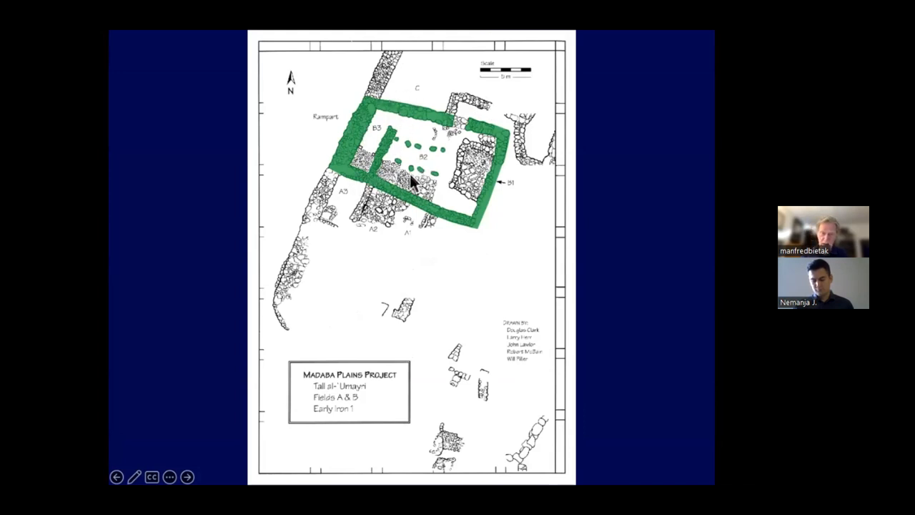
mouse_move(414, 115)
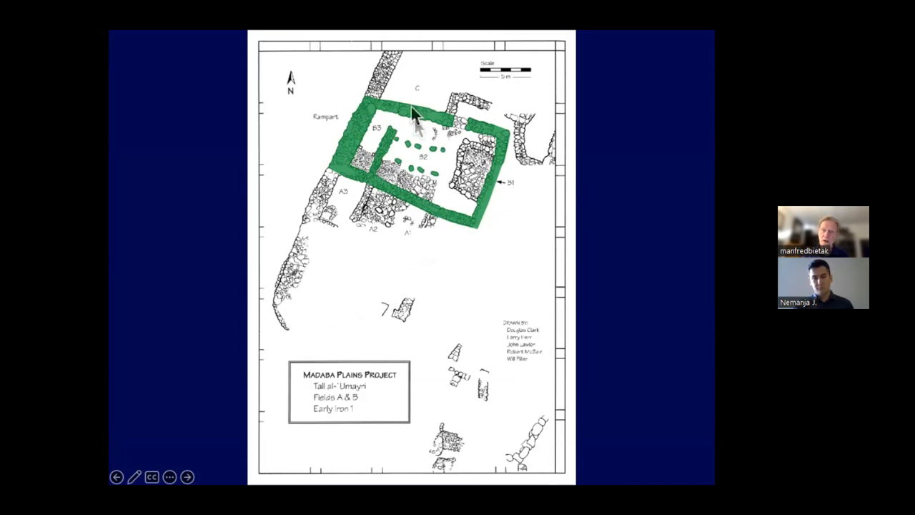
mouse_move(468, 117)
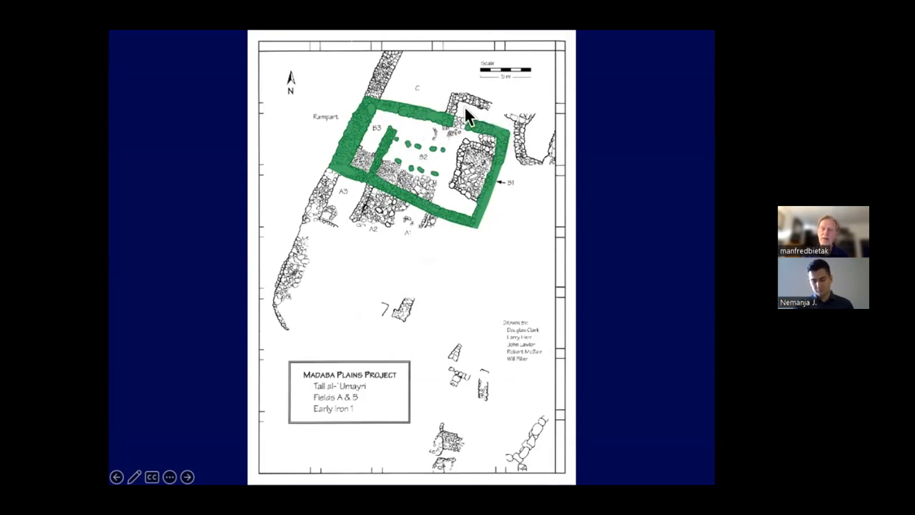
mouse_move(458, 127)
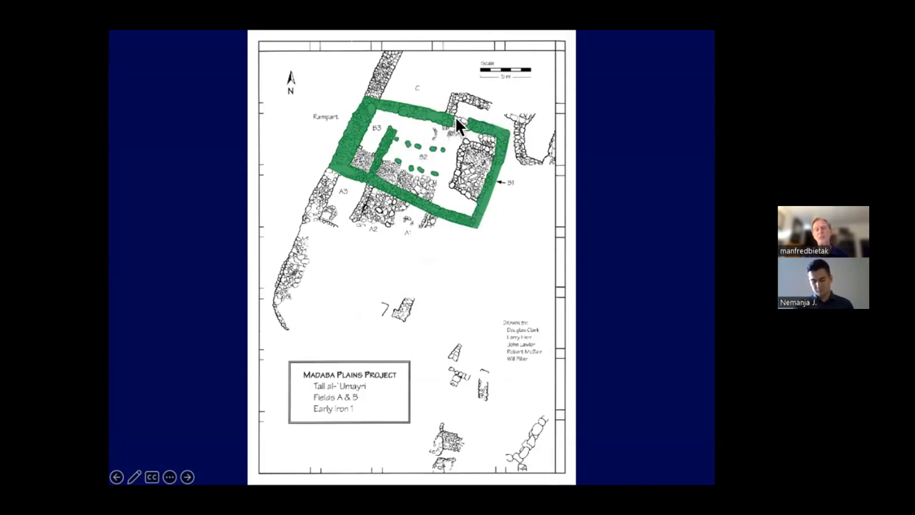
mouse_move(458, 161)
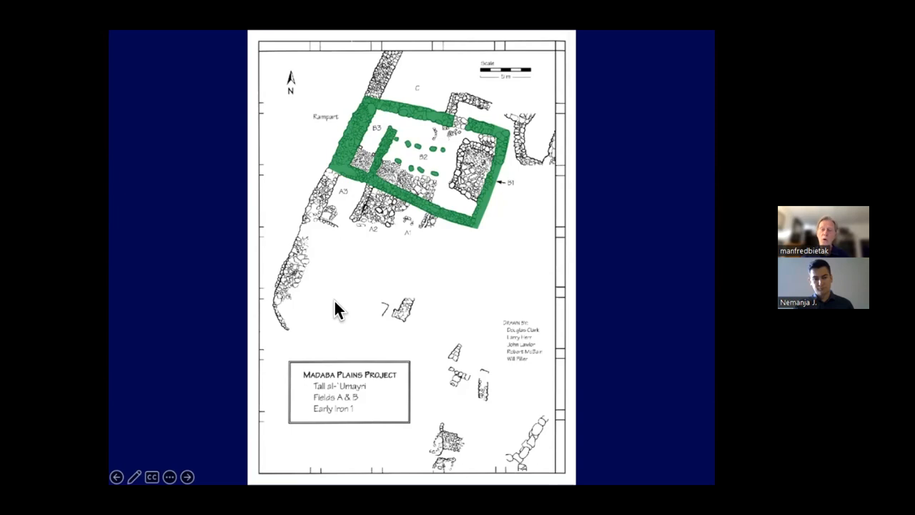
Advance through the green-outlined settlement plan to the seated Egyptian statue drawing.
left_click(187, 477)
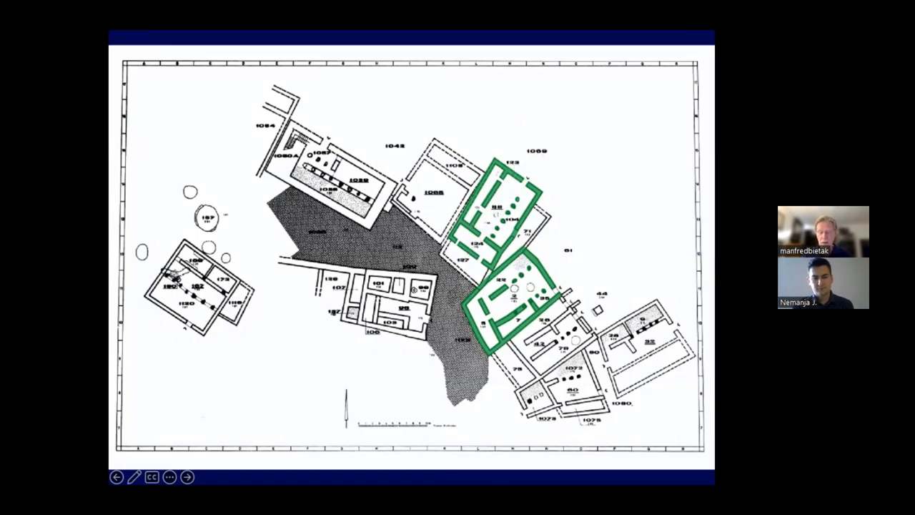
left_click(186, 477)
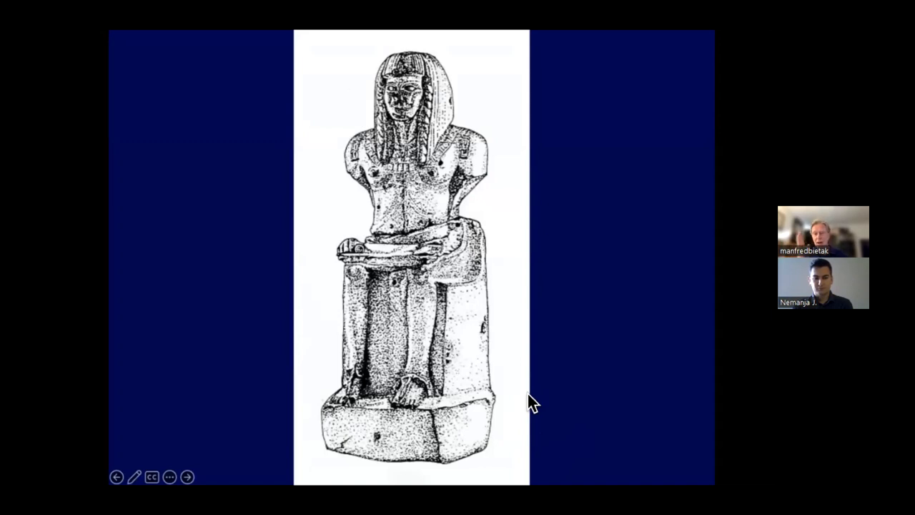
Advance to the Edomite territory map marking Israel, Arabah and Seir Mountains.
left_click(187, 476)
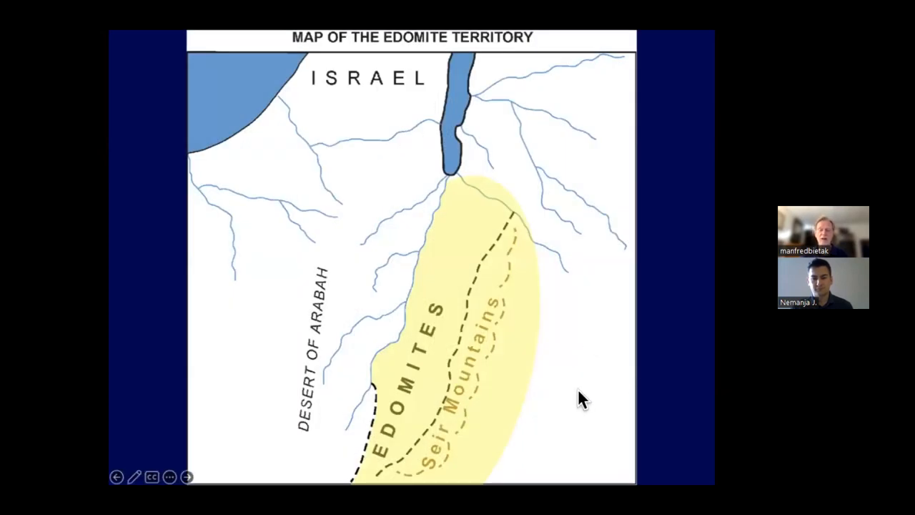
mouse_move(464, 346)
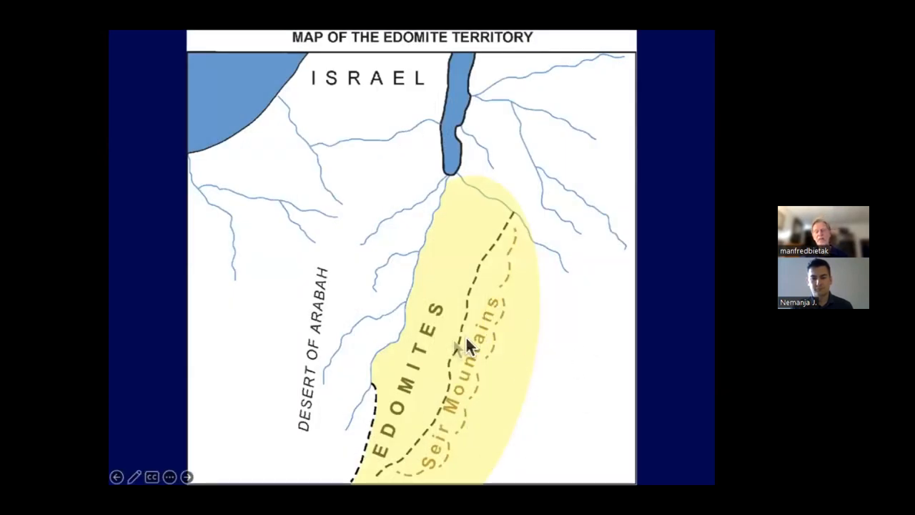
mouse_move(486, 393)
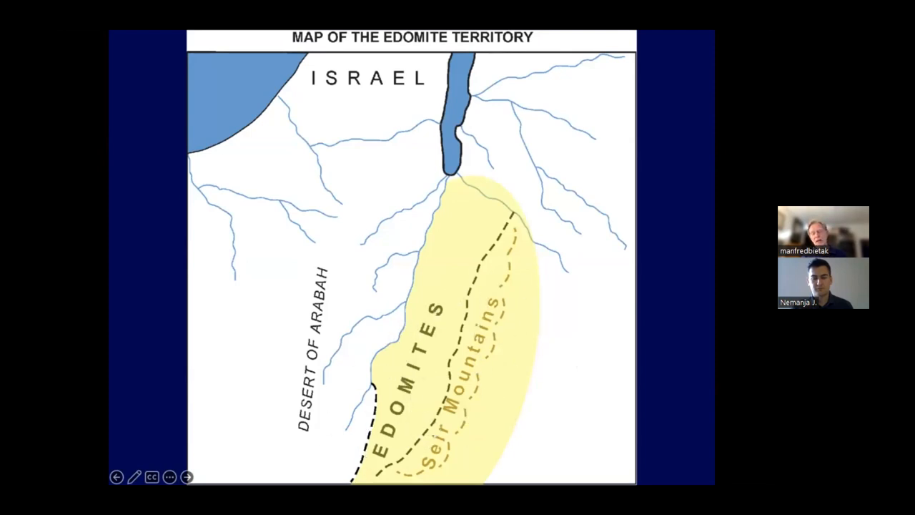
mouse_move(486, 186)
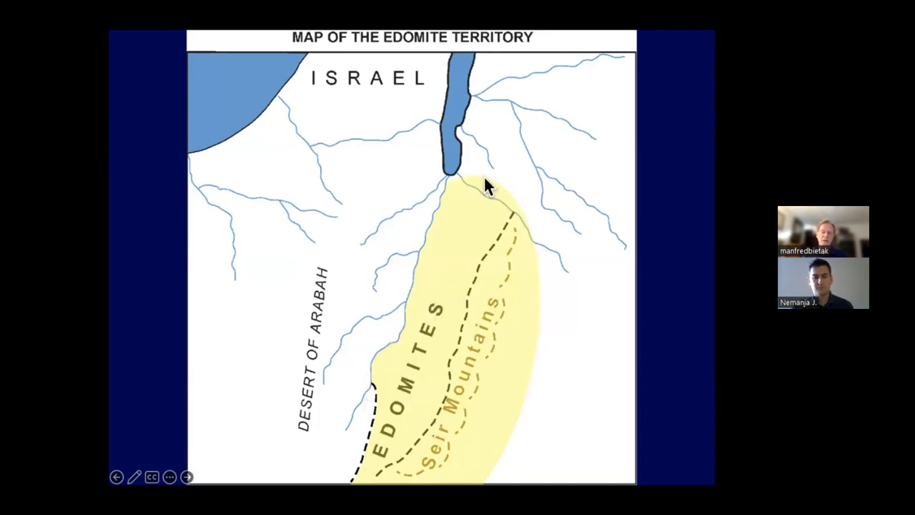
mouse_move(589, 293)
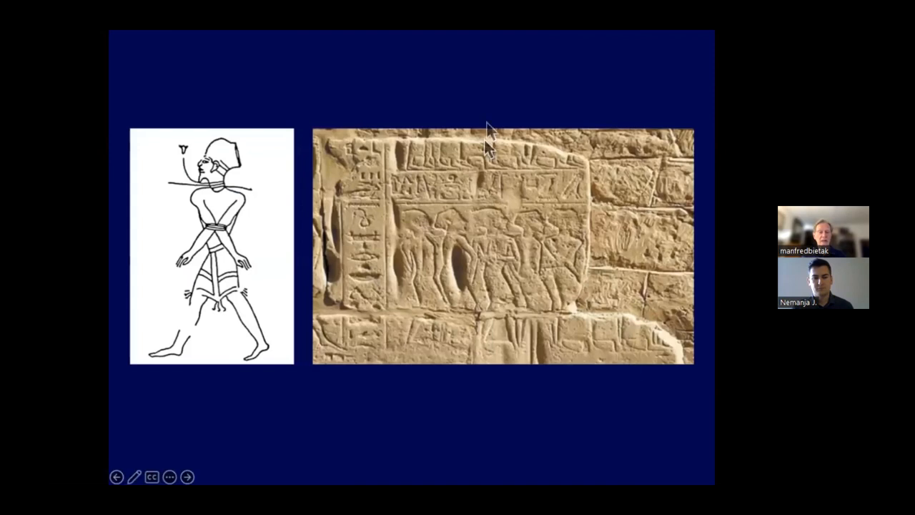
mouse_move(488, 147)
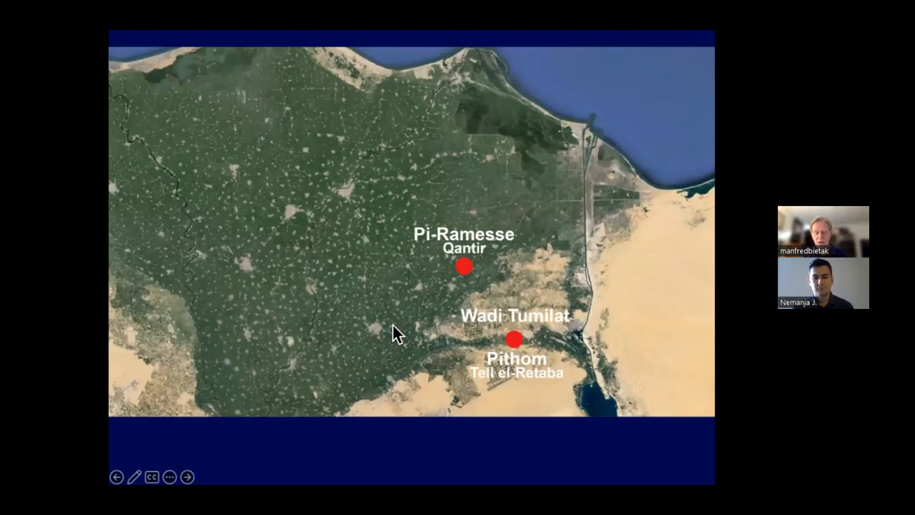
mouse_move(540, 286)
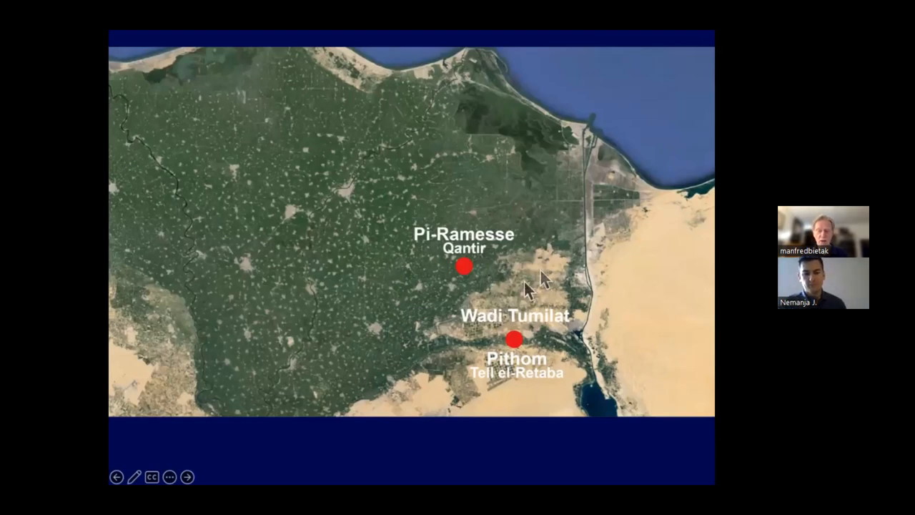
mouse_move(361, 375)
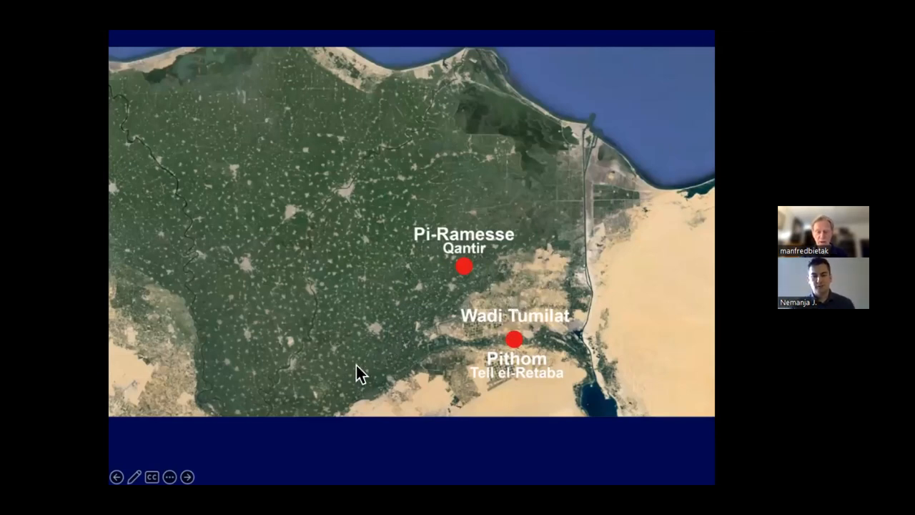
mouse_move(422, 289)
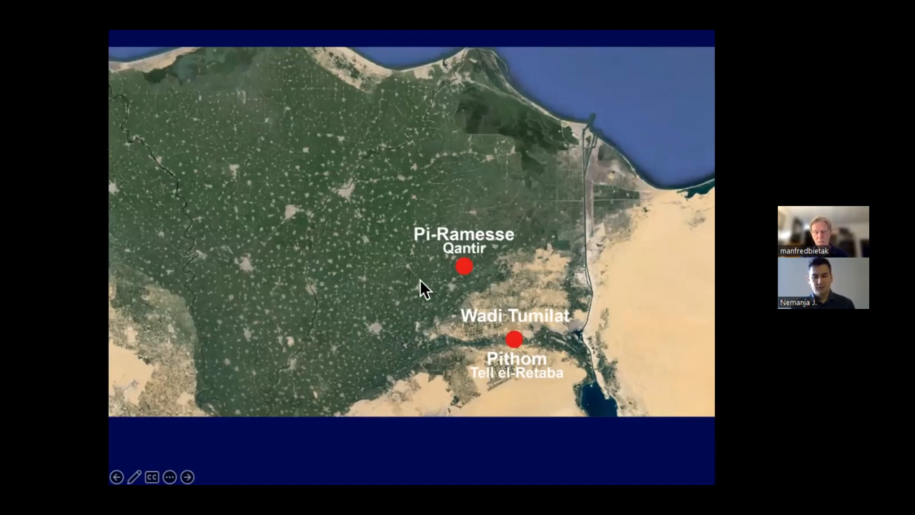
mouse_move(443, 218)
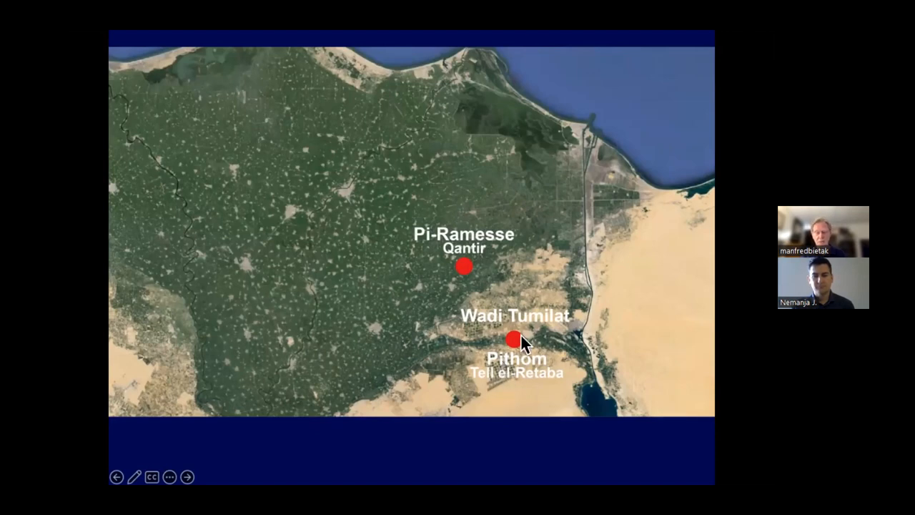
mouse_move(517, 298)
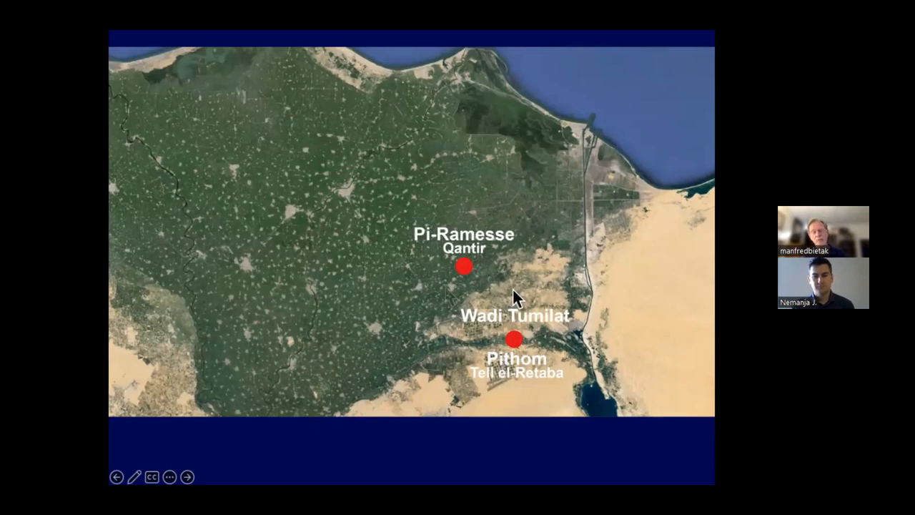
mouse_move(543, 293)
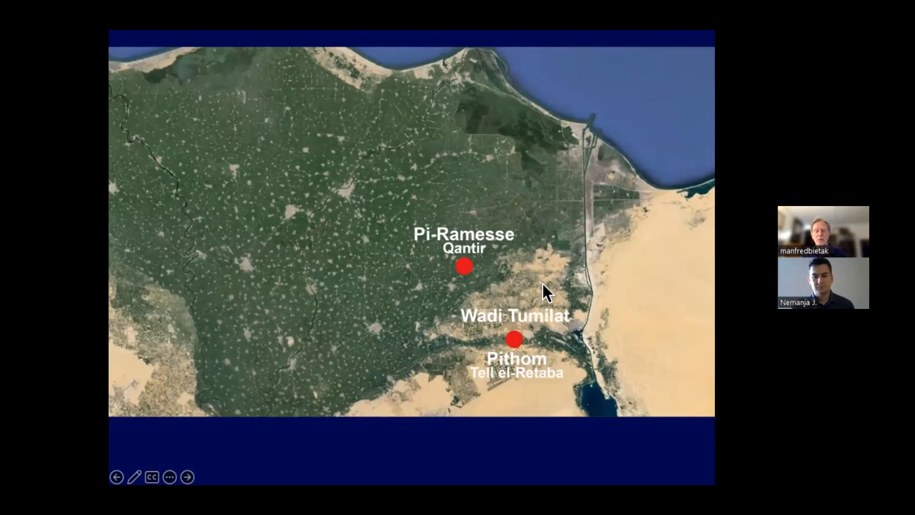
mouse_move(379, 399)
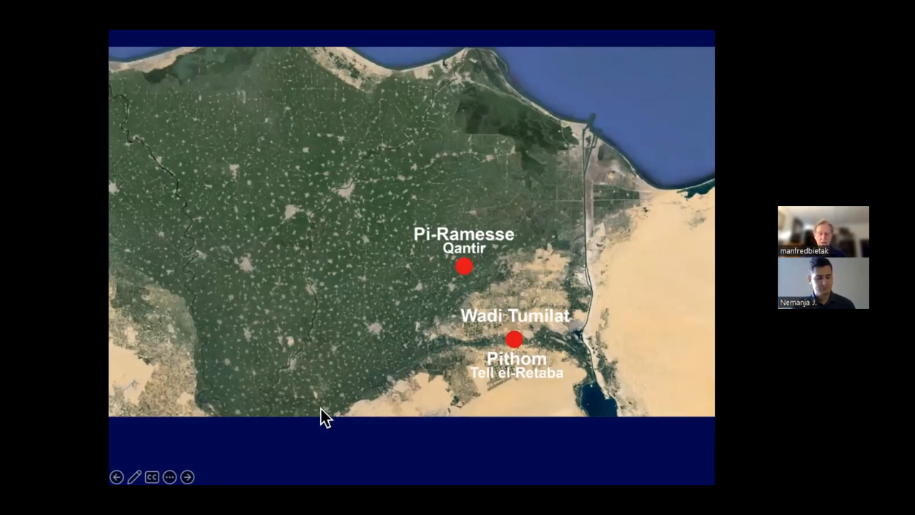
mouse_move(558, 347)
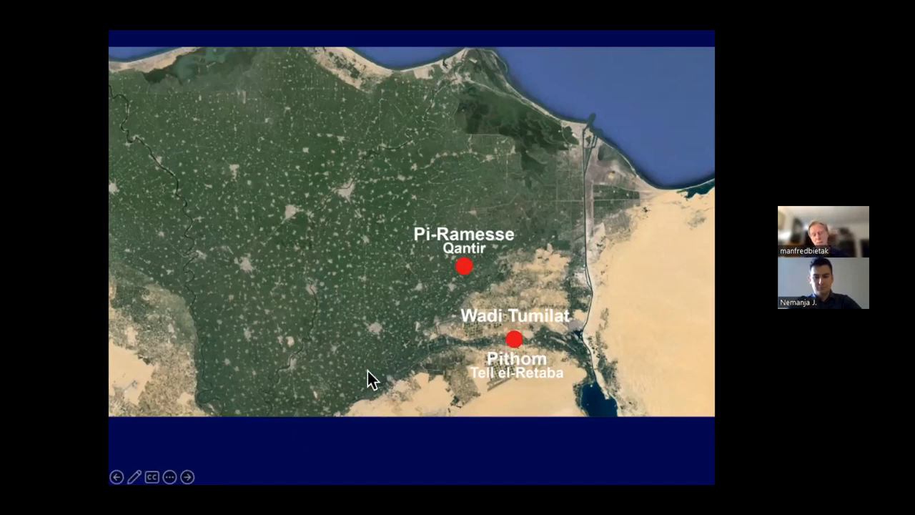
mouse_move(388, 408)
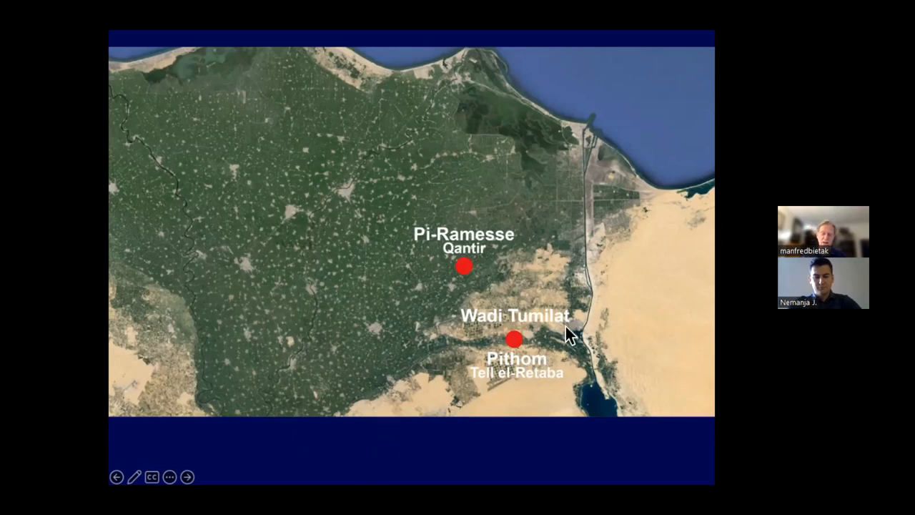
mouse_move(543, 351)
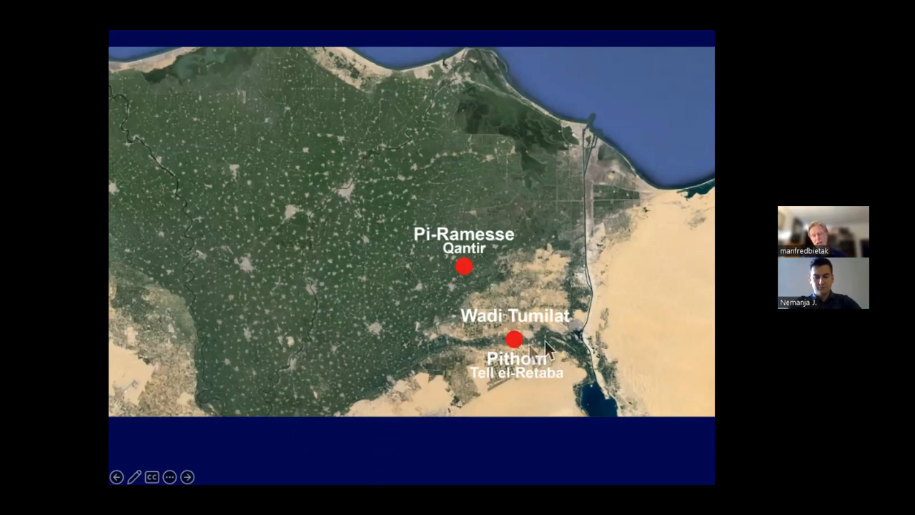
mouse_move(472, 266)
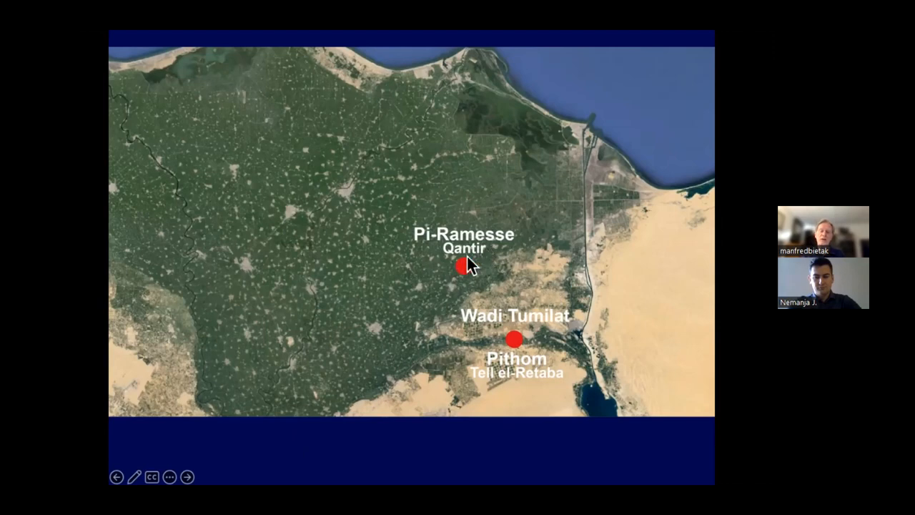
mouse_move(460, 284)
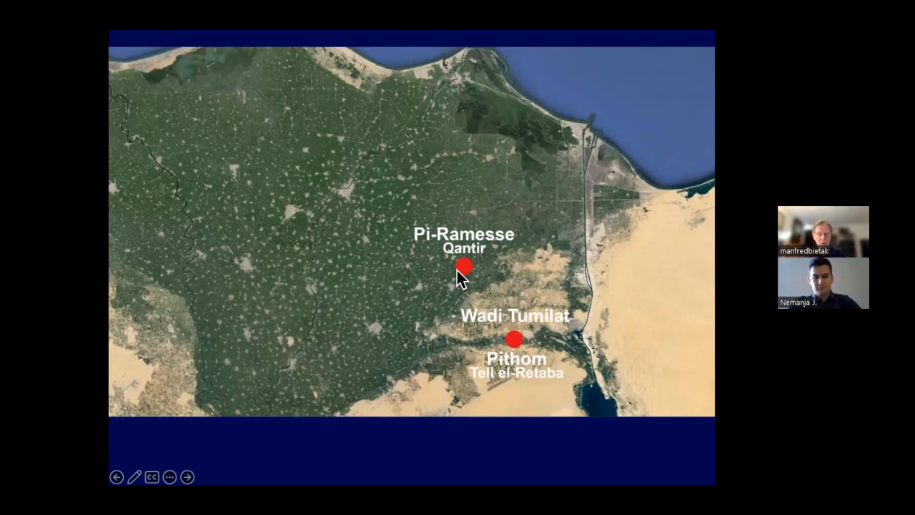
mouse_move(608, 132)
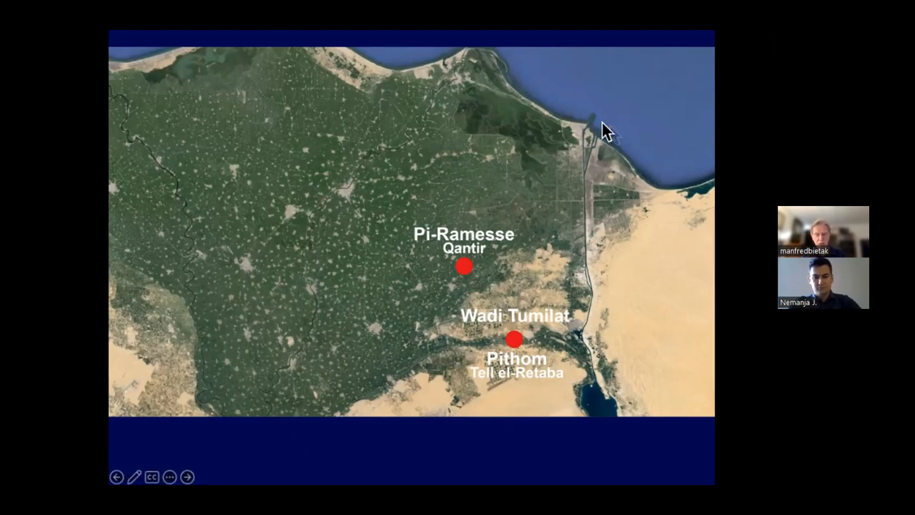
mouse_move(389, 178)
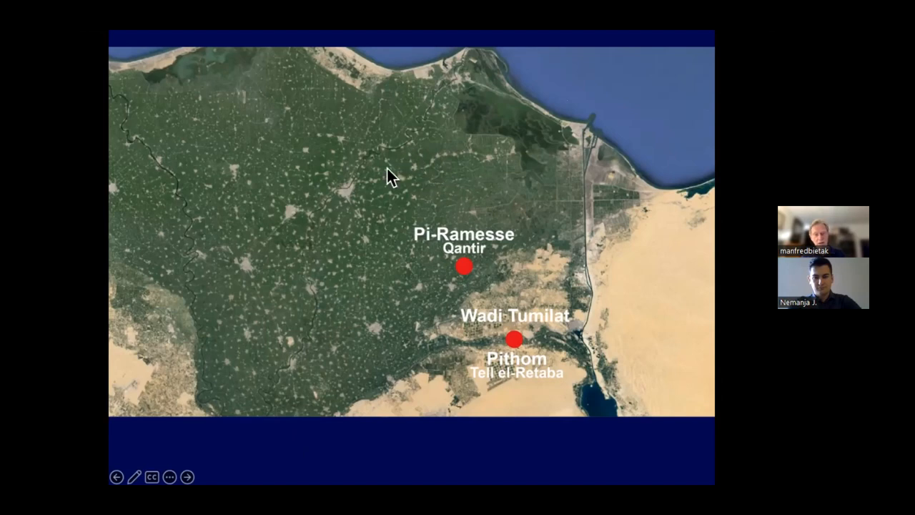
mouse_move(440, 134)
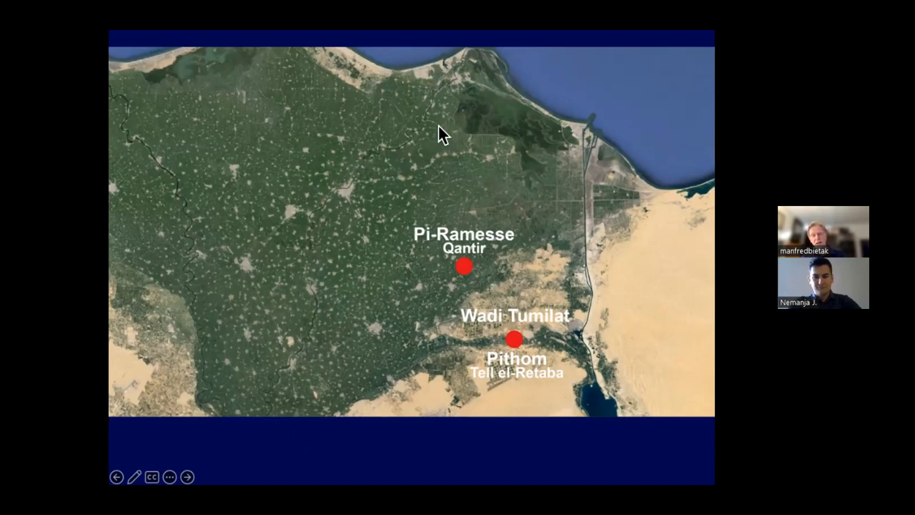
mouse_move(420, 129)
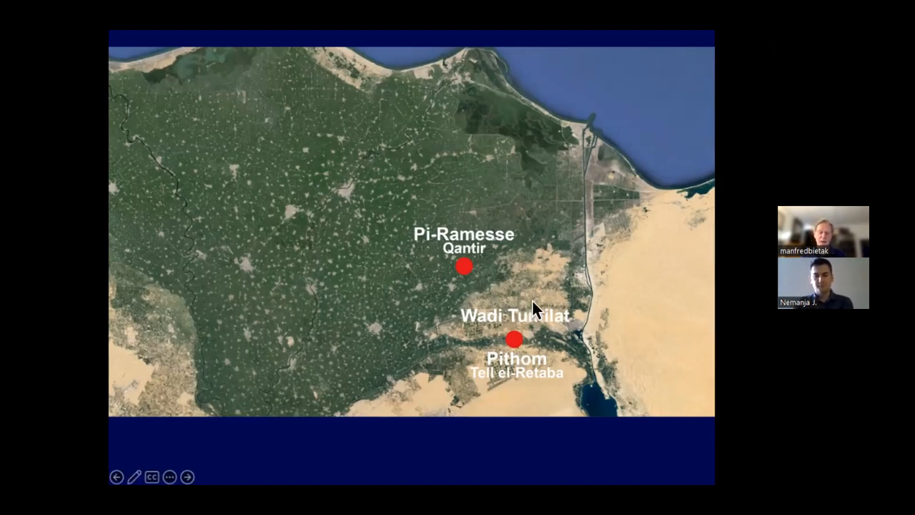
mouse_move(482, 265)
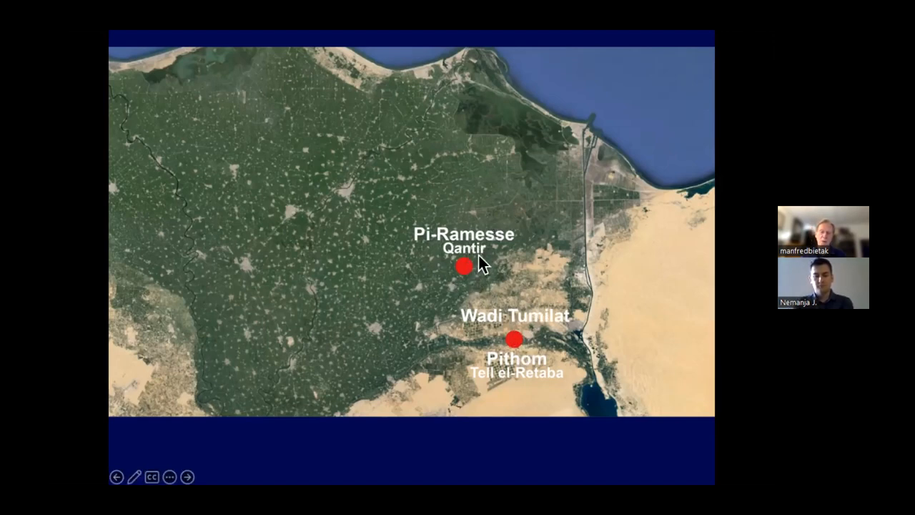
mouse_move(518, 350)
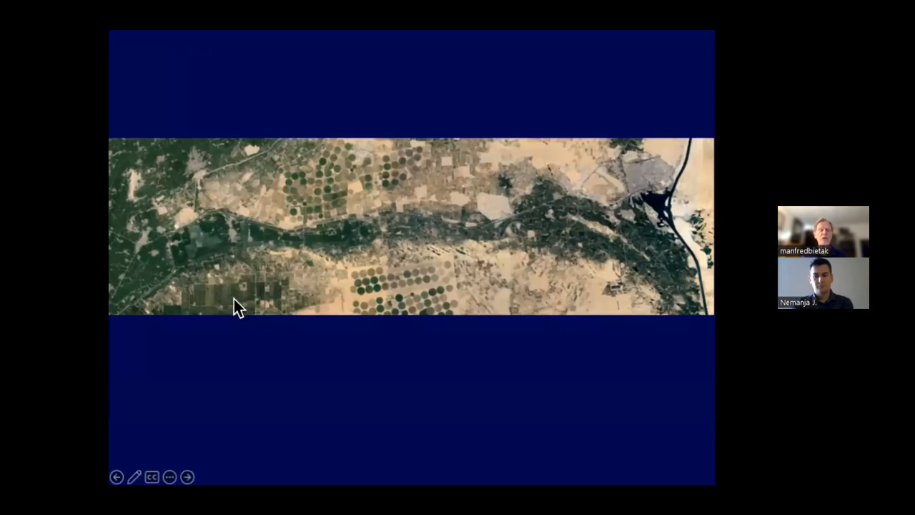
mouse_move(319, 268)
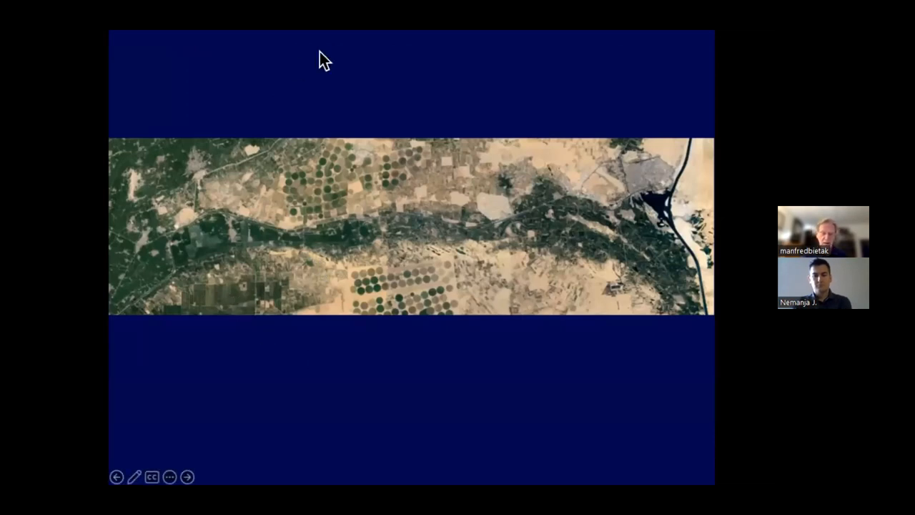
mouse_move(372, 200)
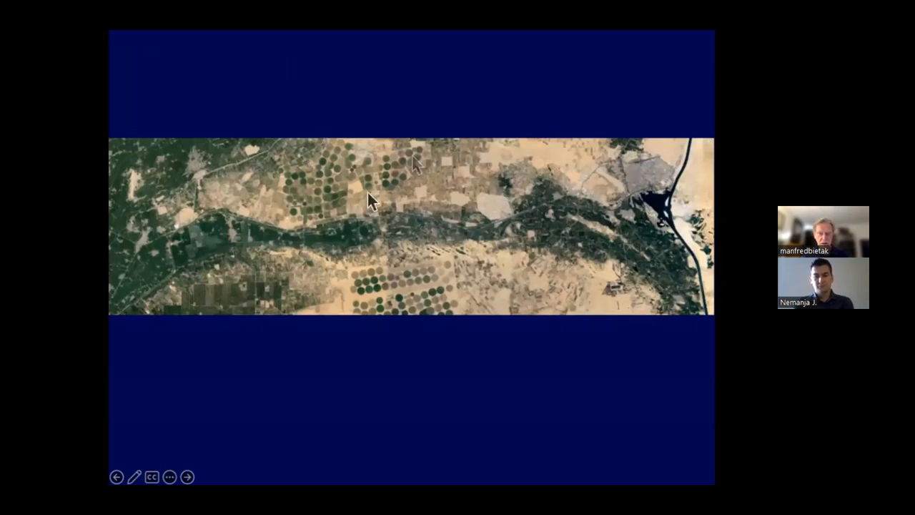
mouse_move(386, 279)
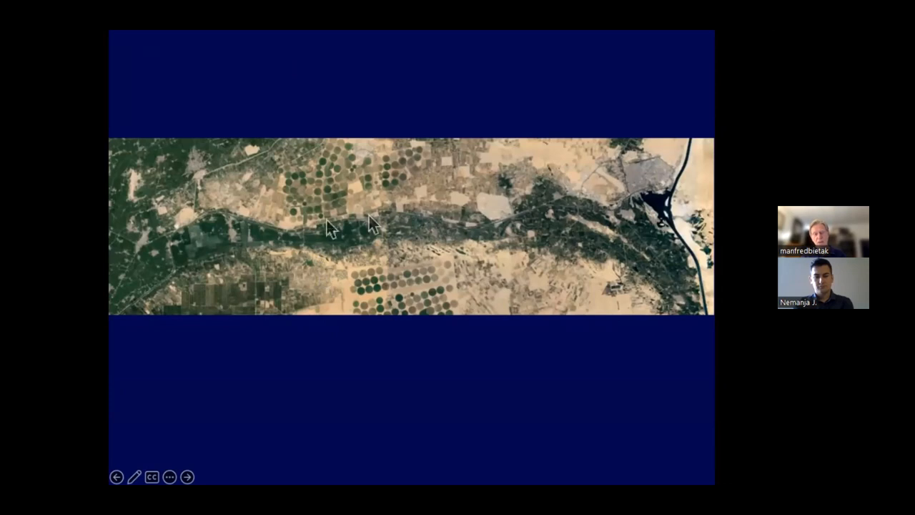
mouse_move(153, 259)
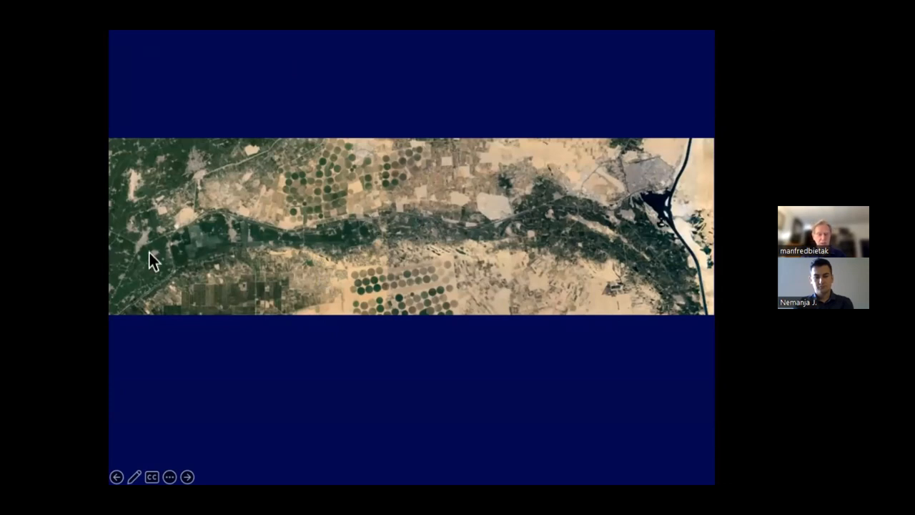
mouse_move(558, 259)
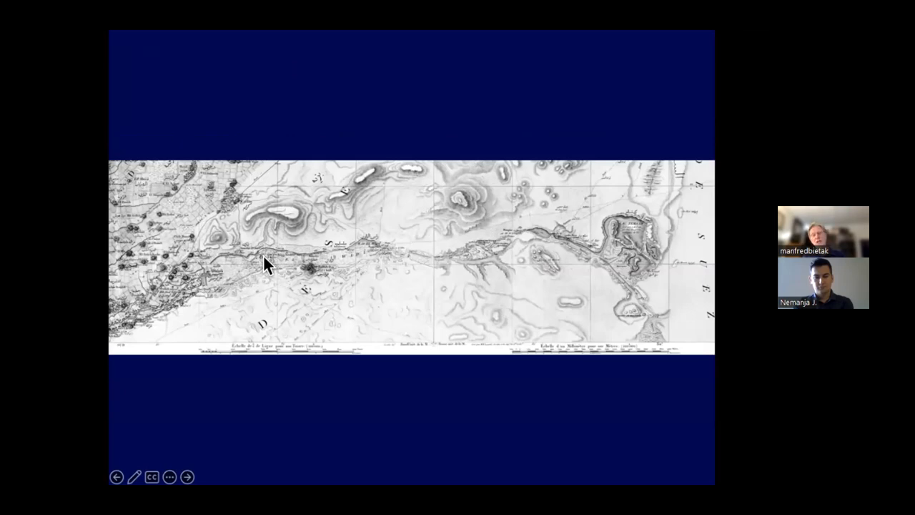
mouse_move(571, 261)
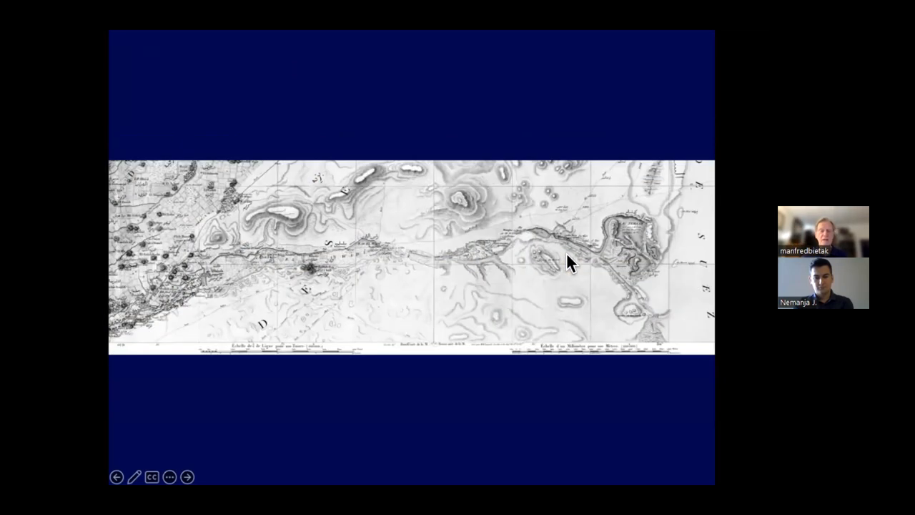
mouse_move(519, 283)
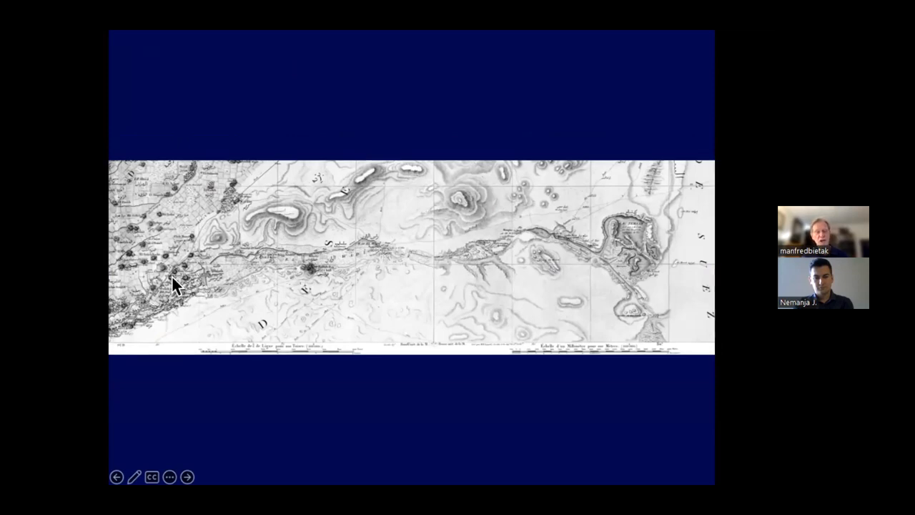
mouse_move(646, 319)
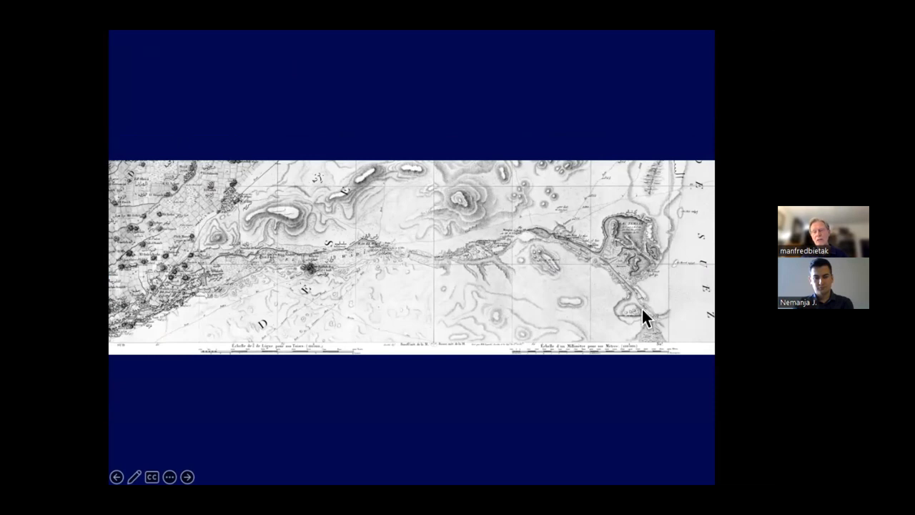
mouse_move(340, 243)
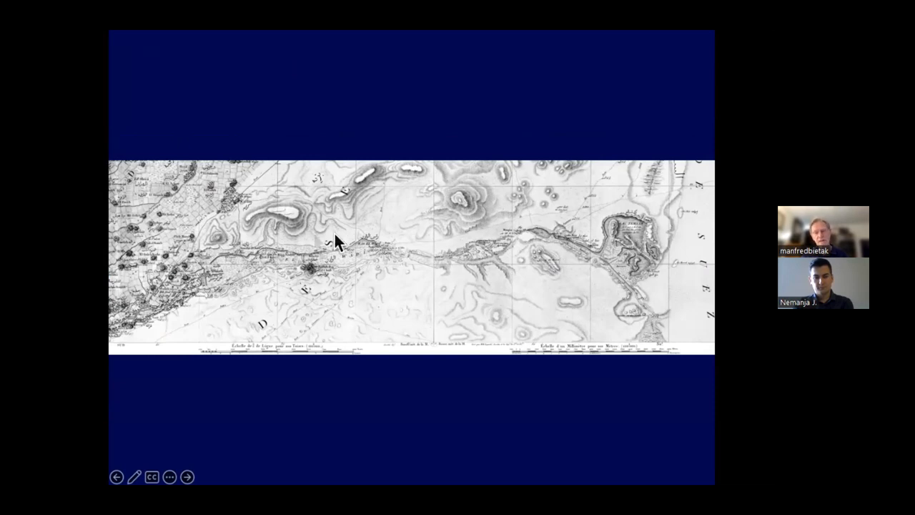
mouse_move(221, 279)
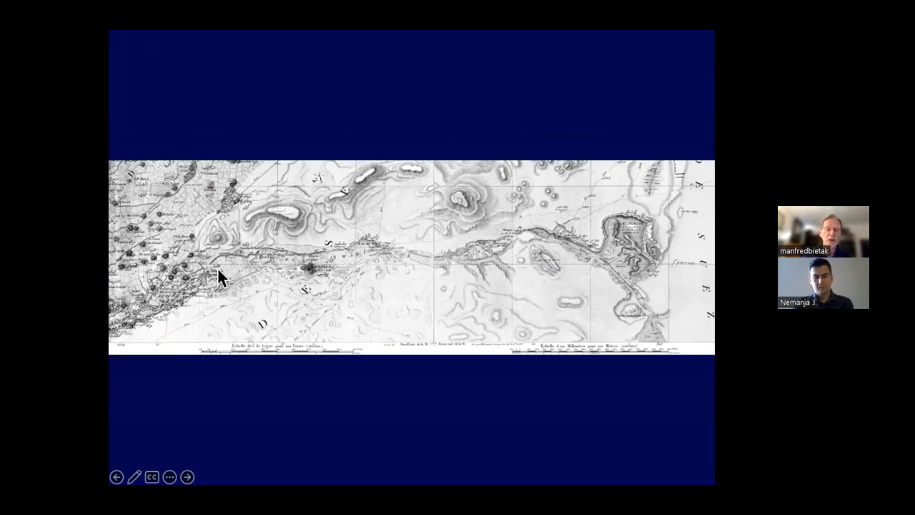
mouse_move(250, 268)
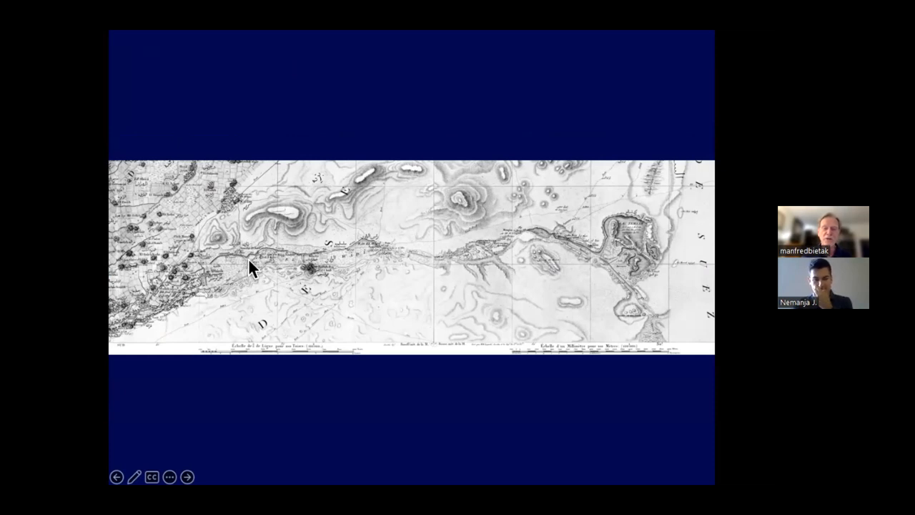
mouse_move(482, 225)
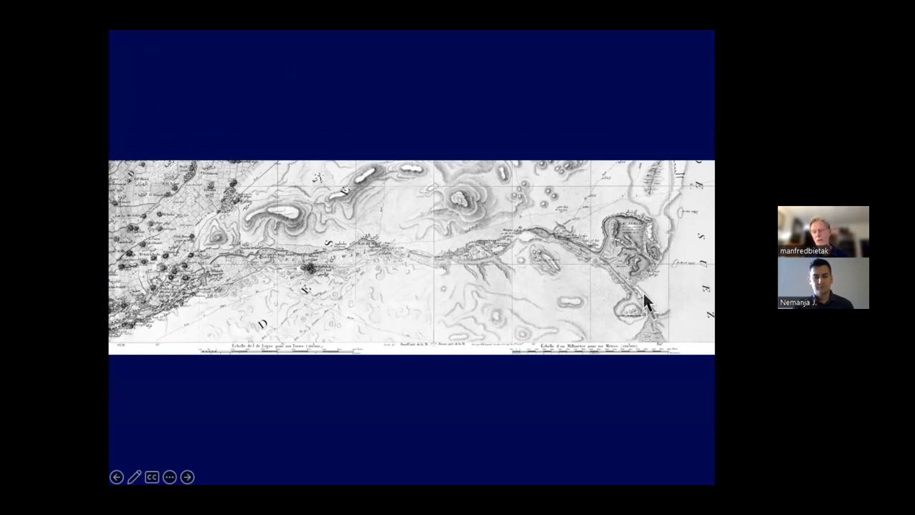
mouse_move(299, 245)
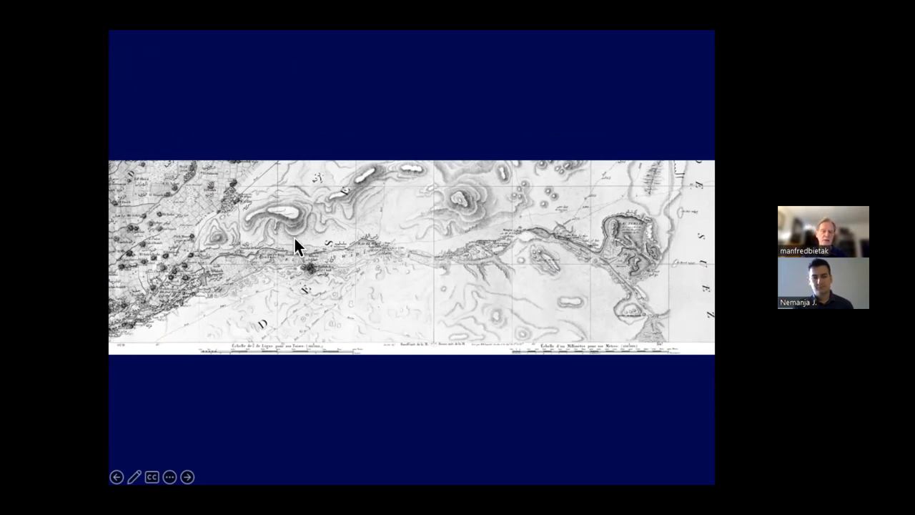
mouse_move(473, 248)
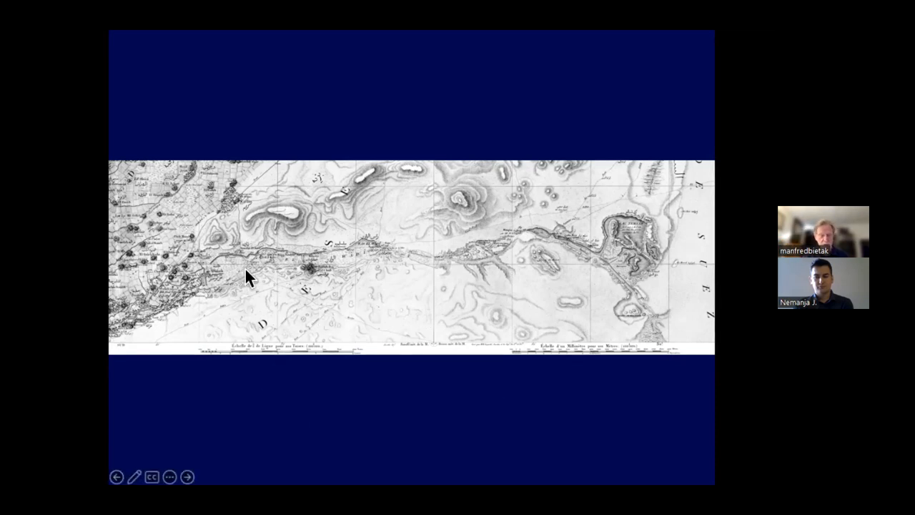
mouse_move(565, 232)
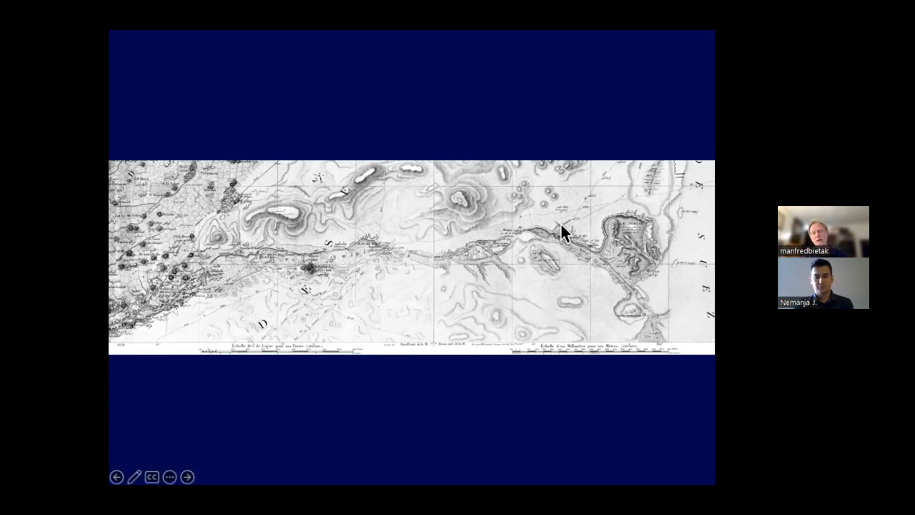
mouse_move(590, 279)
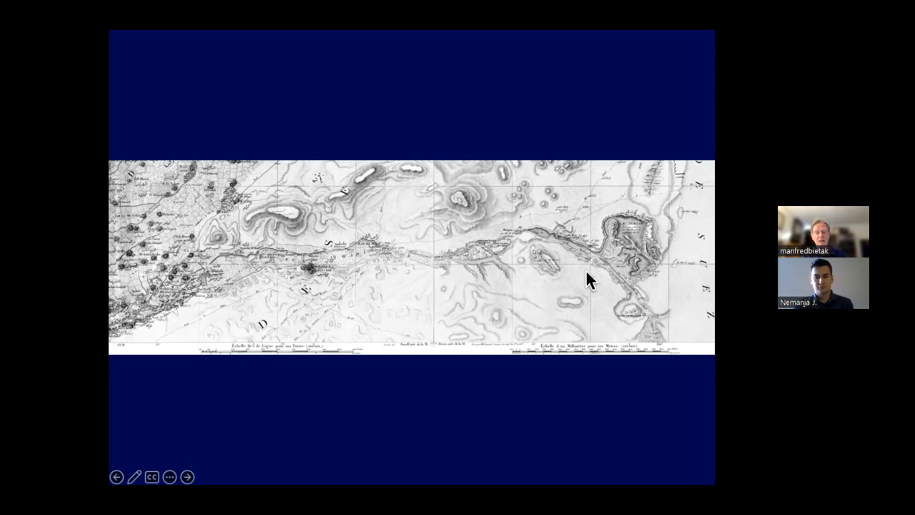
mouse_move(396, 310)
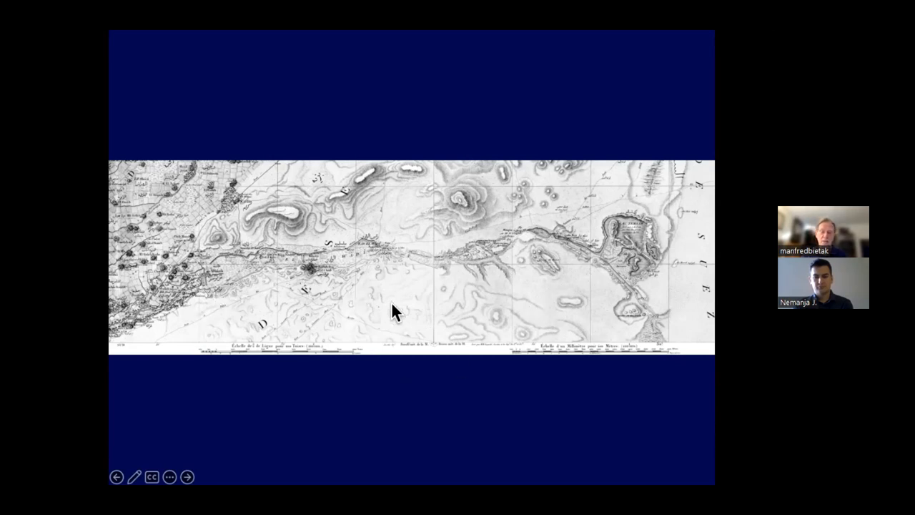
mouse_move(375, 261)
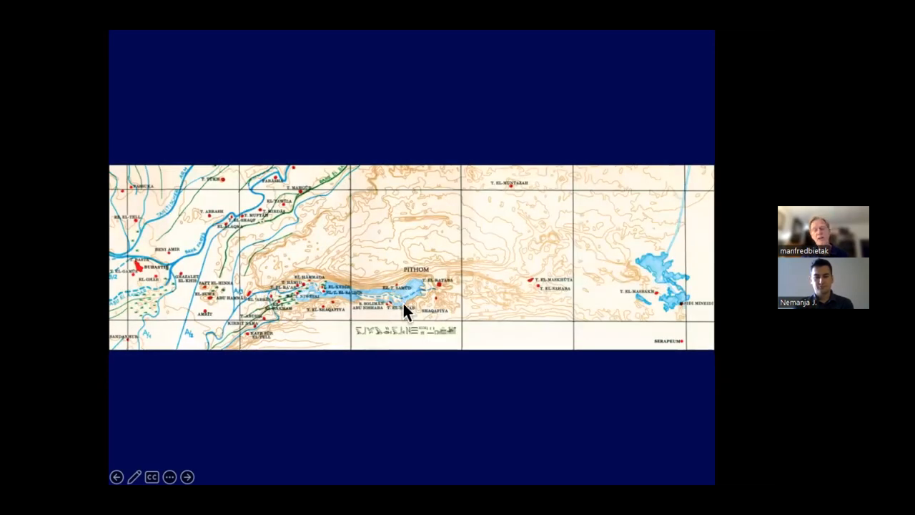
mouse_move(279, 311)
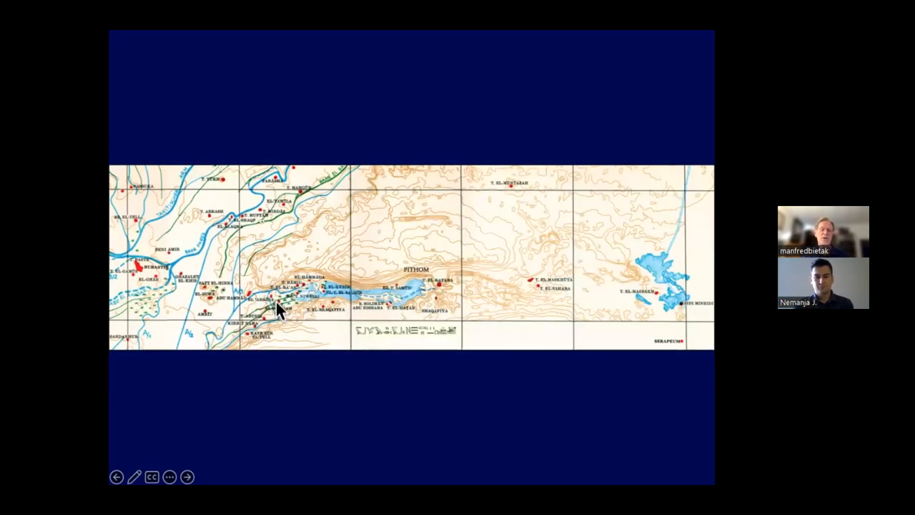
mouse_move(259, 320)
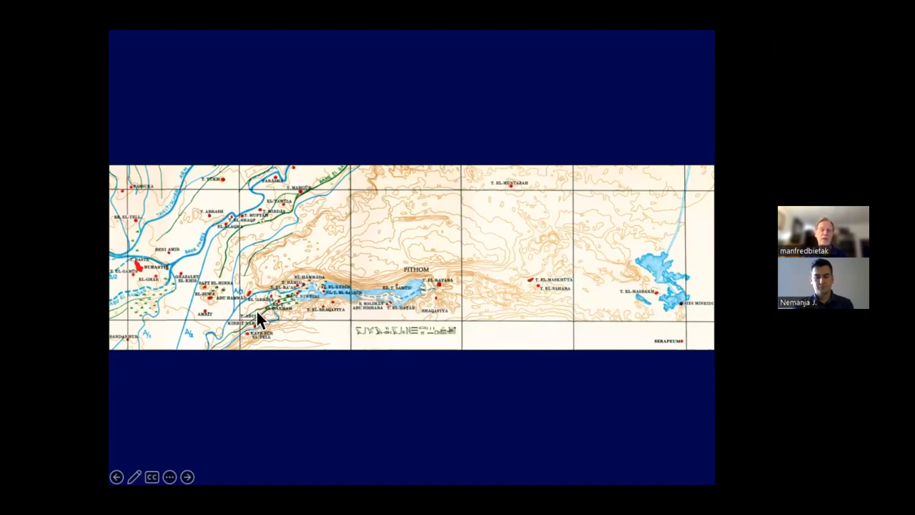
mouse_move(408, 314)
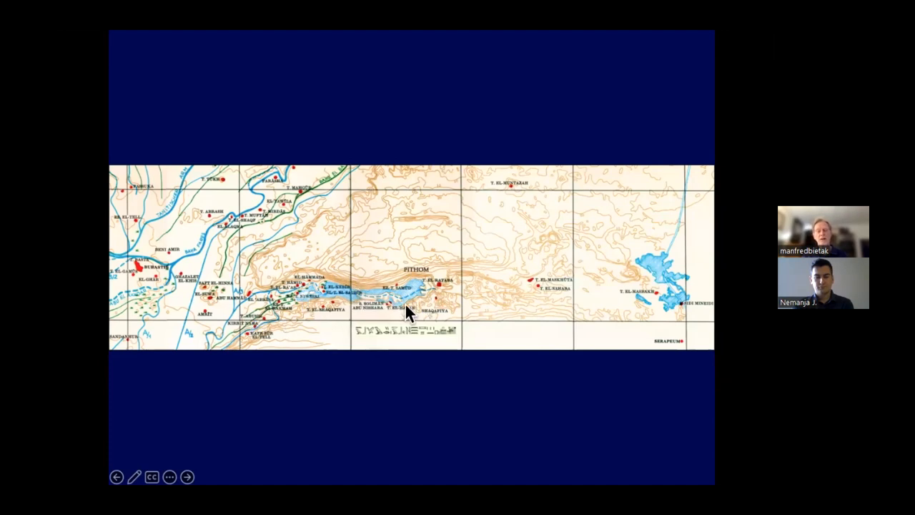
mouse_move(291, 303)
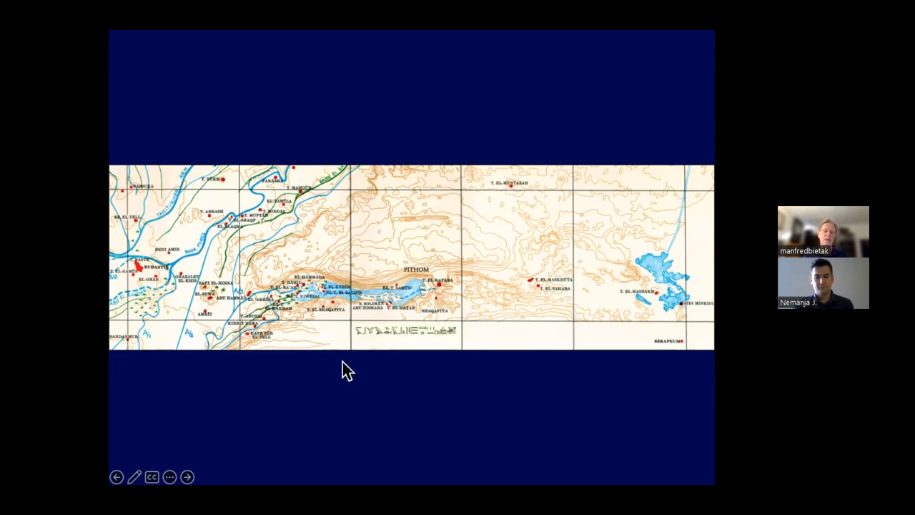
mouse_move(396, 275)
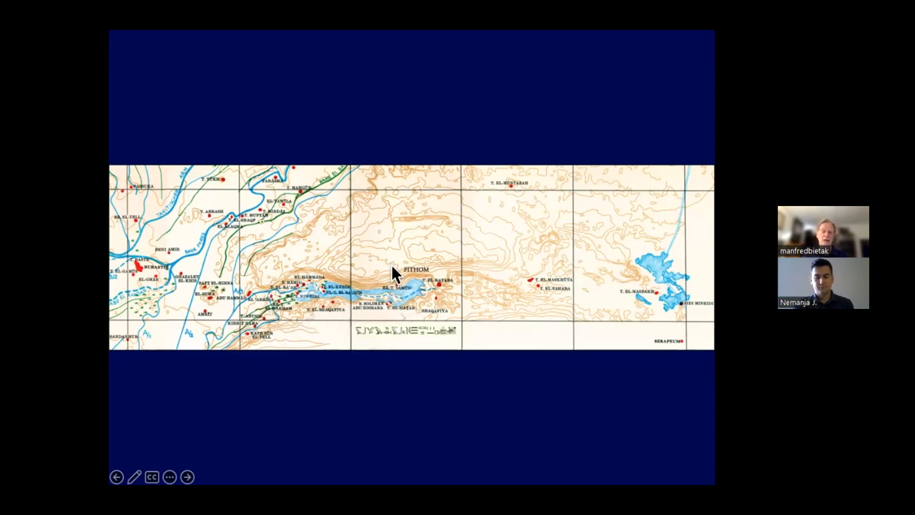
mouse_move(436, 283)
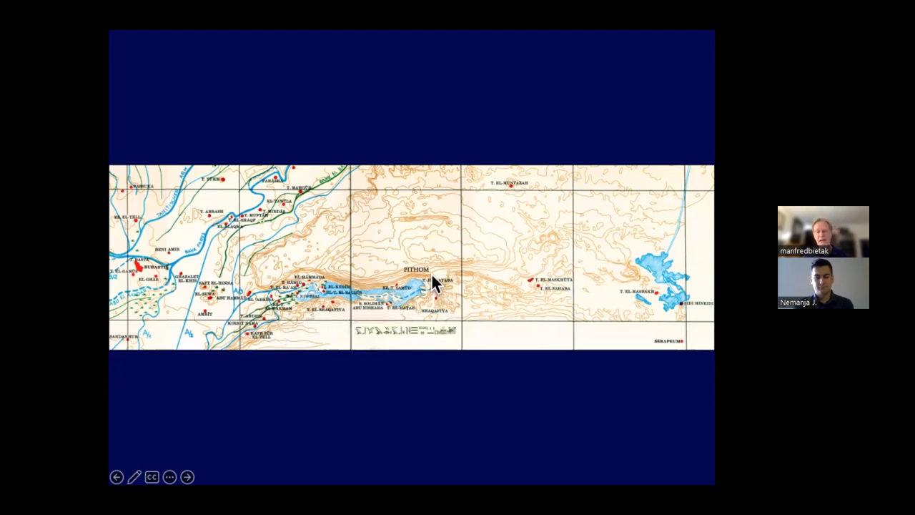
mouse_move(461, 291)
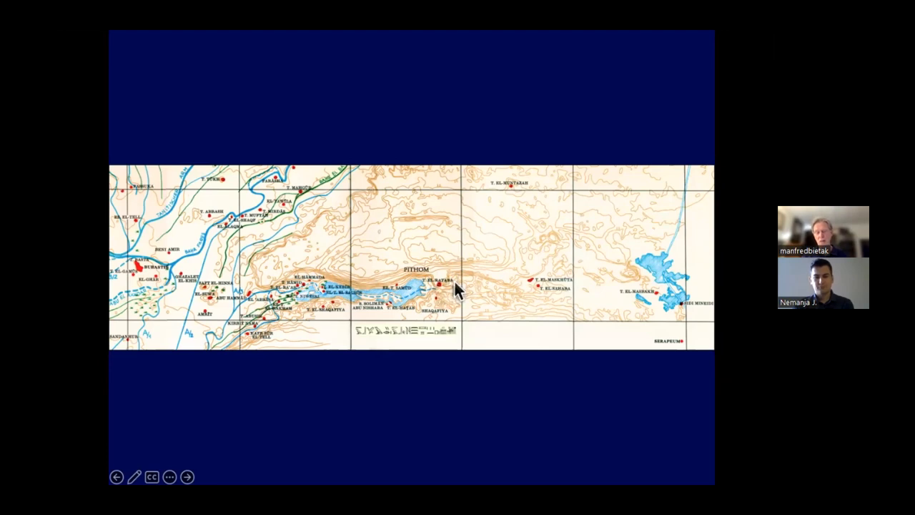
mouse_move(445, 288)
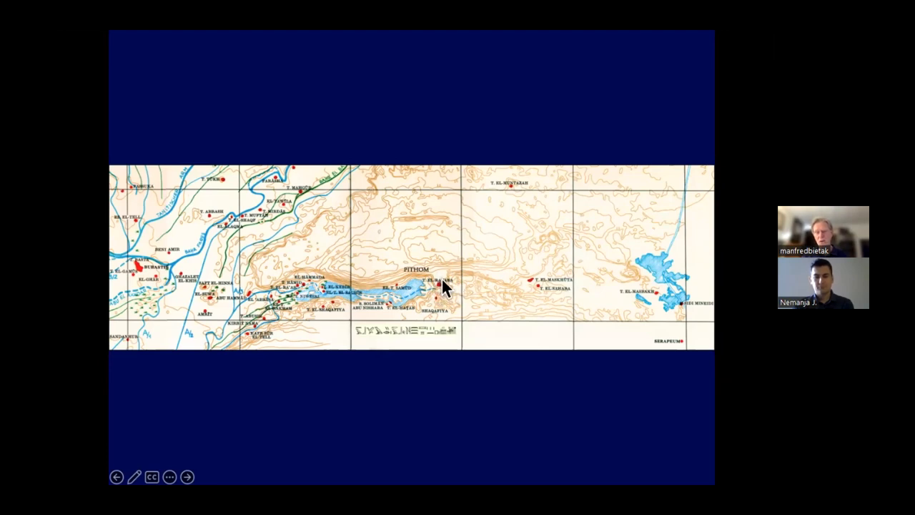
mouse_move(440, 293)
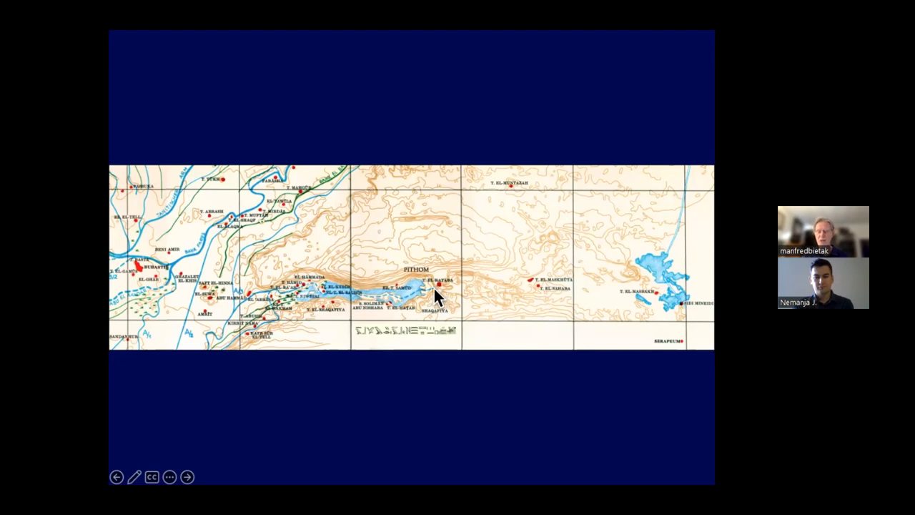
mouse_move(534, 287)
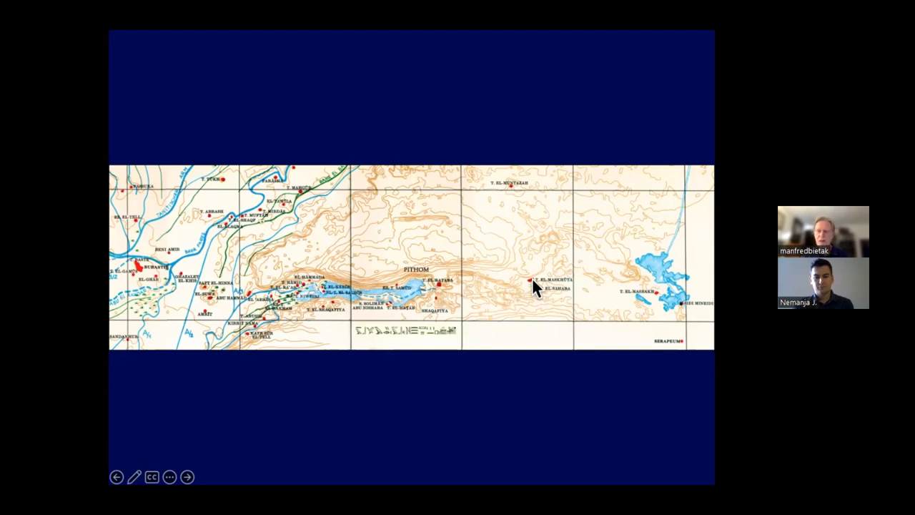
mouse_move(468, 289)
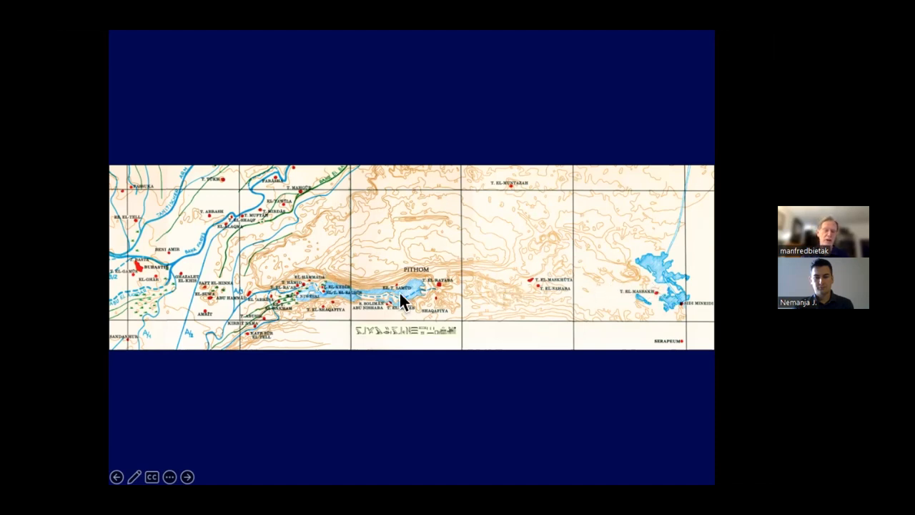
mouse_move(436, 291)
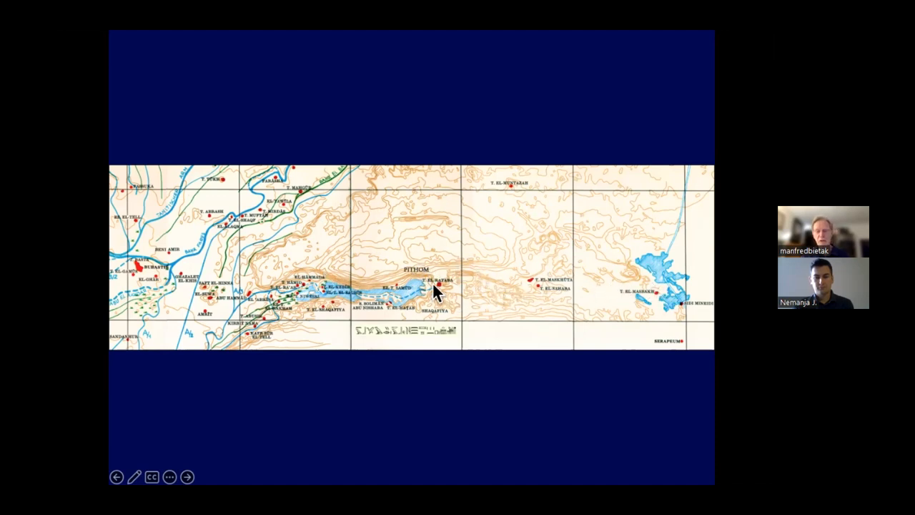
mouse_move(371, 326)
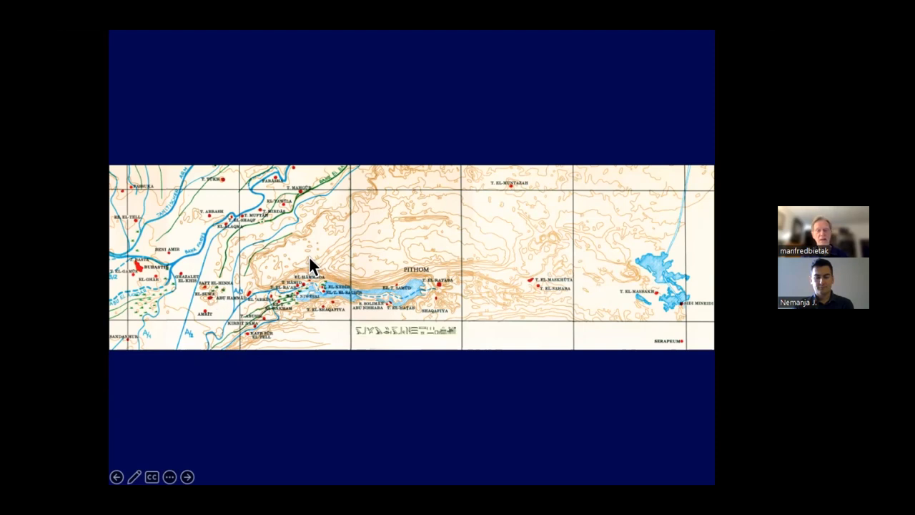
mouse_move(498, 235)
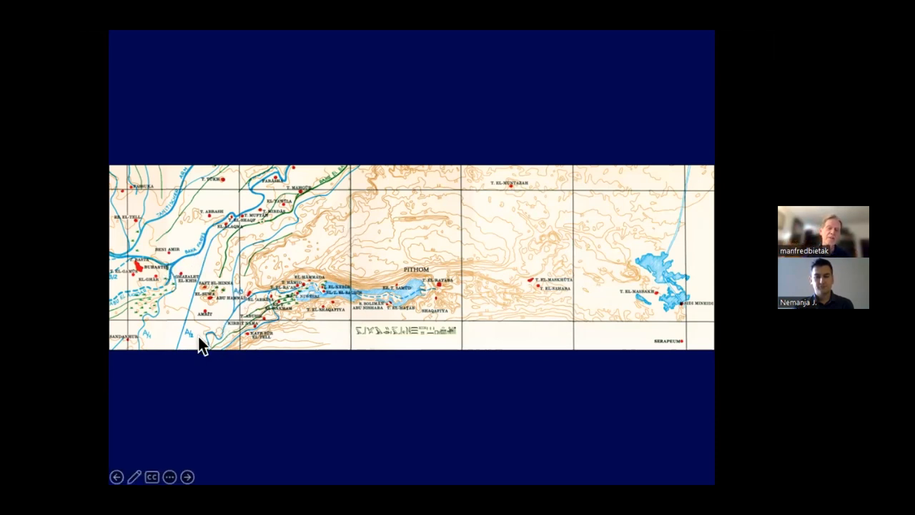
mouse_move(458, 286)
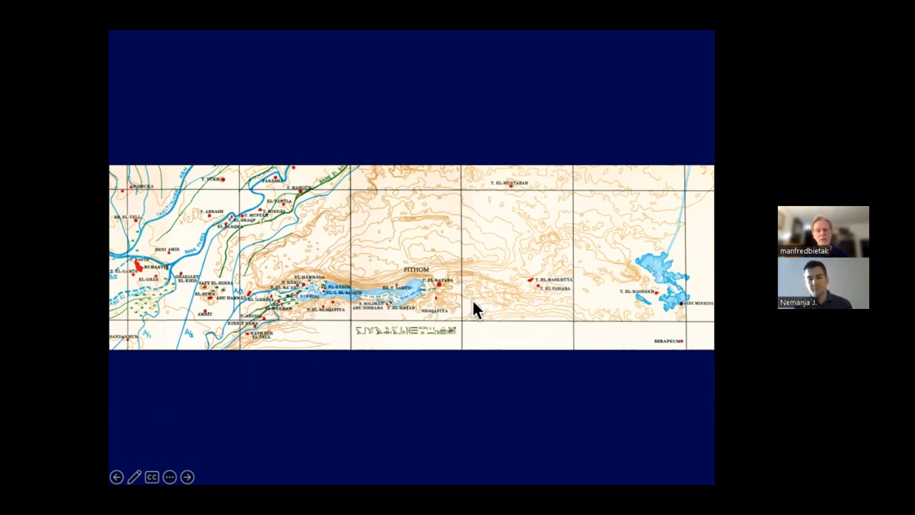
Advance from the Pithom contour map to the pAnastasi VI papyrus columns.
left_click(186, 476)
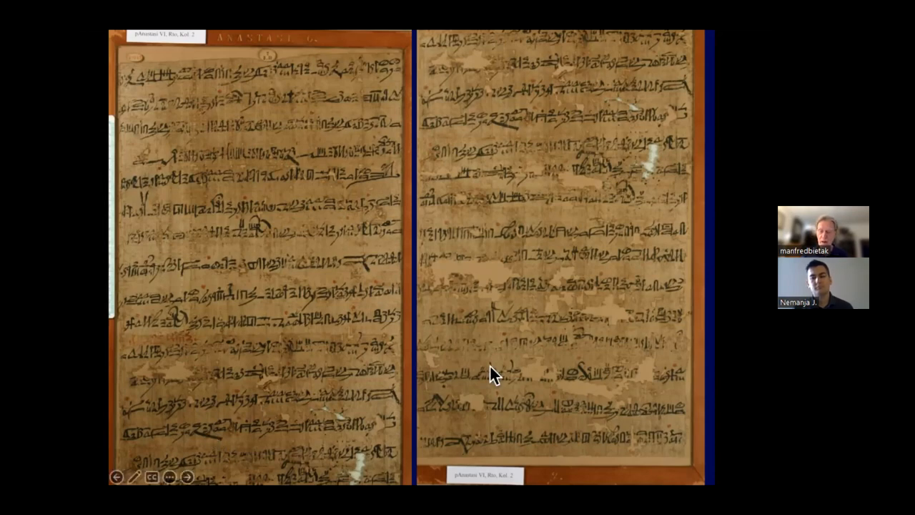
Move from the papyrus photograph to the contour map around Pithom.
left_click(186, 476)
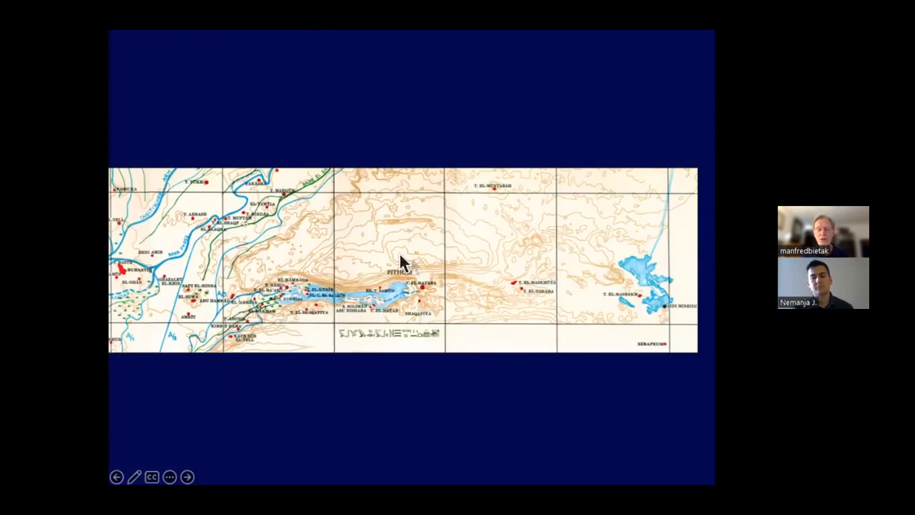
mouse_move(461, 268)
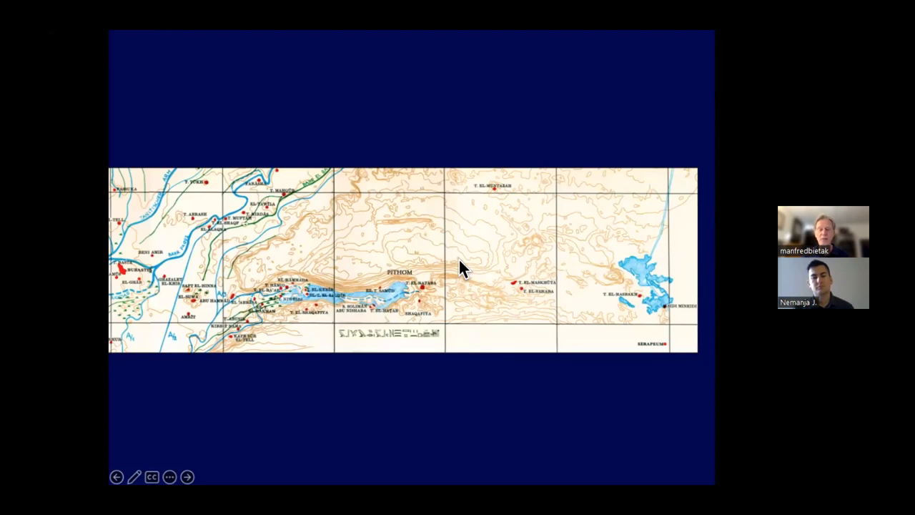
mouse_move(612, 307)
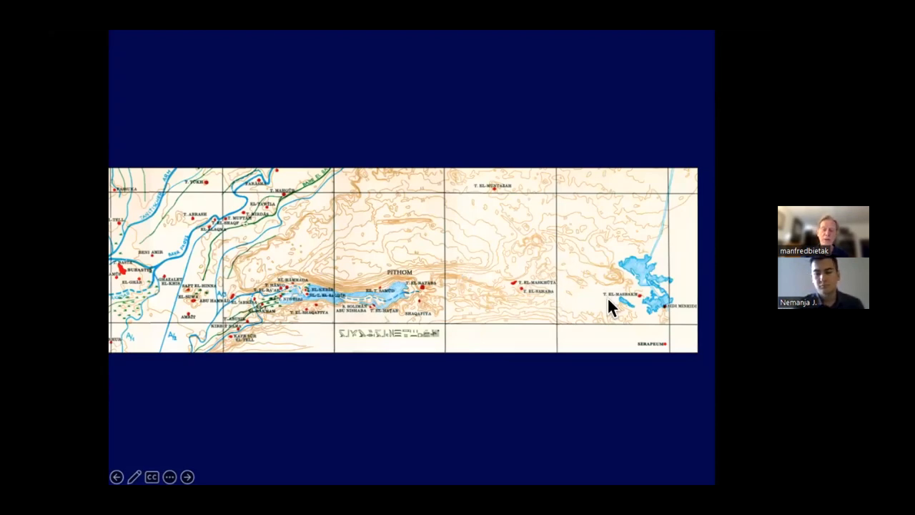
mouse_move(521, 250)
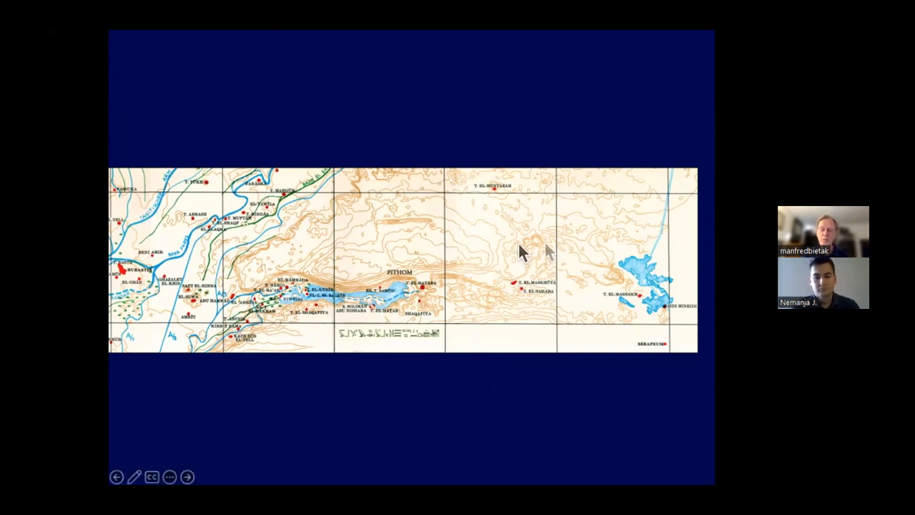
mouse_move(486, 307)
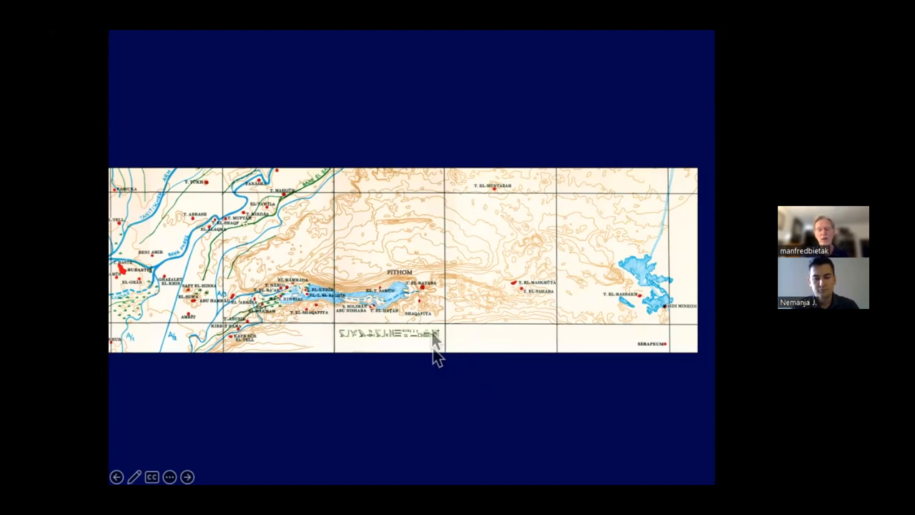
mouse_move(604, 293)
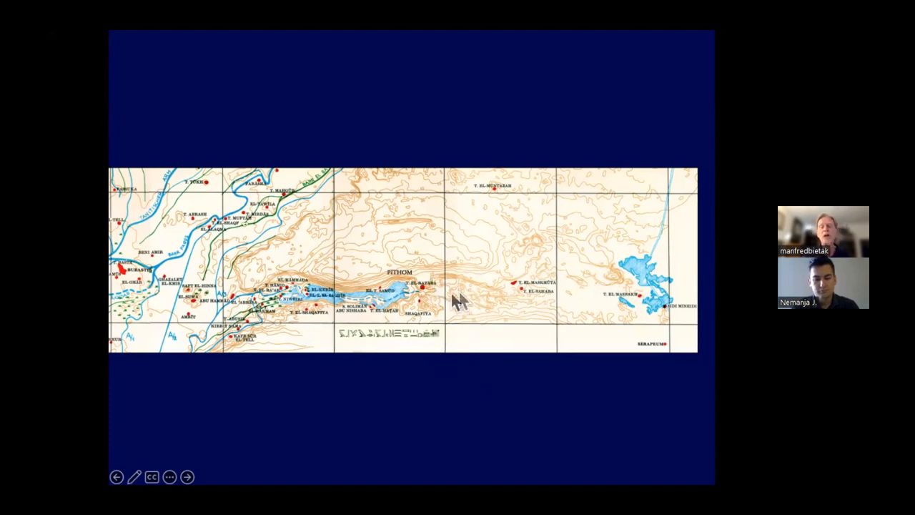
mouse_move(282, 331)
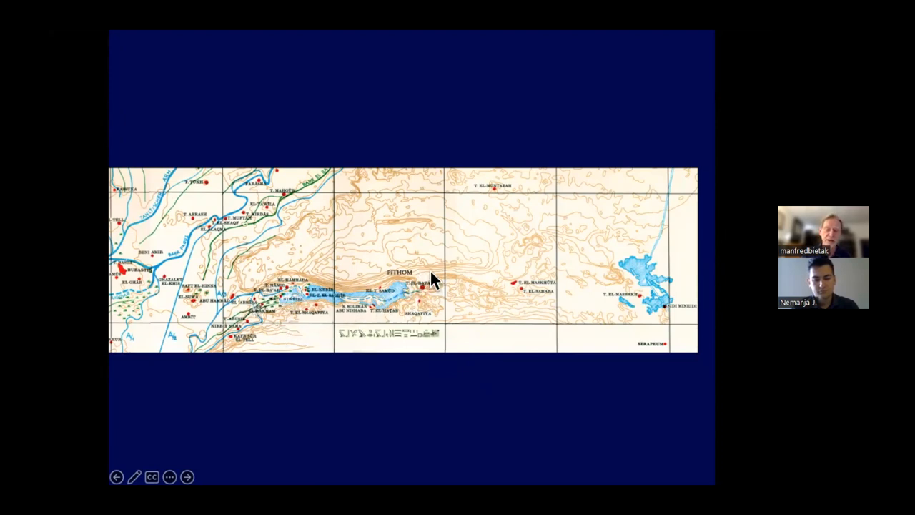
mouse_move(477, 318)
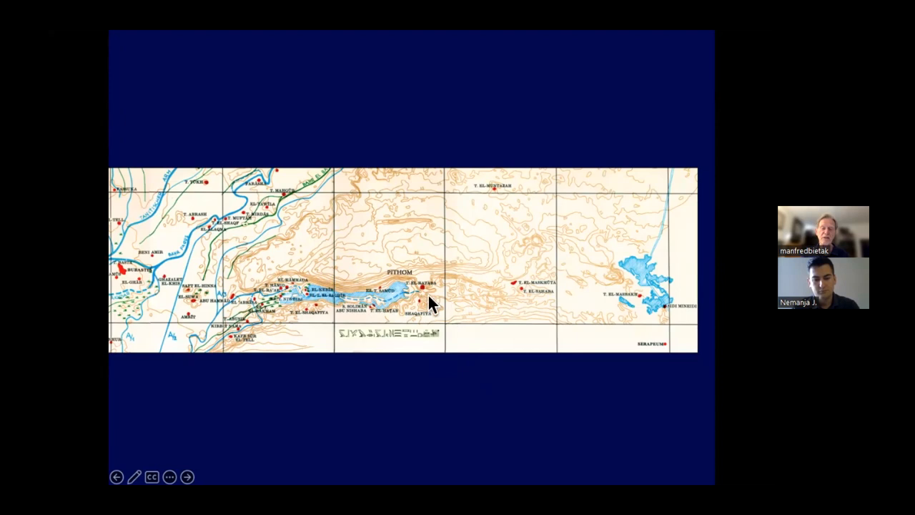
mouse_move(439, 351)
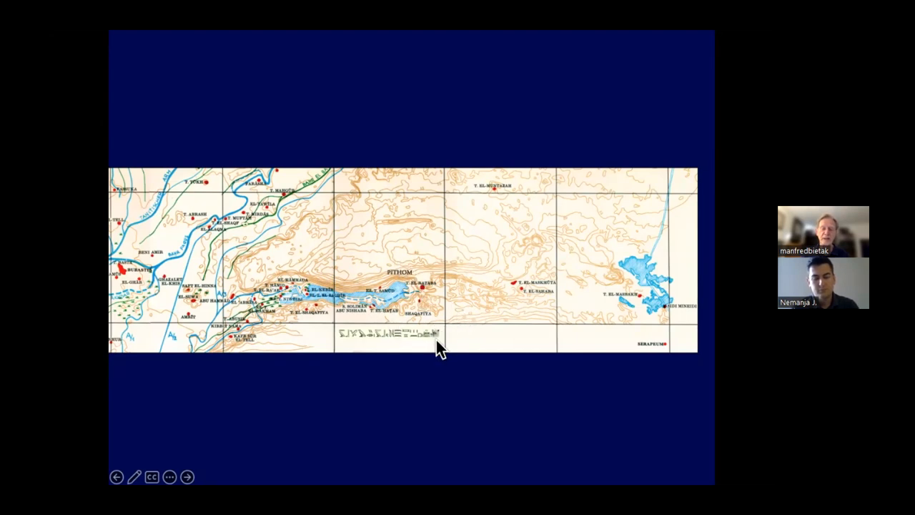
mouse_move(349, 346)
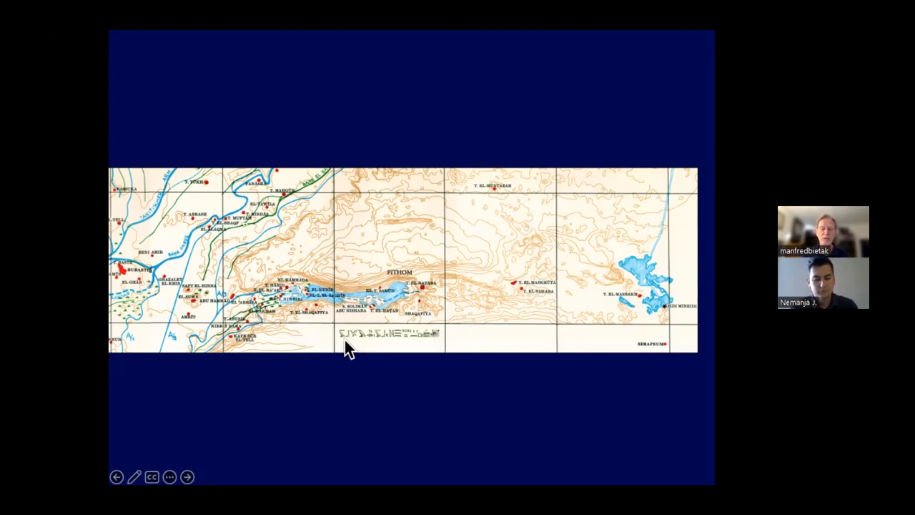
mouse_move(376, 359)
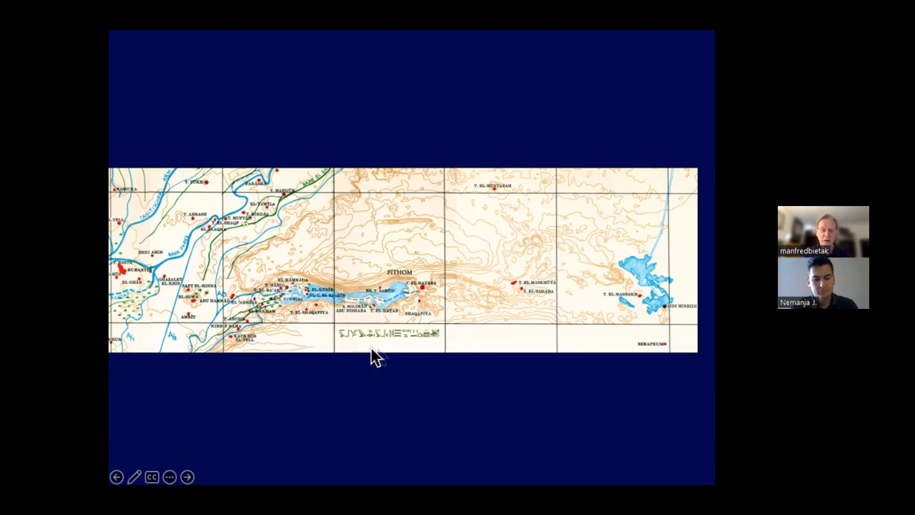
mouse_move(364, 351)
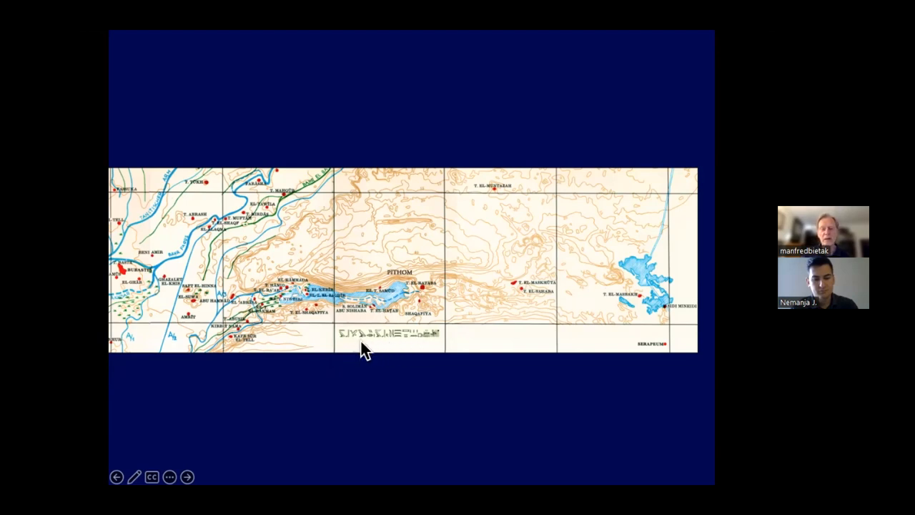
mouse_move(404, 340)
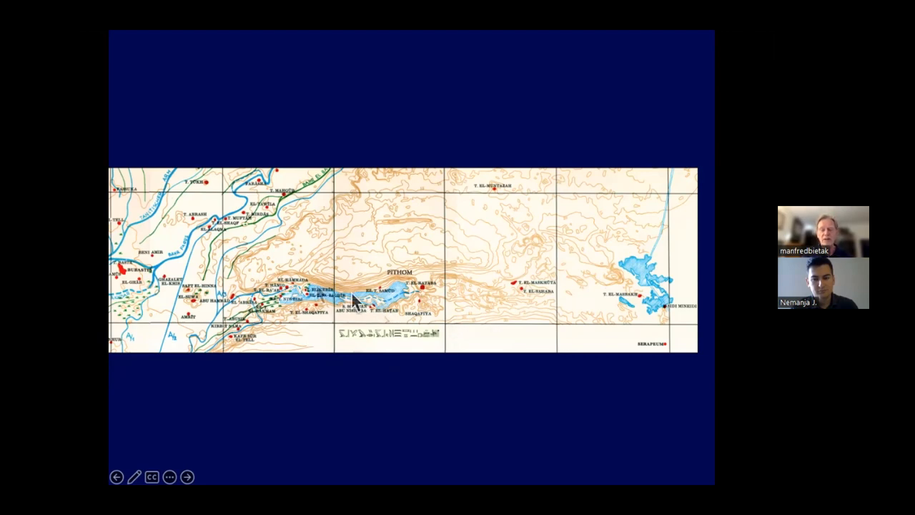
mouse_move(501, 374)
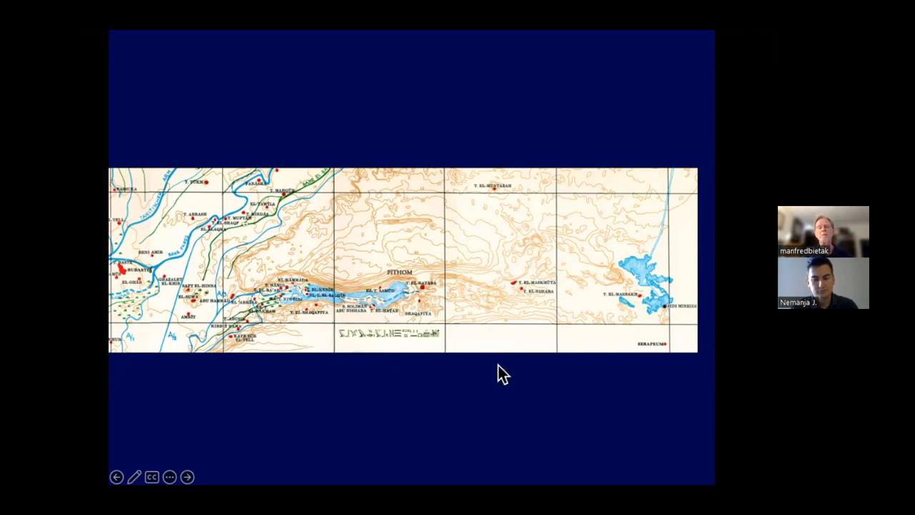
mouse_move(461, 293)
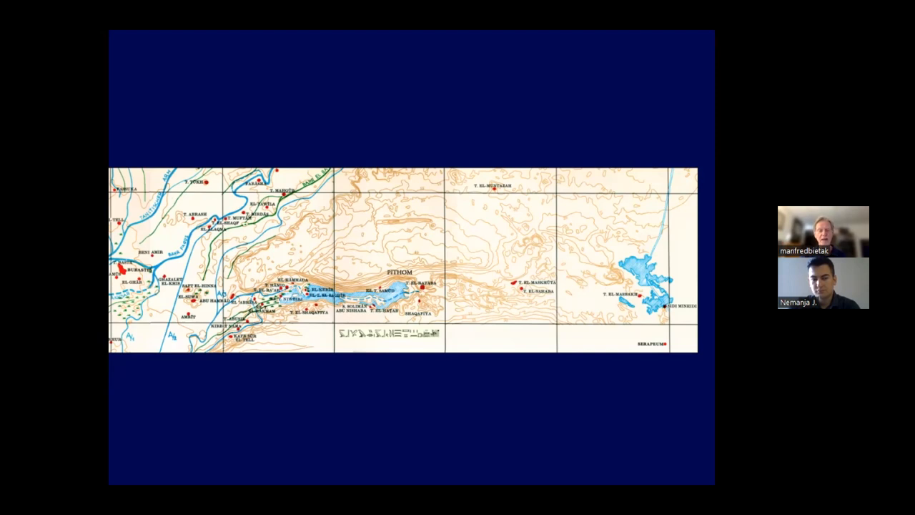
Advance to Petrie's plan of Tell er Retabeh with temple and walls.
left_click(187, 477)
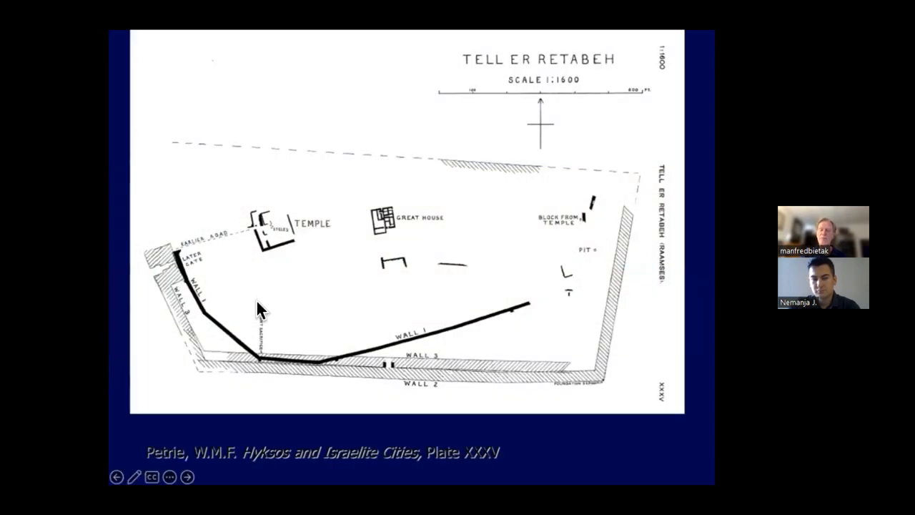
mouse_move(638, 383)
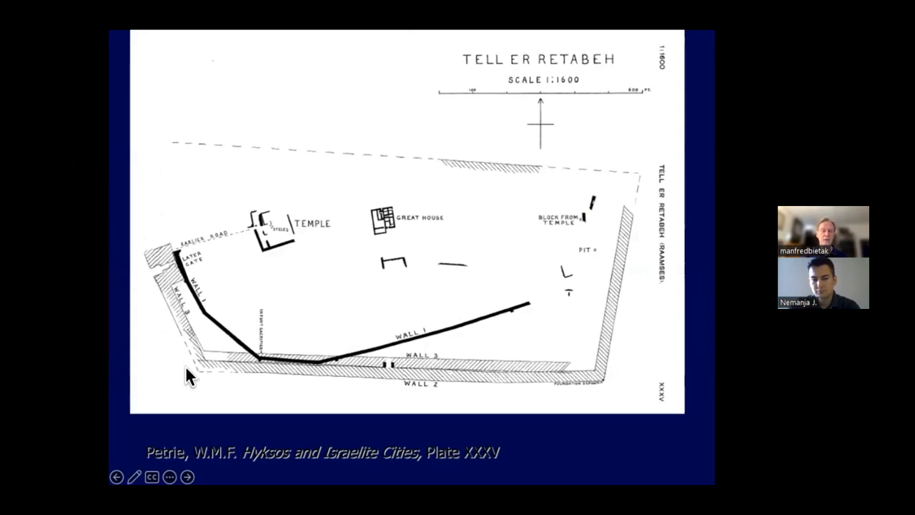
mouse_move(257, 261)
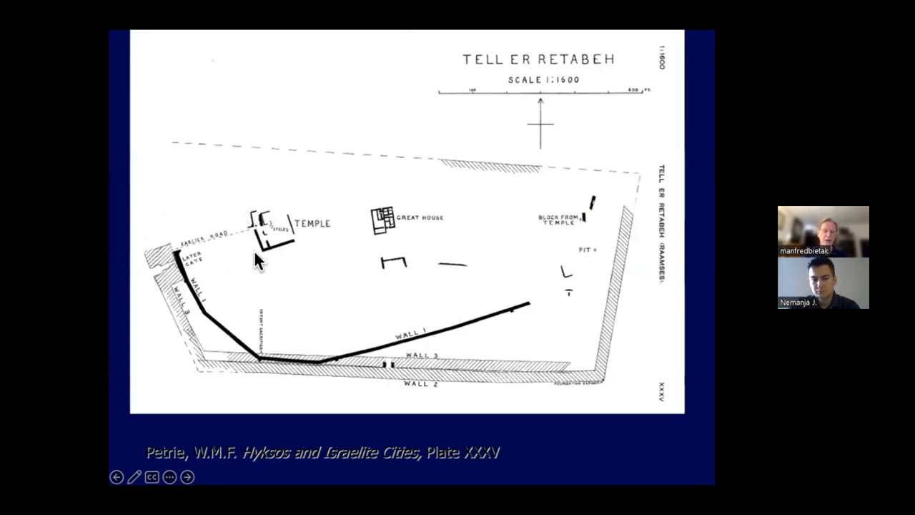
mouse_move(224, 174)
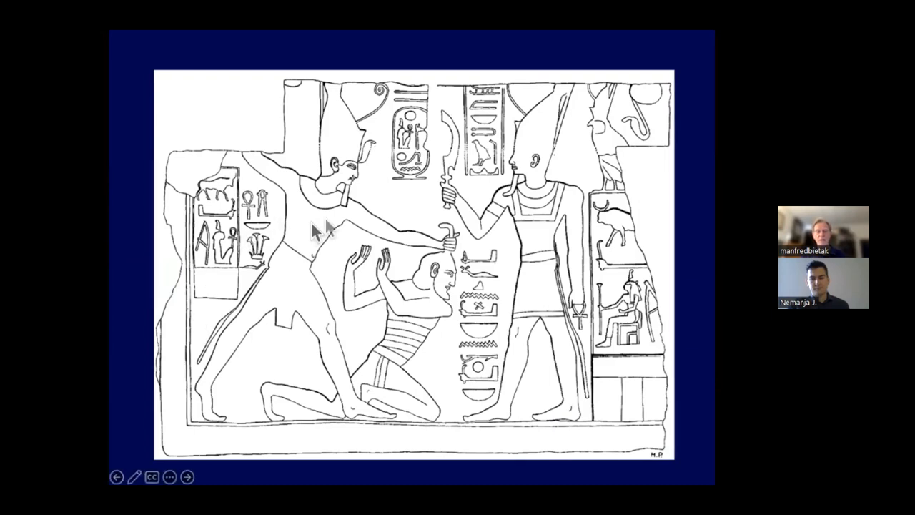
mouse_move(393, 361)
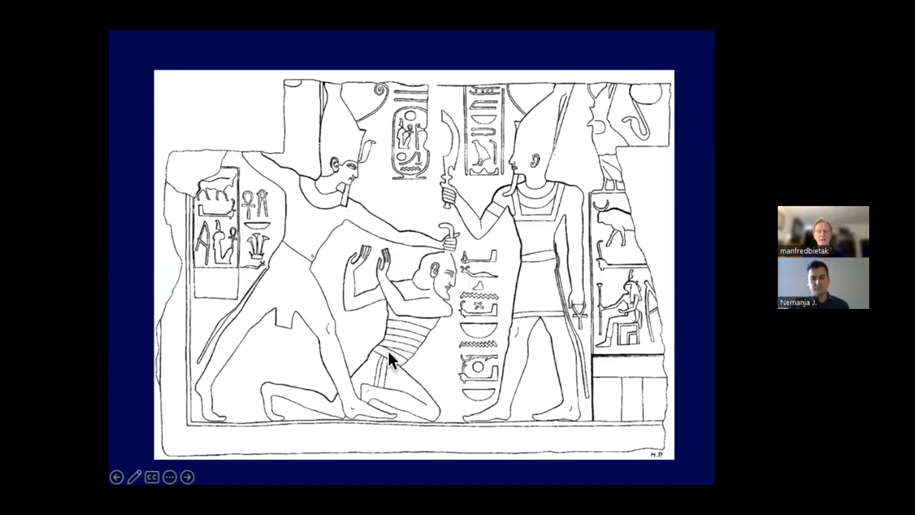
mouse_move(276, 86)
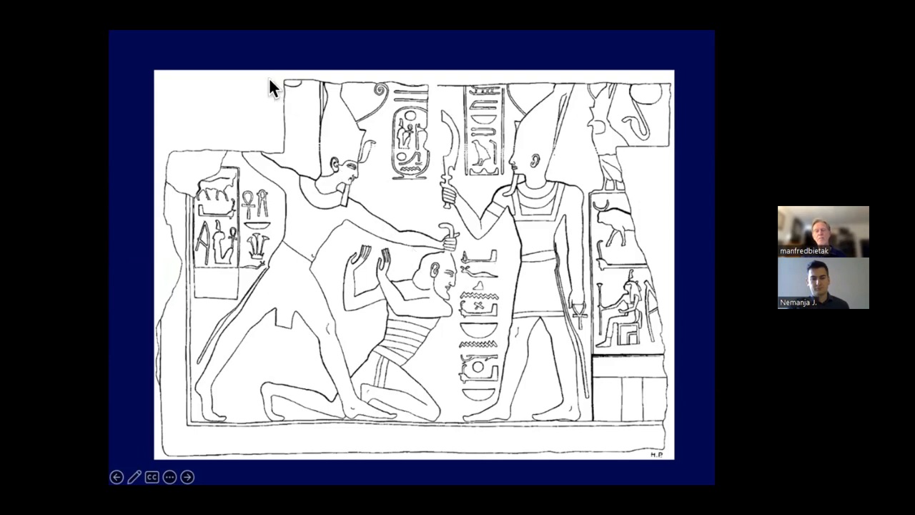
mouse_move(493, 149)
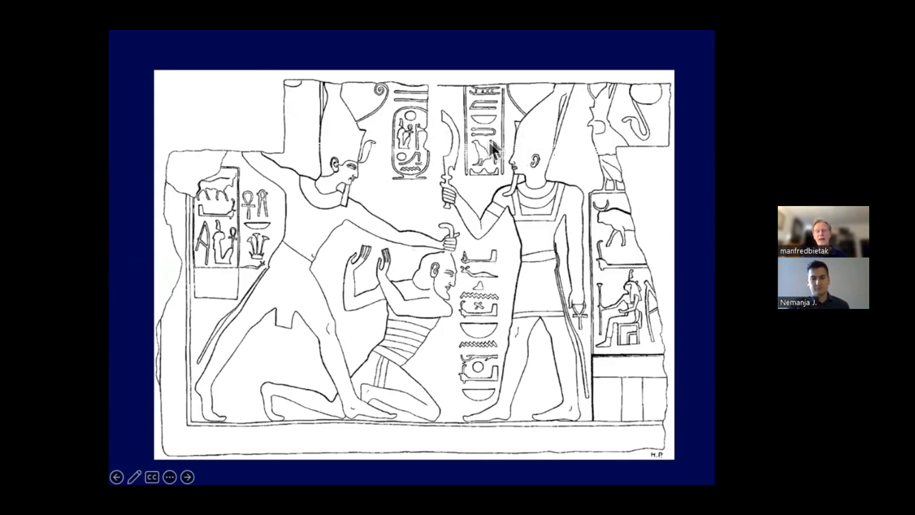
mouse_move(564, 168)
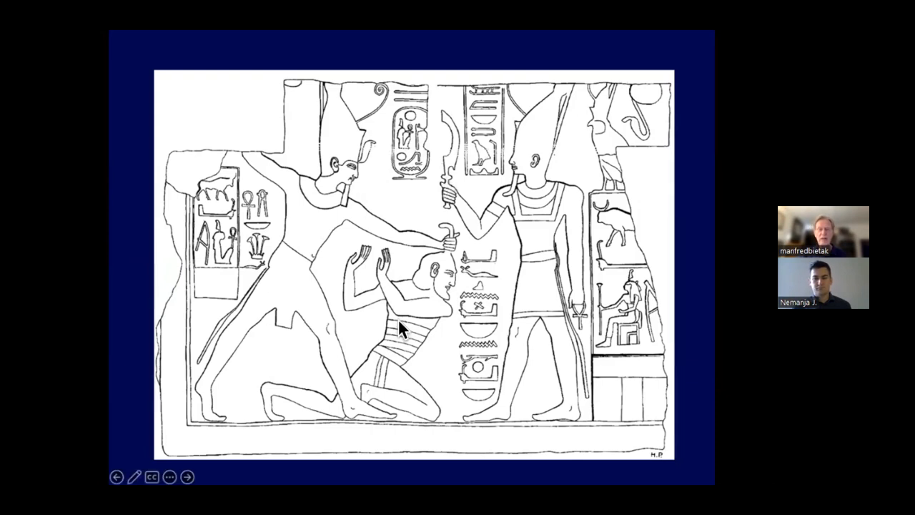
mouse_move(443, 357)
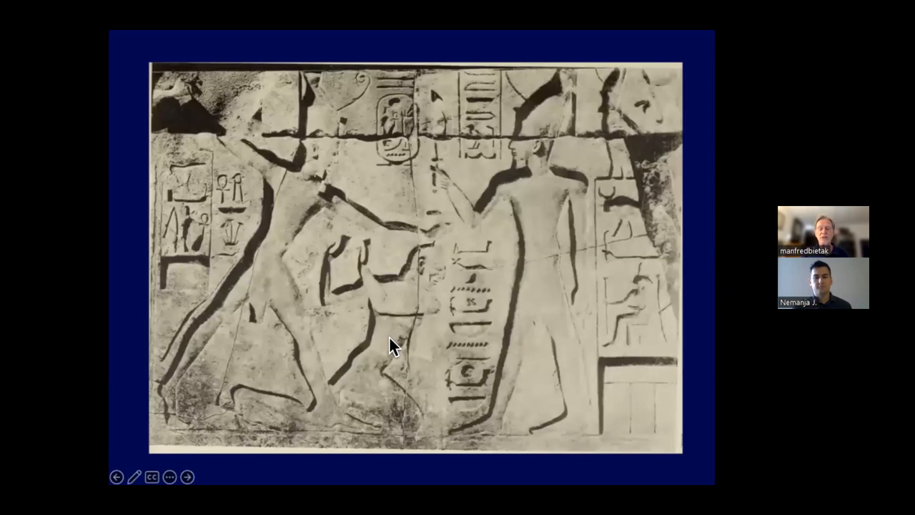
Advance to the satellite map circling the Seir Mountains south of the Dead Sea.
left_click(188, 476)
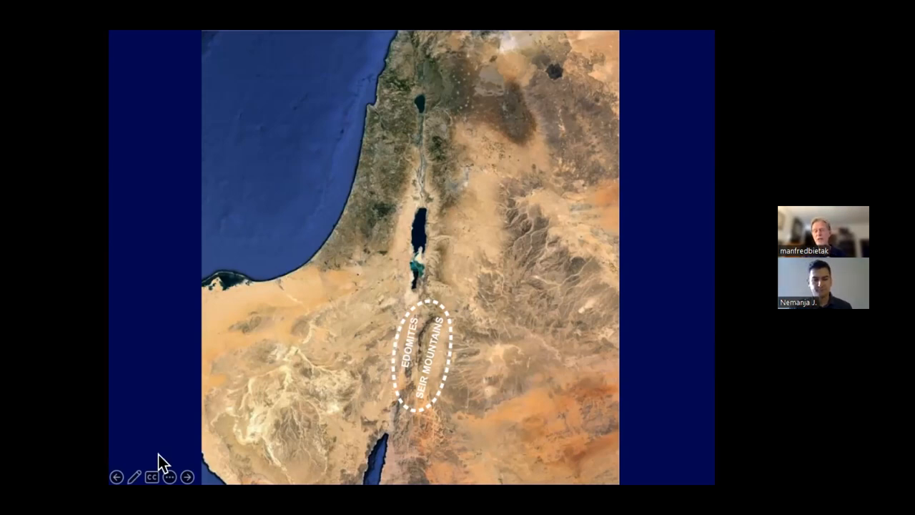
mouse_move(300, 444)
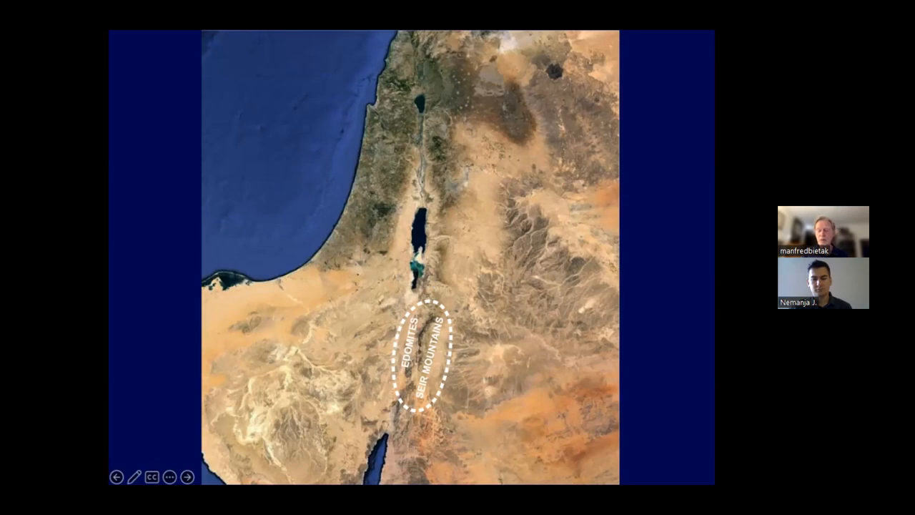
Advance past the Edomite territory map to the row of large hieroglyphs.
left_click(187, 477)
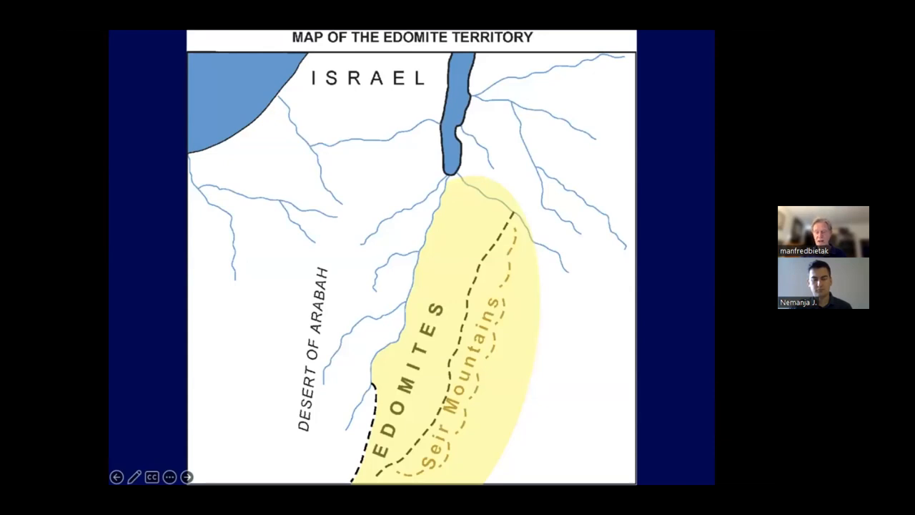
left_click(187, 476)
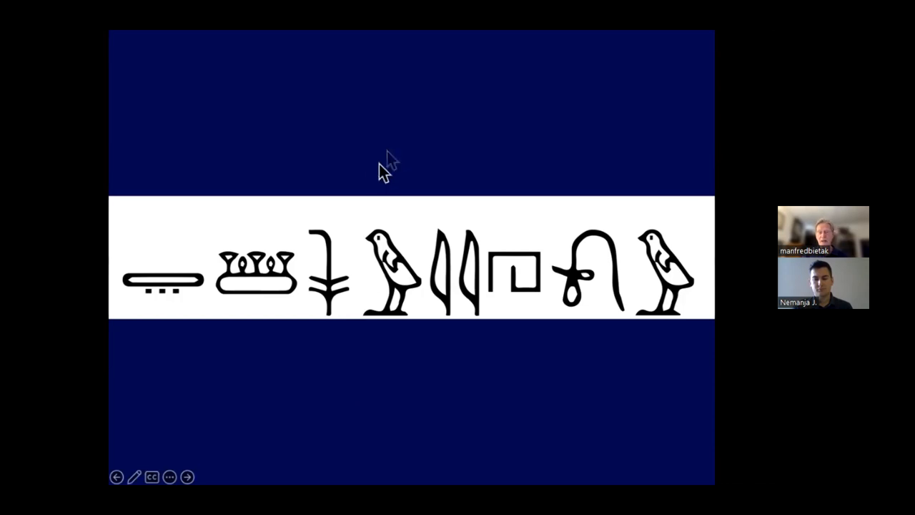
mouse_move(379, 121)
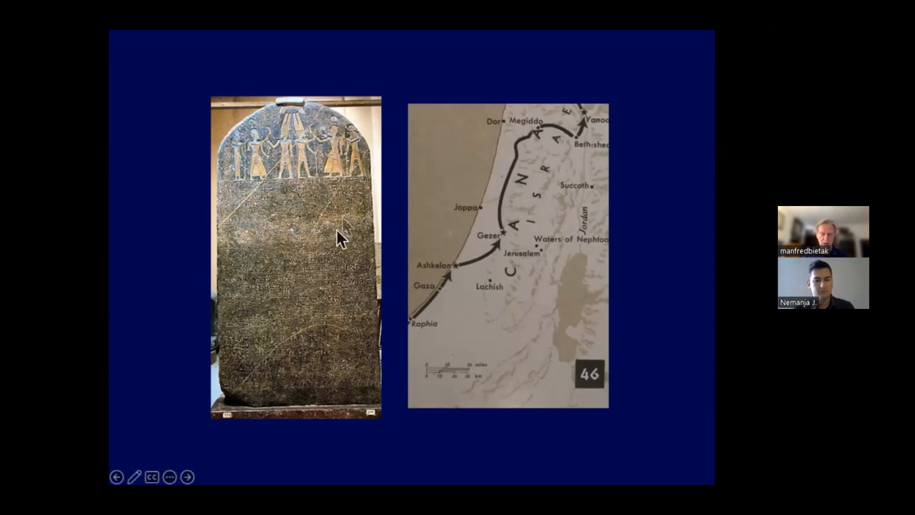
mouse_move(289, 286)
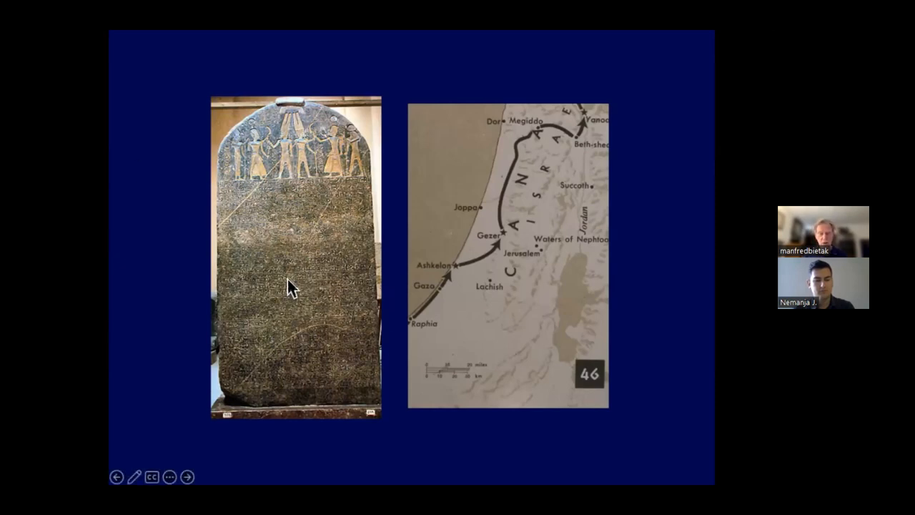
mouse_move(365, 244)
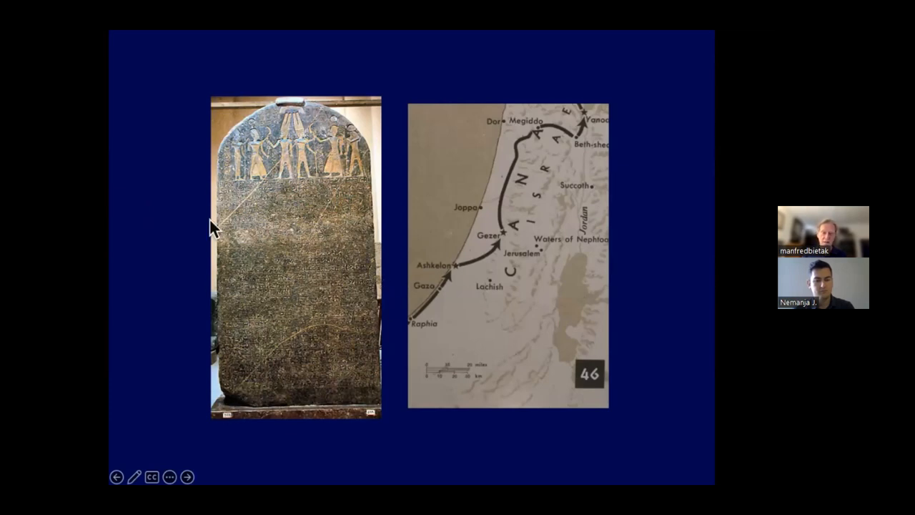
mouse_move(296, 115)
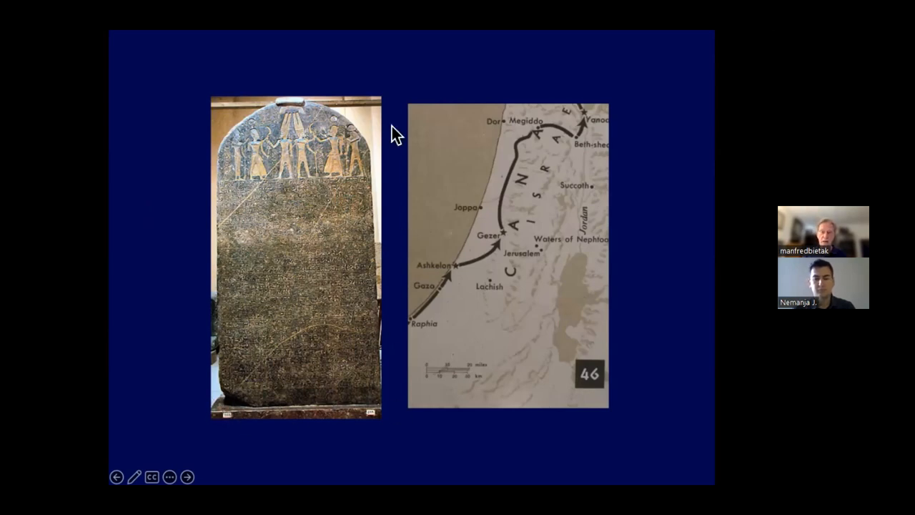
mouse_move(386, 350)
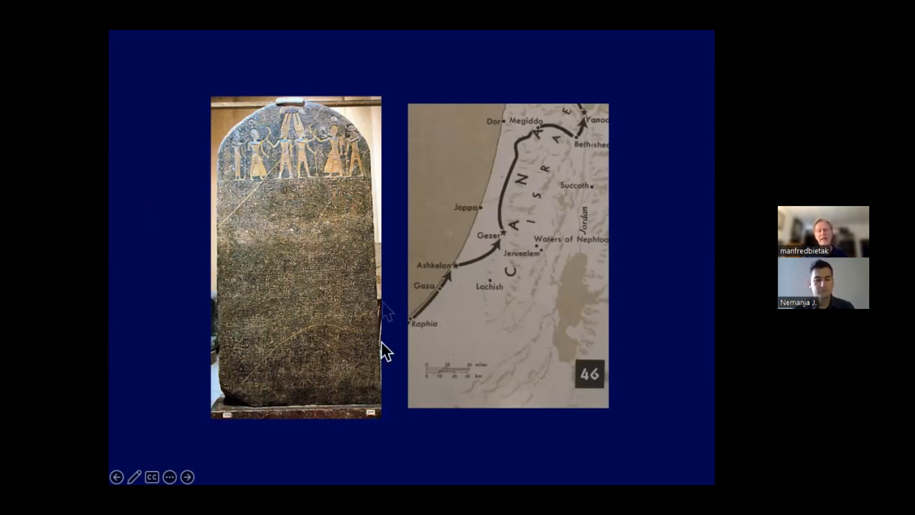
mouse_move(185, 356)
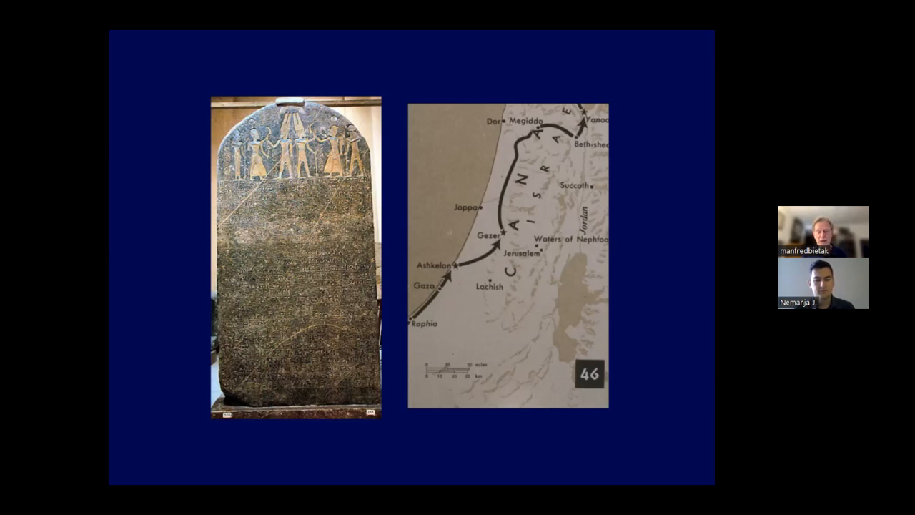
mouse_move(218, 376)
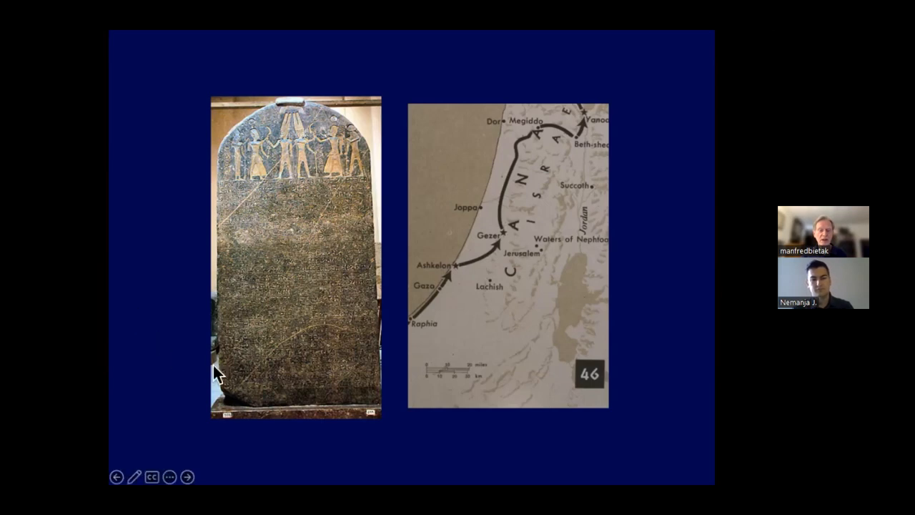
mouse_move(428, 316)
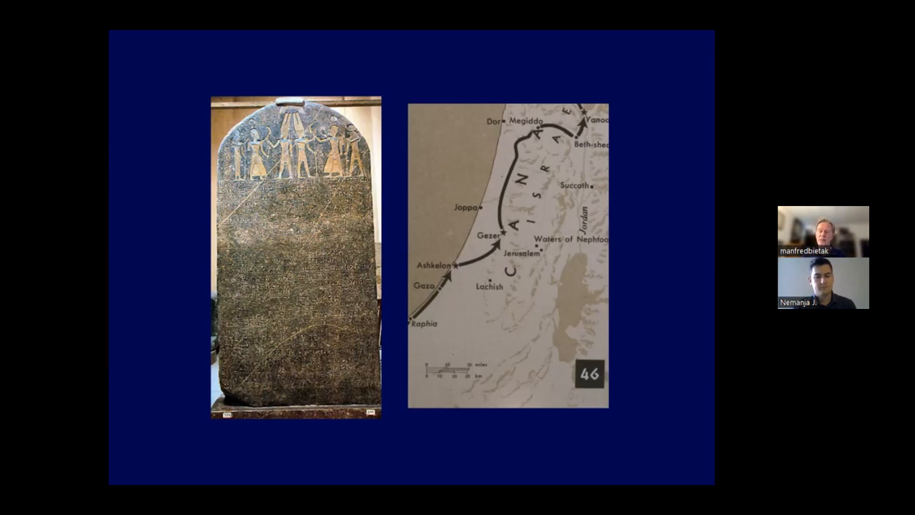
mouse_move(270, 203)
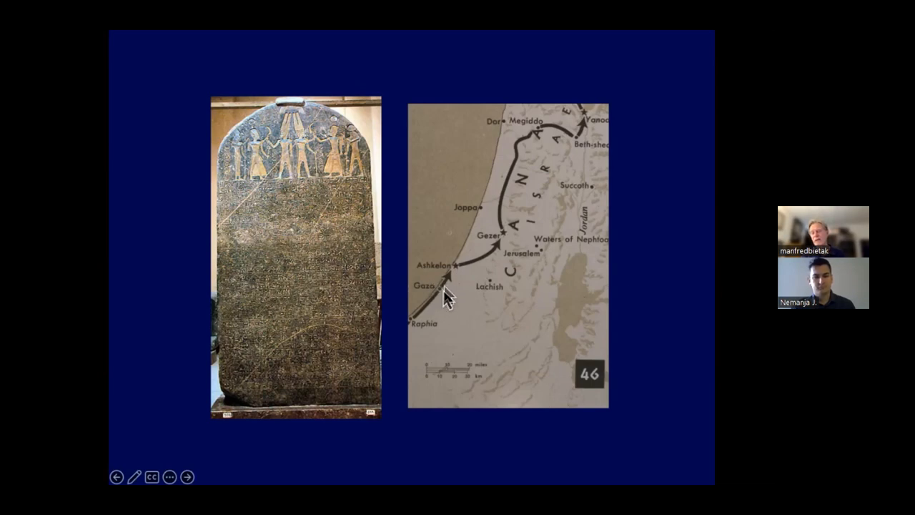
mouse_move(457, 272)
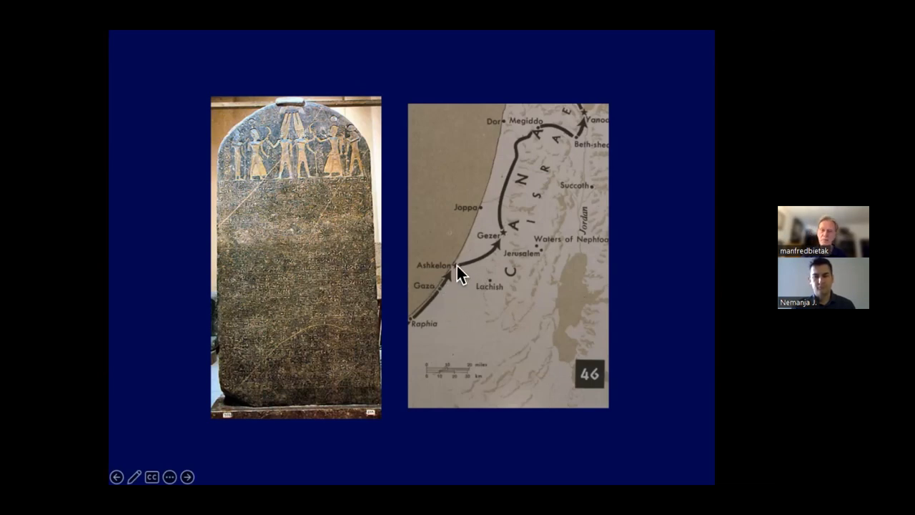
mouse_move(501, 232)
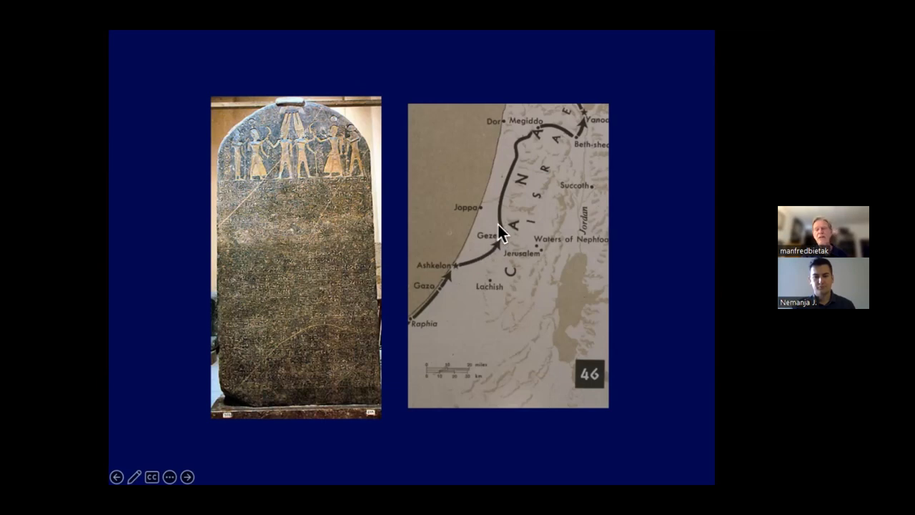
mouse_move(594, 125)
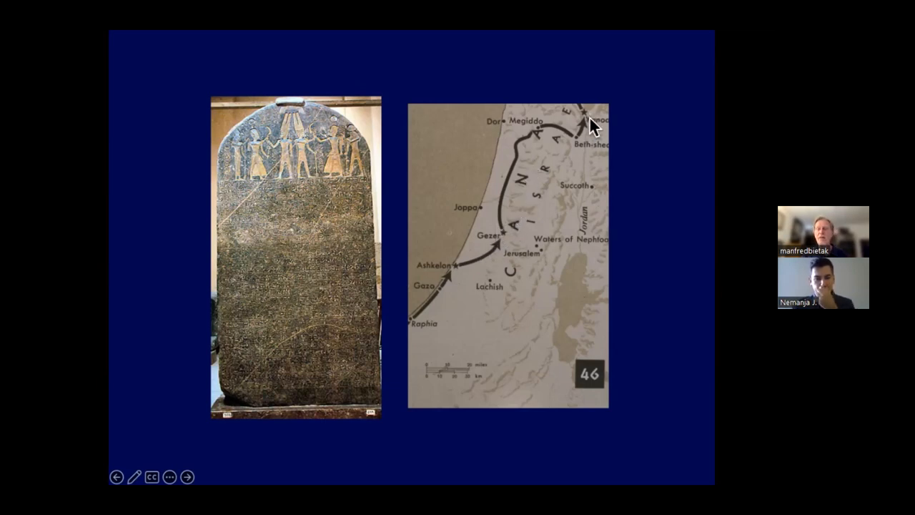
mouse_move(594, 107)
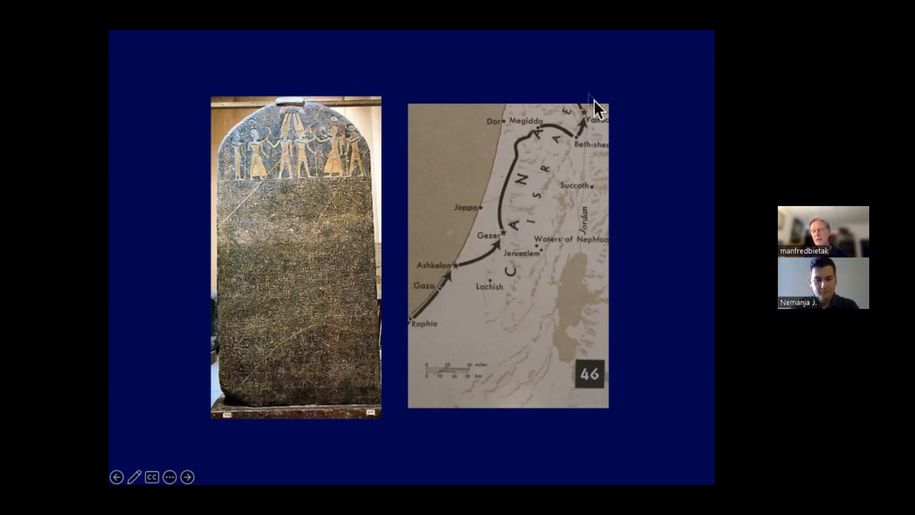
mouse_move(532, 233)
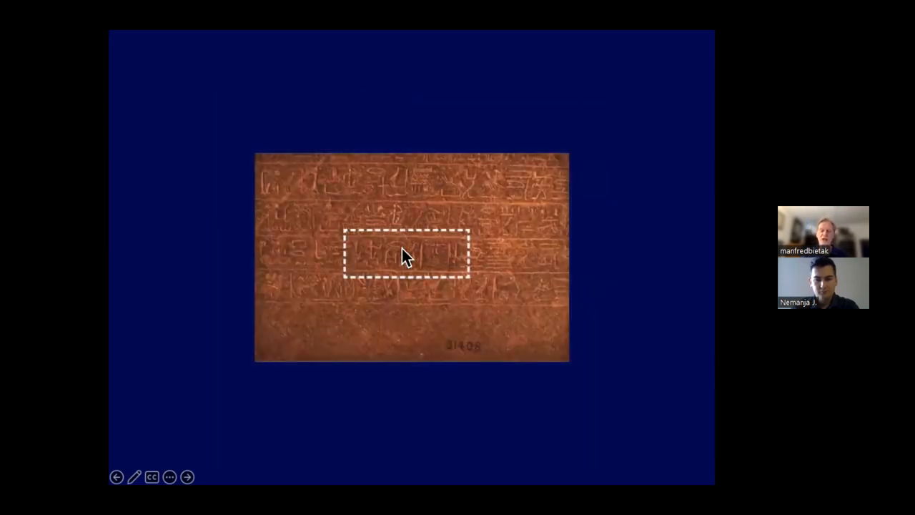
mouse_move(436, 193)
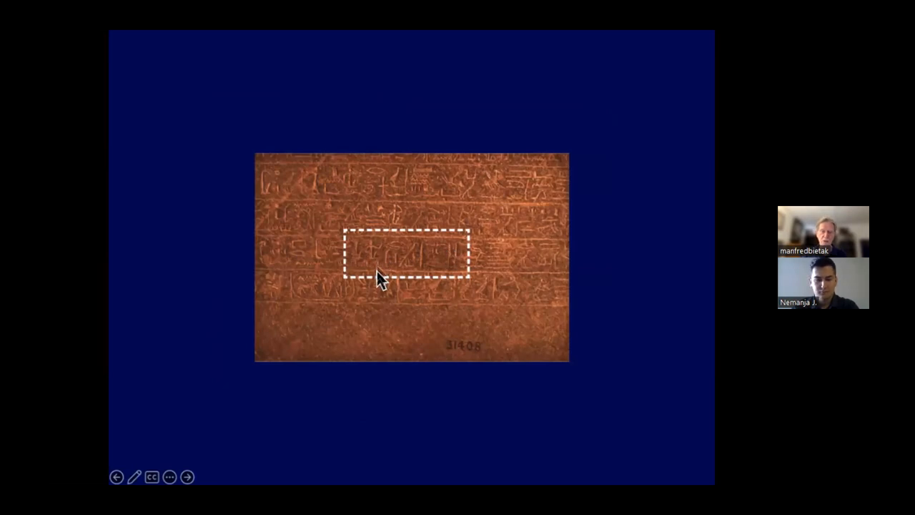
mouse_move(389, 268)
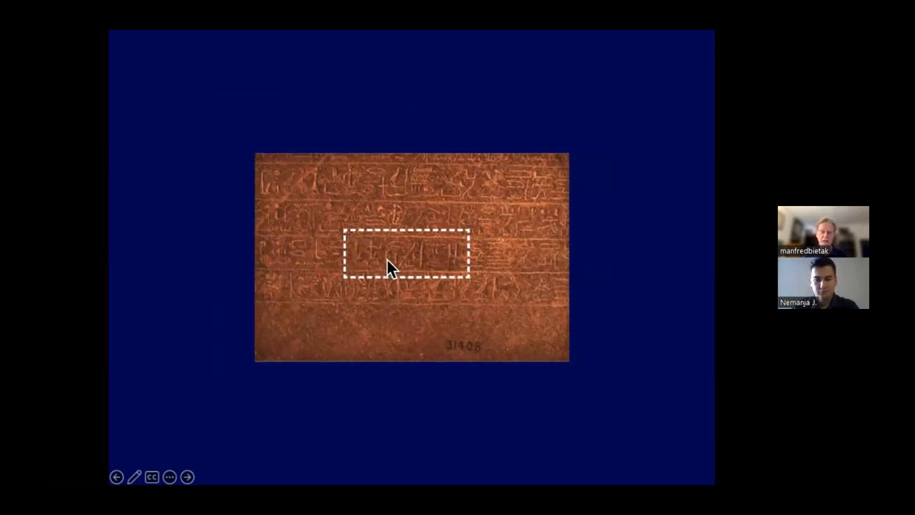
mouse_move(361, 286)
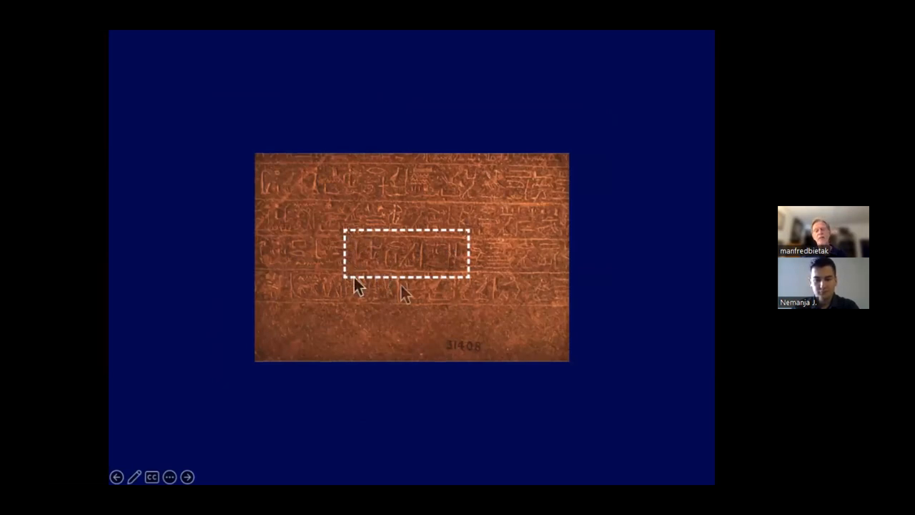
mouse_move(383, 263)
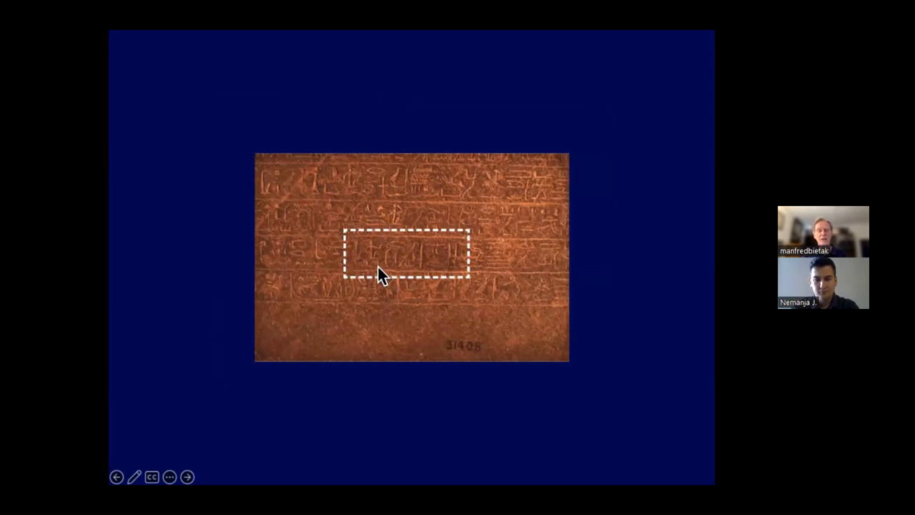
mouse_move(340, 266)
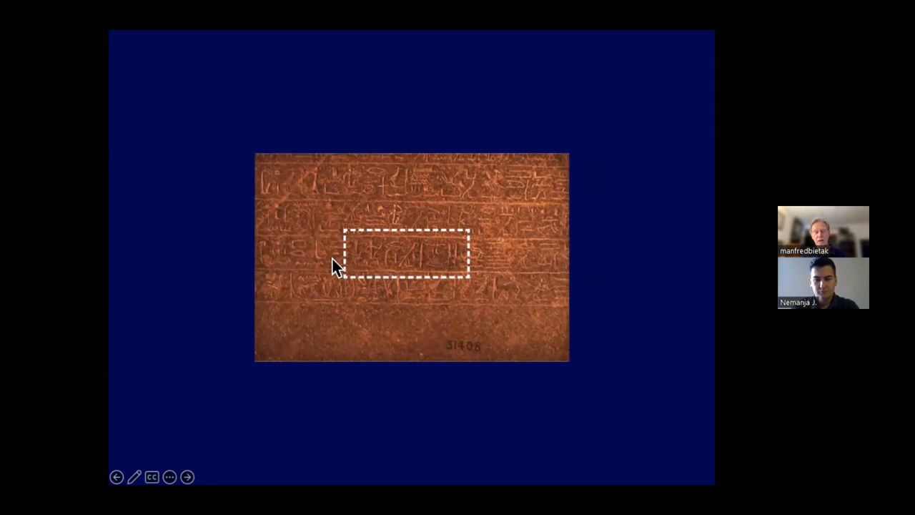
mouse_move(458, 261)
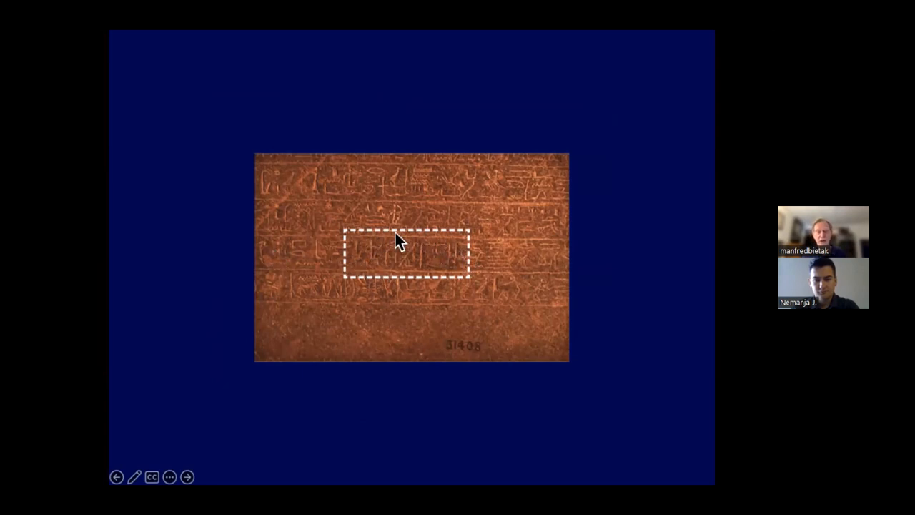
mouse_move(336, 257)
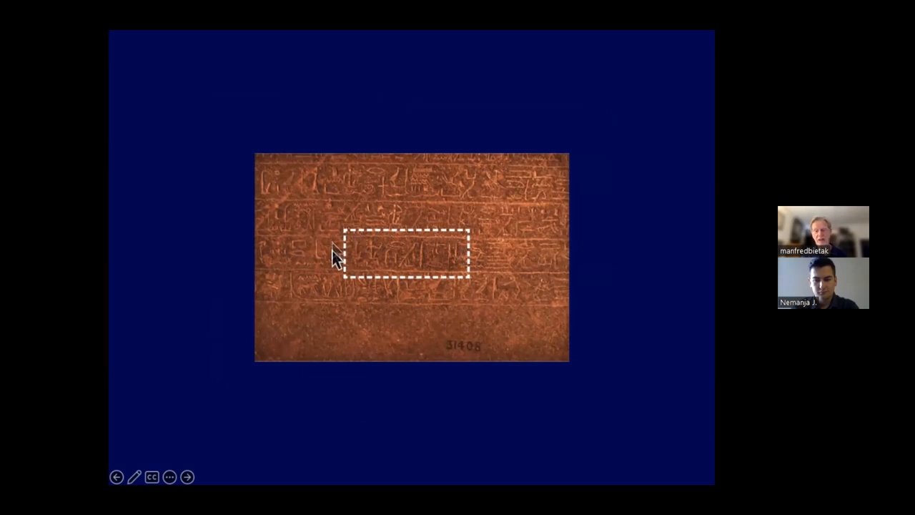
mouse_move(357, 243)
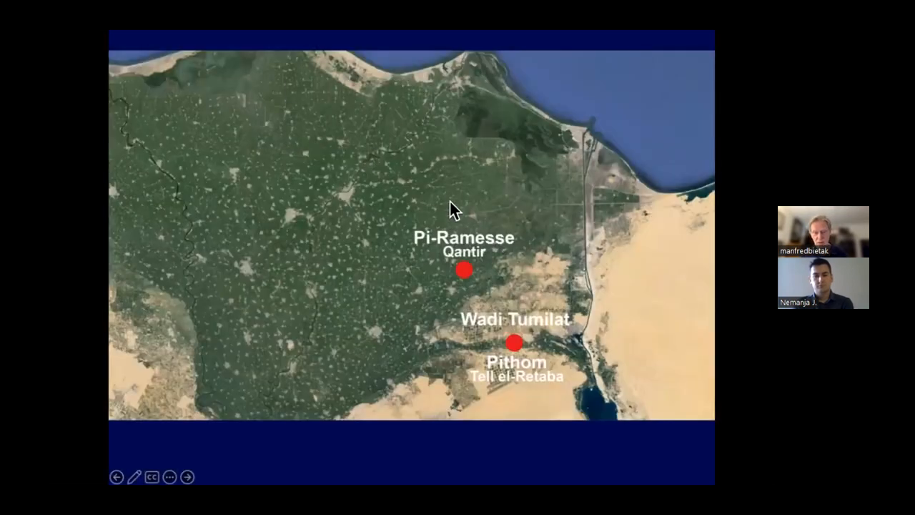
mouse_move(468, 268)
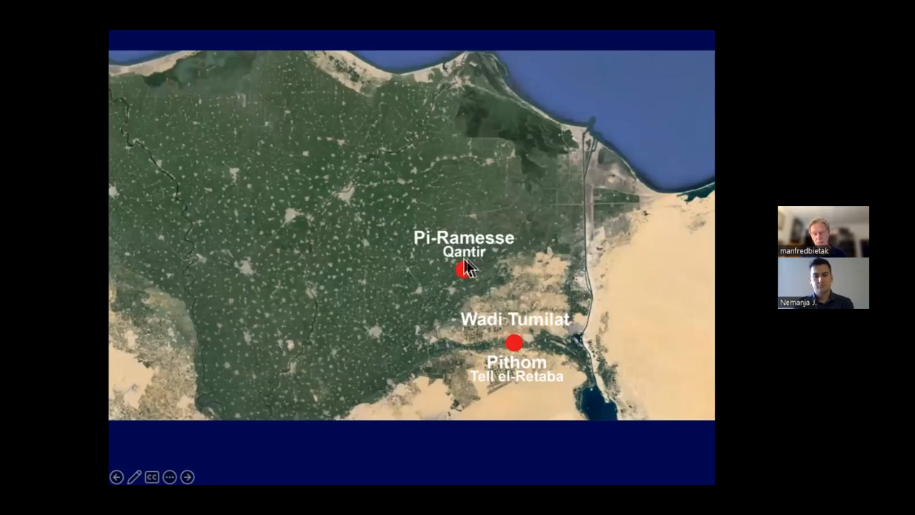
mouse_move(522, 350)
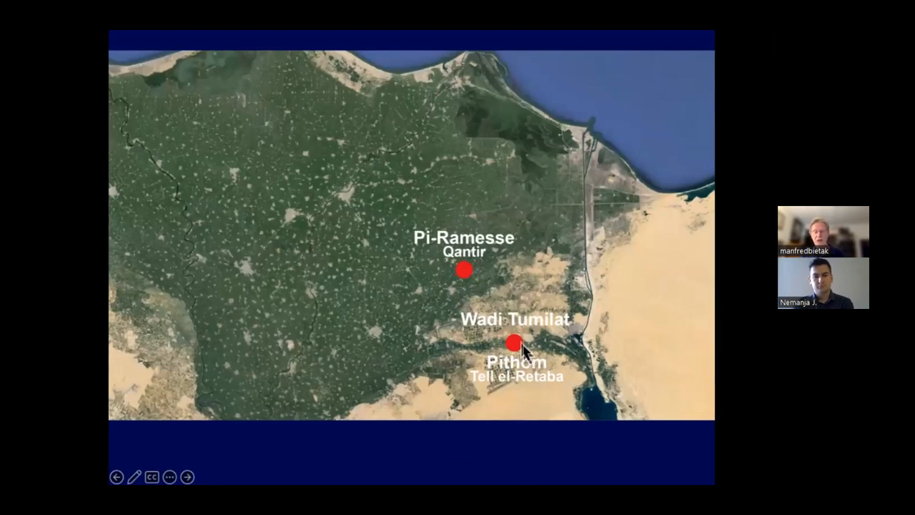
mouse_move(371, 400)
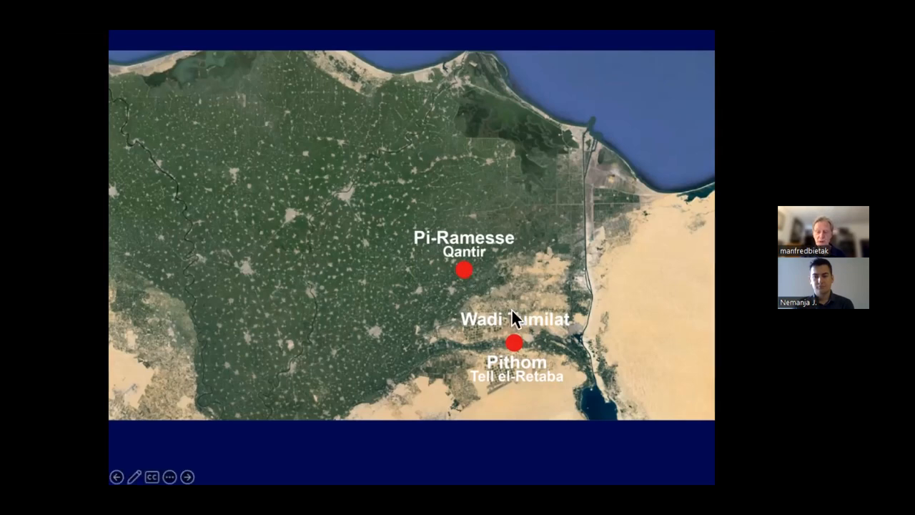
mouse_move(483, 278)
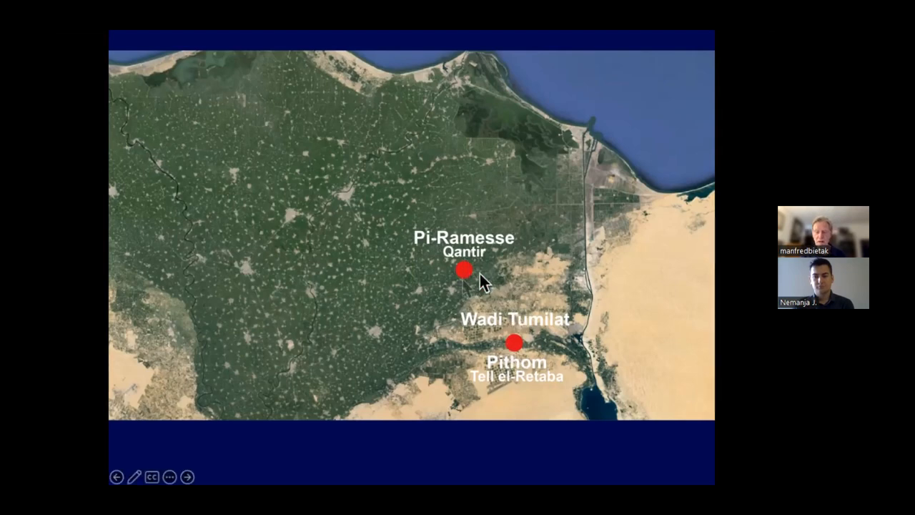
mouse_move(503, 346)
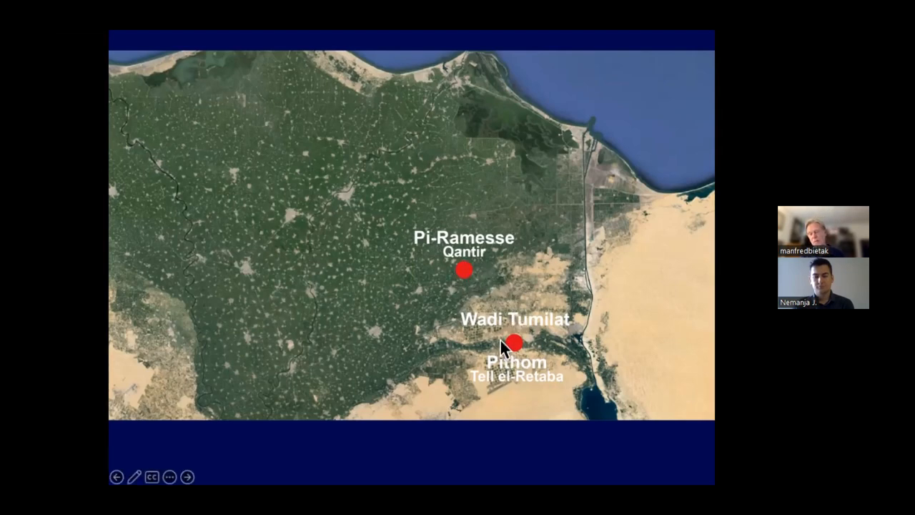
mouse_move(482, 239)
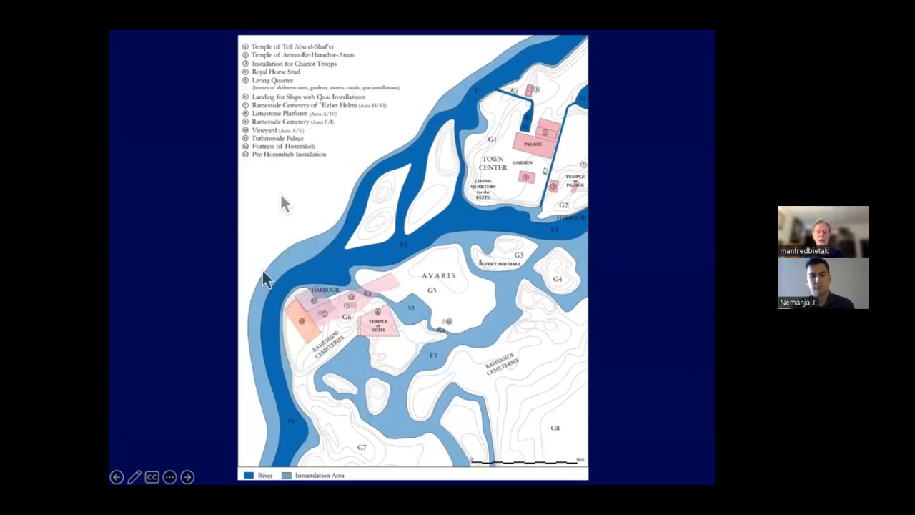
mouse_move(347, 468)
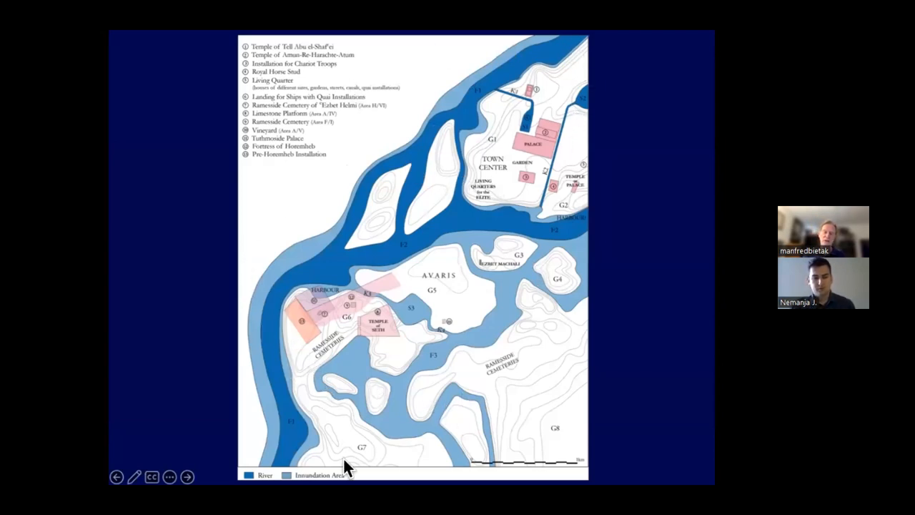
mouse_move(361, 379)
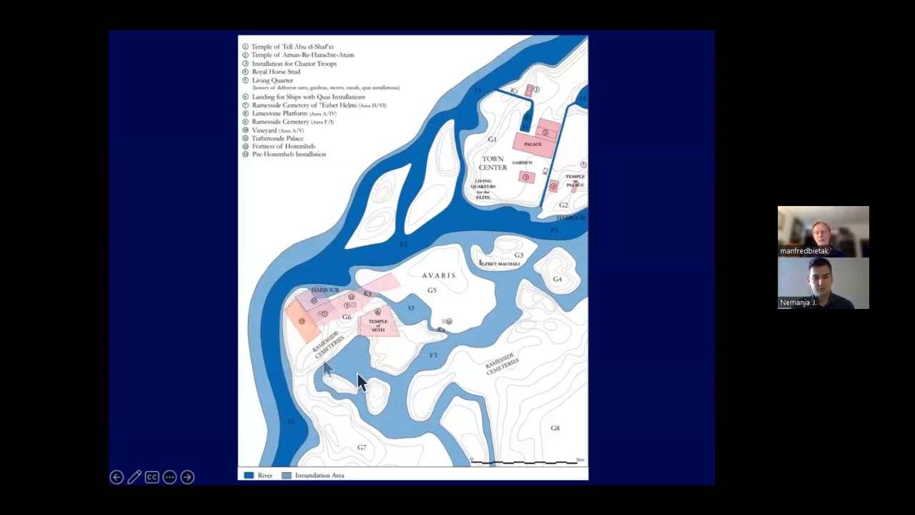
mouse_move(600, 68)
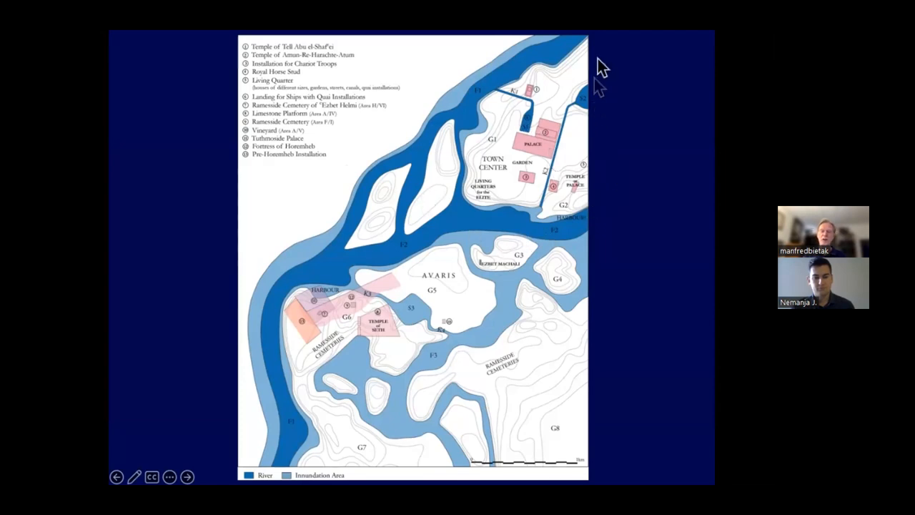
mouse_move(375, 232)
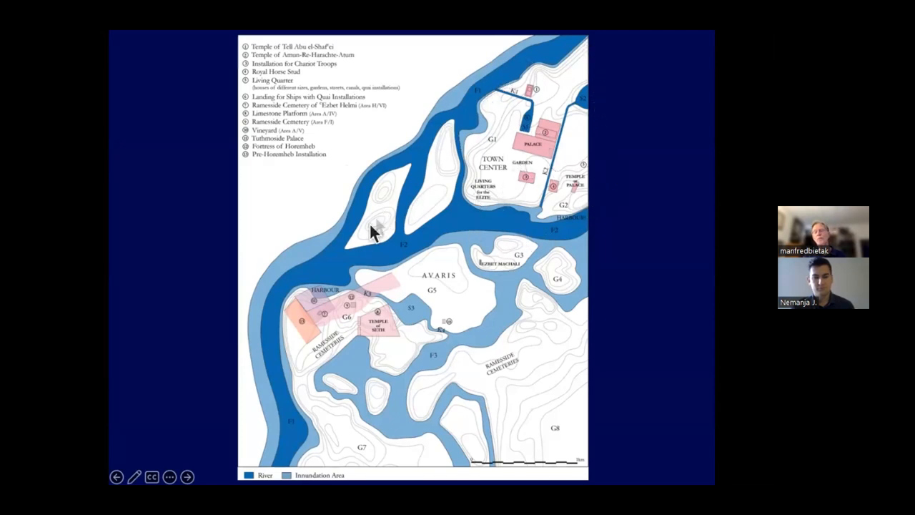
mouse_move(547, 232)
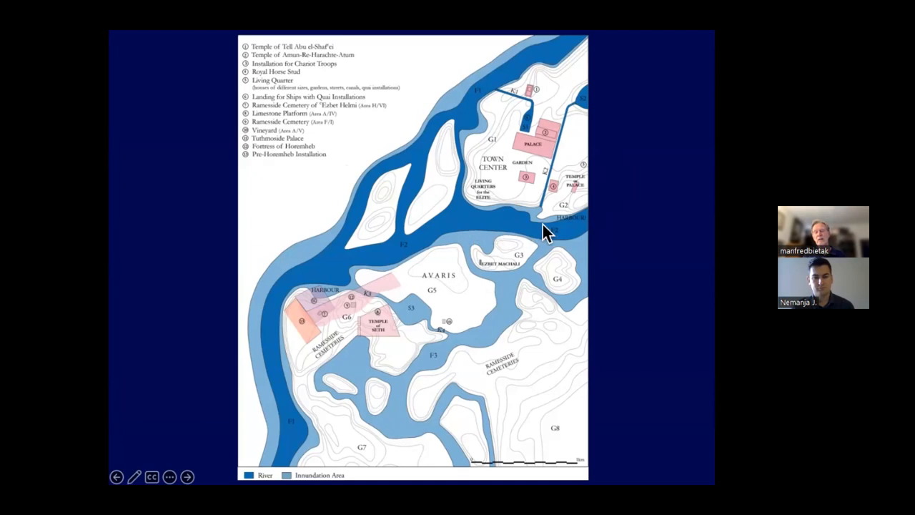
mouse_move(279, 447)
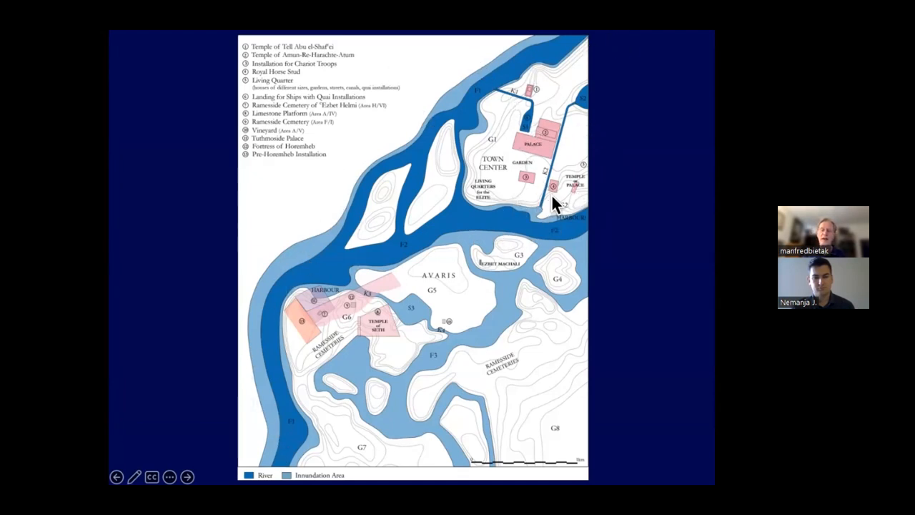
mouse_move(419, 236)
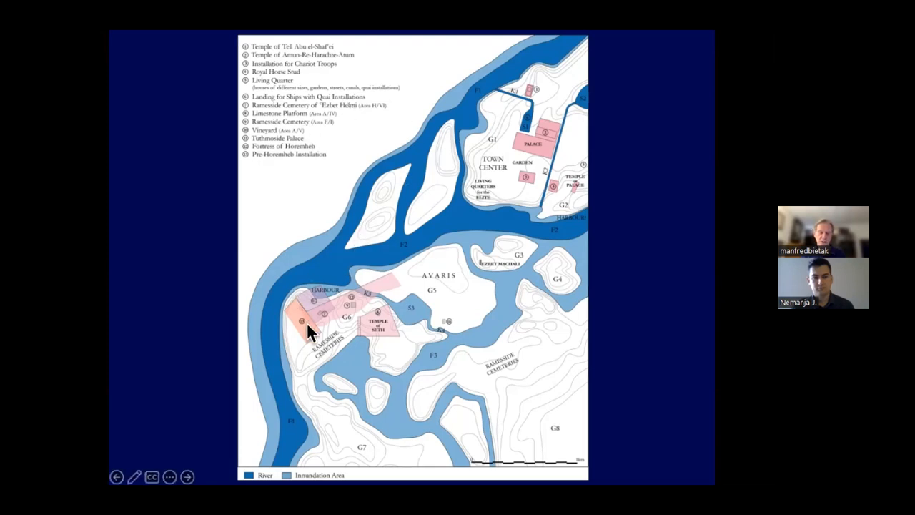
mouse_move(475, 289)
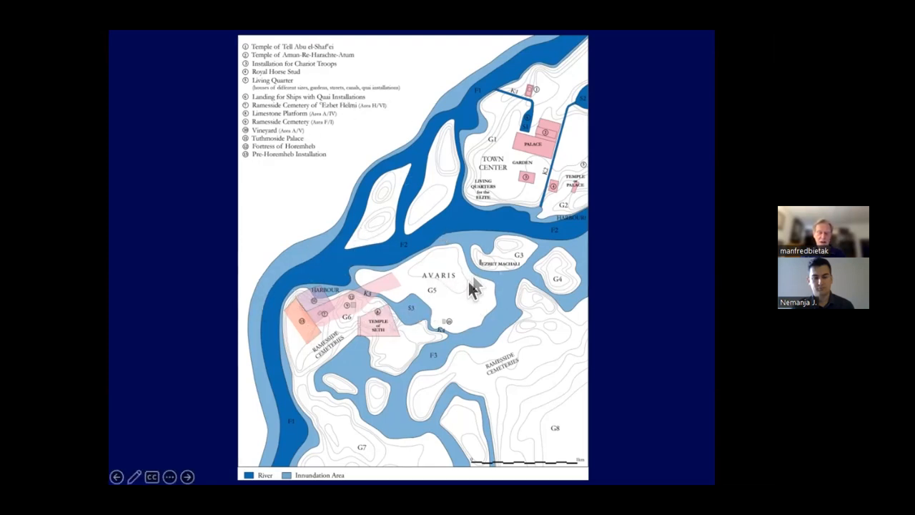
mouse_move(182, 365)
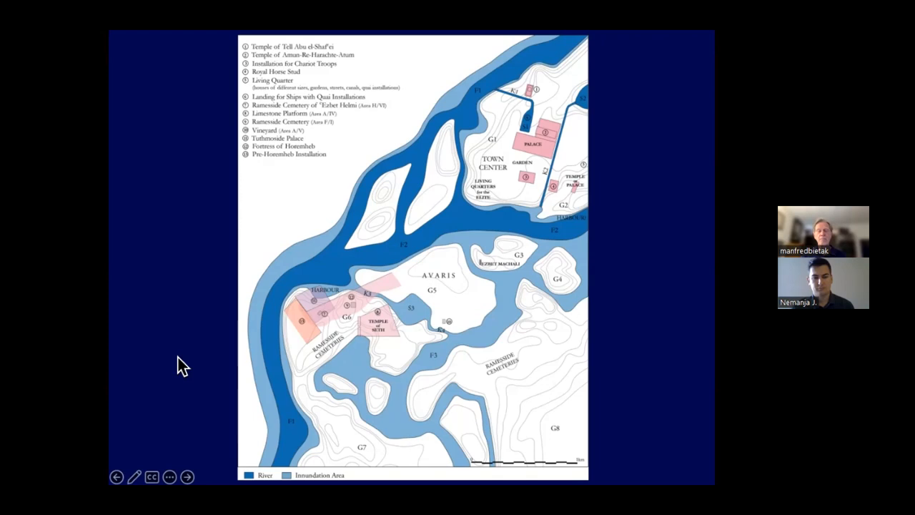
mouse_move(265, 321)
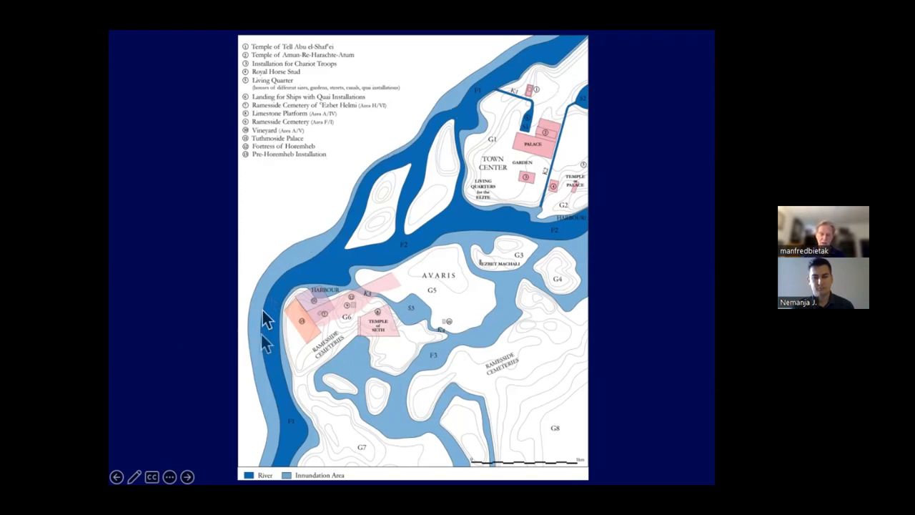
mouse_move(297, 286)
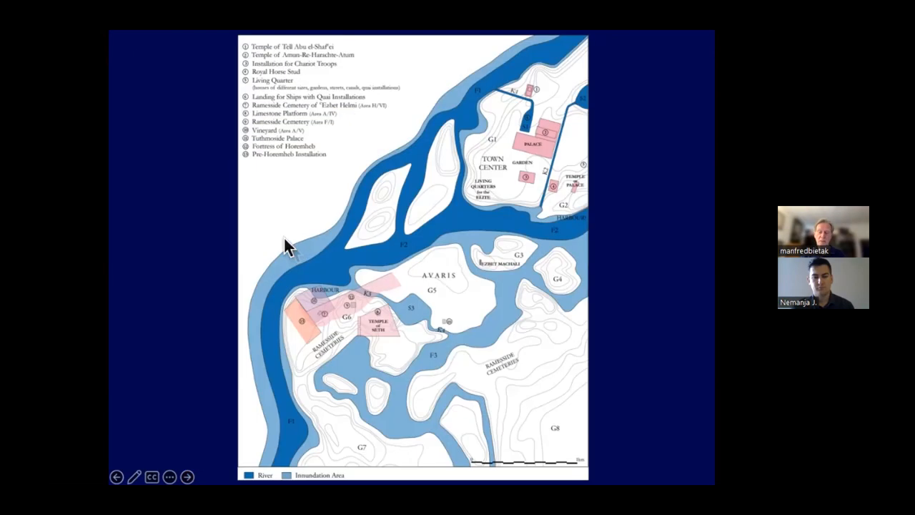
mouse_move(259, 329)
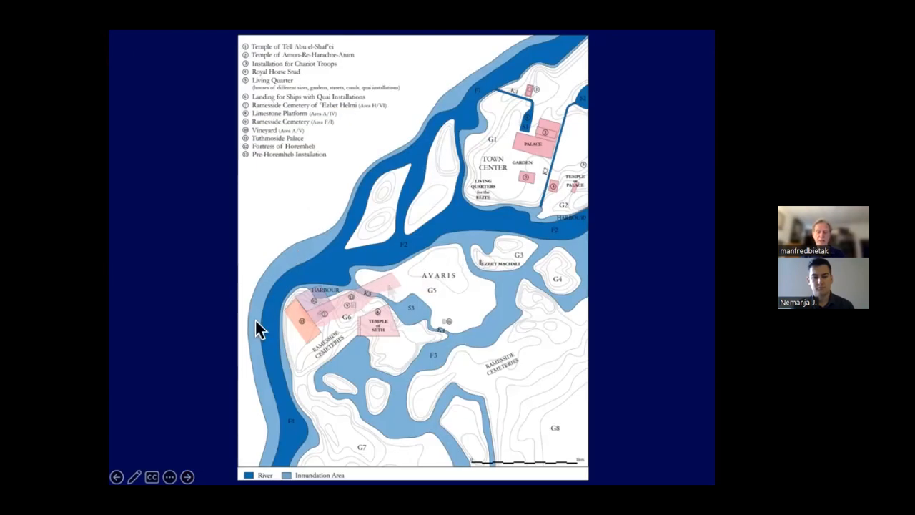
mouse_move(425, 268)
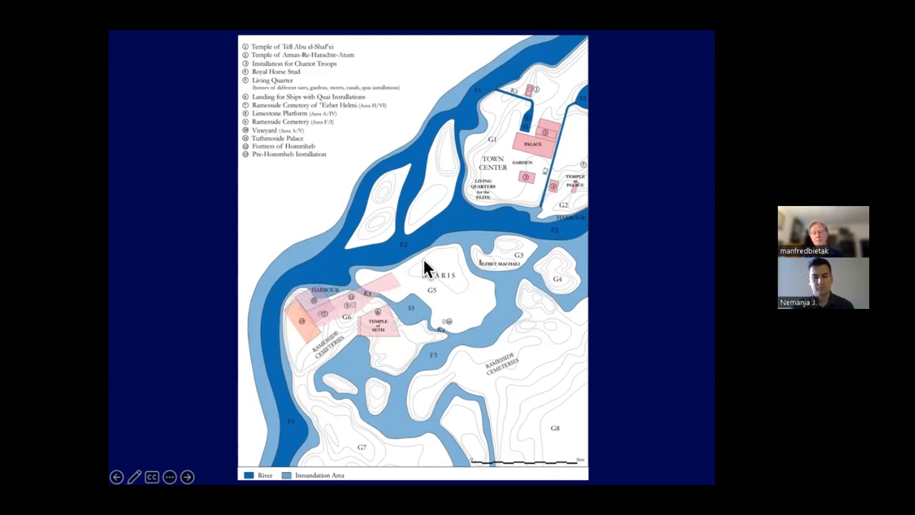
mouse_move(482, 349)
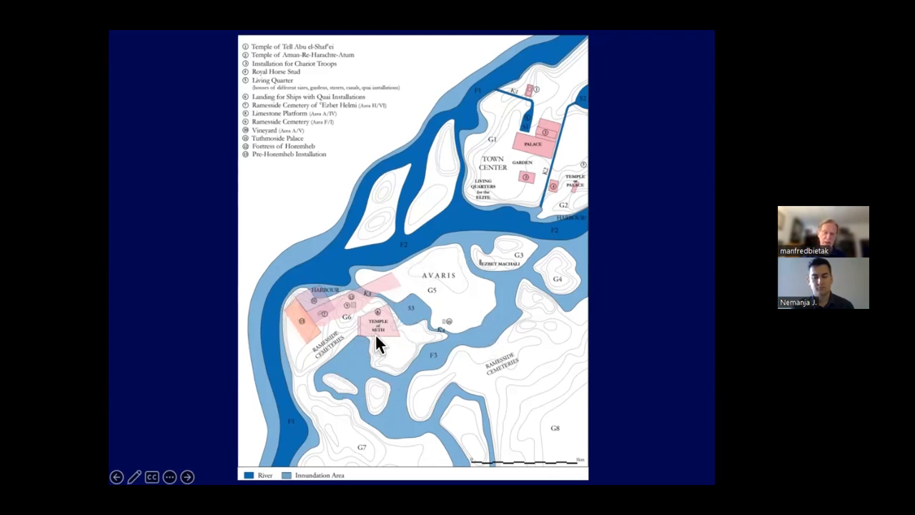
mouse_move(347, 293)
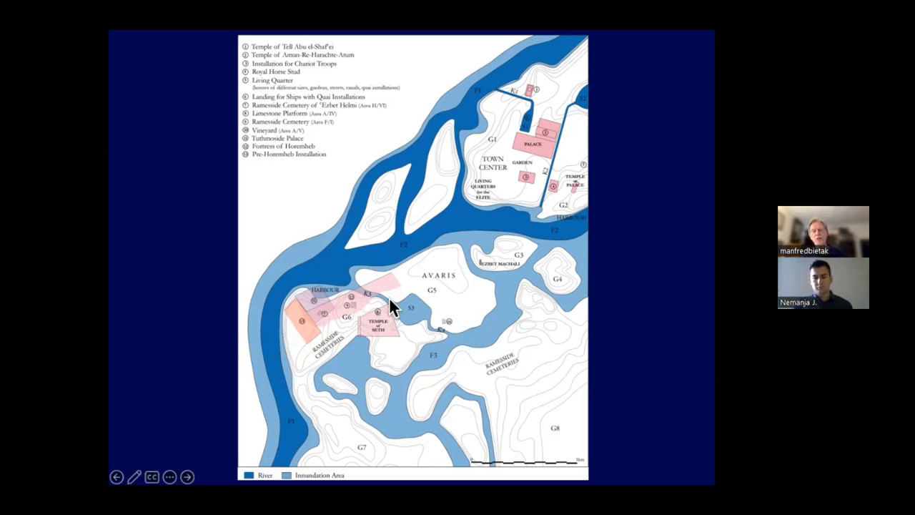
mouse_move(436, 321)
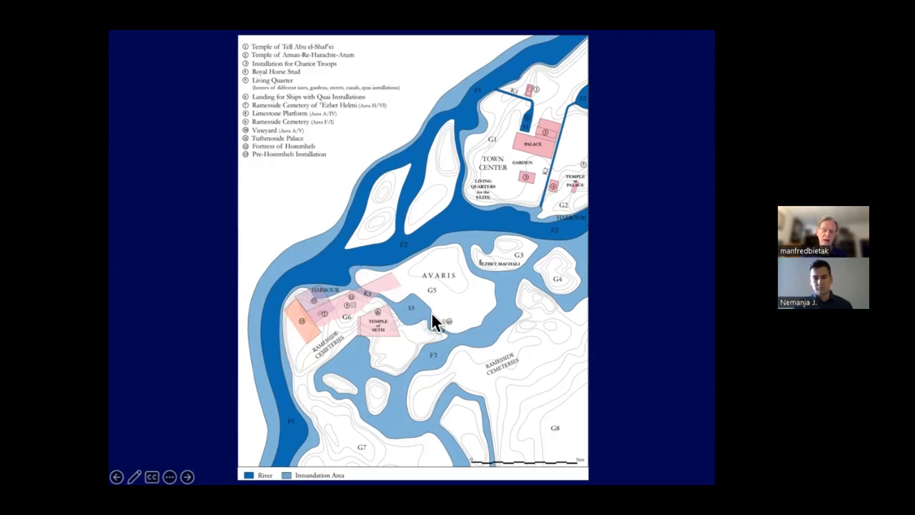
mouse_move(358, 400)
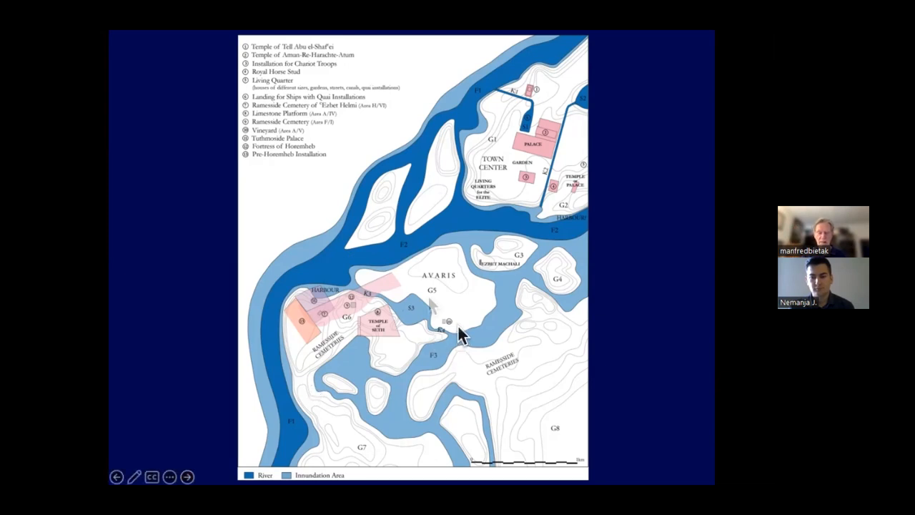
mouse_move(401, 304)
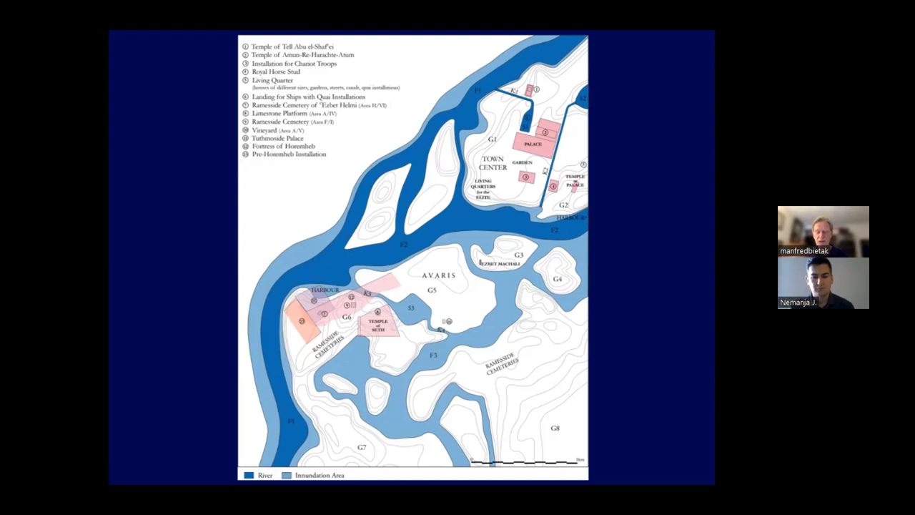
mouse_move(418, 177)
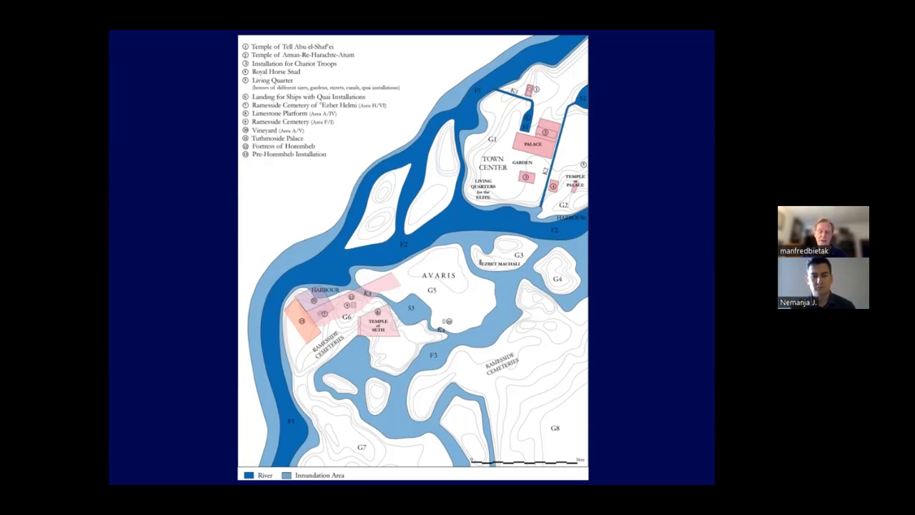
Advance to the close-up of the turquoise inscribed scarab seal.
left_click(186, 476)
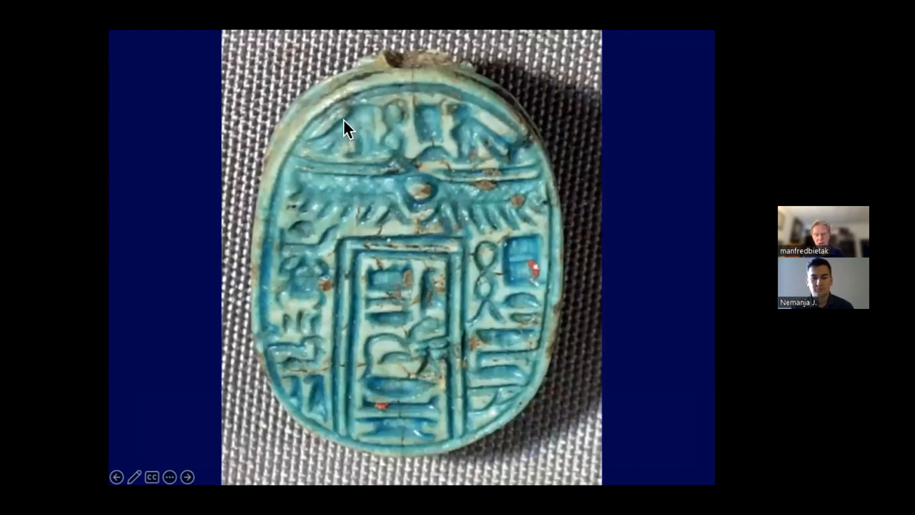
mouse_move(379, 236)
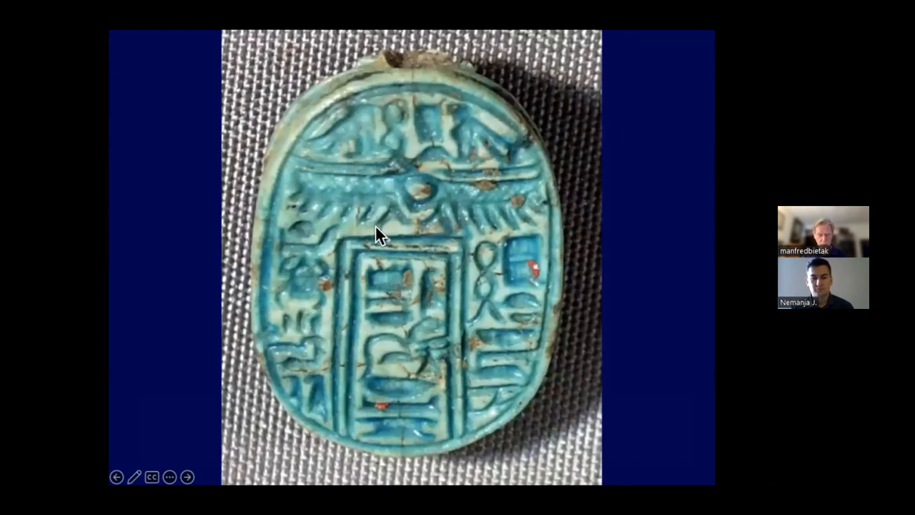
mouse_move(279, 185)
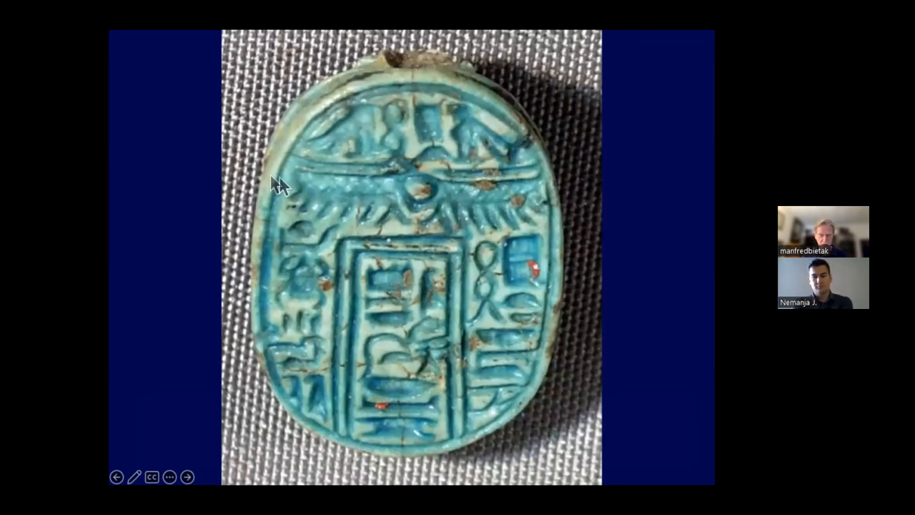
mouse_move(521, 245)
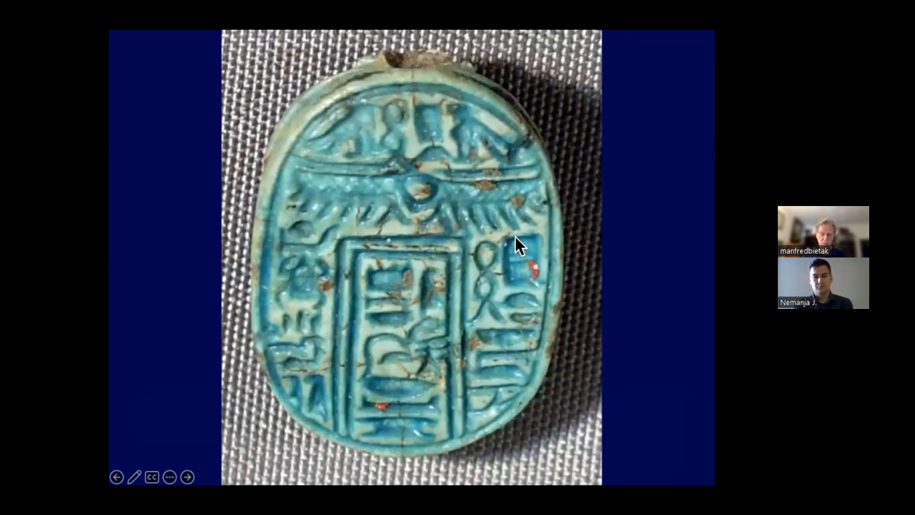
left_click(187, 477)
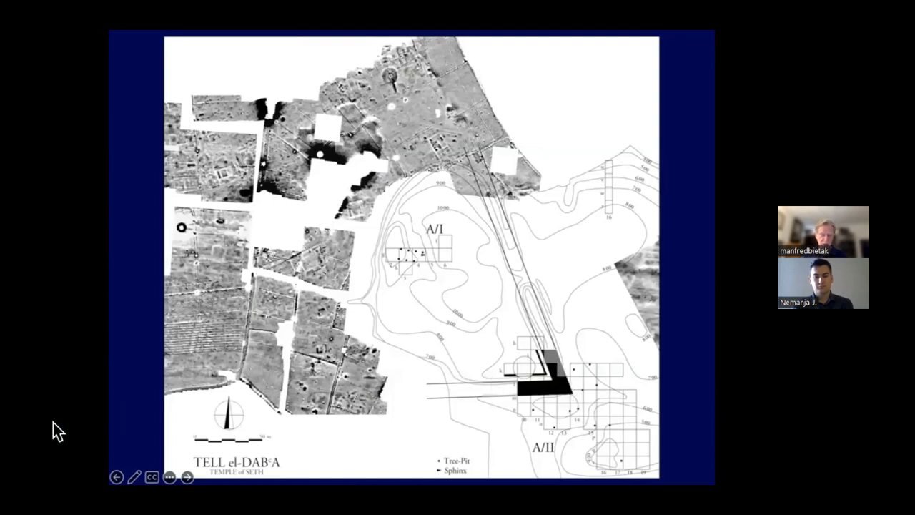
mouse_move(429, 279)
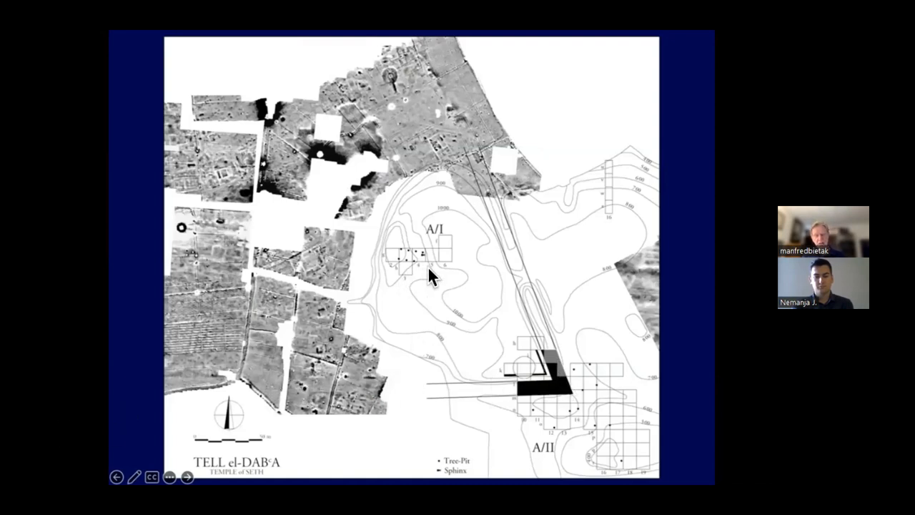
mouse_move(254, 225)
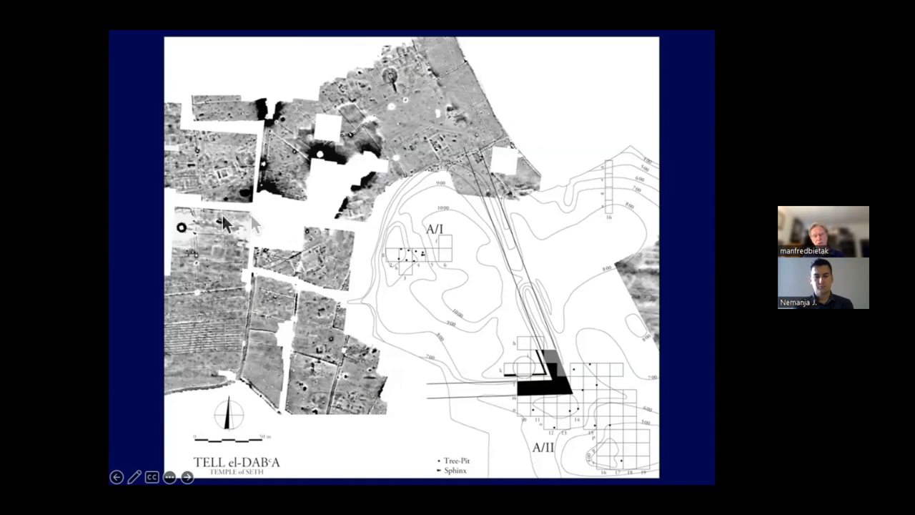
mouse_move(355, 79)
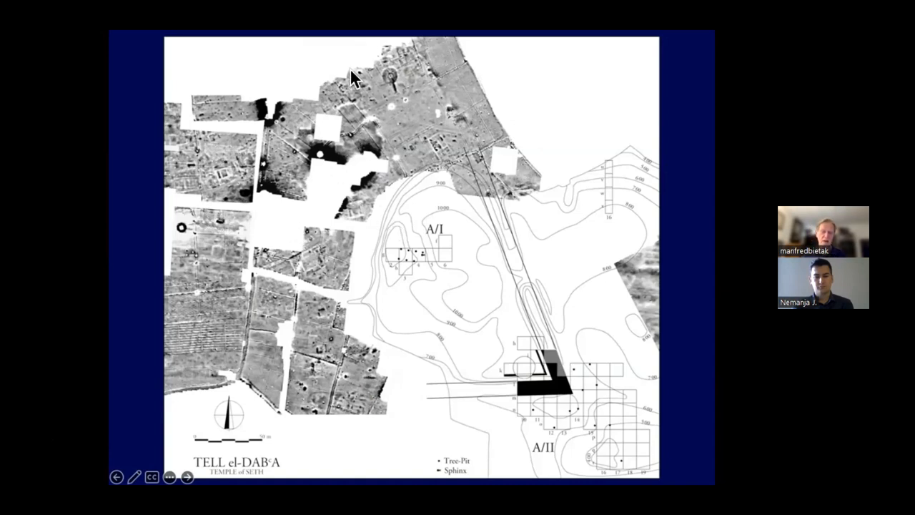
mouse_move(304, 366)
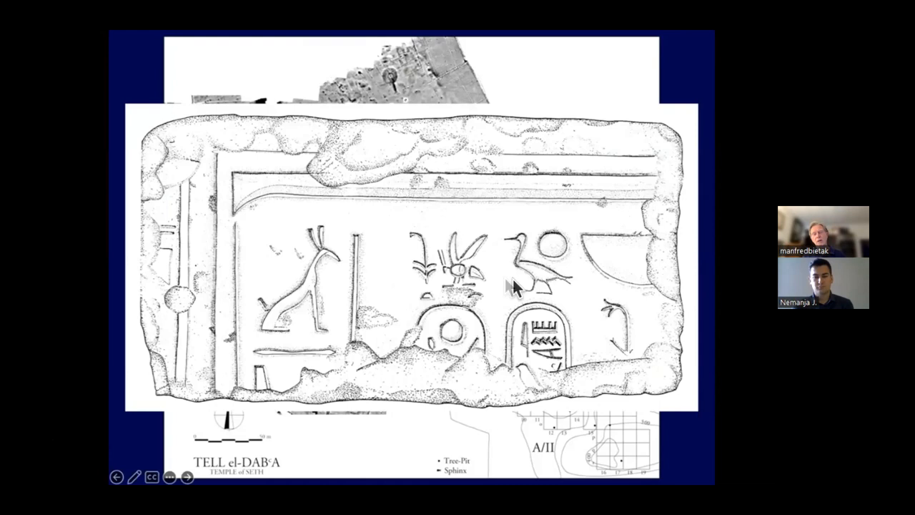
mouse_move(475, 346)
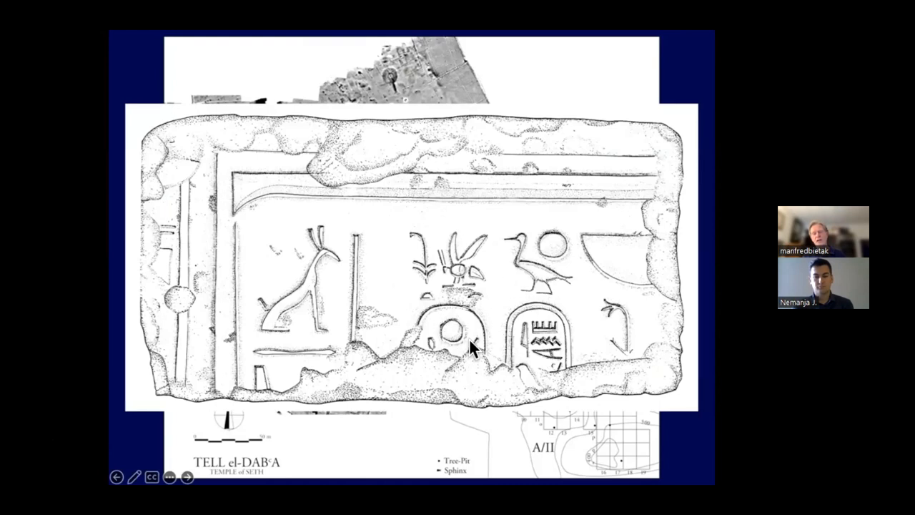
mouse_move(293, 382)
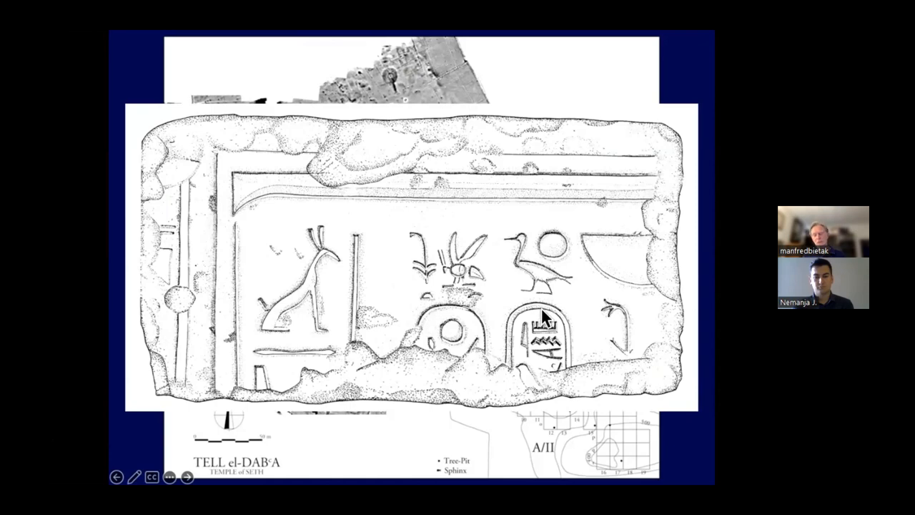
mouse_move(476, 386)
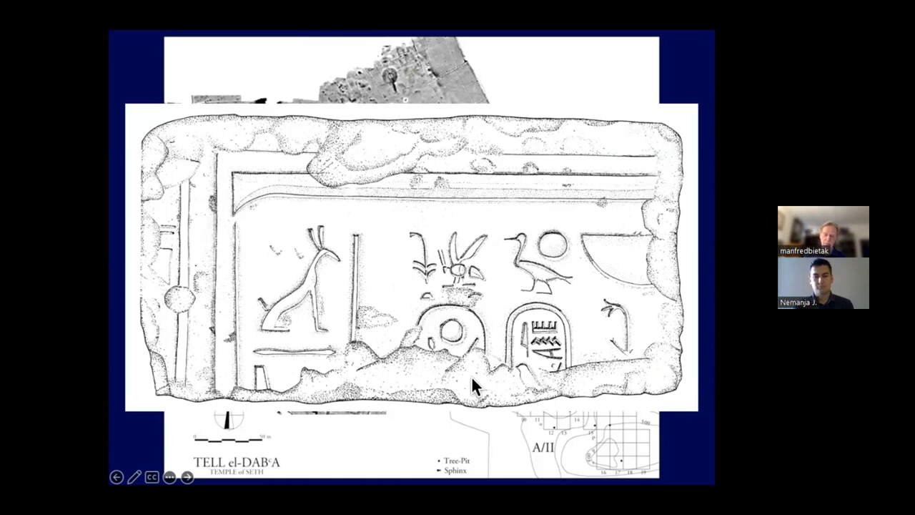
Advance through the vineyard plan and Avaris map to the relief and stela slide.
left_click(187, 477)
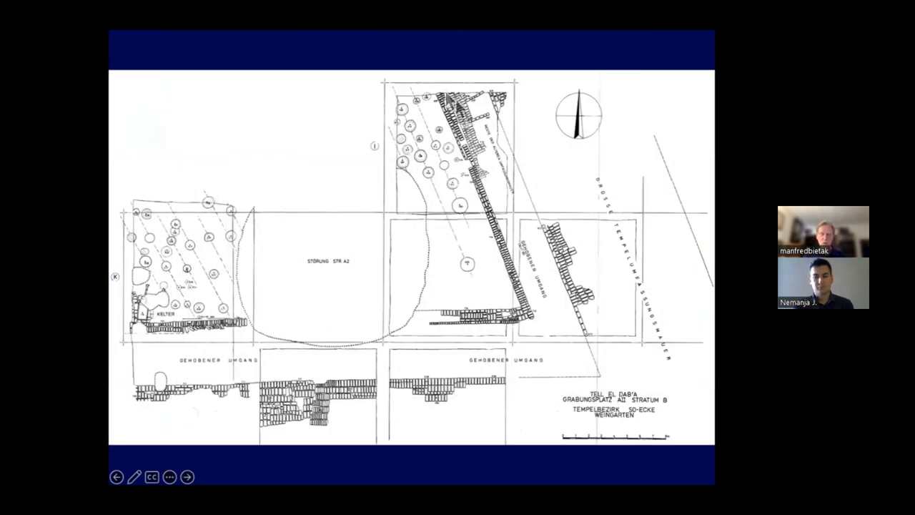
mouse_move(257, 299)
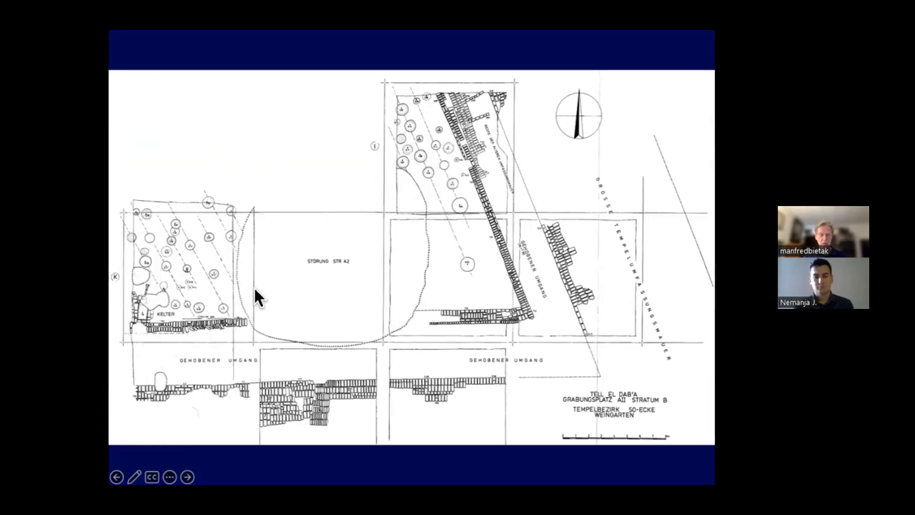
mouse_move(479, 277)
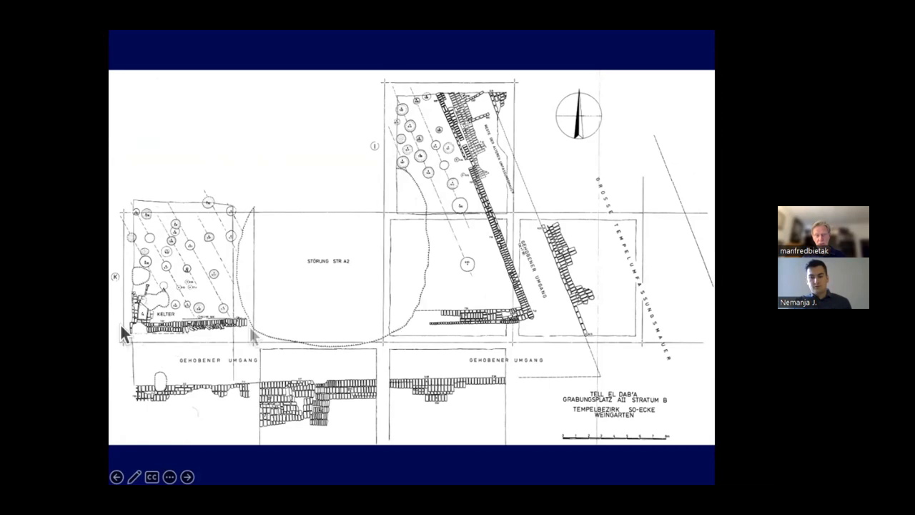
mouse_move(454, 243)
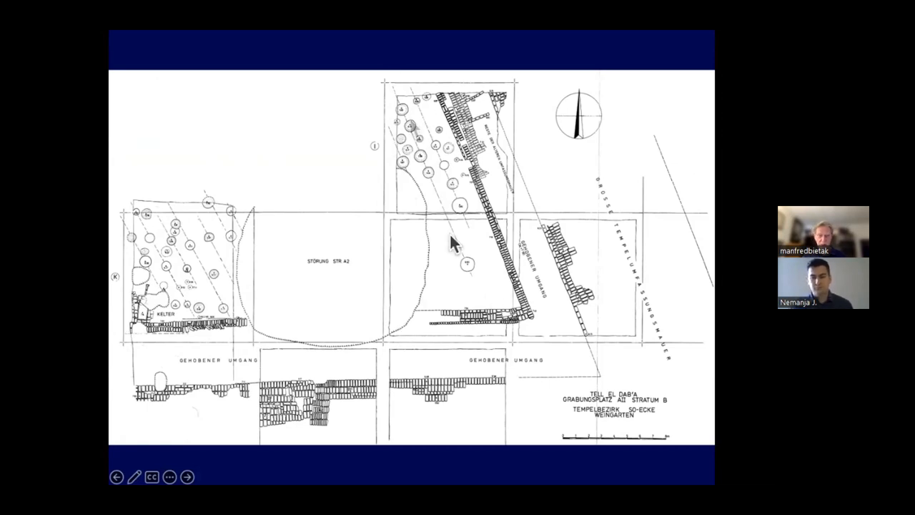
left_click(187, 477)
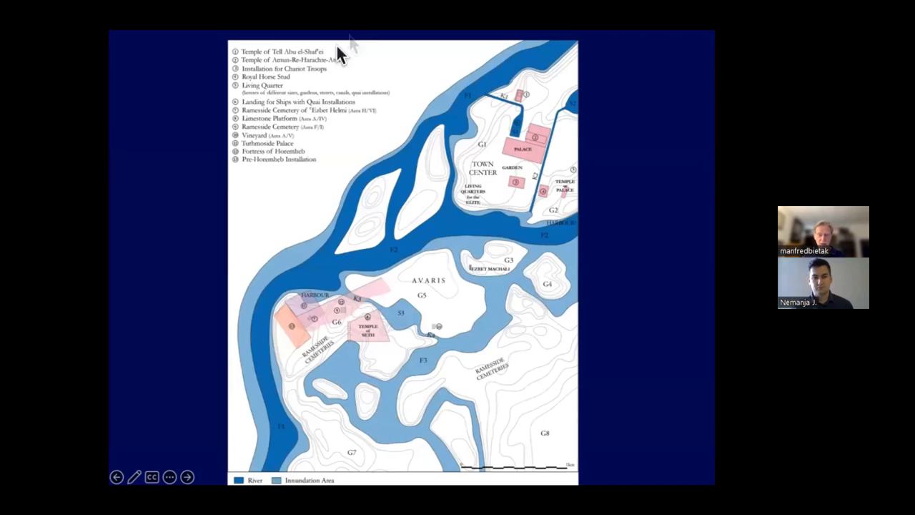
left_click(187, 477)
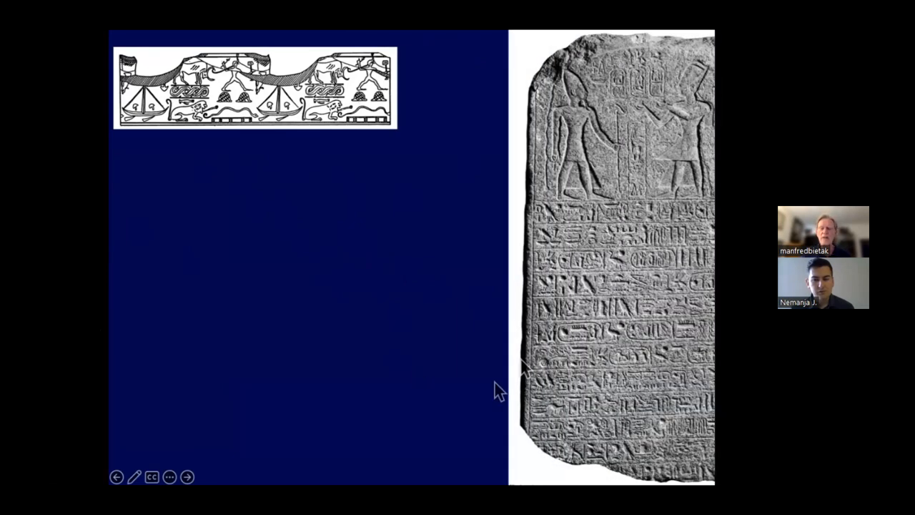
left_click(186, 476)
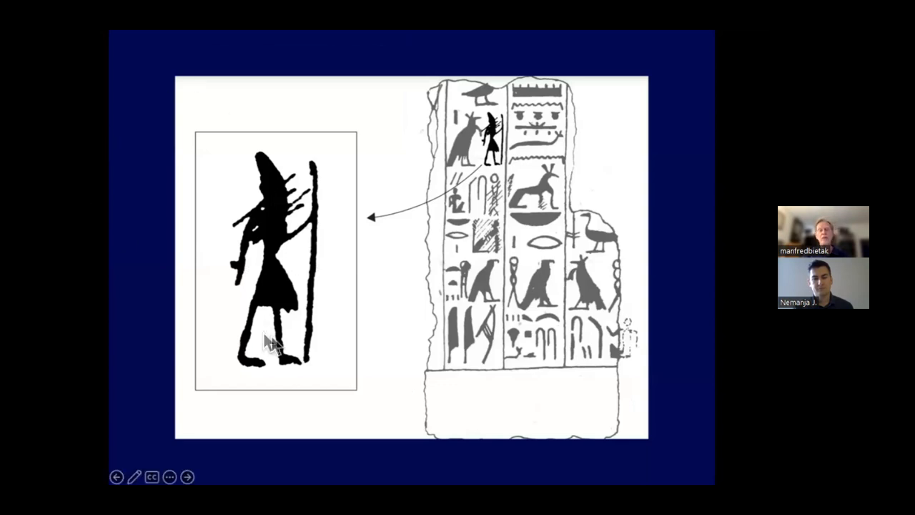
mouse_move(615, 418)
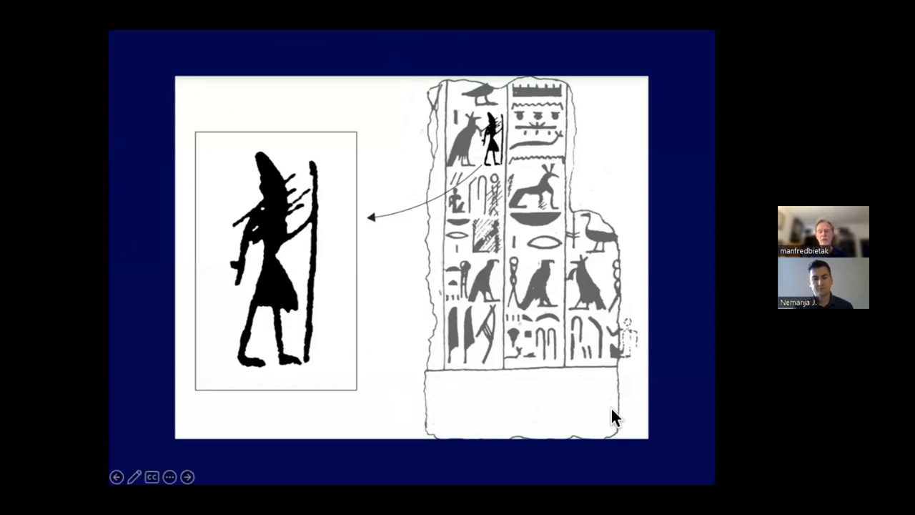
mouse_move(597, 189)
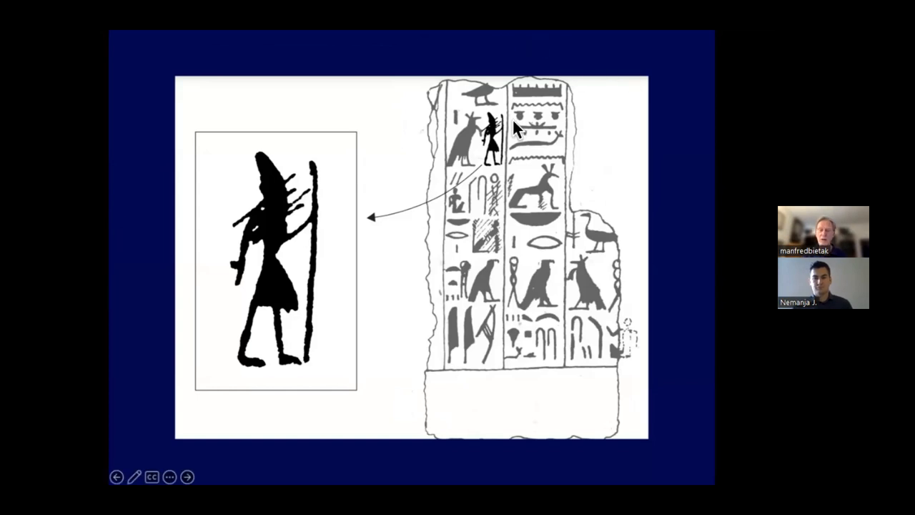
mouse_move(558, 207)
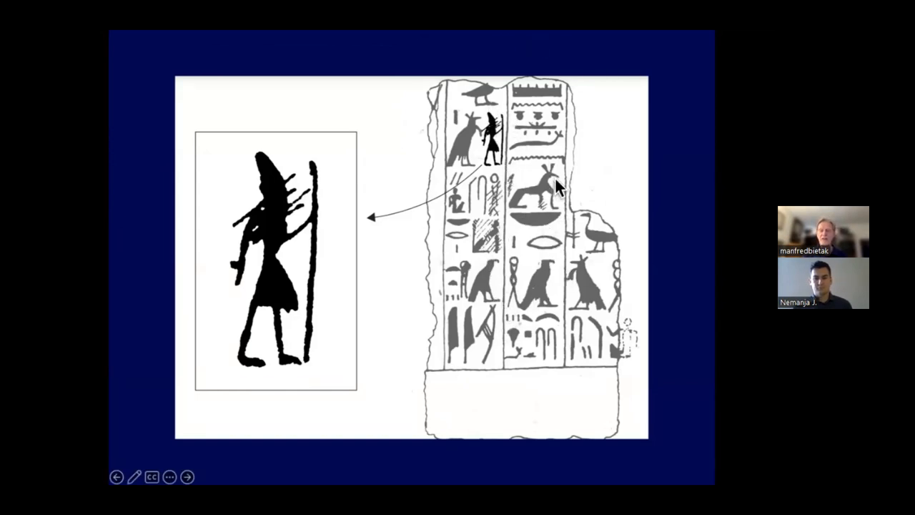
mouse_move(511, 268)
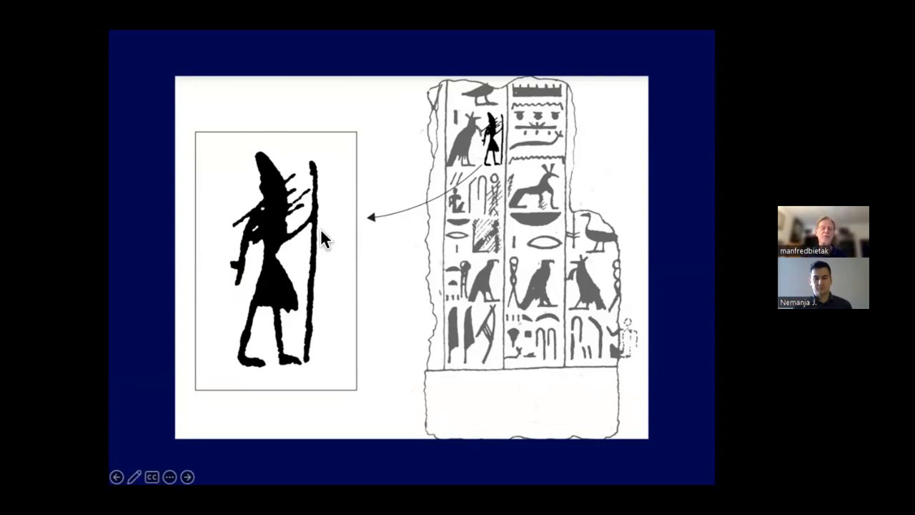
mouse_move(271, 158)
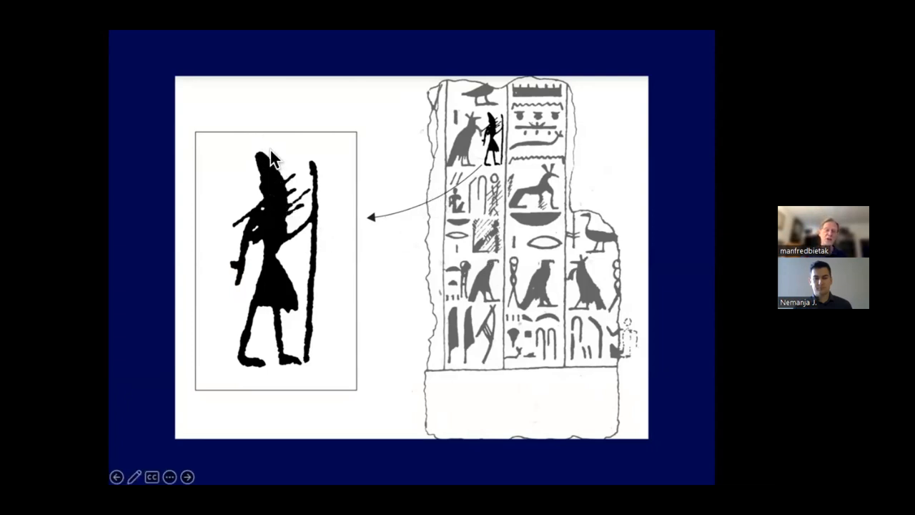
mouse_move(264, 207)
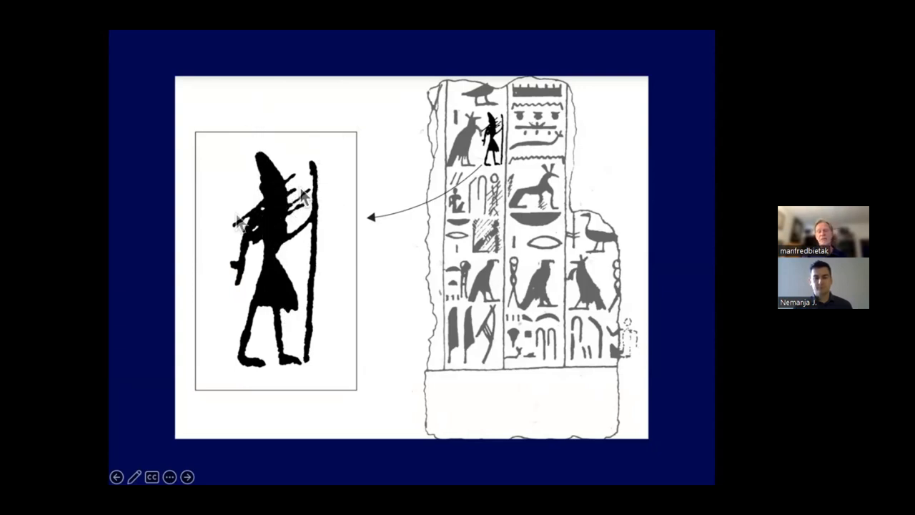
mouse_move(278, 393)
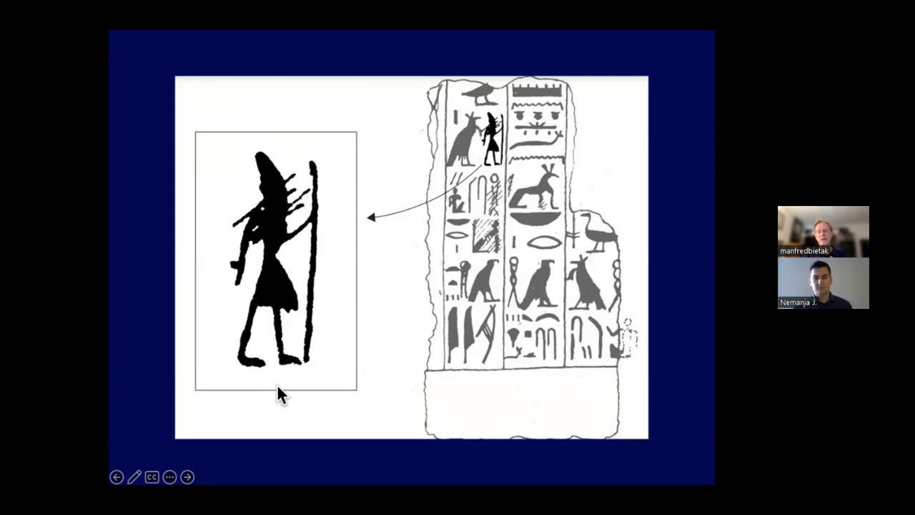
mouse_move(471, 175)
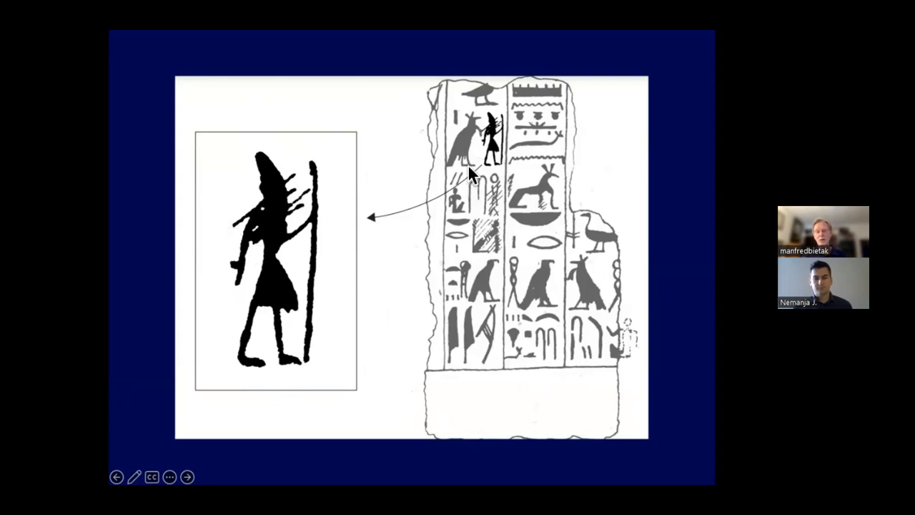
mouse_move(246, 243)
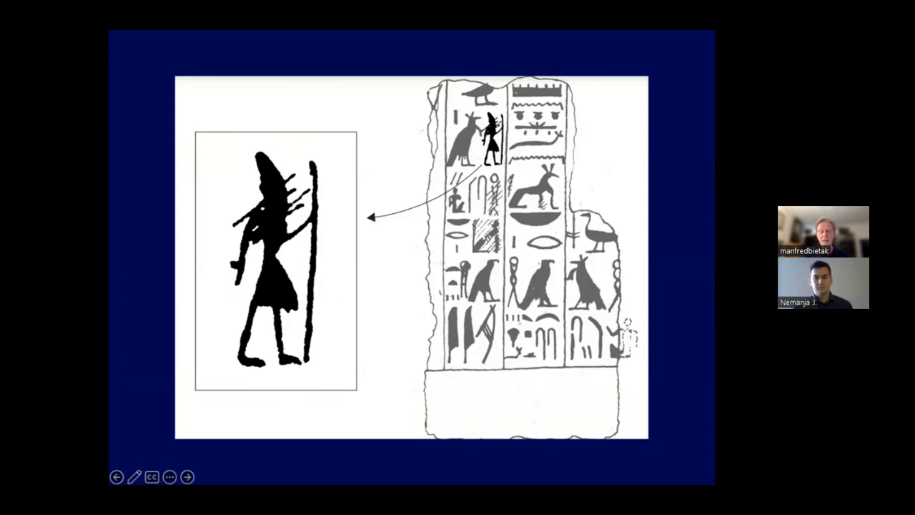
left_click(187, 477)
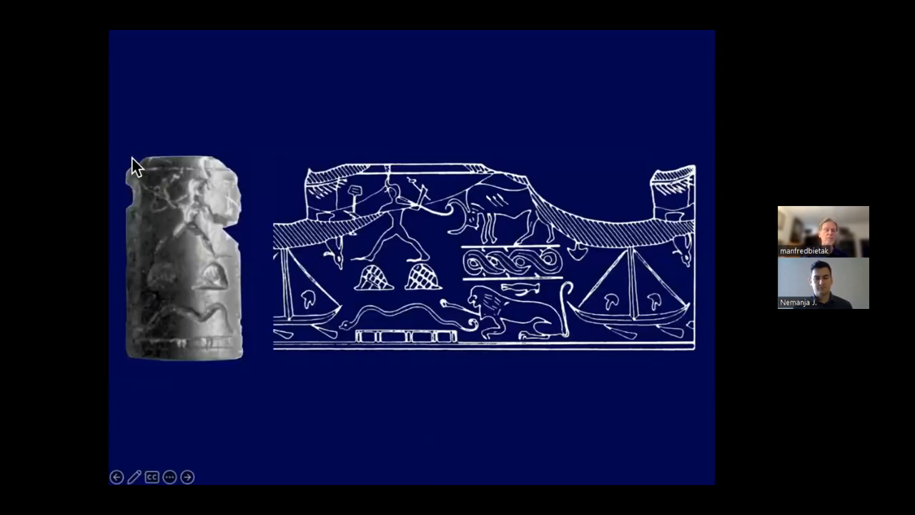
mouse_move(411, 151)
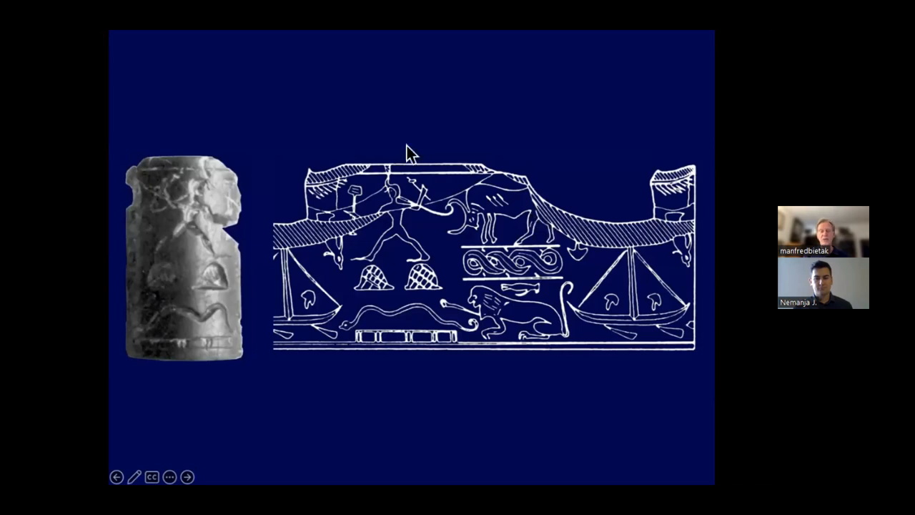
mouse_move(400, 225)
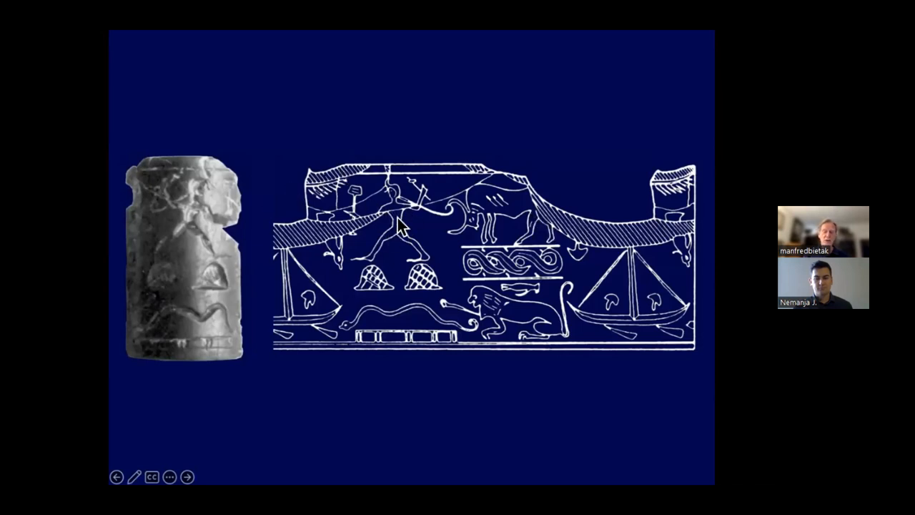
mouse_move(399, 293)
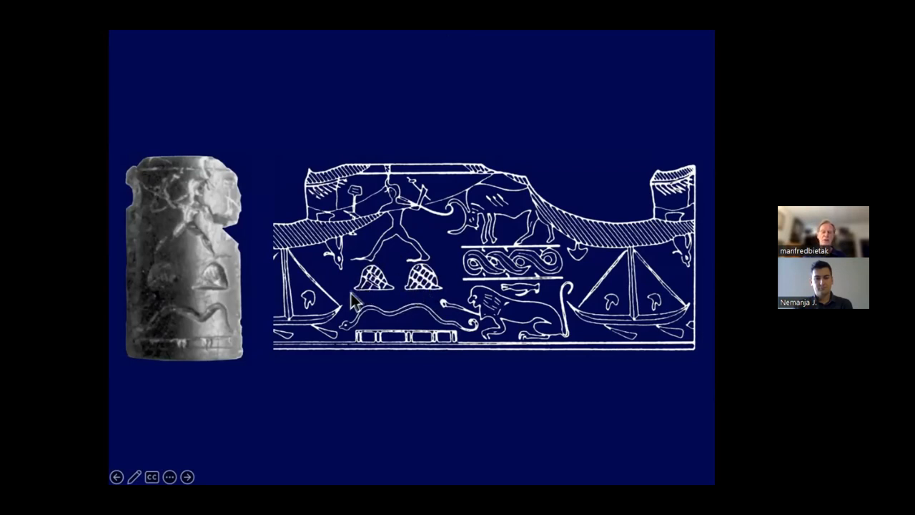
mouse_move(450, 300)
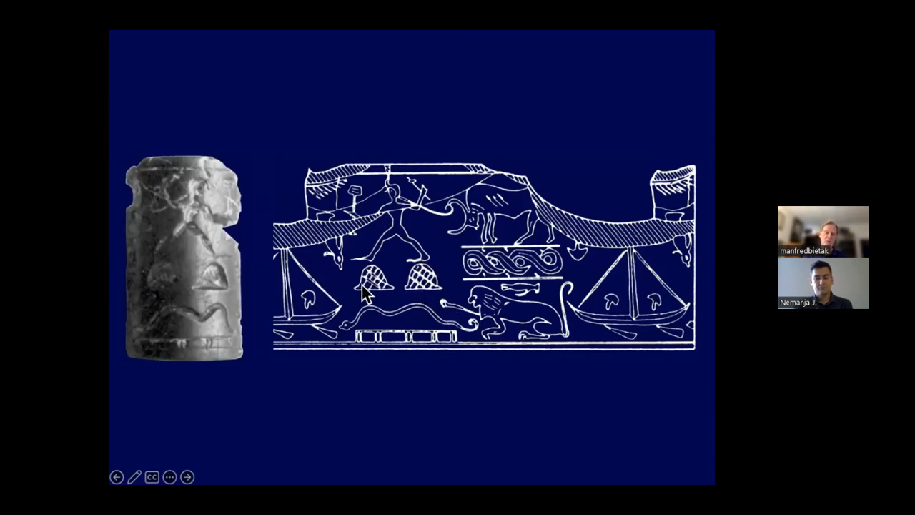
mouse_move(386, 299)
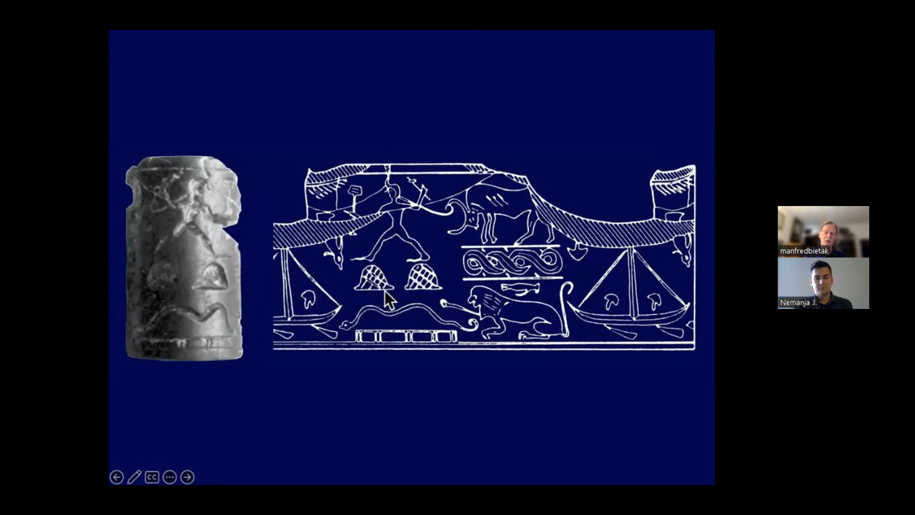
mouse_move(411, 296)
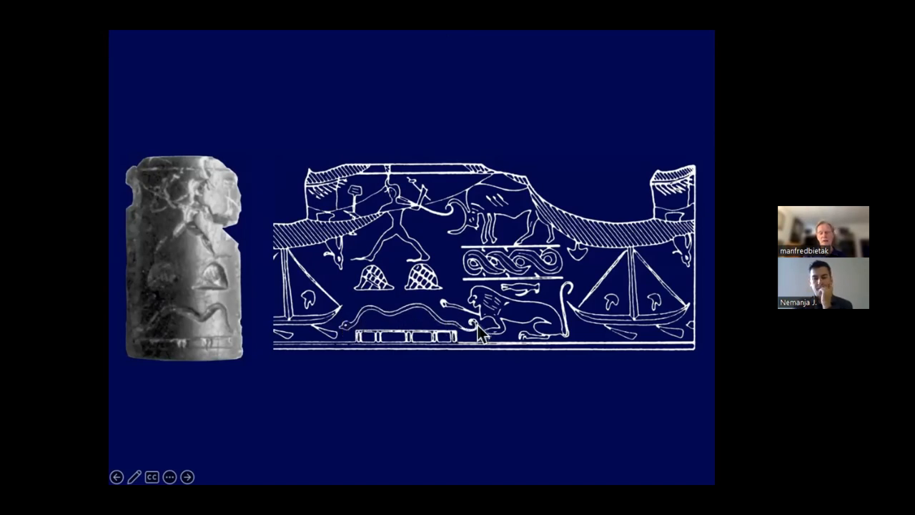
mouse_move(411, 311)
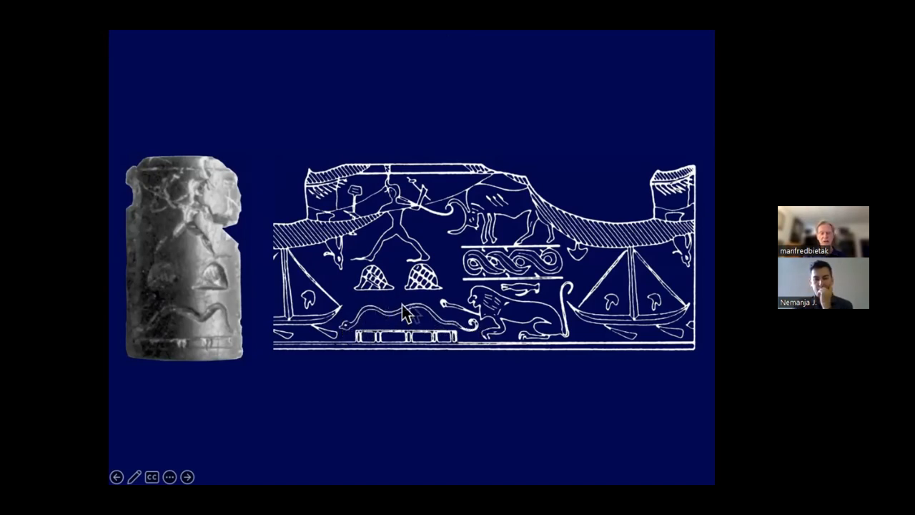
mouse_move(358, 332)
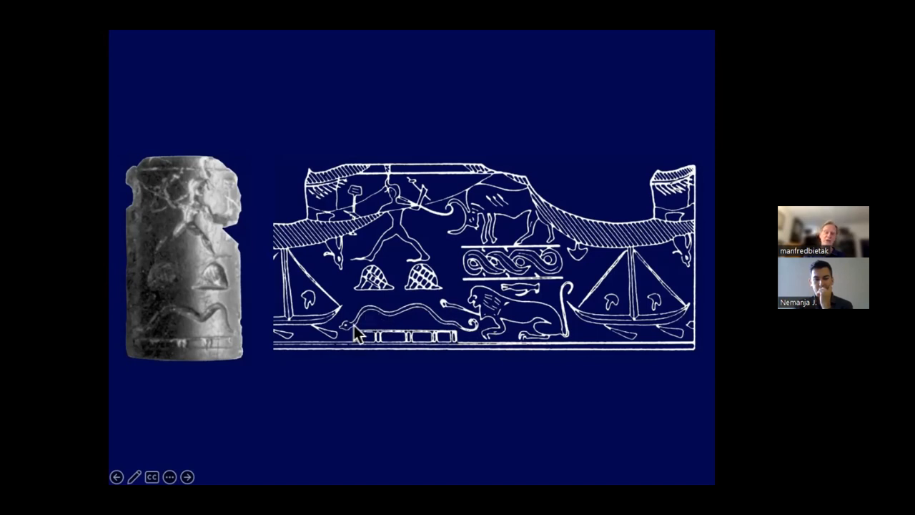
mouse_move(482, 332)
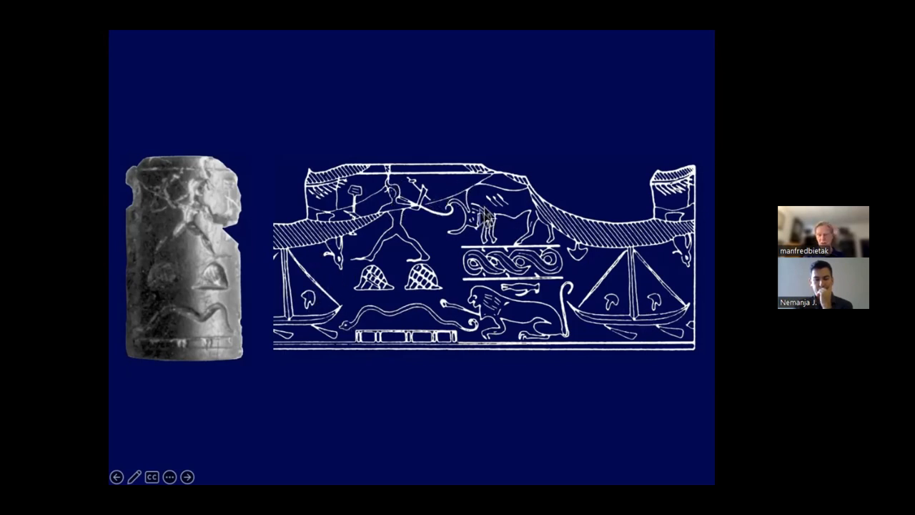
mouse_move(525, 209)
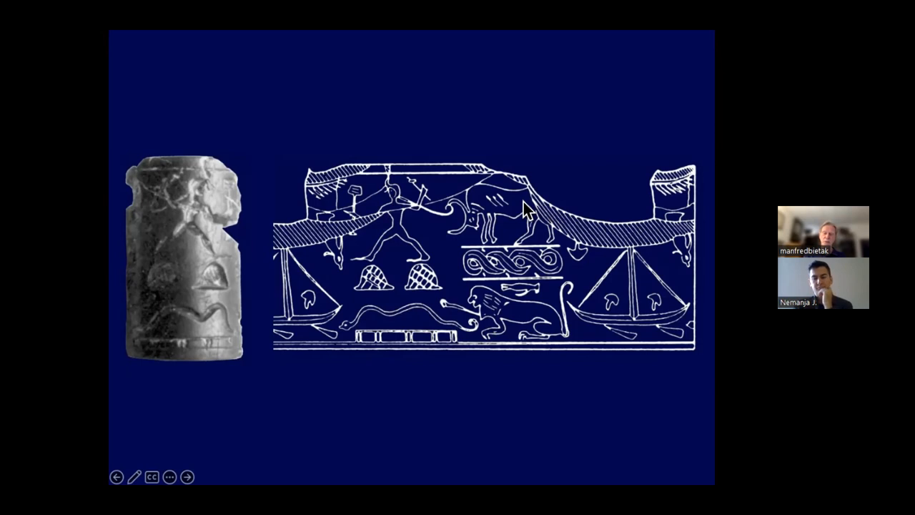
mouse_move(331, 307)
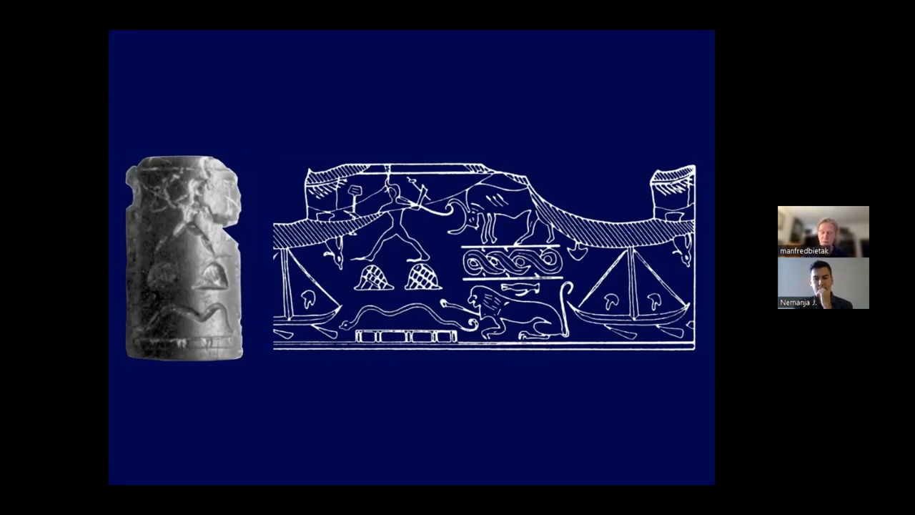
Advance from the cylinder seal slide to the green Temples II and III excavation plan.
left_click(187, 476)
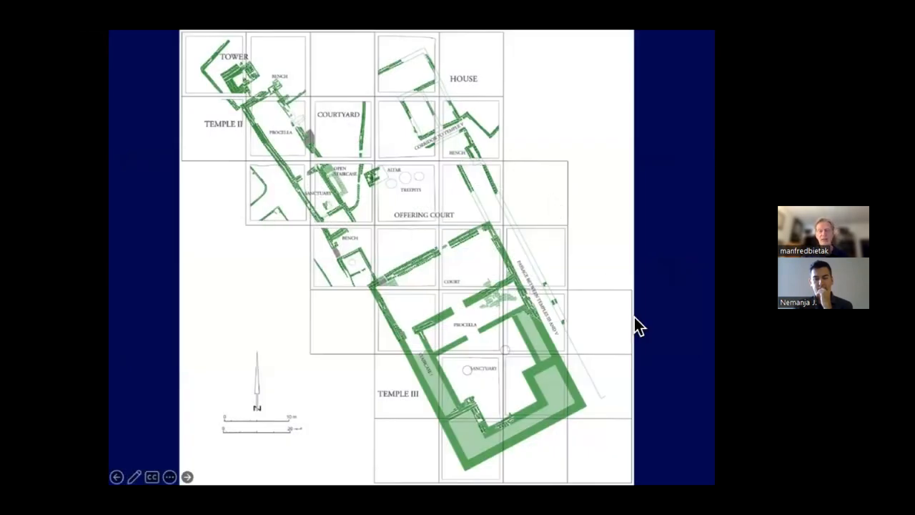
mouse_move(550, 228)
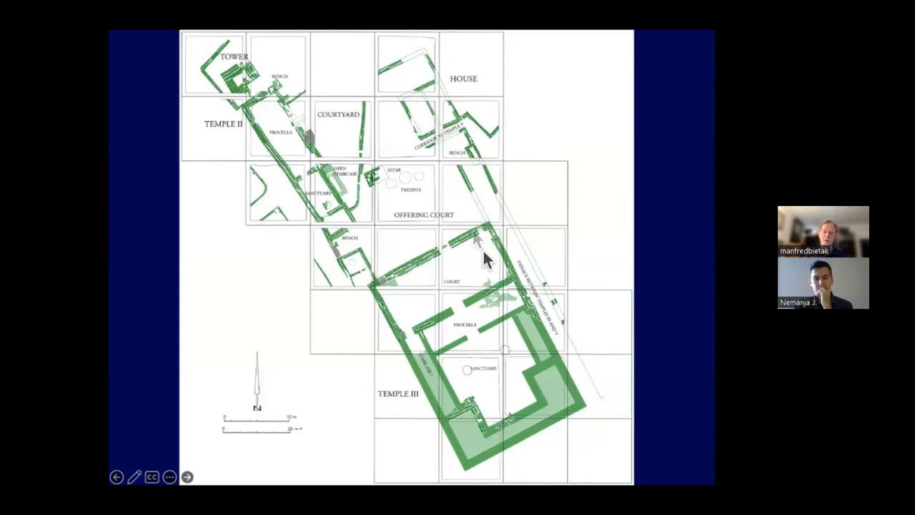
mouse_move(459, 402)
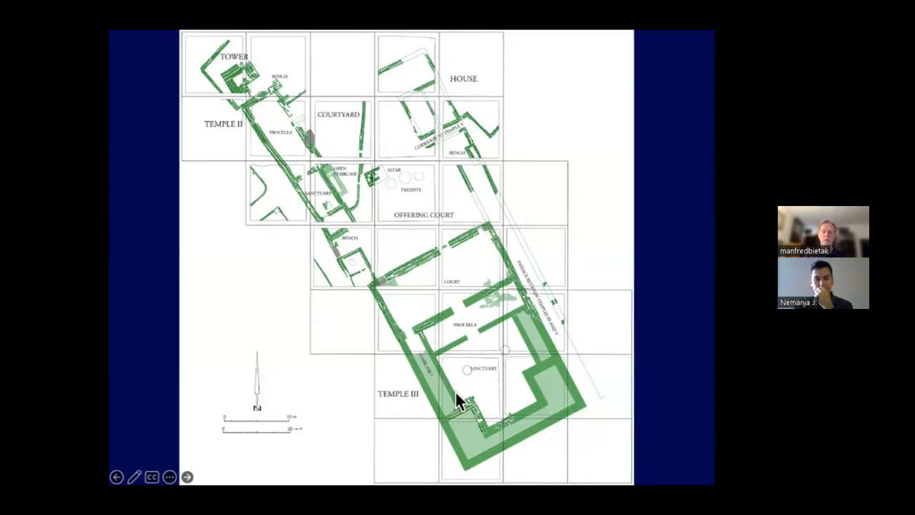
mouse_move(400, 265)
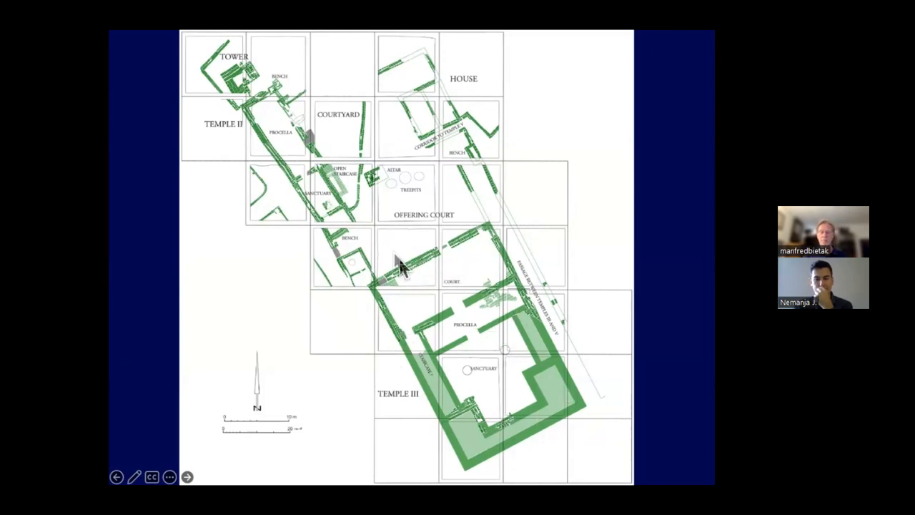
mouse_move(386, 232)
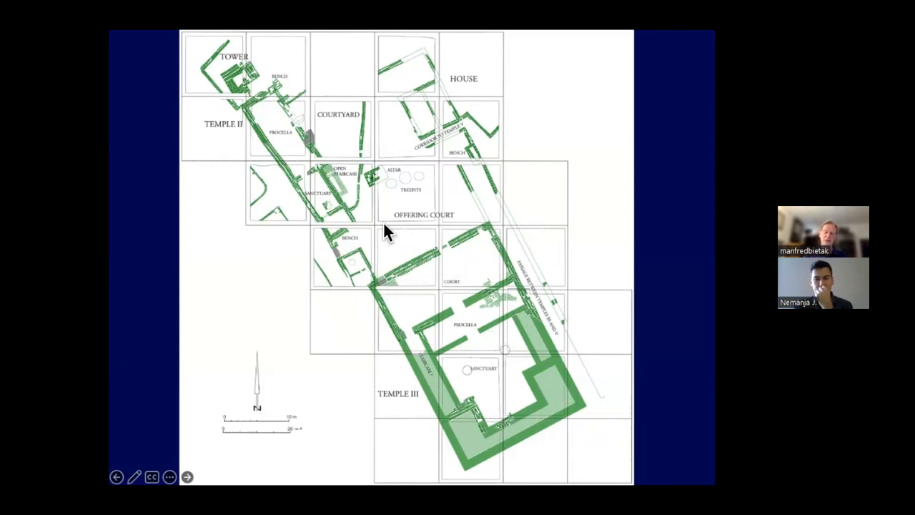
mouse_move(386, 178)
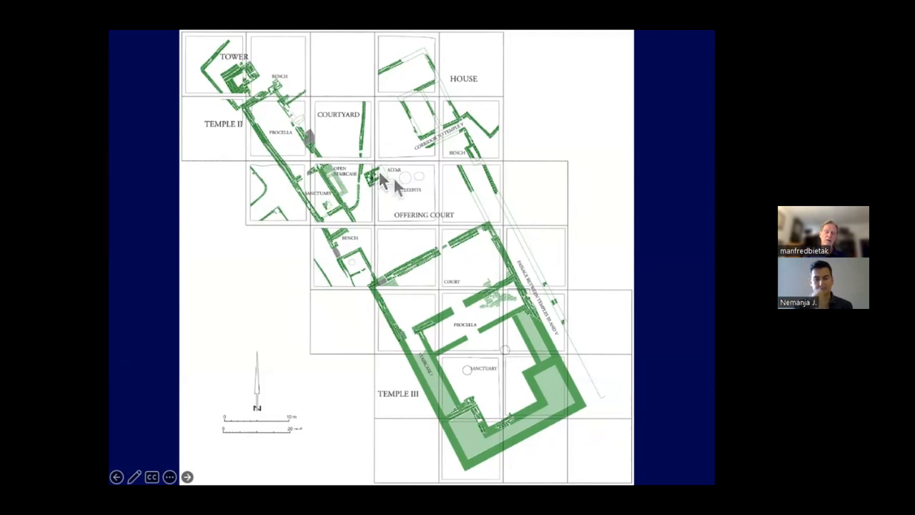
mouse_move(318, 86)
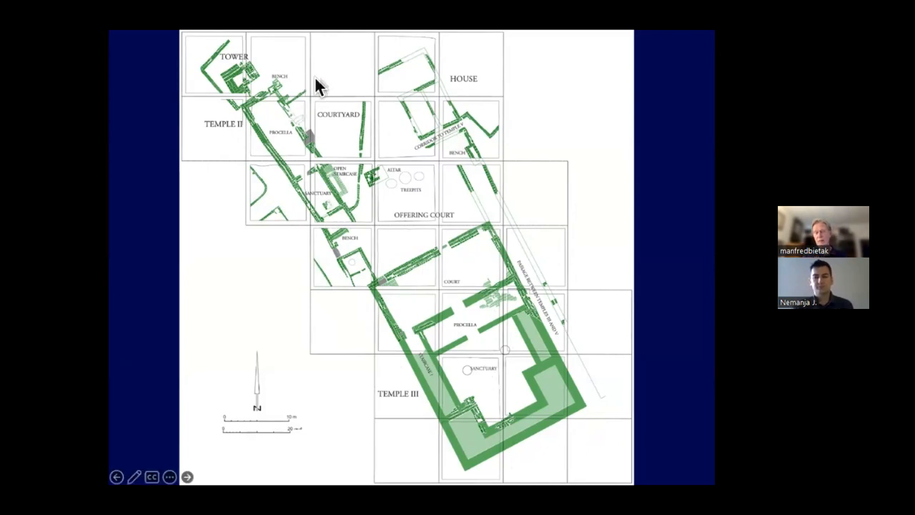
mouse_move(286, 103)
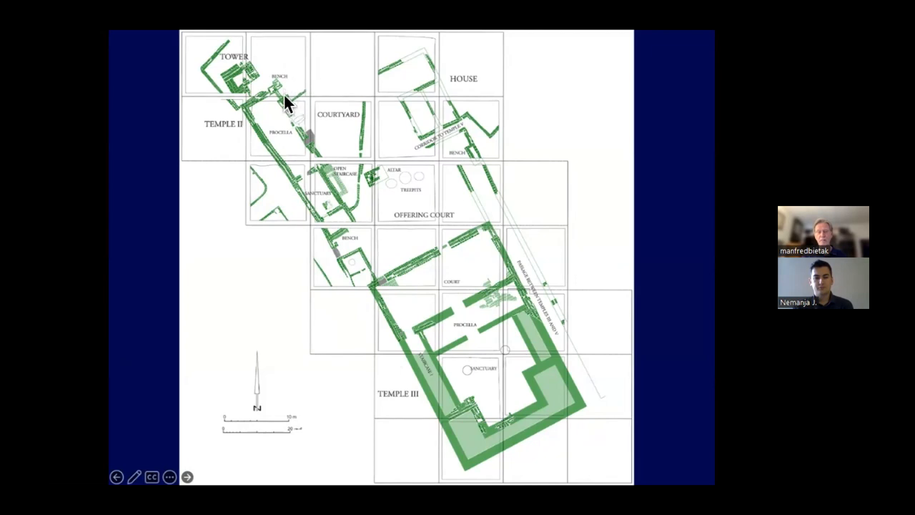
mouse_move(324, 198)
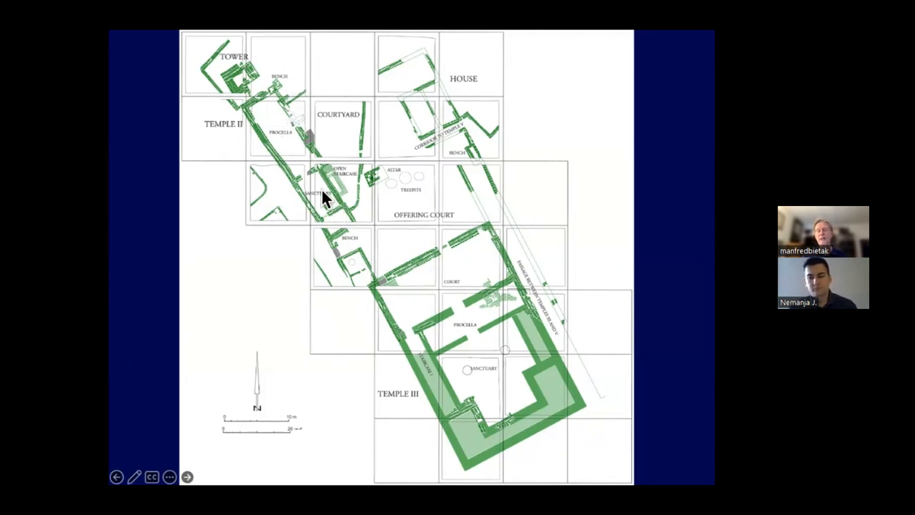
mouse_move(347, 239)
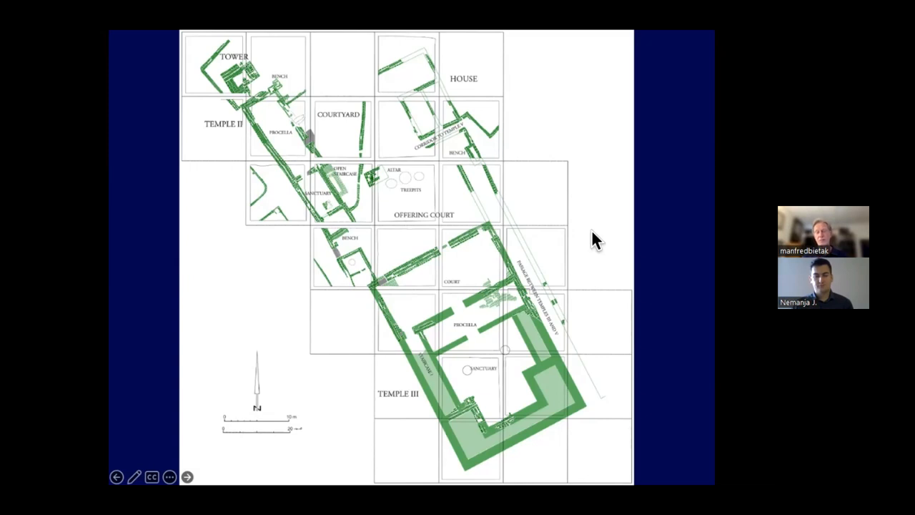
mouse_move(469, 389)
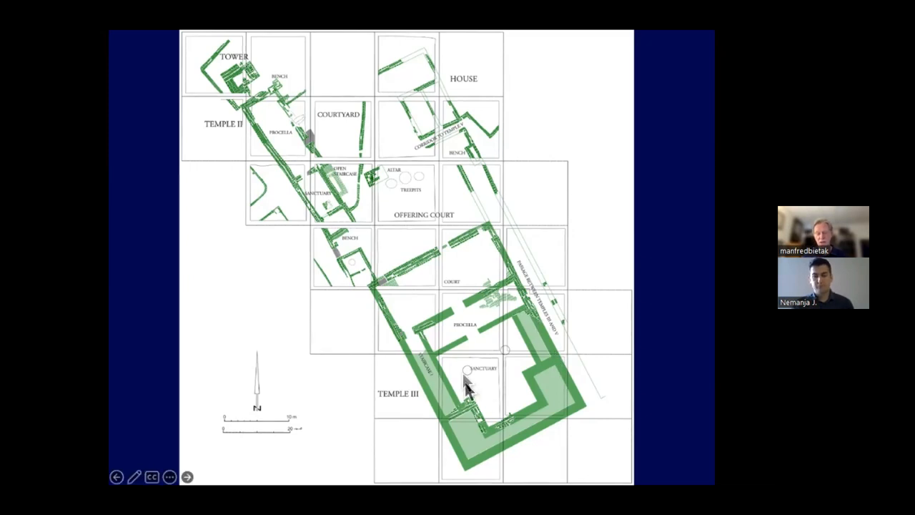
mouse_move(500, 397)
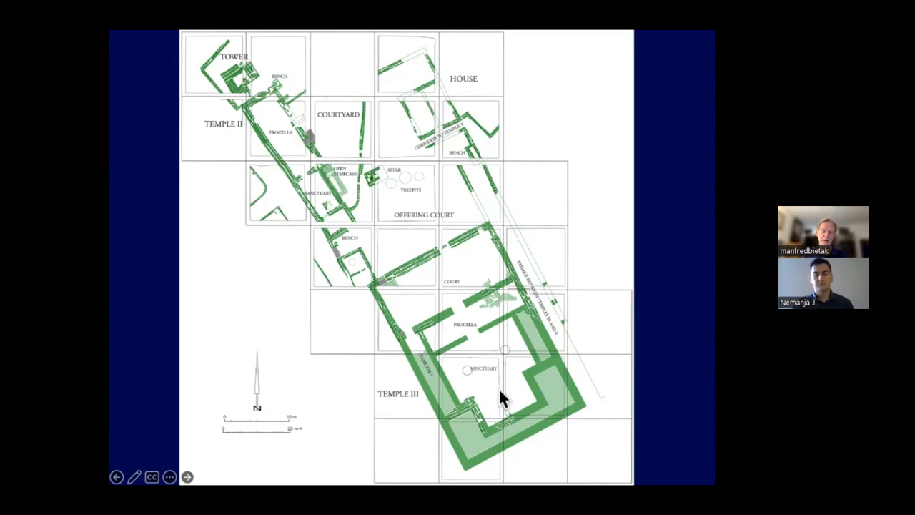
mouse_move(523, 415)
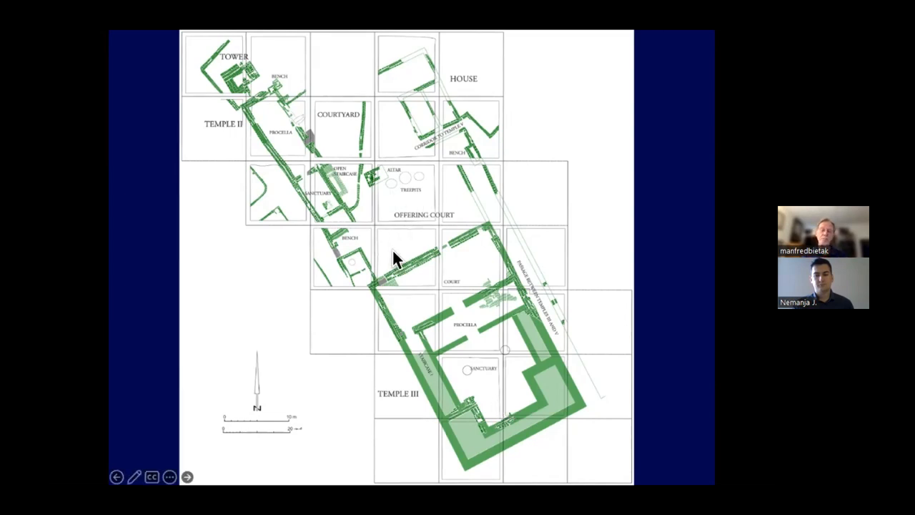
left_click(187, 476)
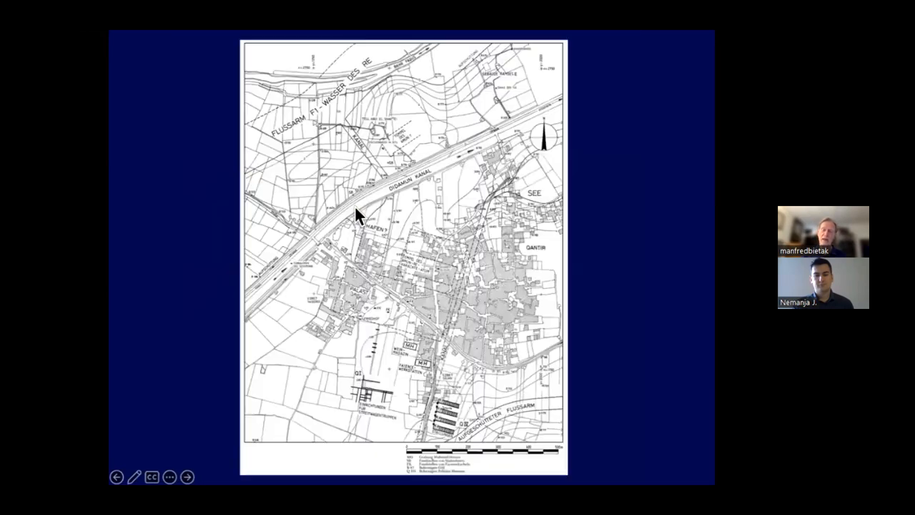
left_click(188, 477)
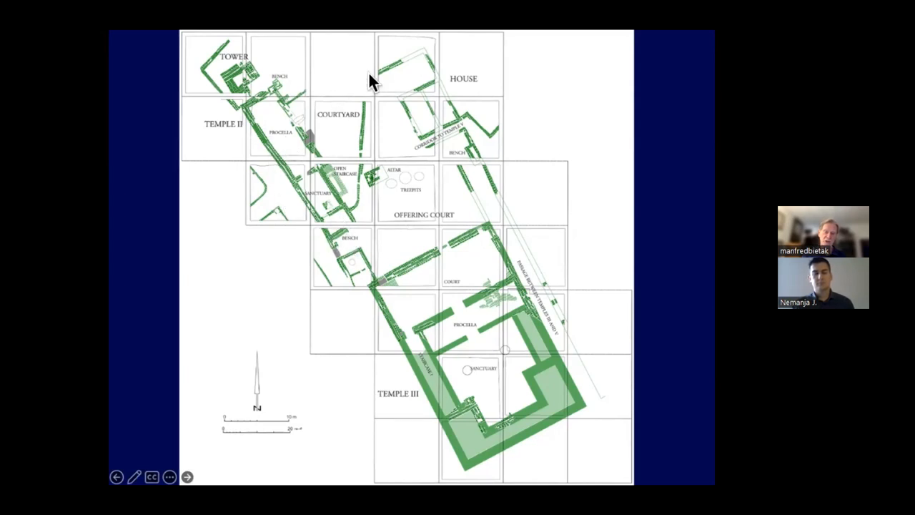
mouse_move(322, 221)
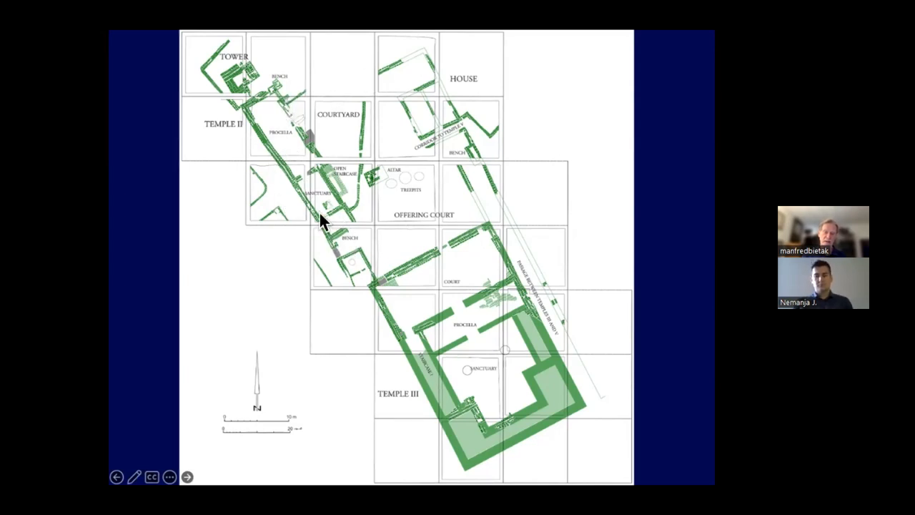
mouse_move(279, 104)
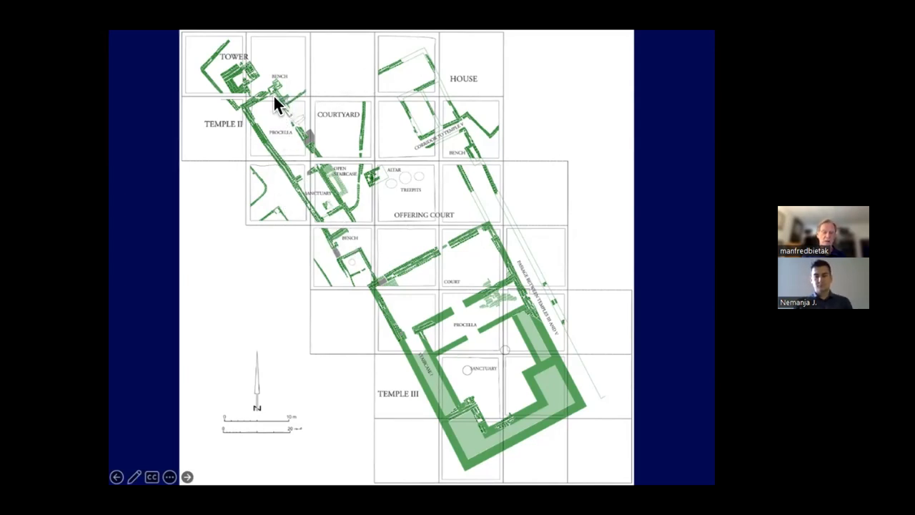
mouse_move(332, 218)
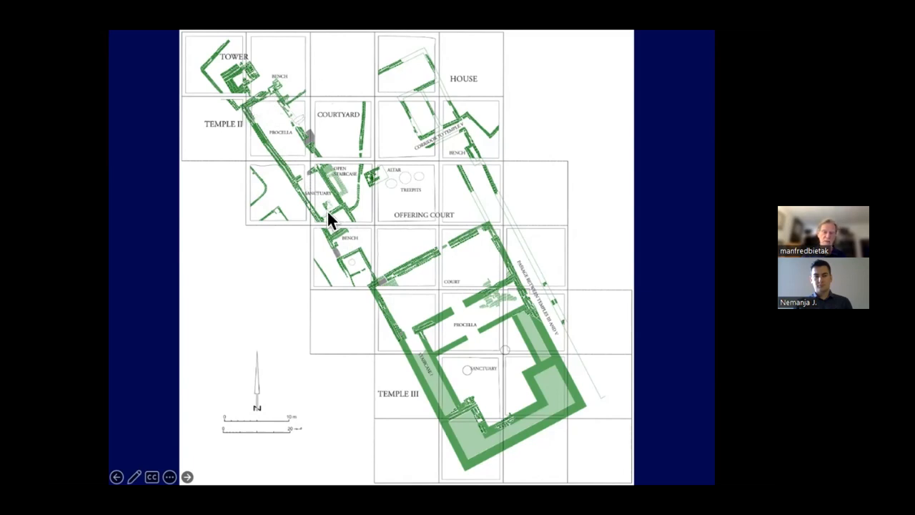
mouse_move(343, 75)
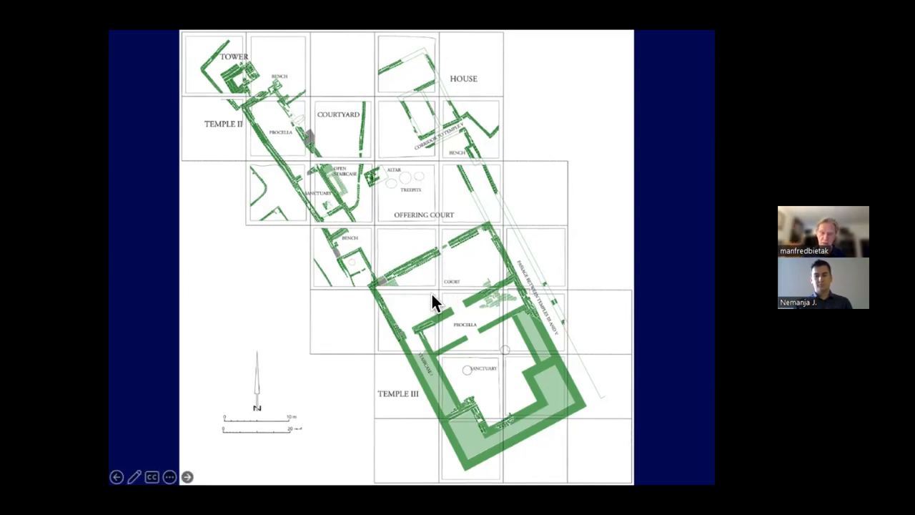
mouse_move(438, 184)
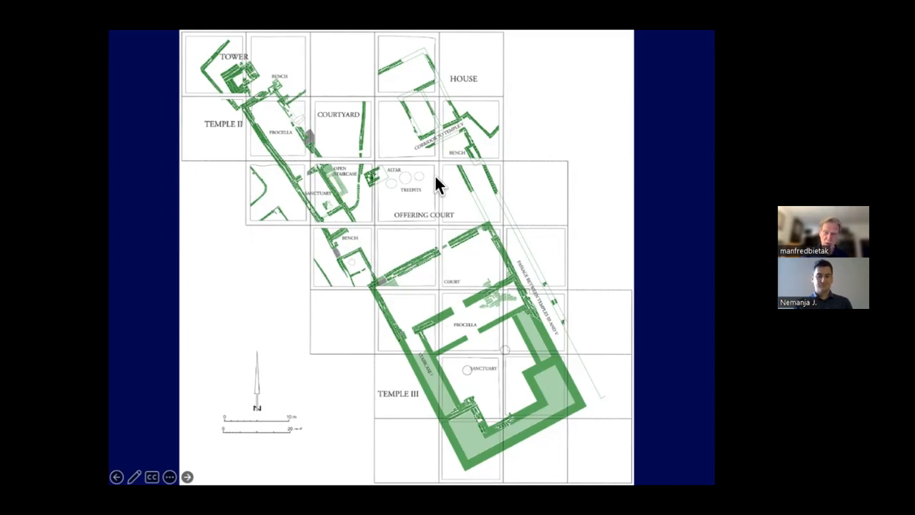
mouse_move(565, 177)
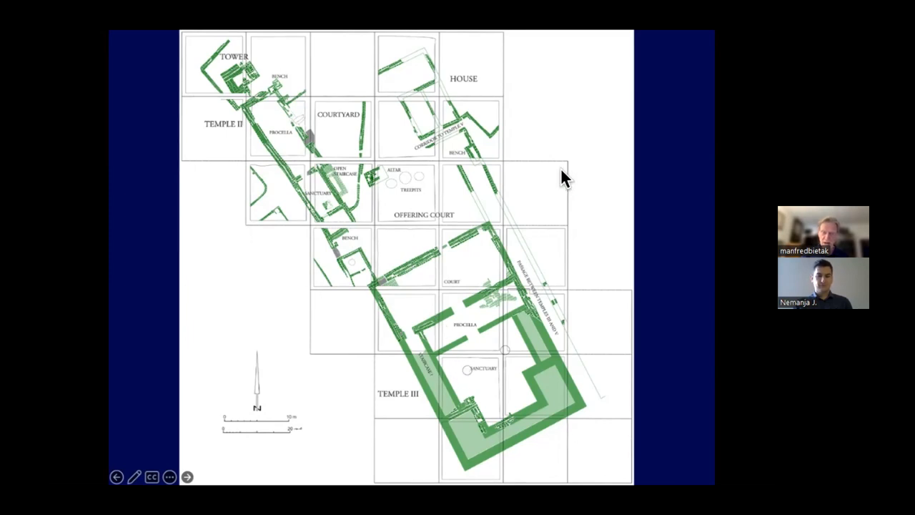
Advance from the temple plan to the town map of the Didamun canal and Qantir.
left_click(187, 477)
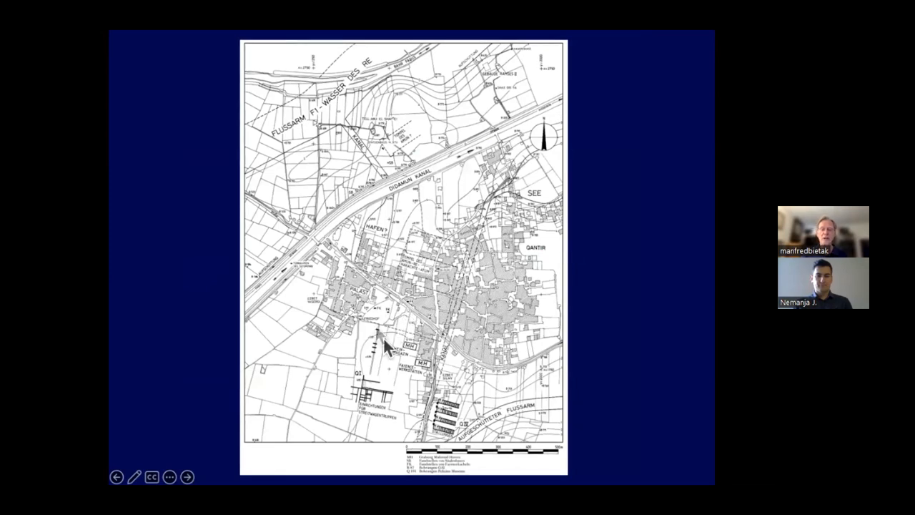
mouse_move(395, 390)
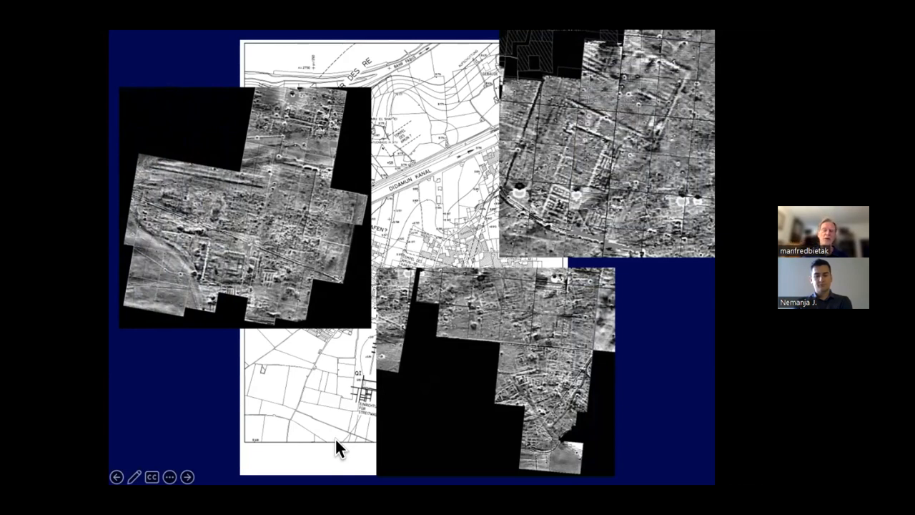
mouse_move(547, 400)
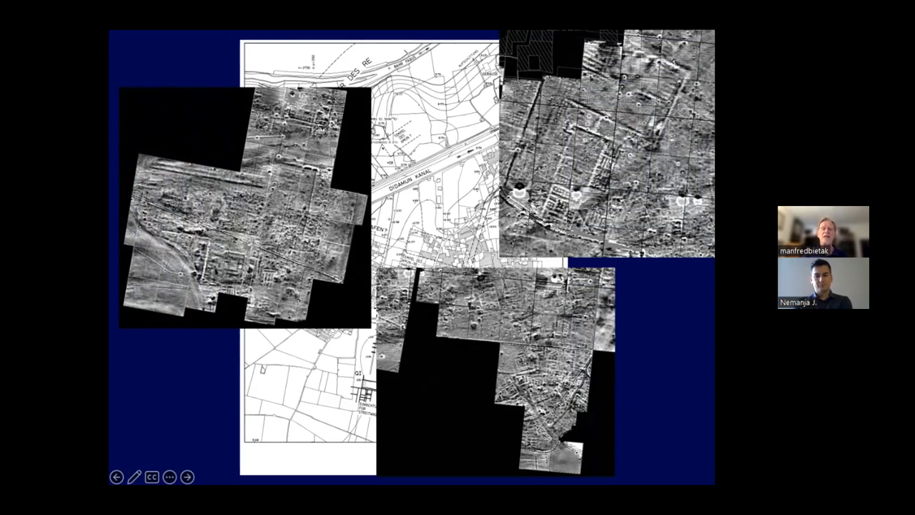
mouse_move(599, 105)
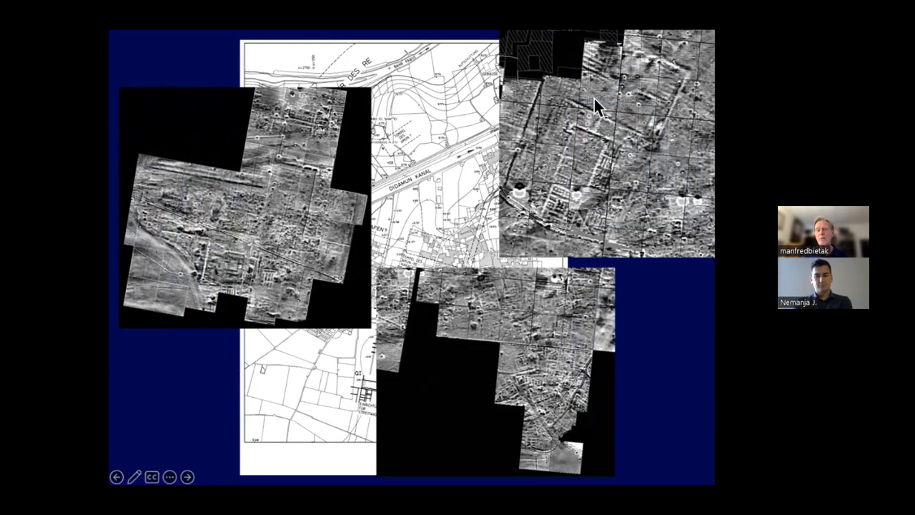
mouse_move(541, 310)
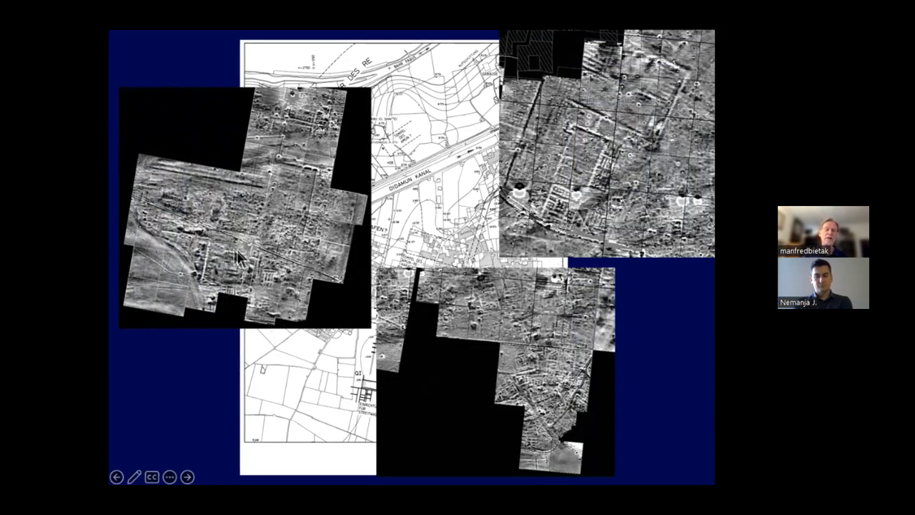
mouse_move(85, 379)
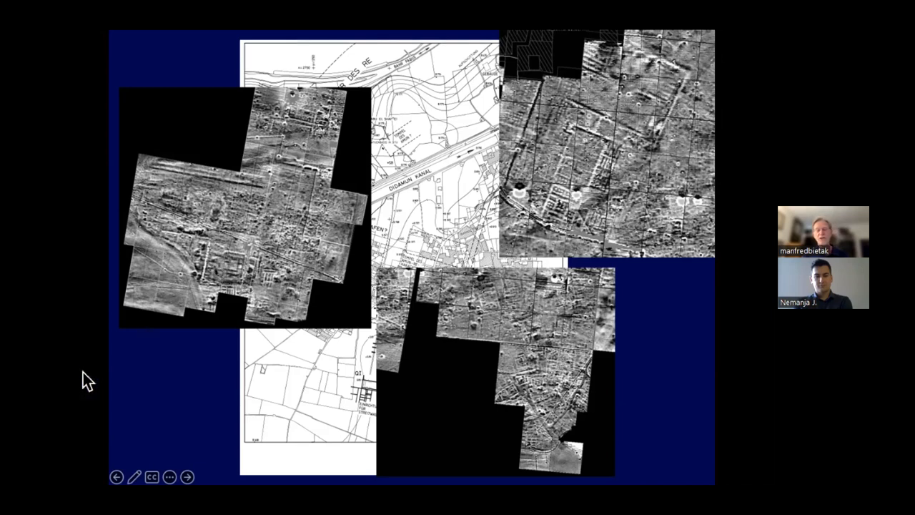
mouse_move(59, 379)
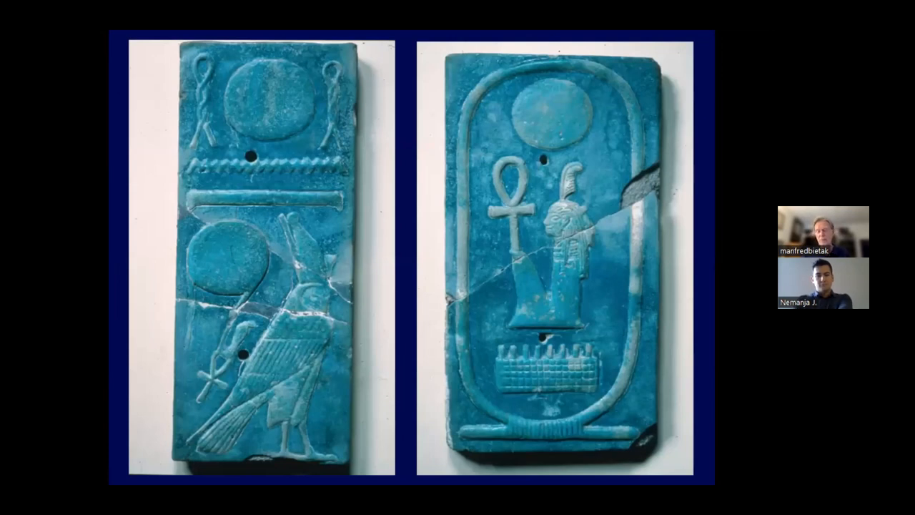
mouse_move(86, 276)
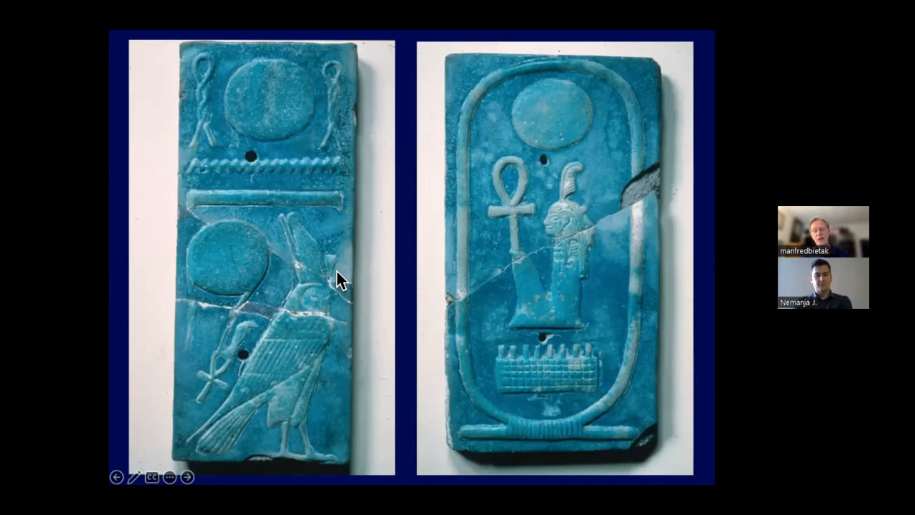
mouse_move(289, 357)
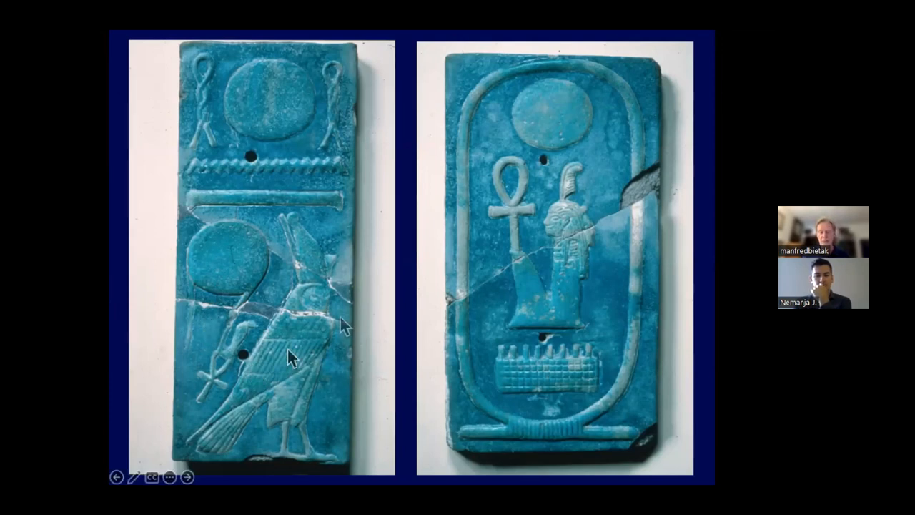
mouse_move(361, 318)
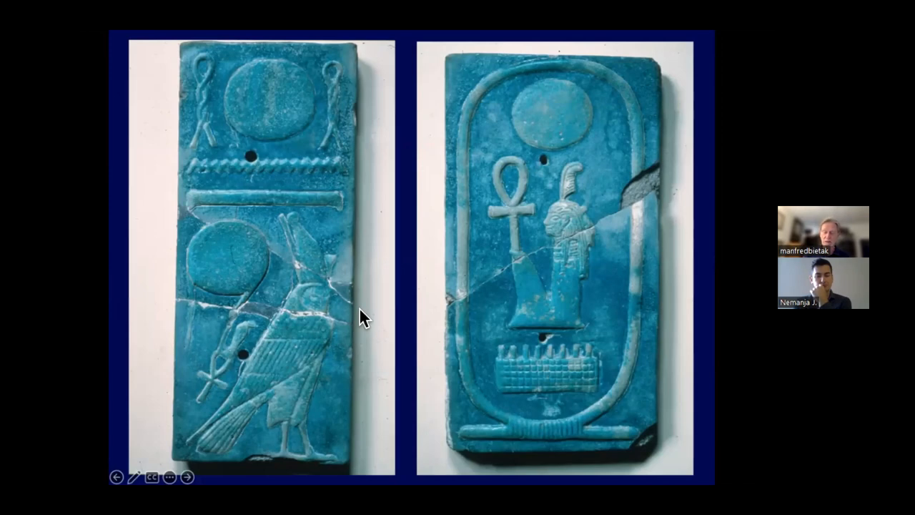
Advance through the black-and-white city plan to the gridded plan of building rows.
left_click(206, 476)
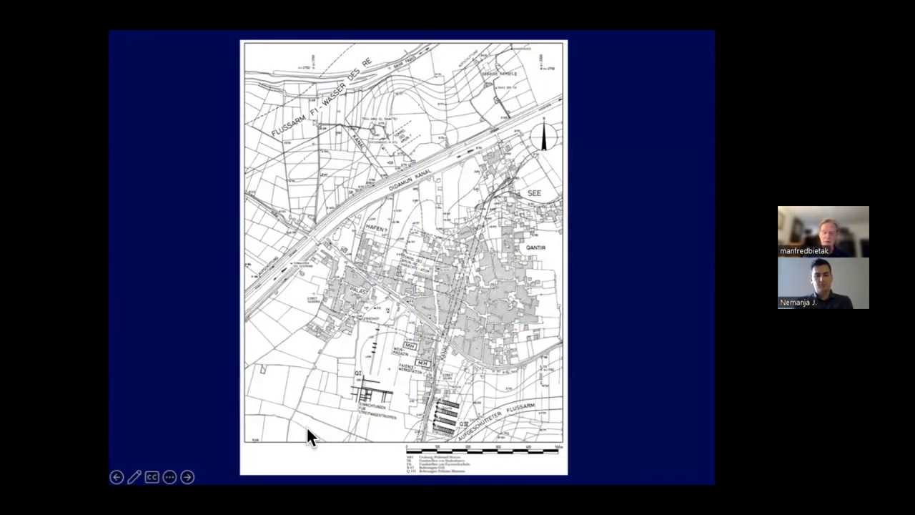
left_click(187, 476)
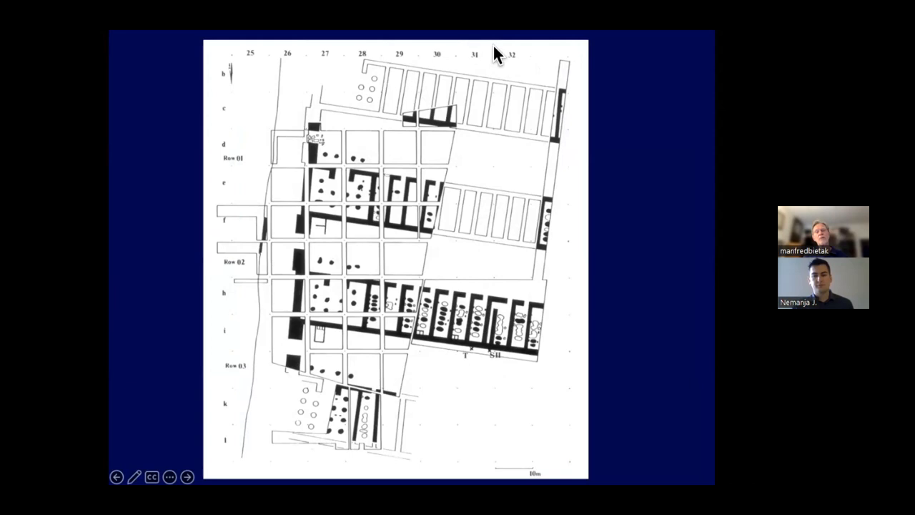
mouse_move(297, 375)
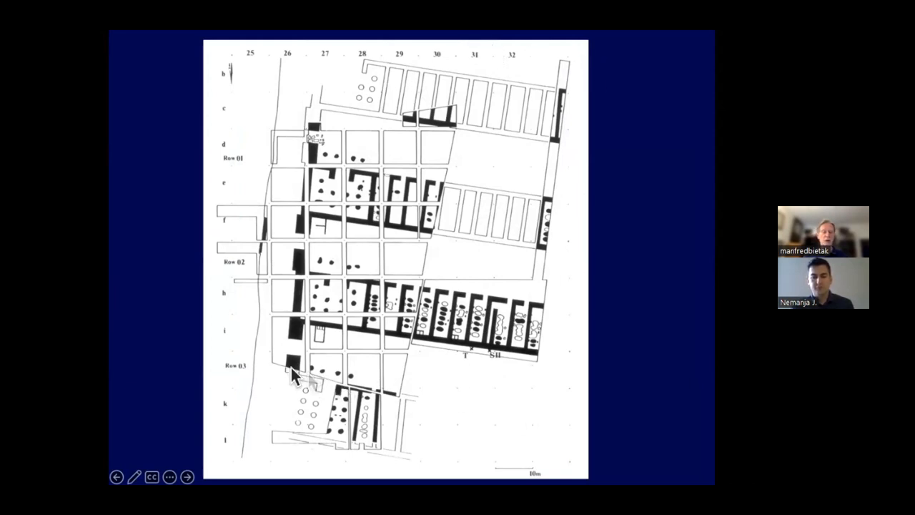
mouse_move(464, 466)
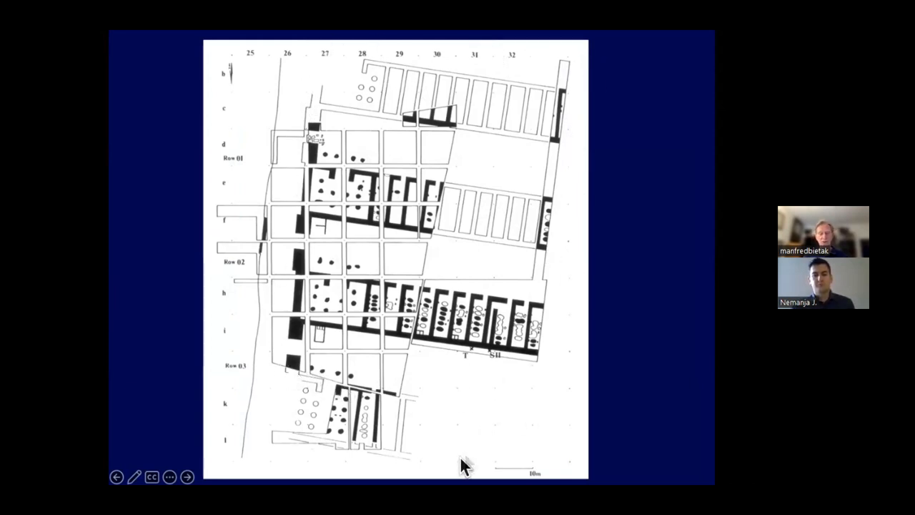
mouse_move(418, 42)
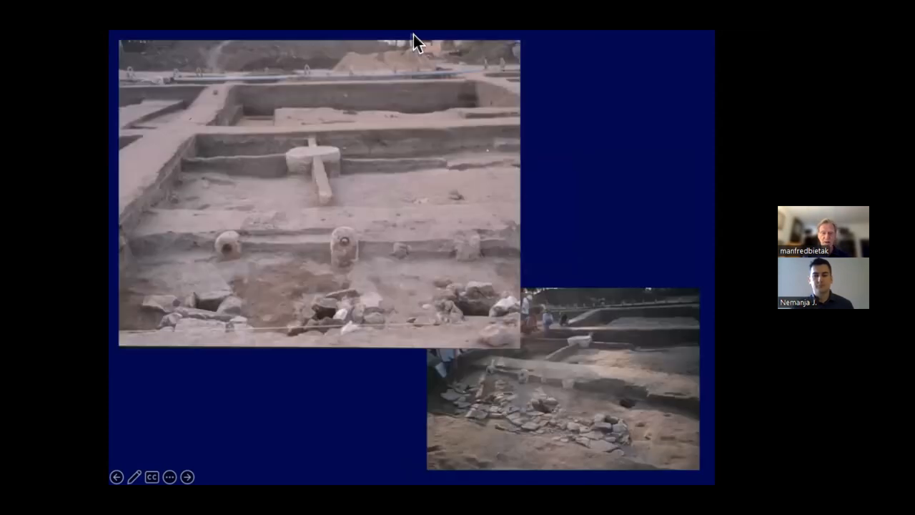
mouse_move(267, 277)
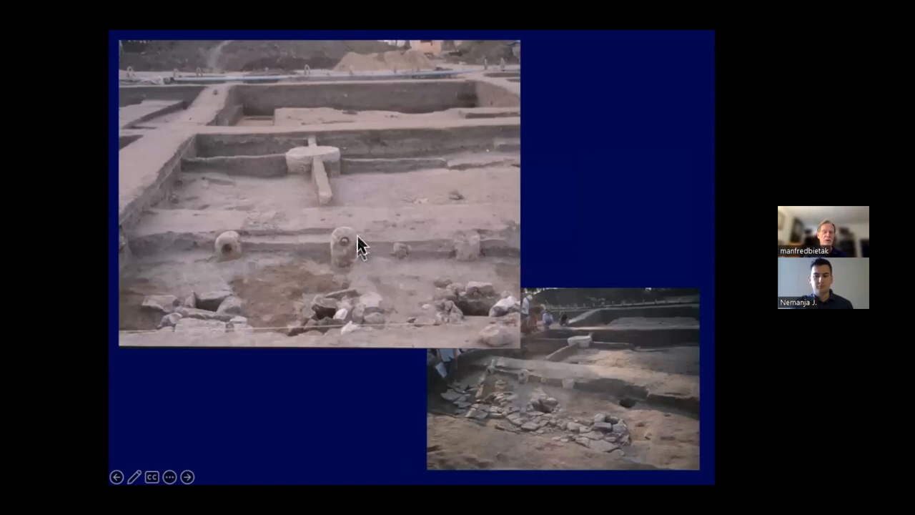
mouse_move(308, 277)
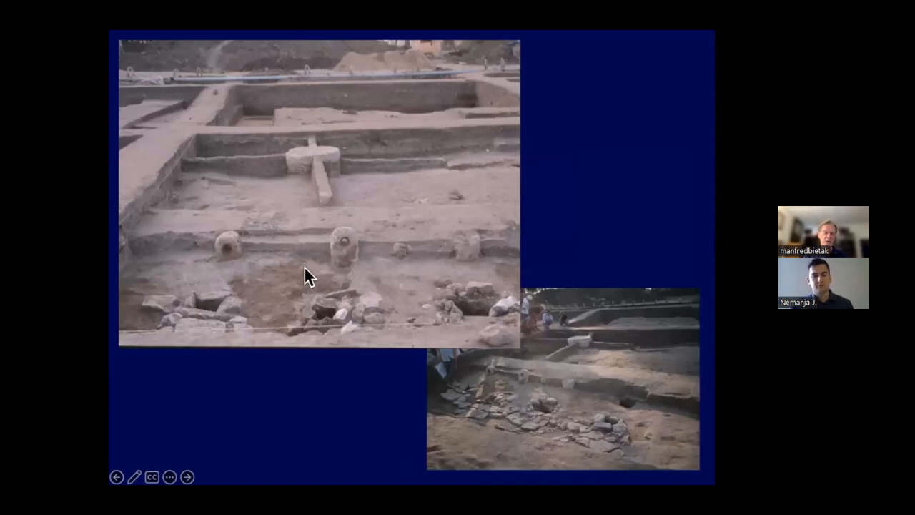
mouse_move(241, 386)
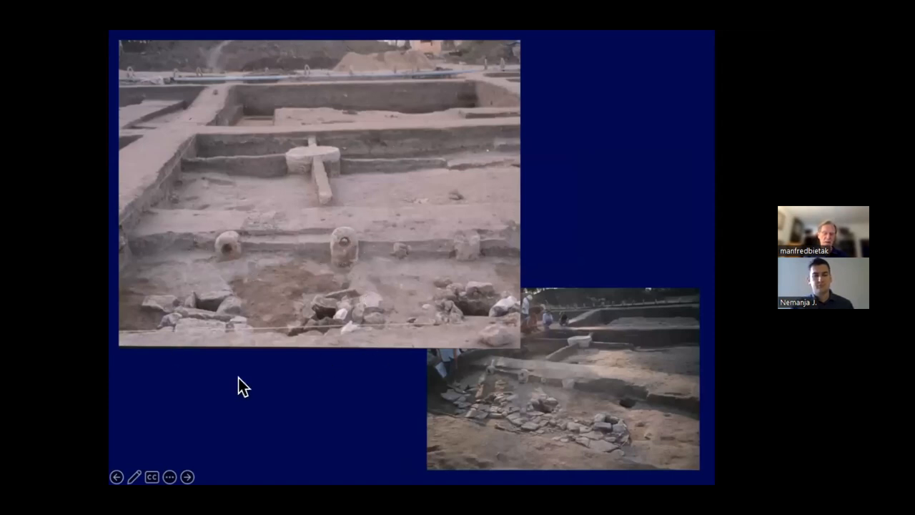
mouse_move(370, 281)
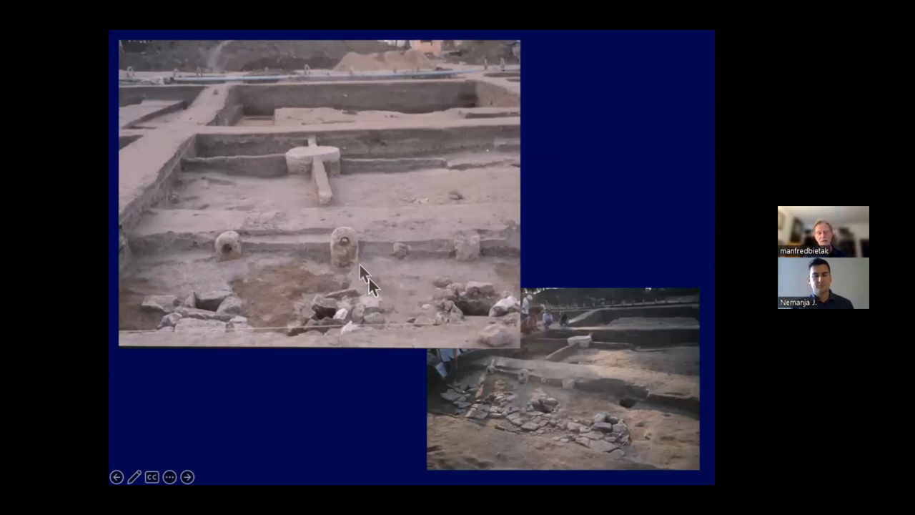
mouse_move(331, 349)
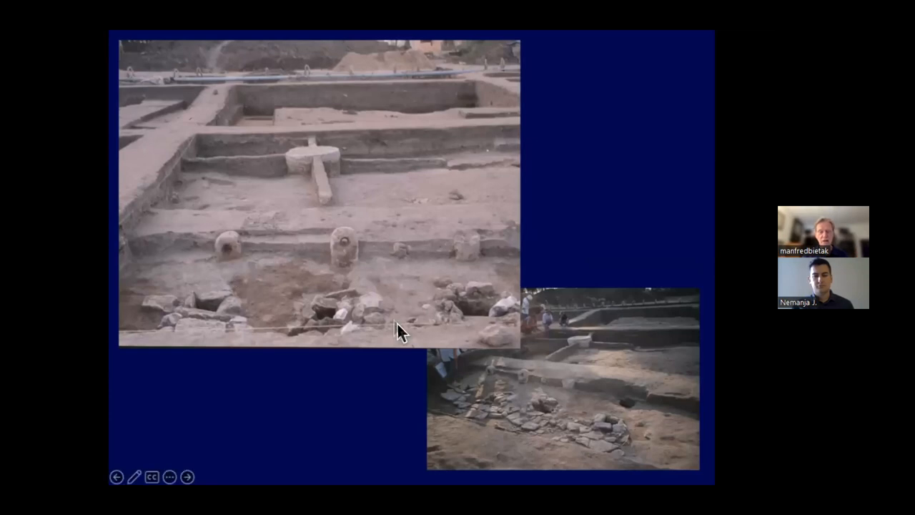
mouse_move(361, 414)
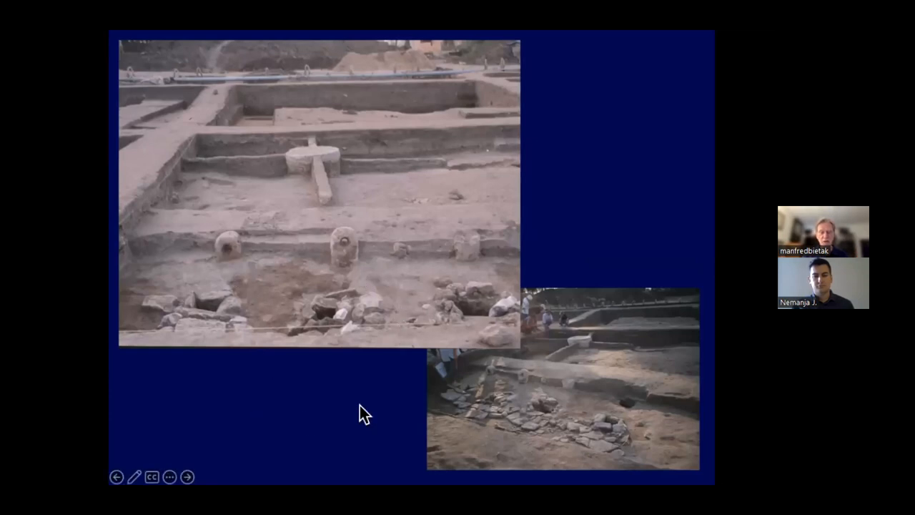
Advance past the two excavation photographs to the coloured Qantir map of palace, temples and harbour.
left_click(187, 476)
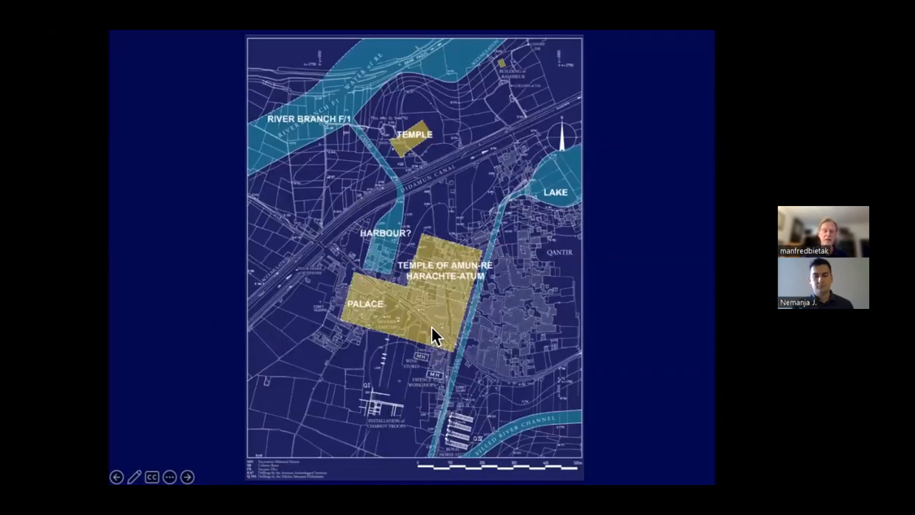
mouse_move(458, 243)
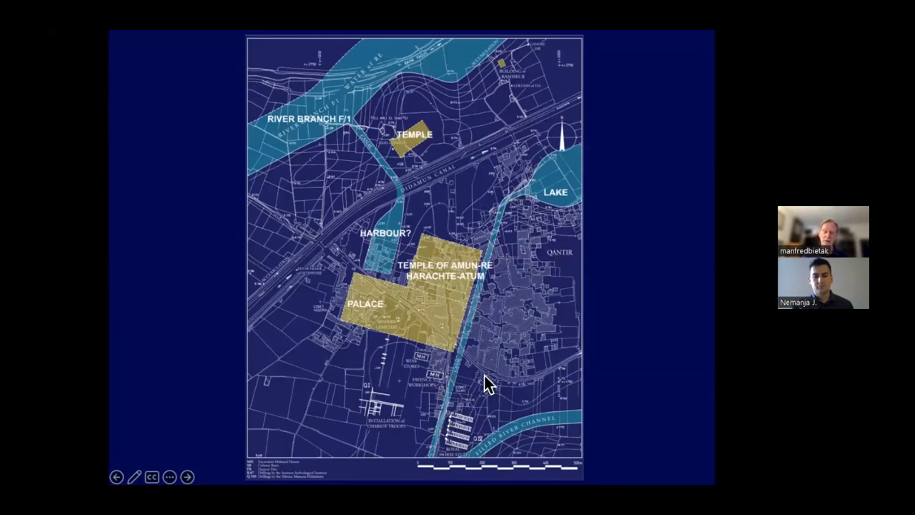
mouse_move(513, 210)
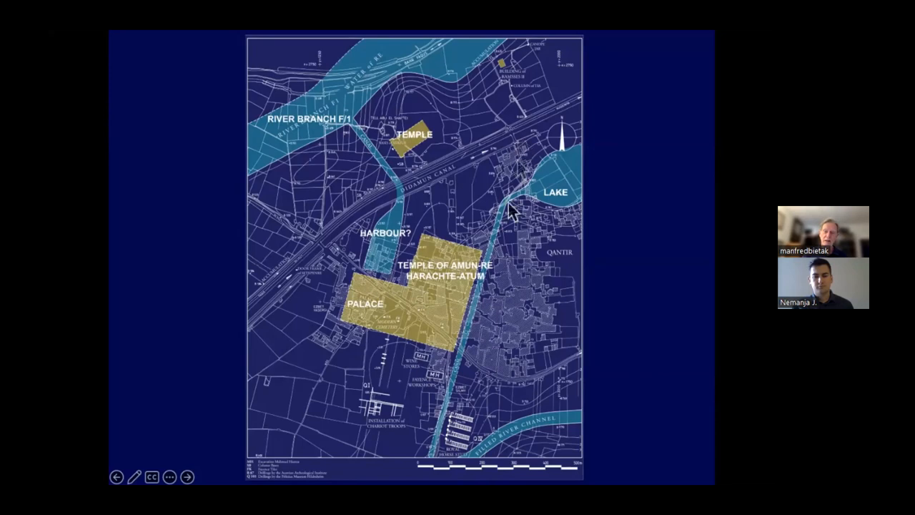
mouse_move(582, 168)
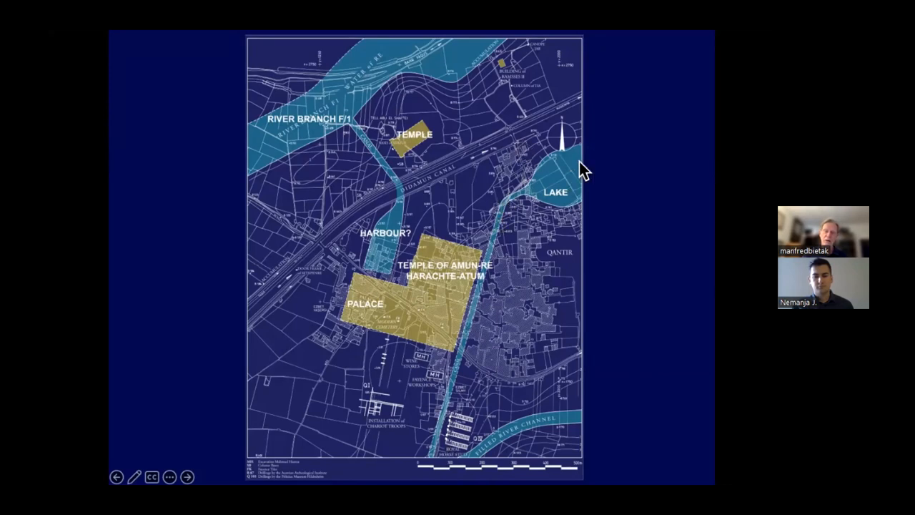
mouse_move(603, 159)
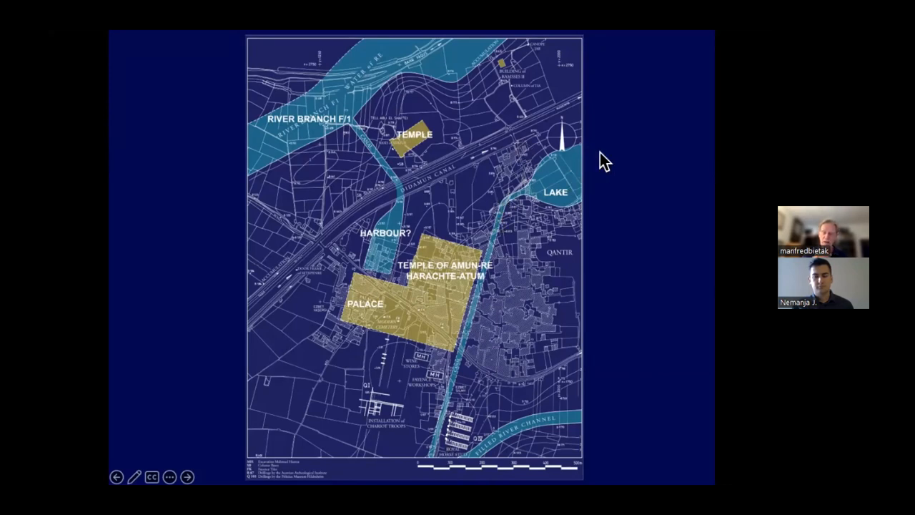
mouse_move(443, 408)
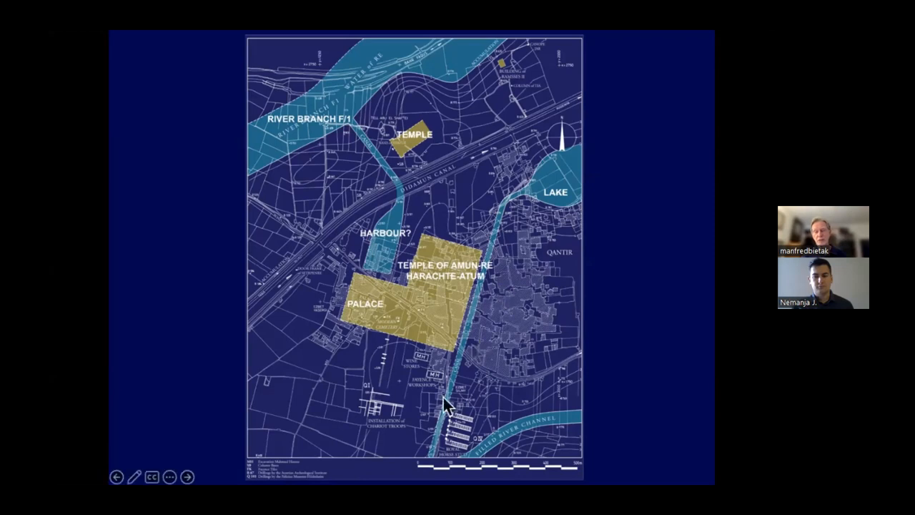
mouse_move(378, 171)
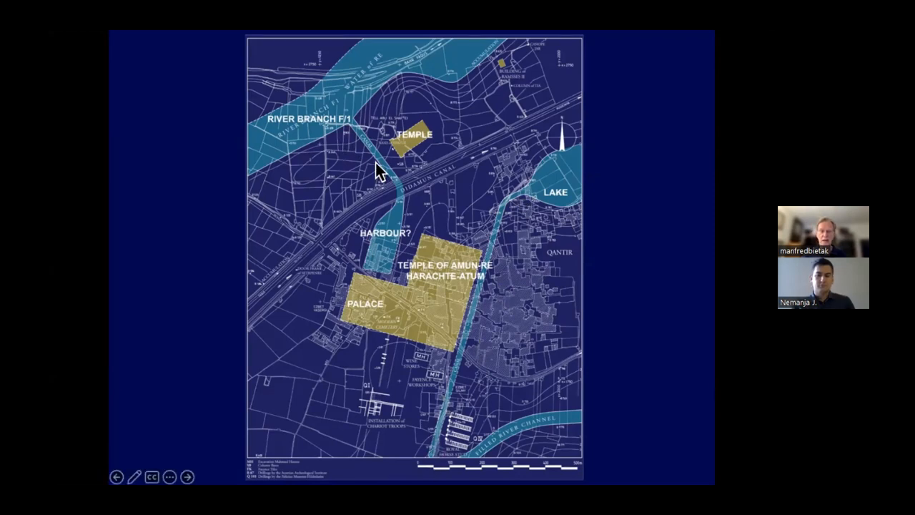
mouse_move(347, 127)
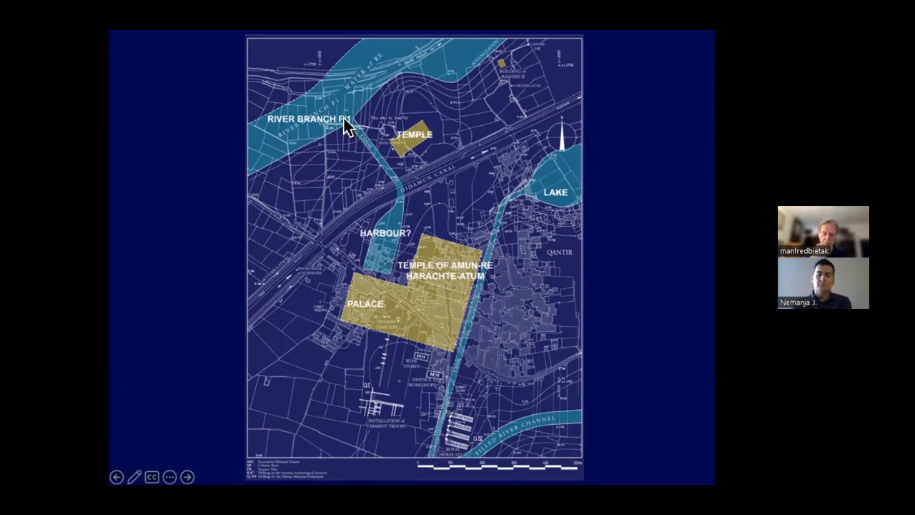
mouse_move(436, 44)
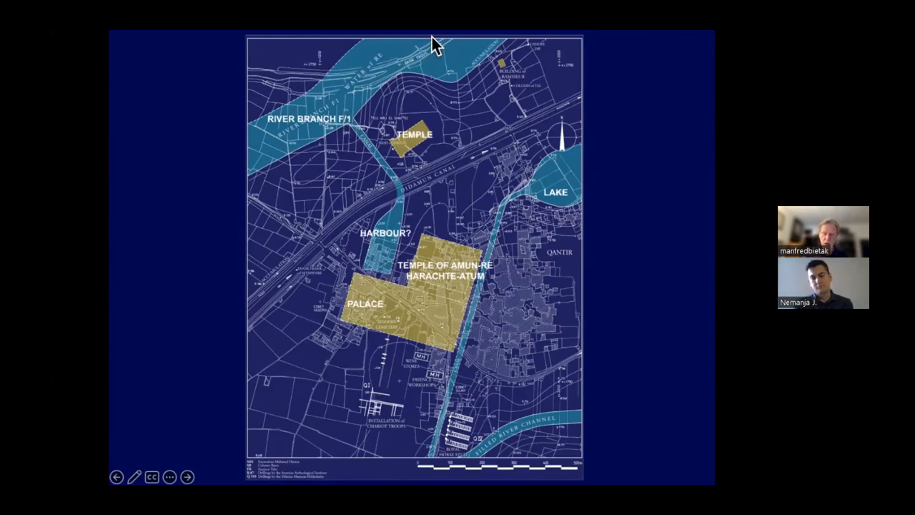
mouse_move(441, 271)
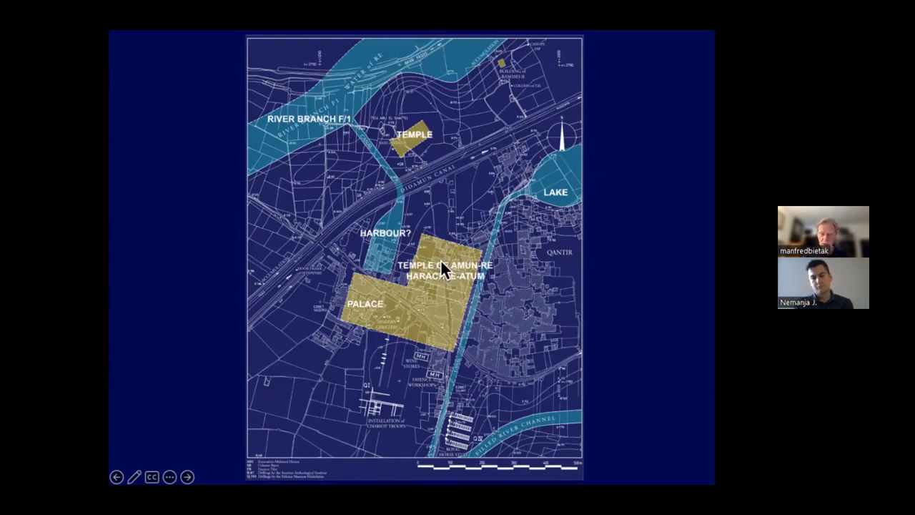
mouse_move(471, 390)
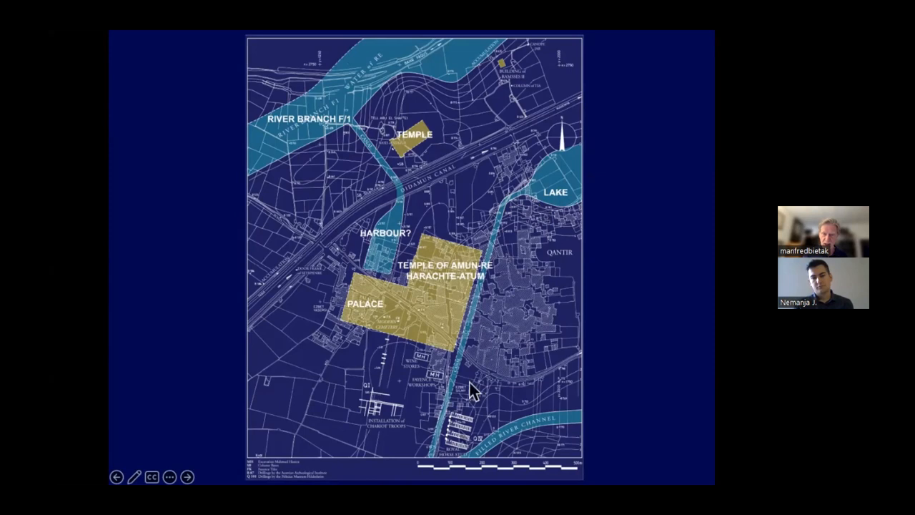
mouse_move(359, 403)
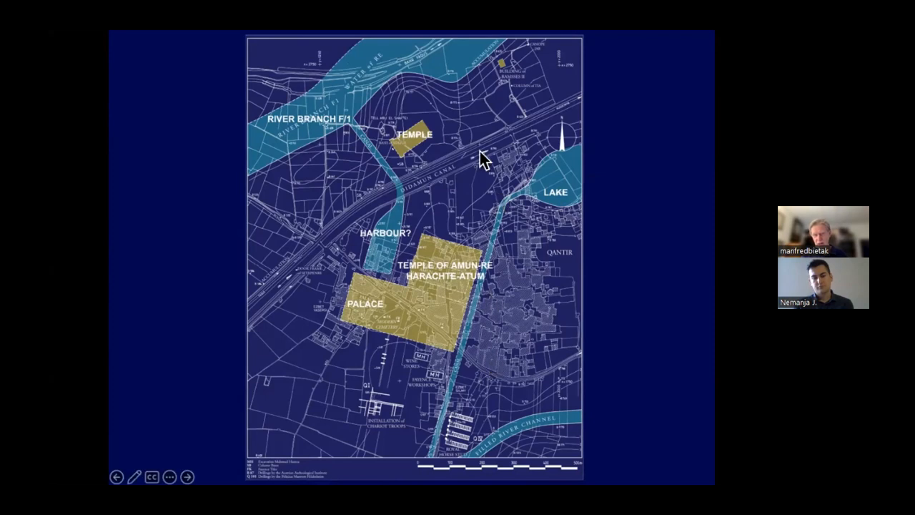
mouse_move(361, 111)
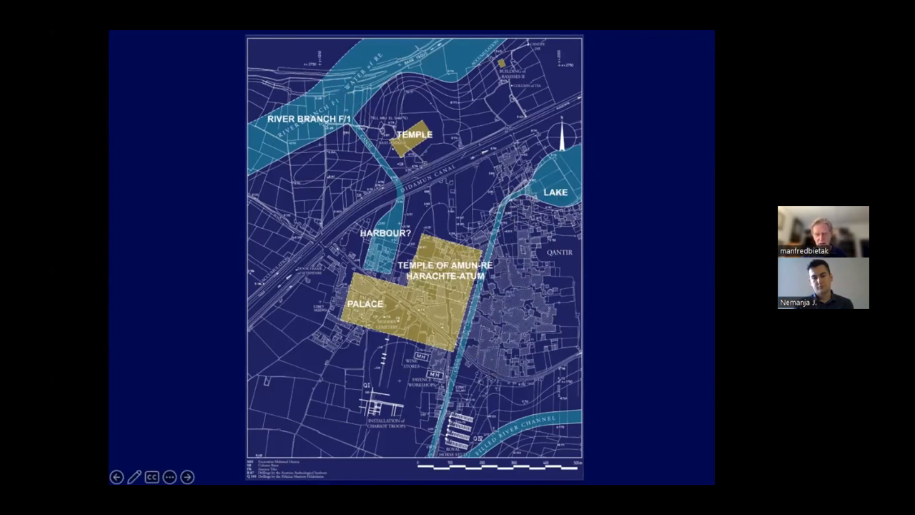
mouse_move(411, 261)
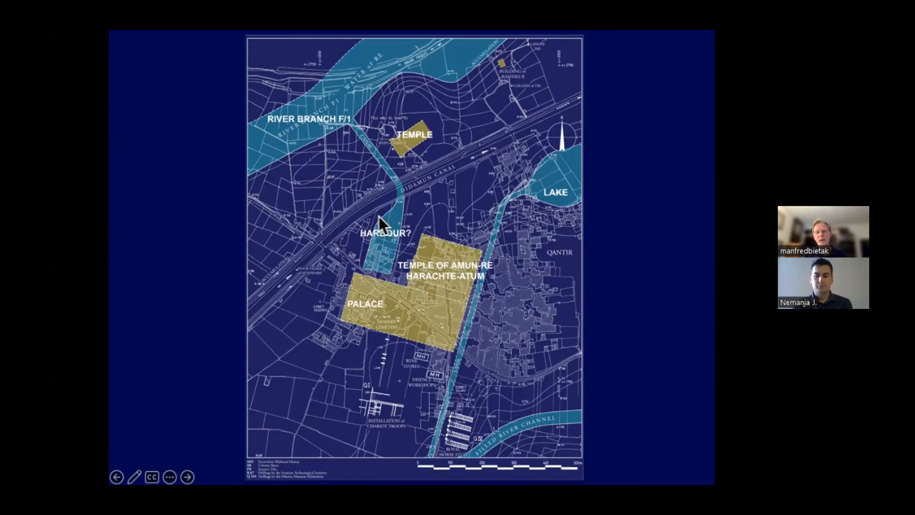
Advance from the coloured Qantir map to the gridded eastern delta regional map.
left_click(187, 476)
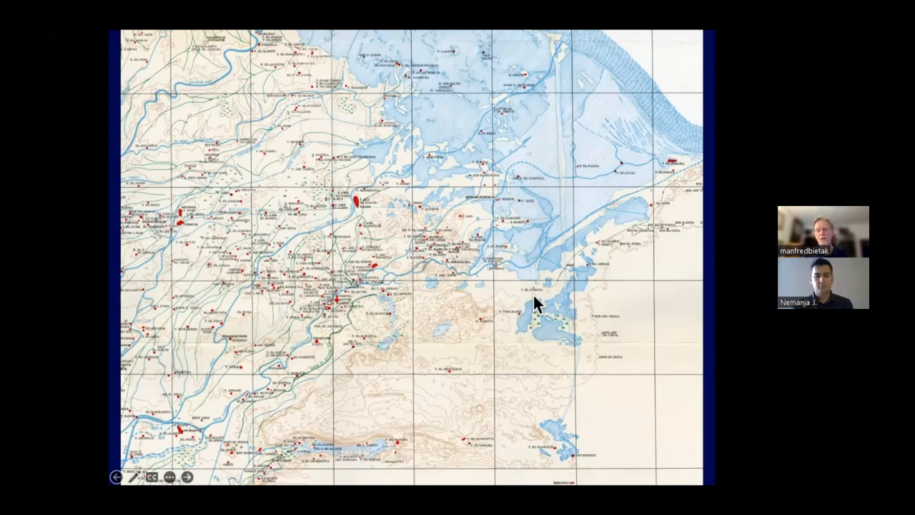
mouse_move(553, 289)
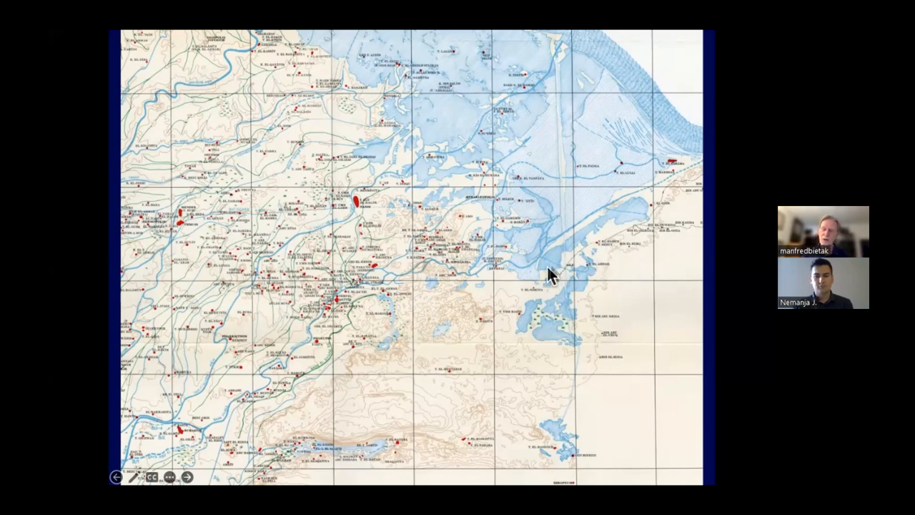
mouse_move(497, 279)
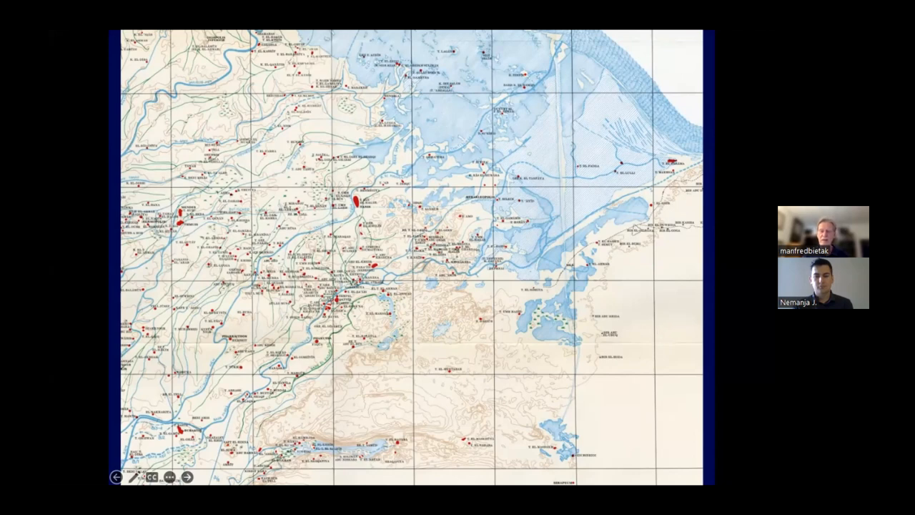
mouse_move(496, 306)
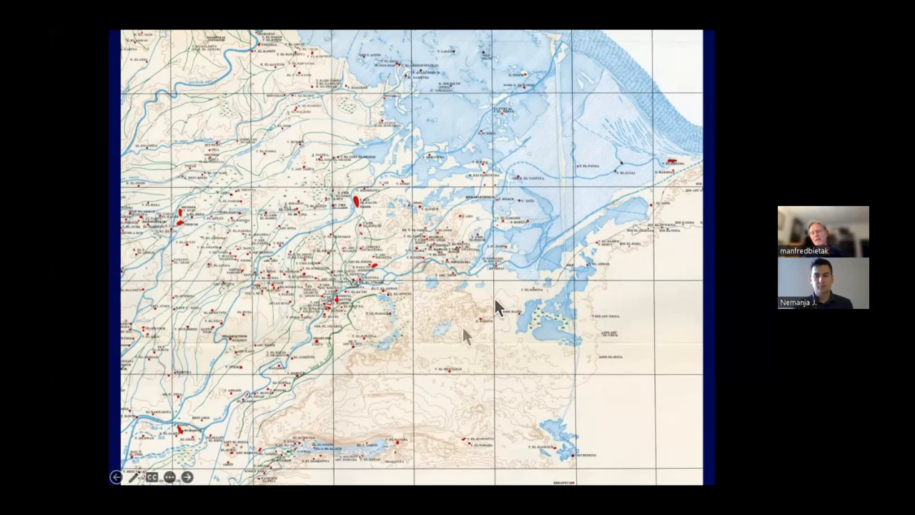
mouse_move(472, 340)
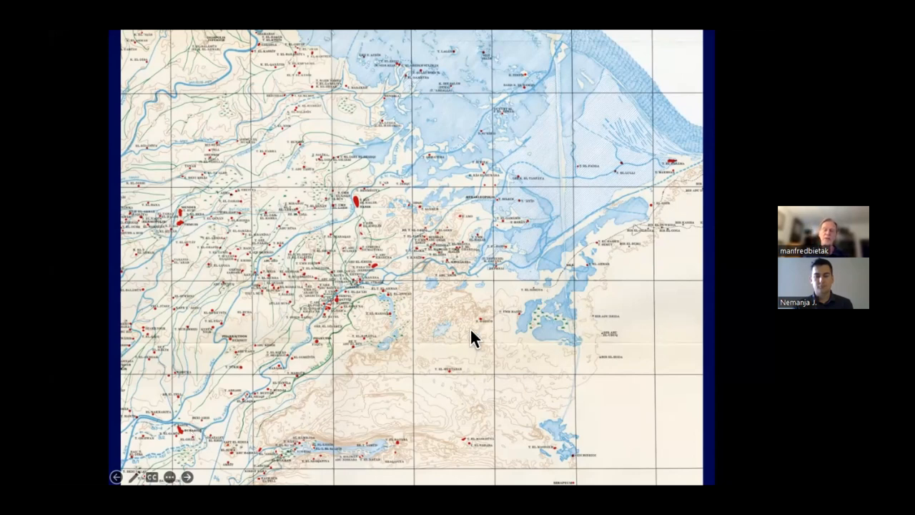
left_click(186, 476)
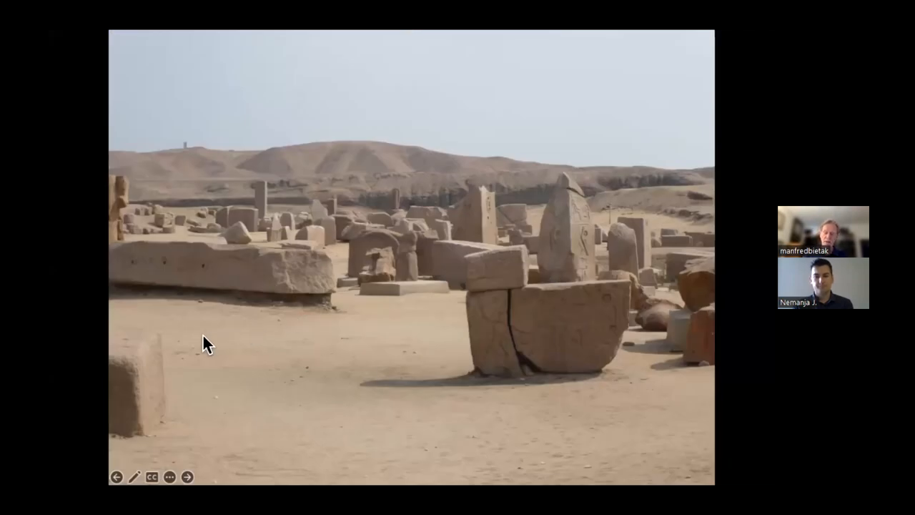
left_click(185, 476)
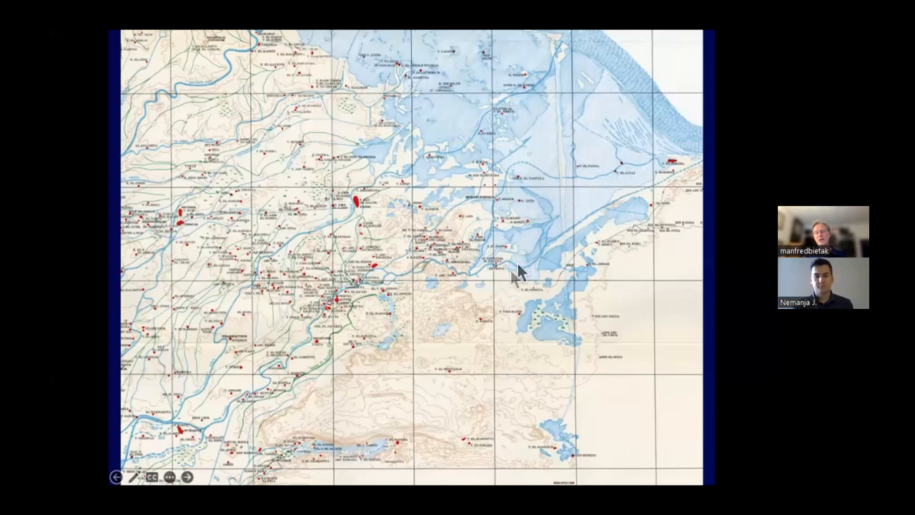
mouse_move(506, 275)
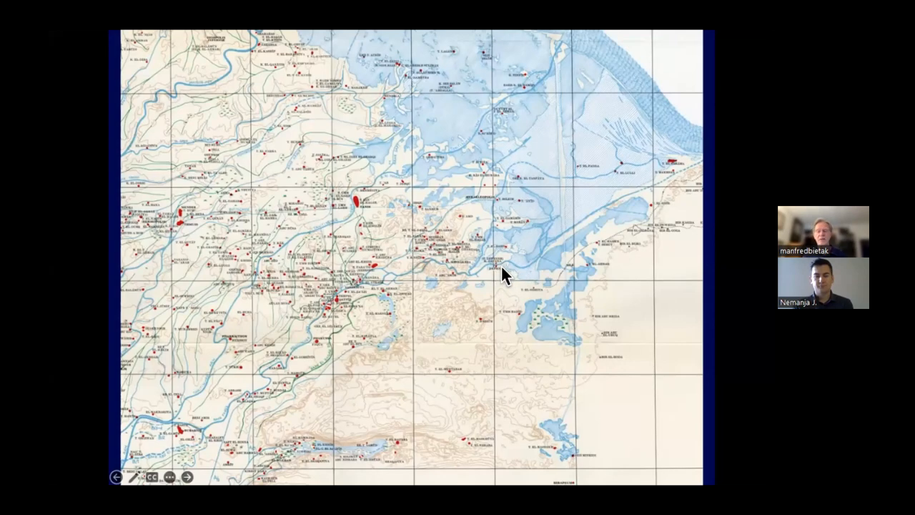
mouse_move(516, 270)
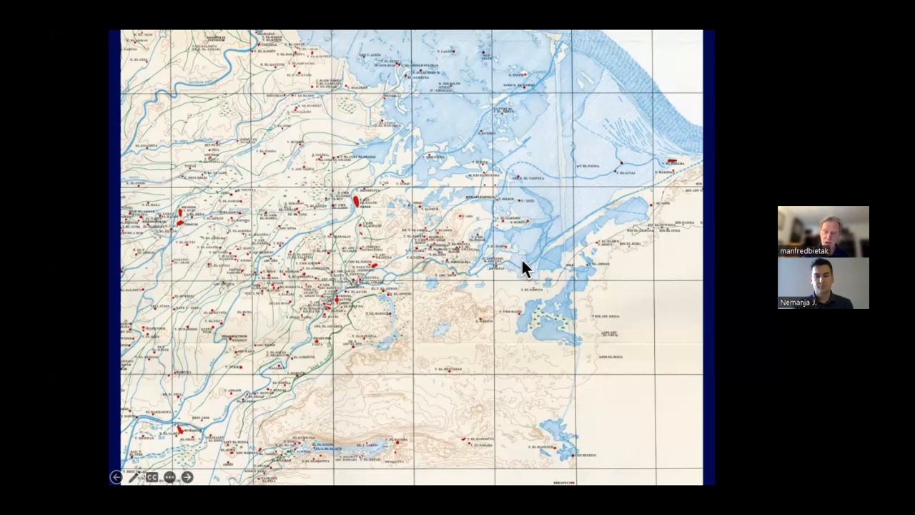
mouse_move(516, 259)
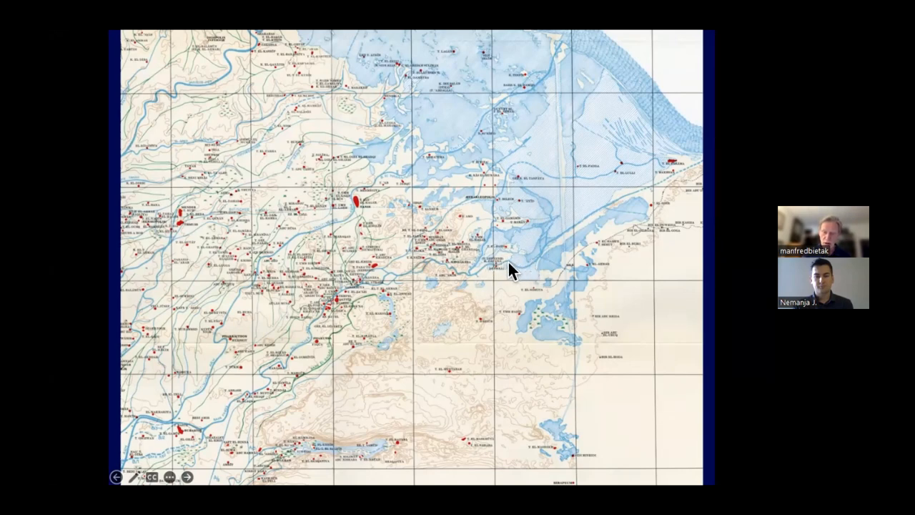
mouse_move(415, 270)
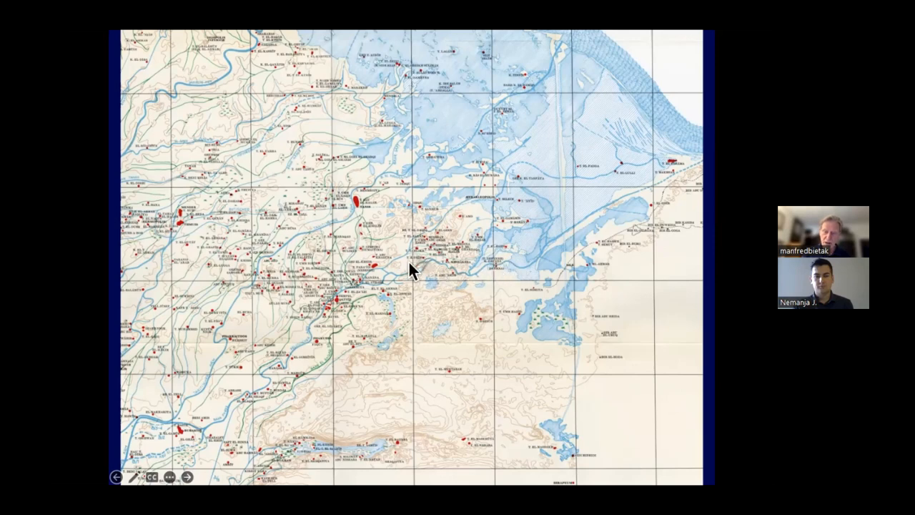
mouse_move(572, 250)
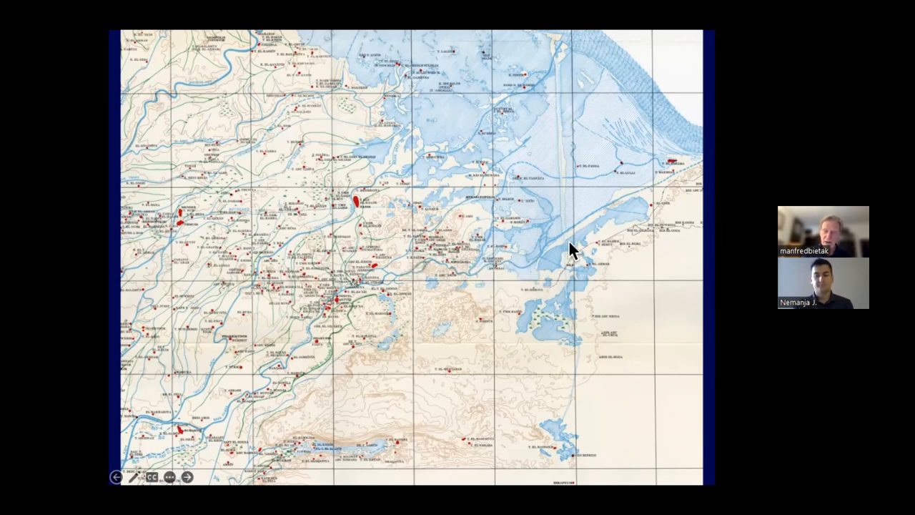
mouse_move(559, 232)
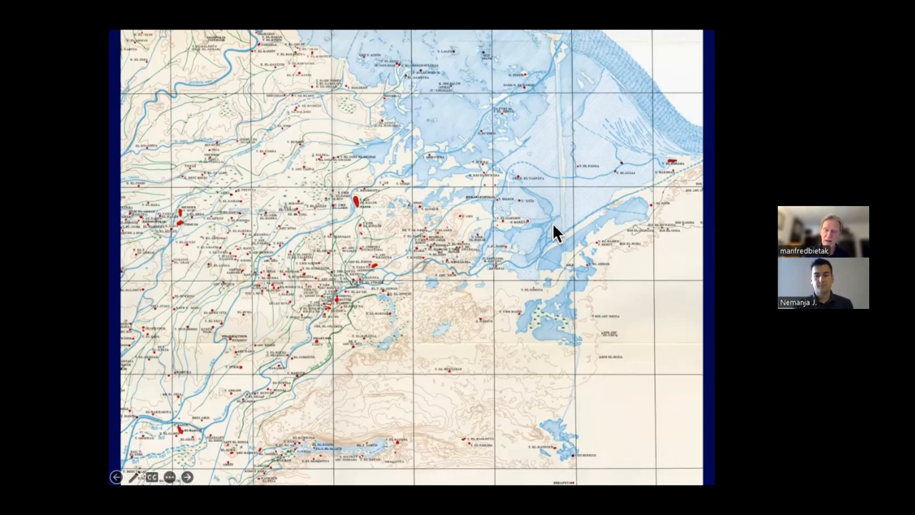
mouse_move(550, 268)
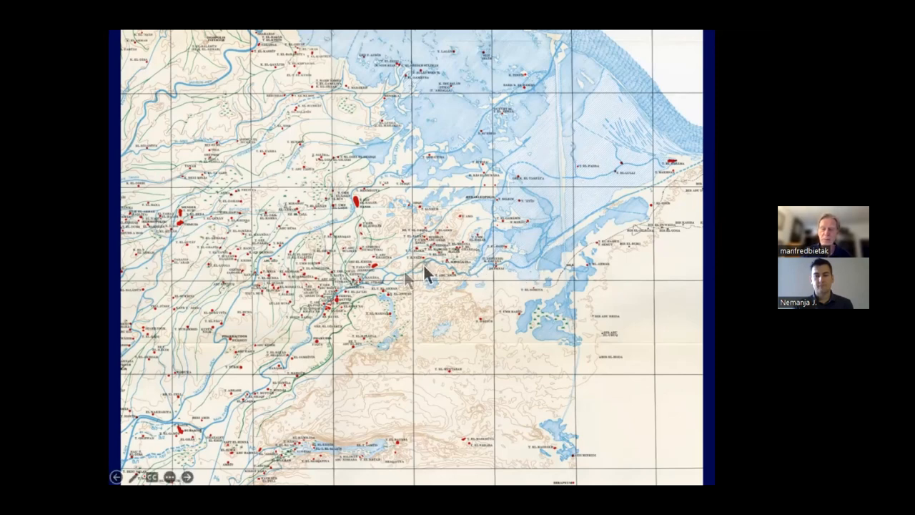
mouse_move(358, 214)
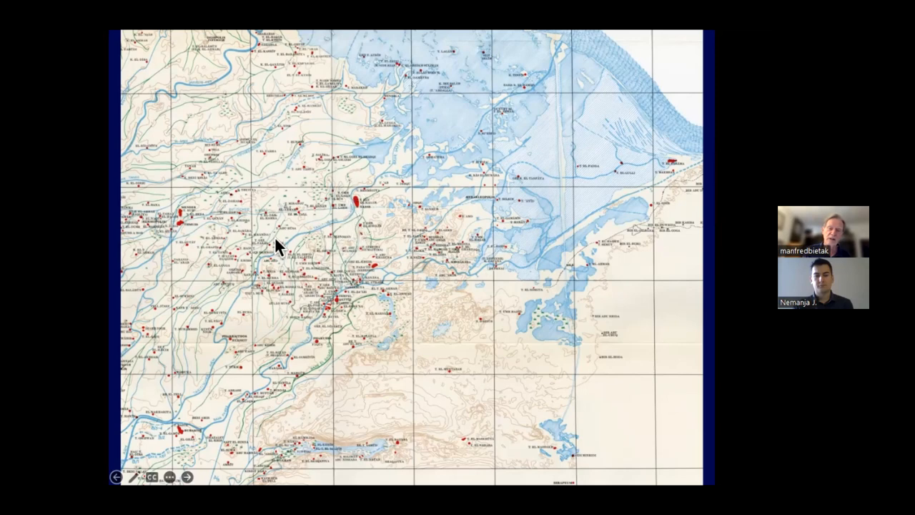
mouse_move(350, 303)
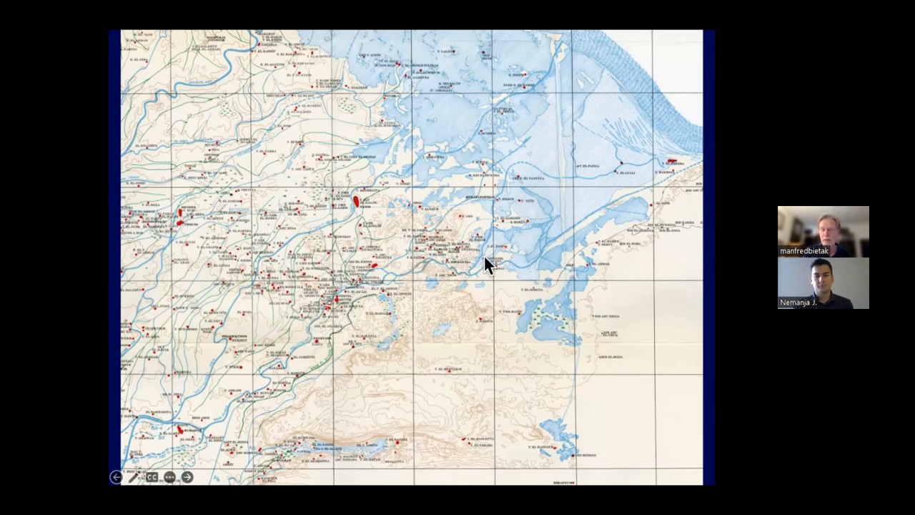
mouse_move(576, 240)
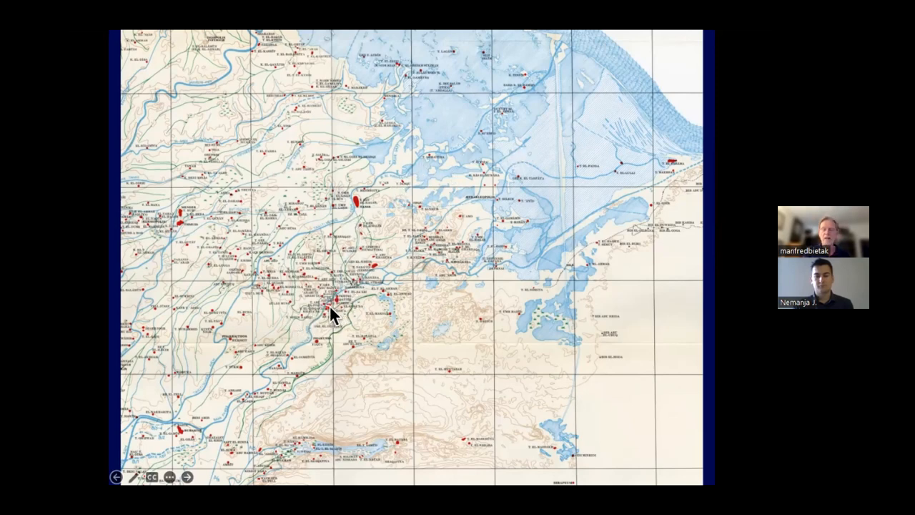
mouse_move(343, 215)
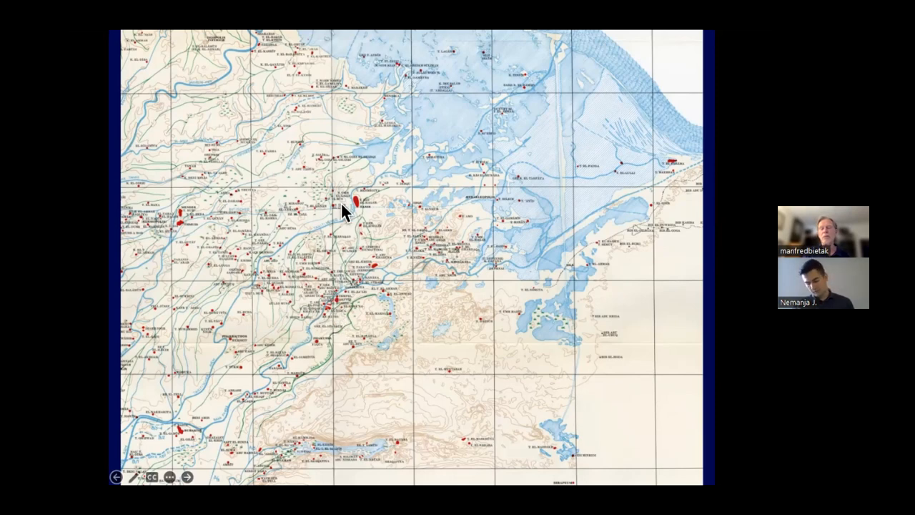
mouse_move(359, 204)
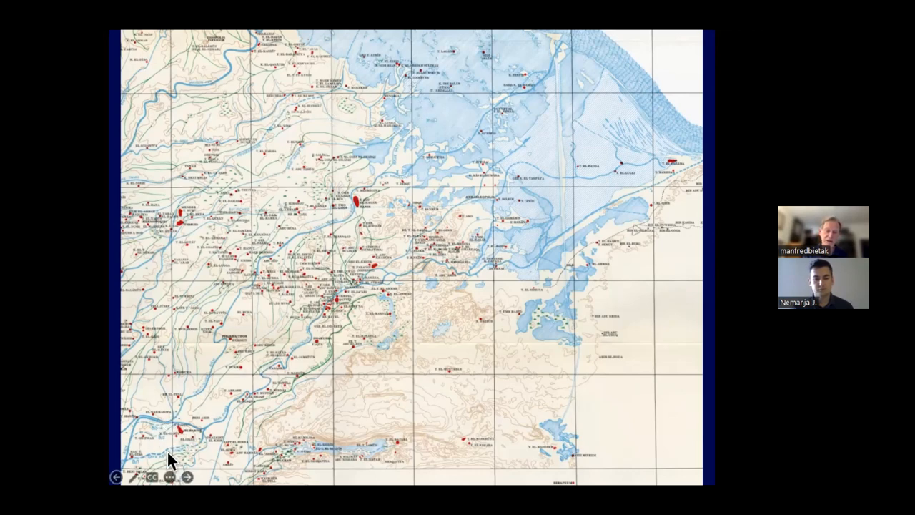
left_click(151, 477)
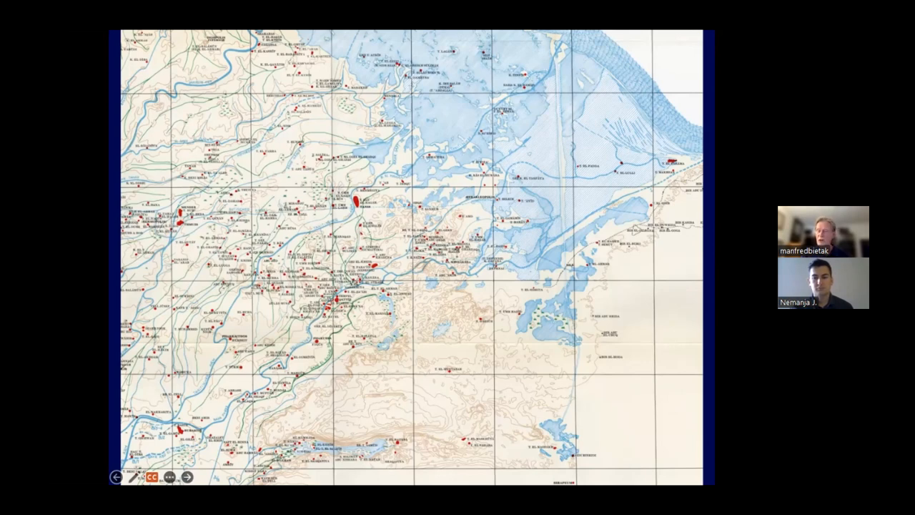
mouse_move(284, 425)
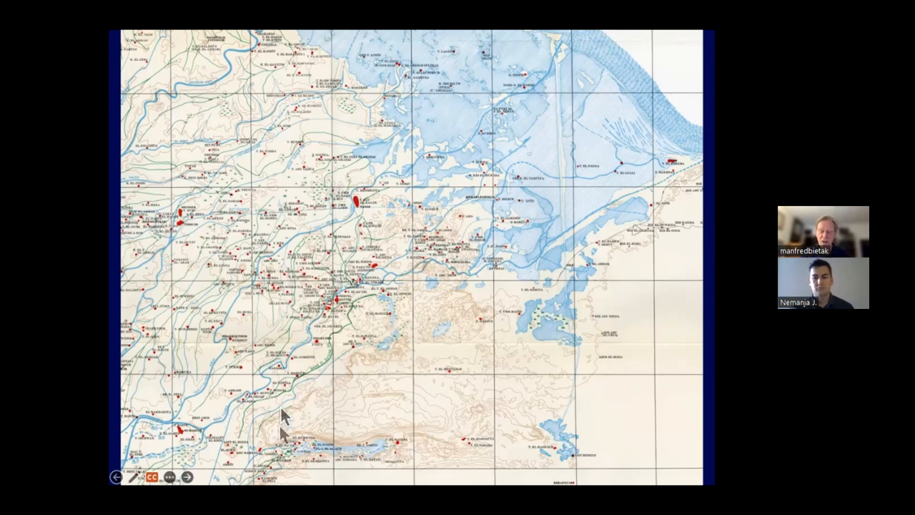
mouse_move(353, 189)
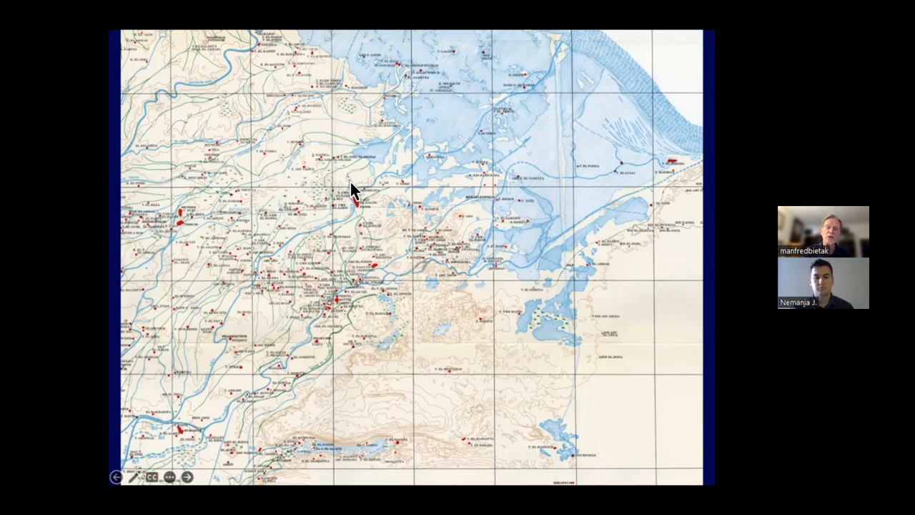
mouse_move(175, 425)
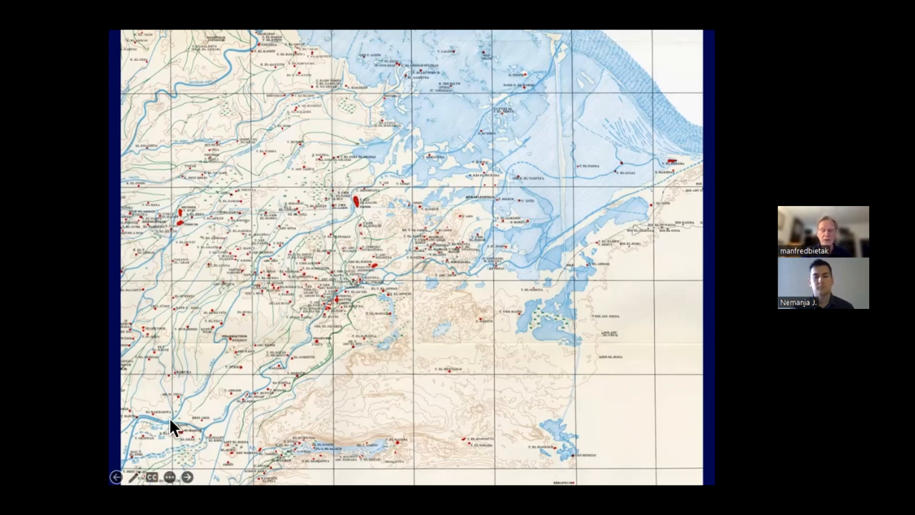
mouse_move(201, 429)
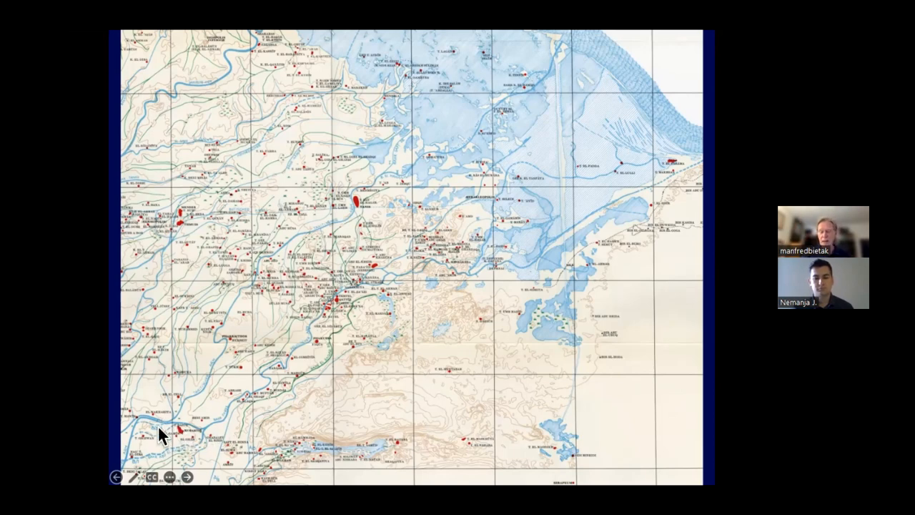
Advance from the eastern delta map to the photograph of scattered temple ruins.
left_click(185, 477)
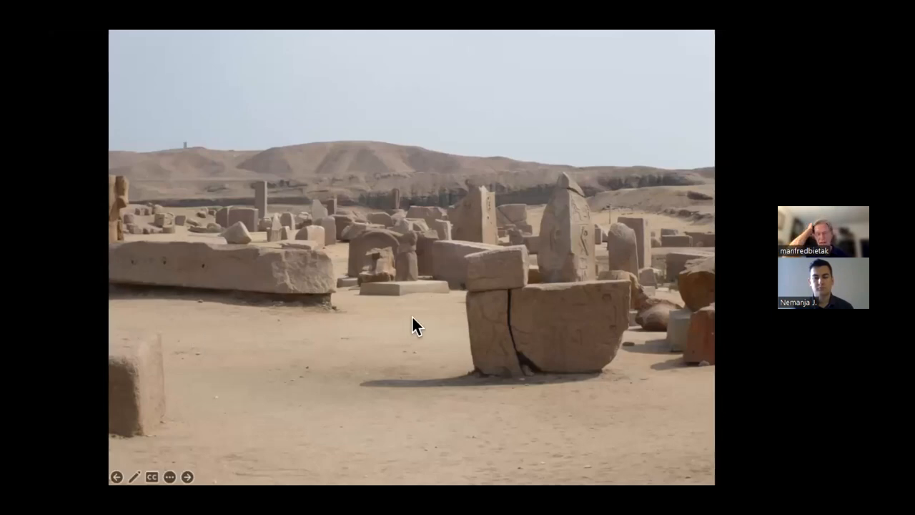
mouse_move(164, 160)
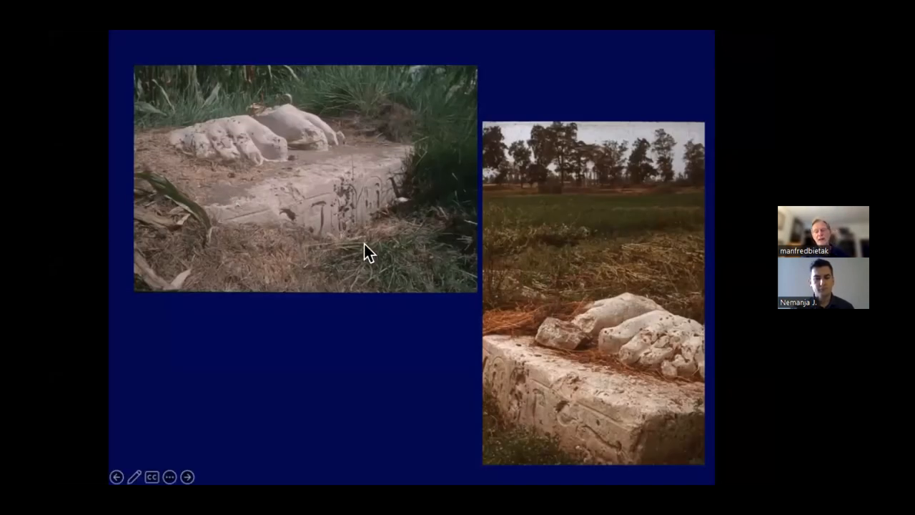
mouse_move(193, 161)
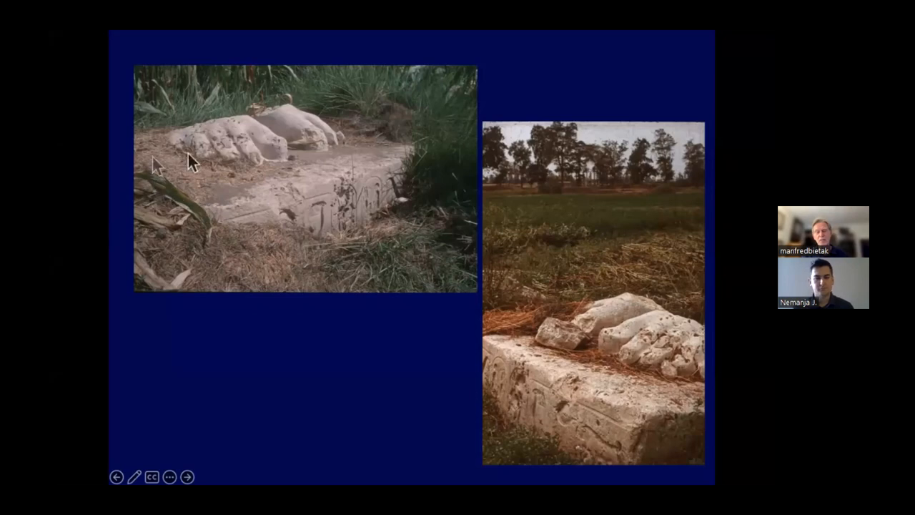
mouse_move(286, 214)
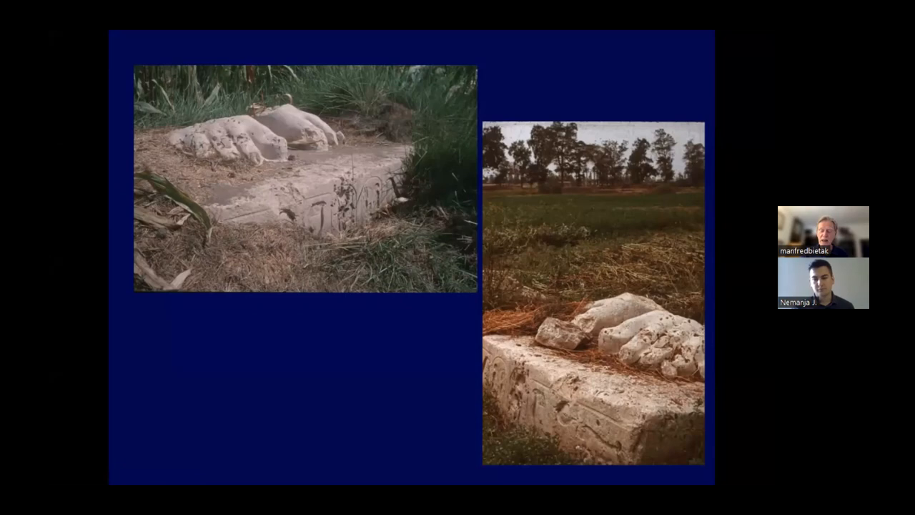
left_click(187, 477)
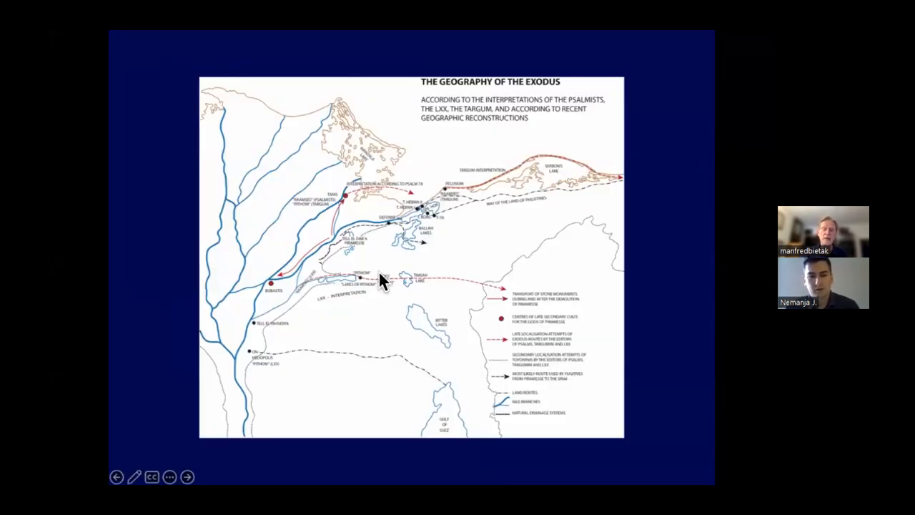
mouse_move(339, 250)
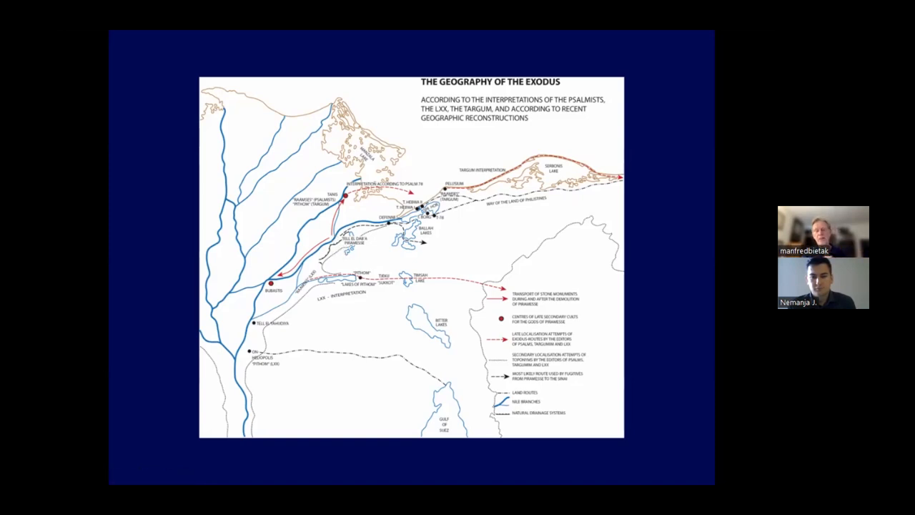
mouse_move(168, 215)
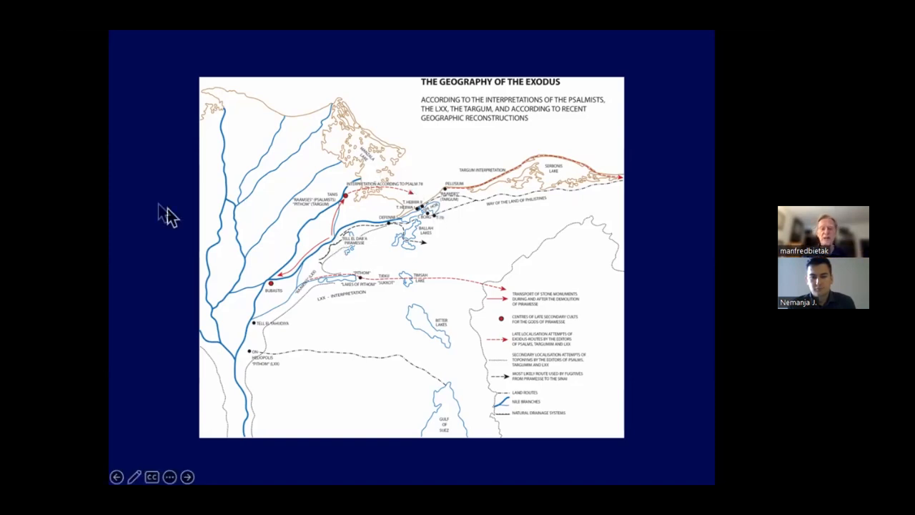
mouse_move(347, 249)
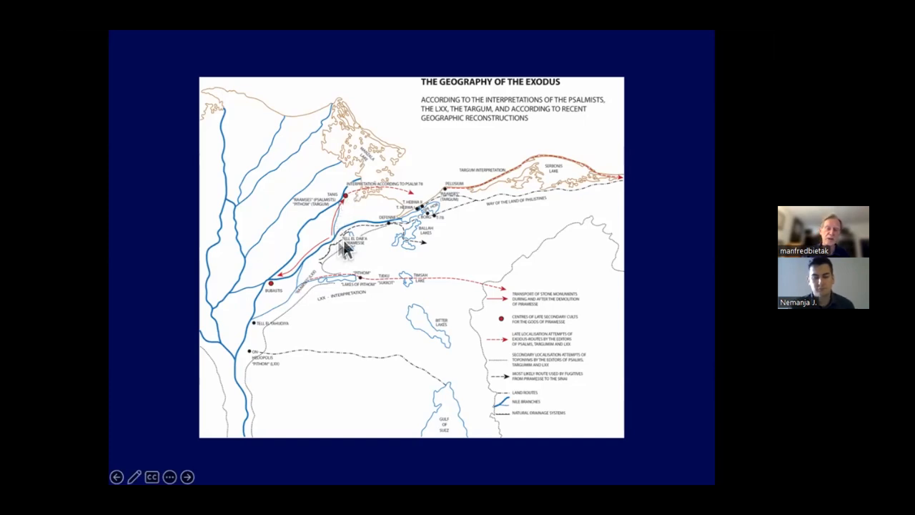
mouse_move(379, 218)
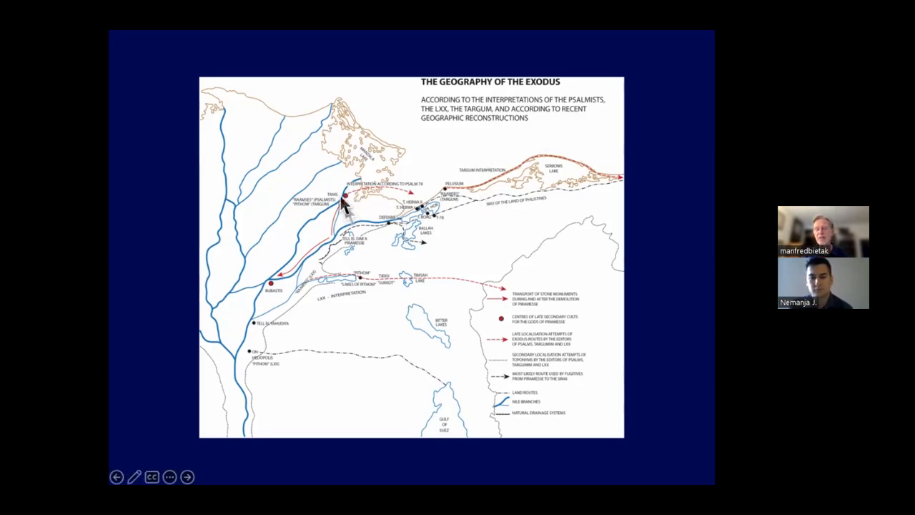
mouse_move(351, 201)
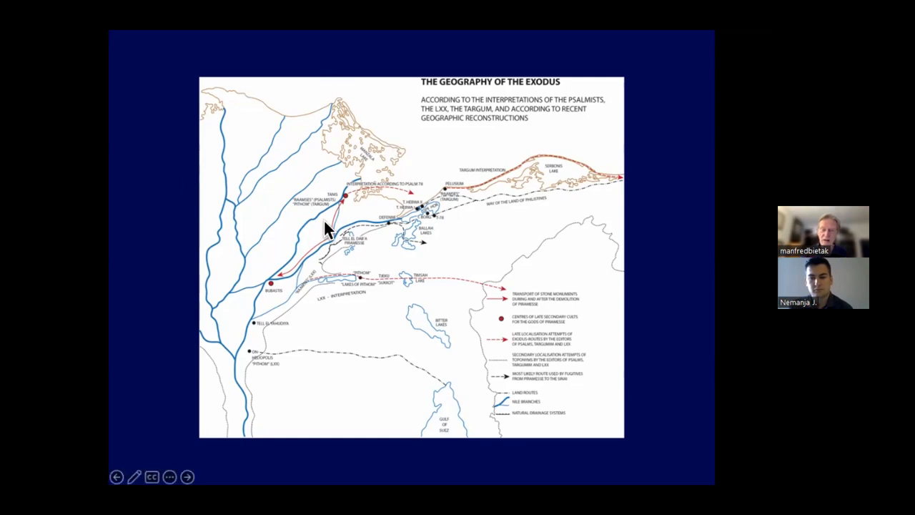
mouse_move(363, 205)
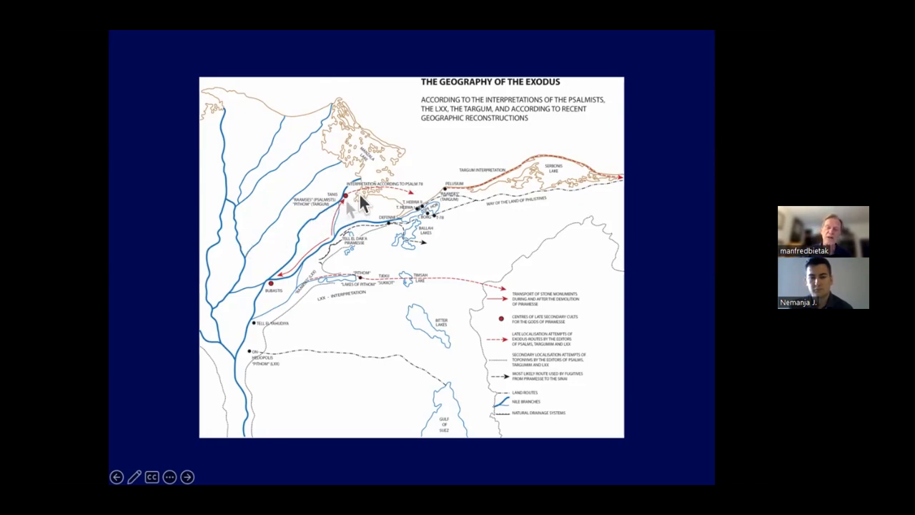
mouse_move(340, 214)
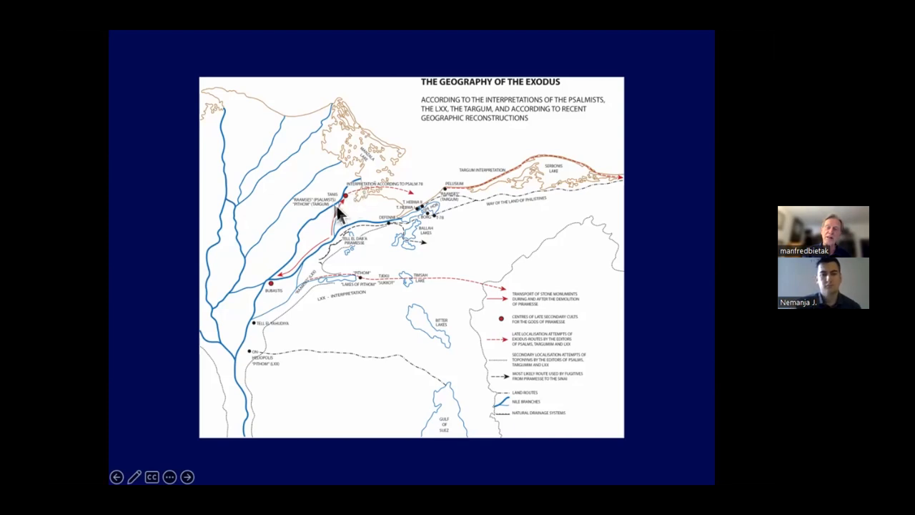
mouse_move(368, 200)
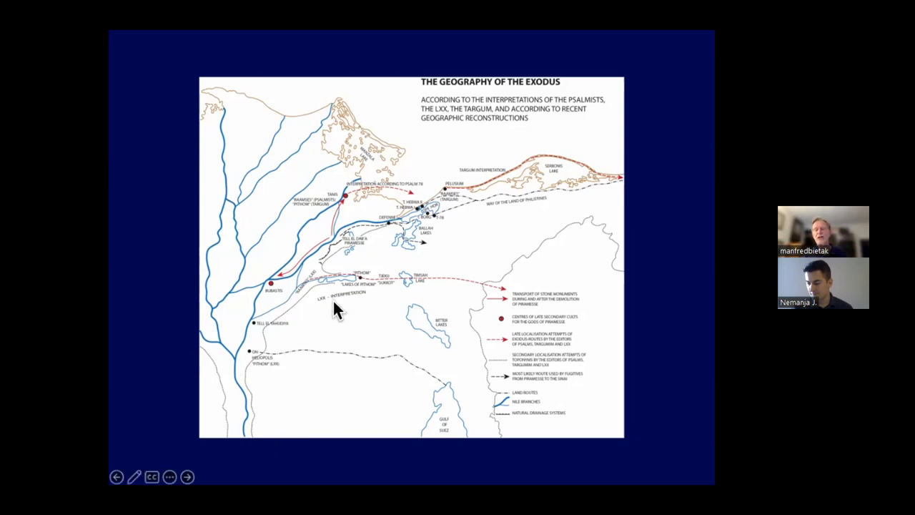
mouse_move(363, 202)
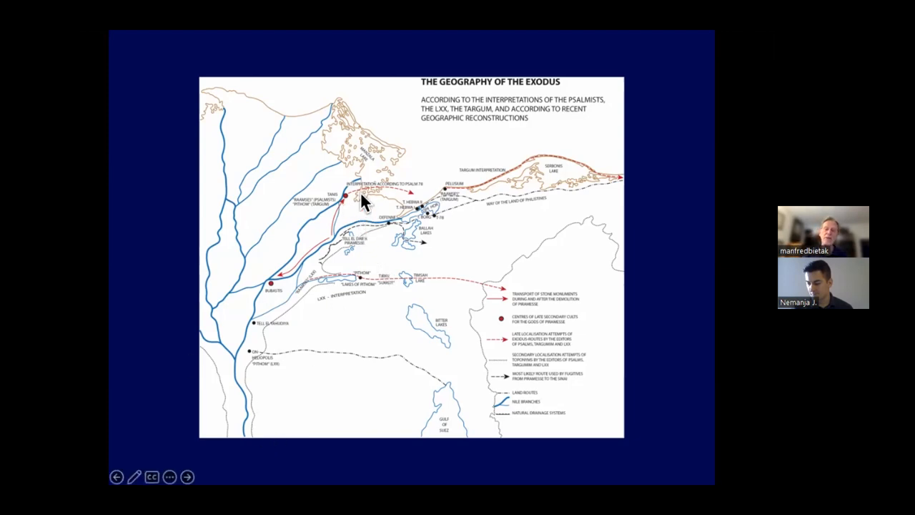
mouse_move(265, 297)
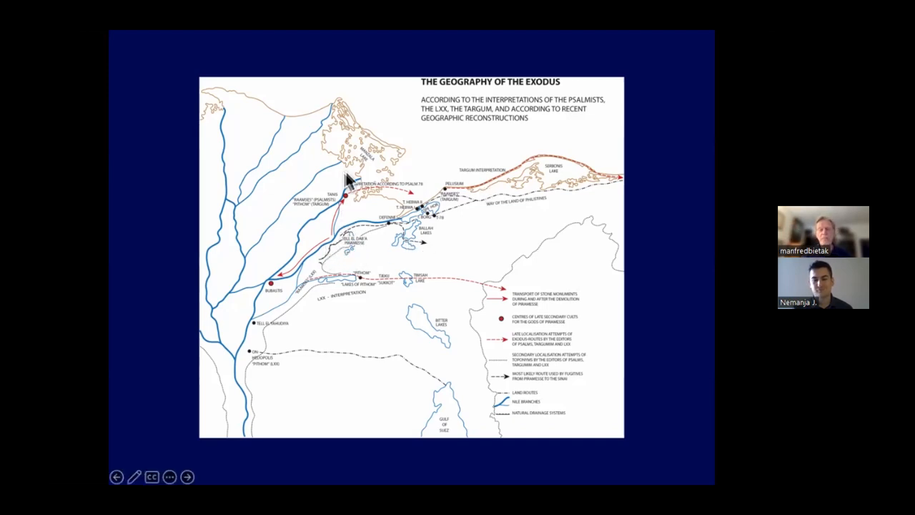
mouse_move(337, 288)
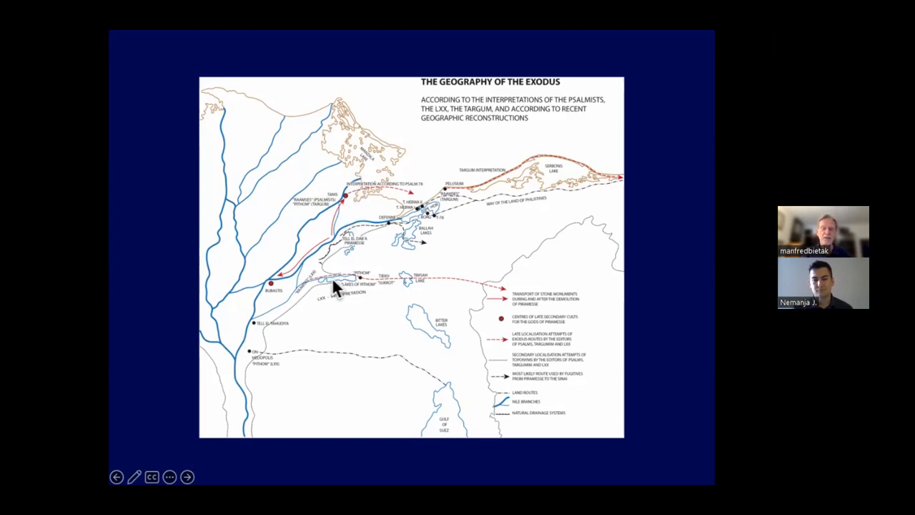
mouse_move(314, 300)
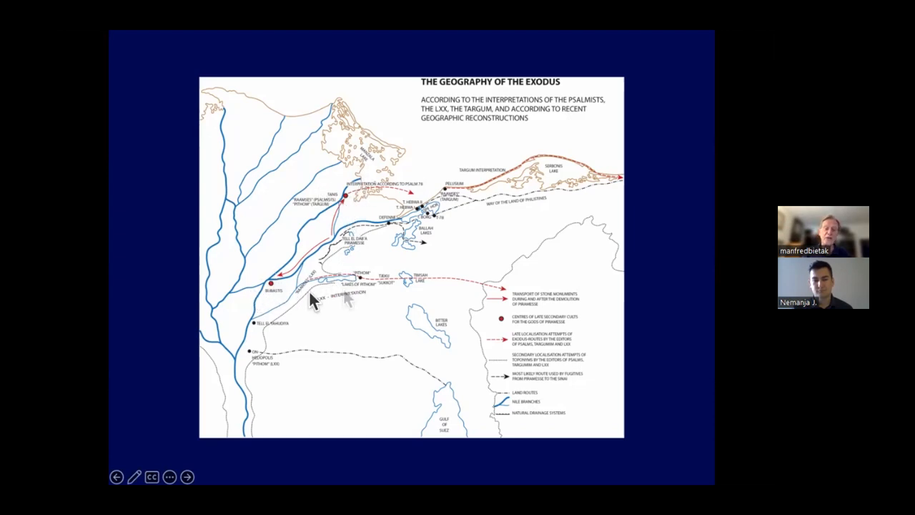
mouse_move(318, 289)
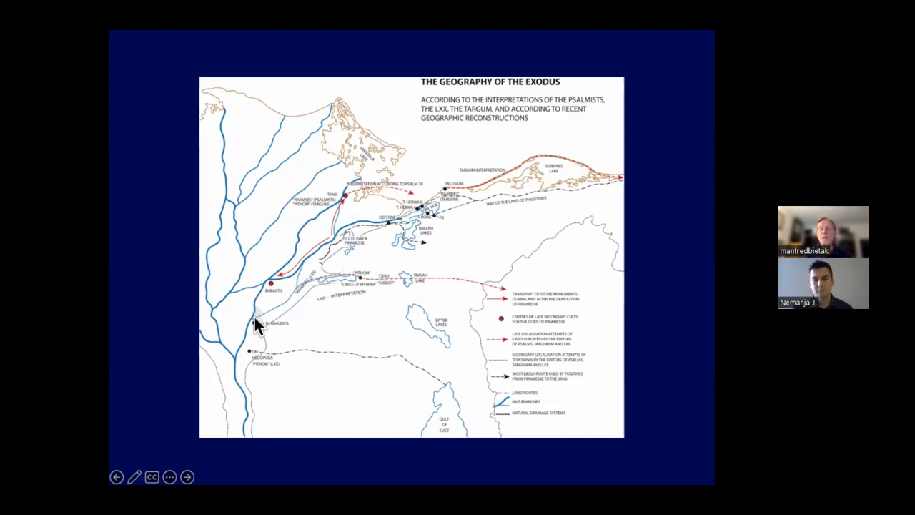
mouse_move(271, 318)
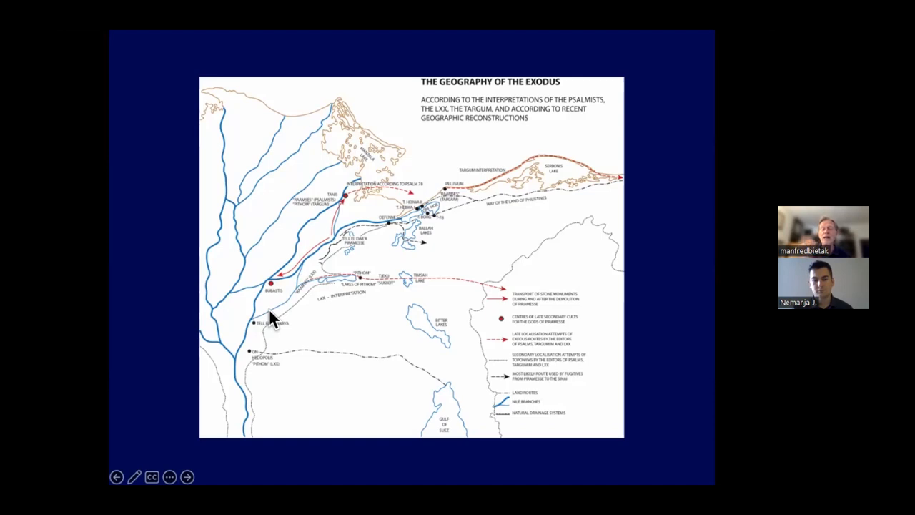
mouse_move(347, 208)
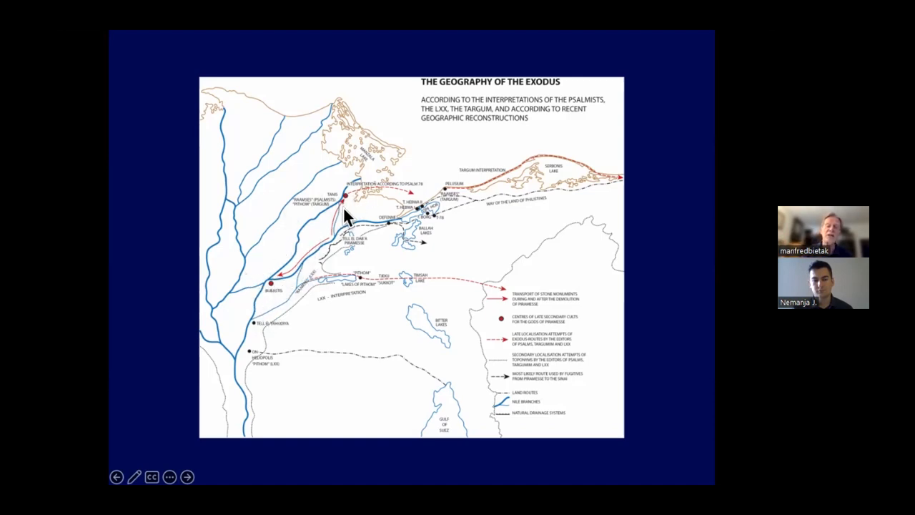
mouse_move(264, 277)
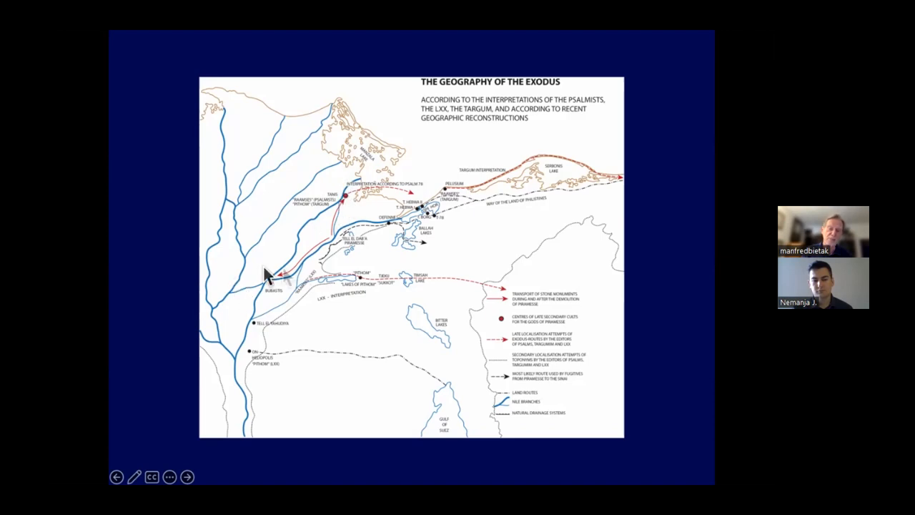
mouse_move(342, 207)
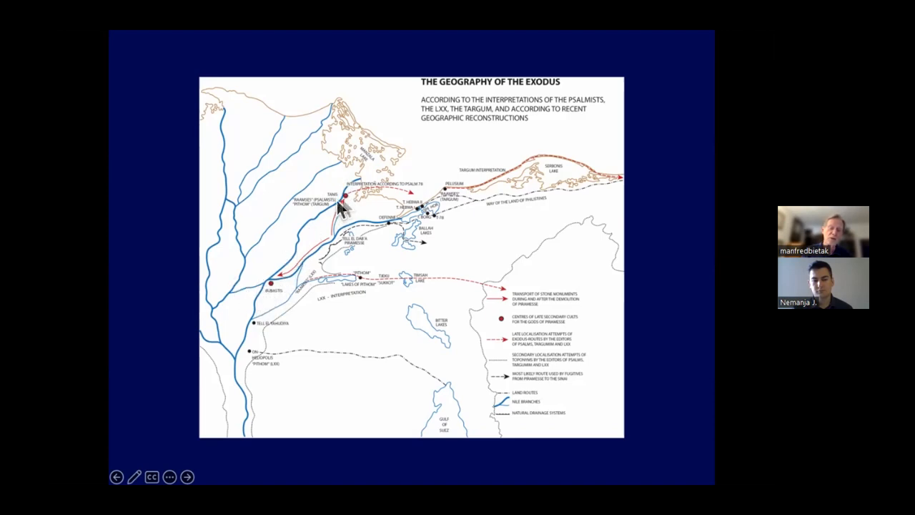
mouse_move(350, 204)
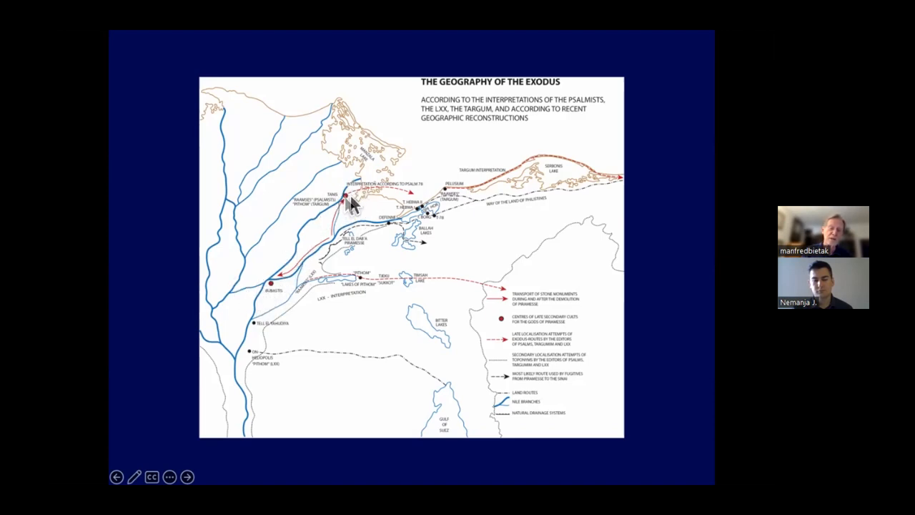
mouse_move(265, 286)
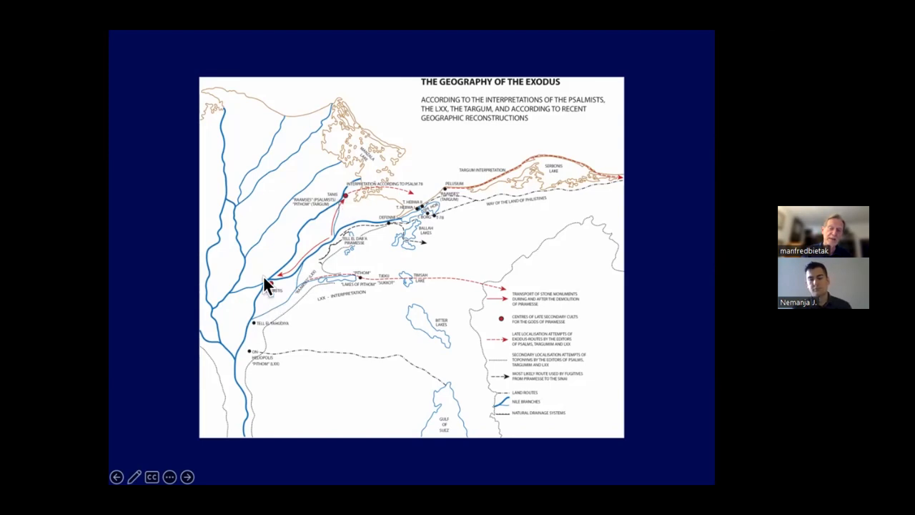
mouse_move(303, 301)
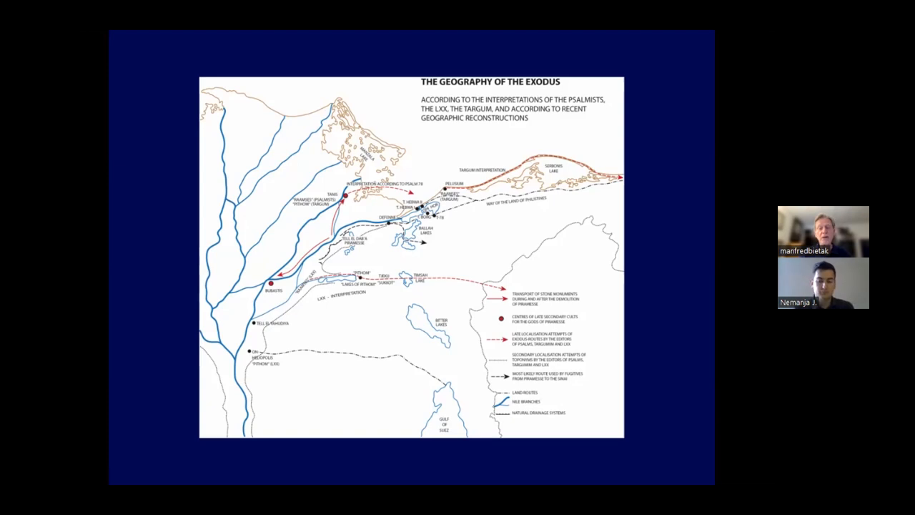
Advance to the photo of the tall stela with carved figures and hieroglyphs.
left_click(187, 477)
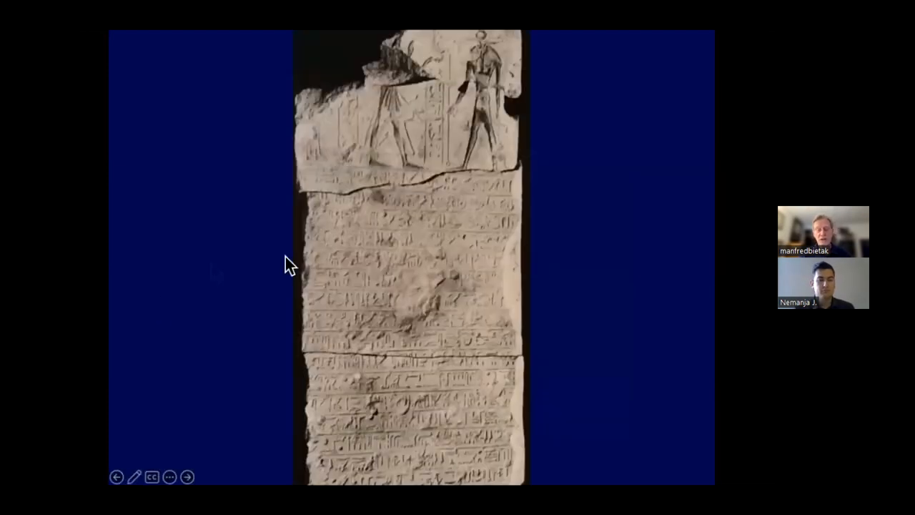
mouse_move(486, 461)
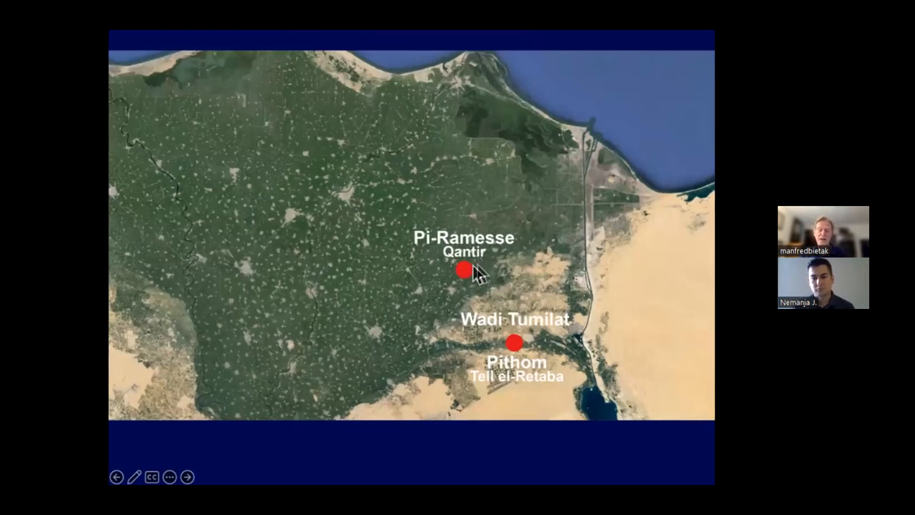
mouse_move(458, 282)
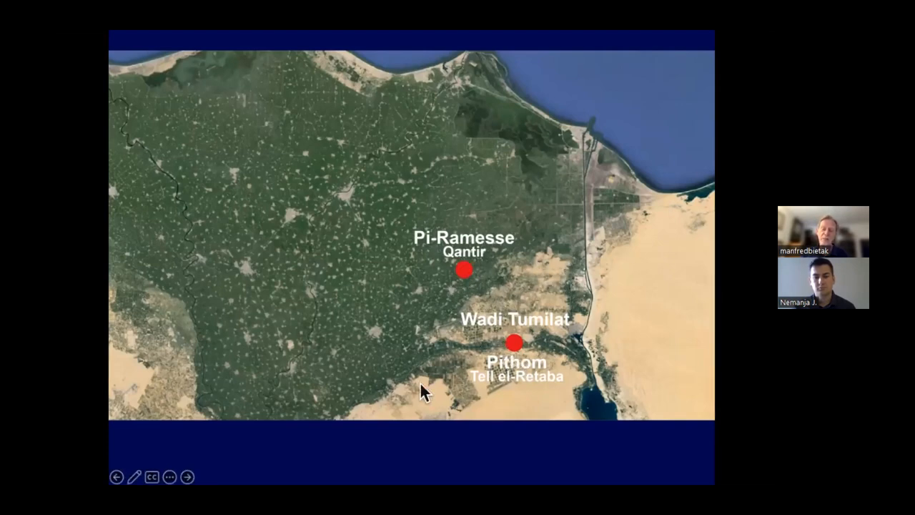
mouse_move(522, 250)
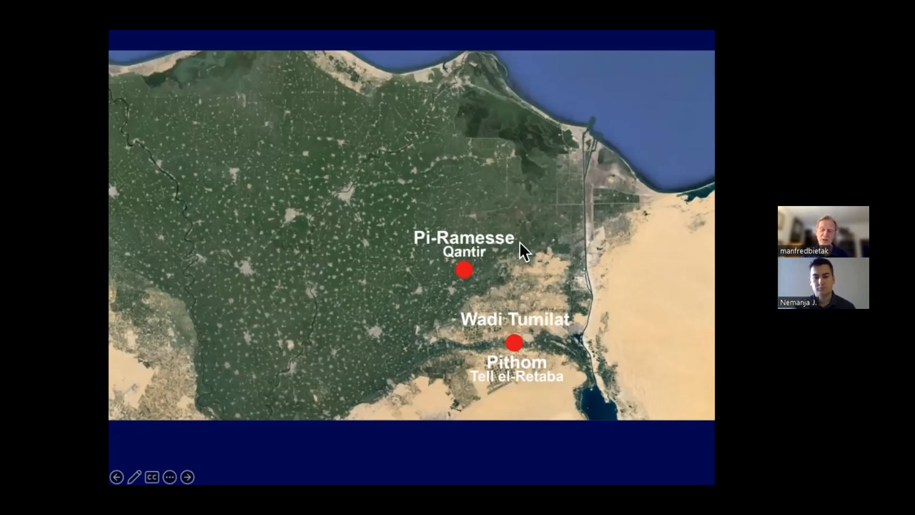
mouse_move(511, 281)
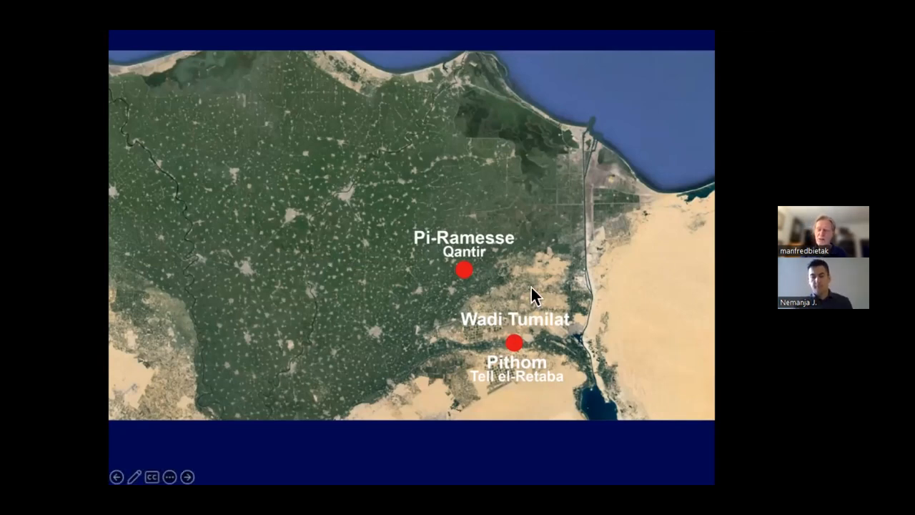
mouse_move(463, 273)
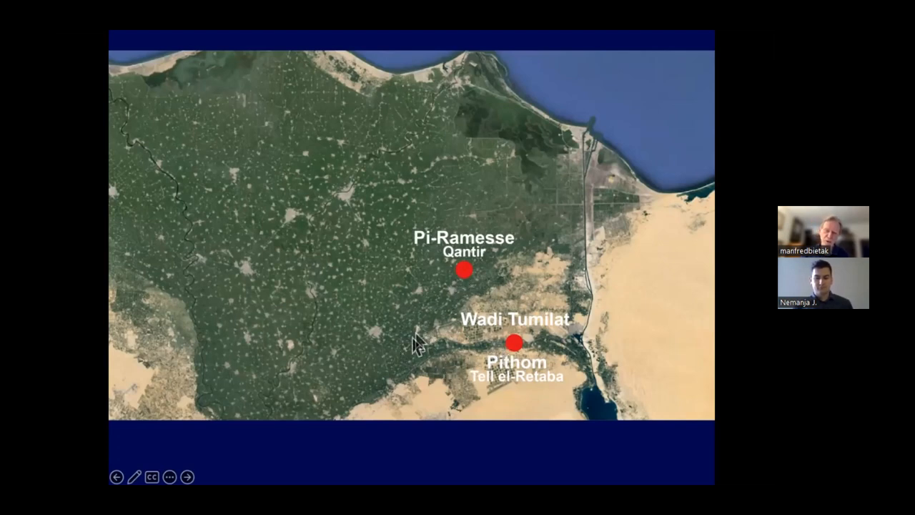
mouse_move(612, 351)
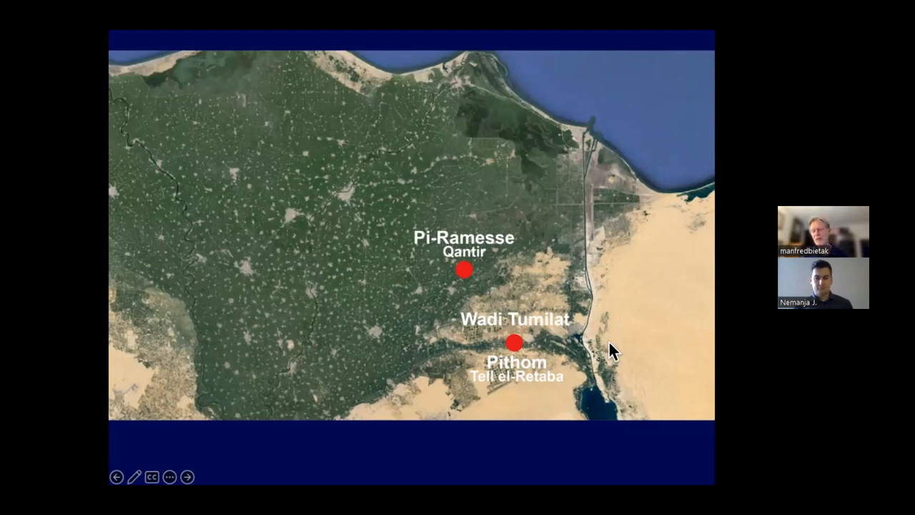
mouse_move(586, 243)
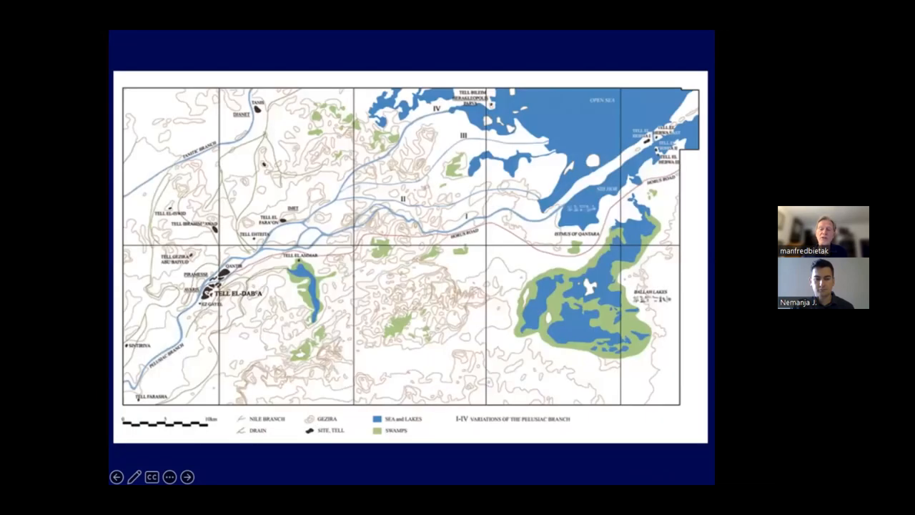
mouse_move(627, 165)
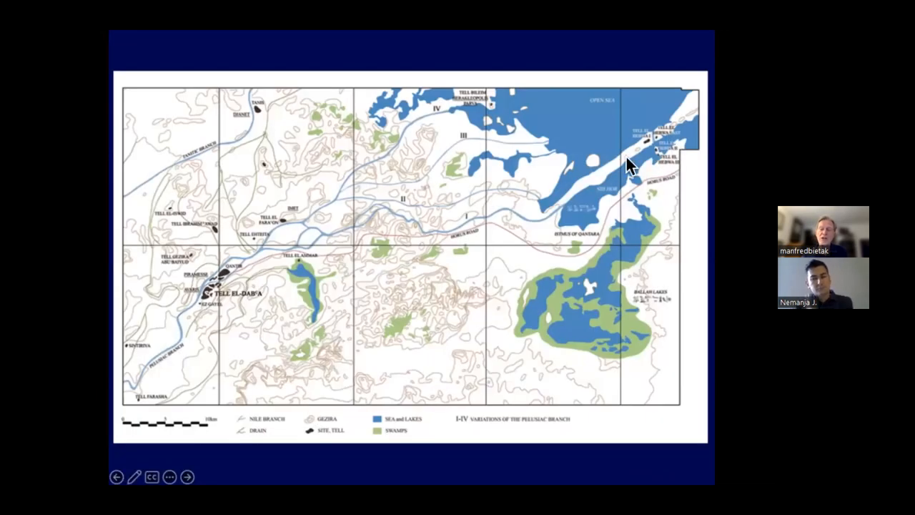
mouse_move(184, 325)
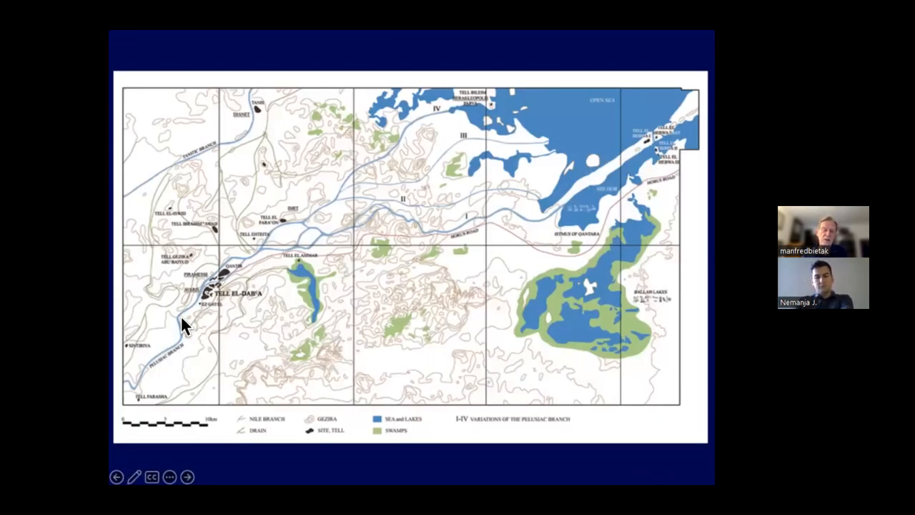
mouse_move(600, 239)
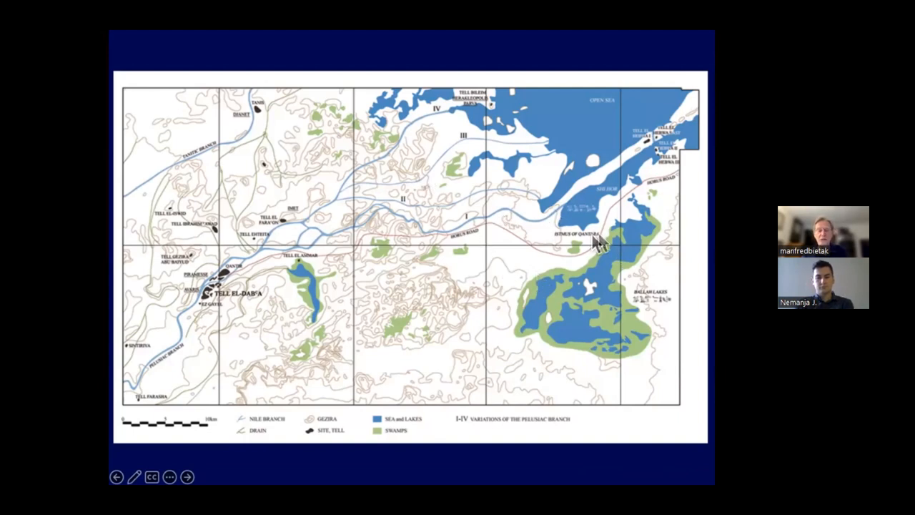
mouse_move(661, 115)
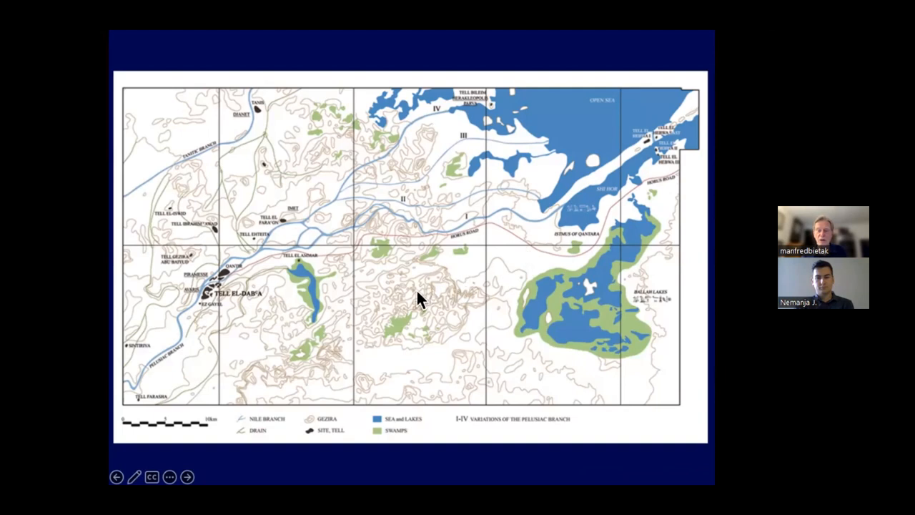
mouse_move(418, 350)
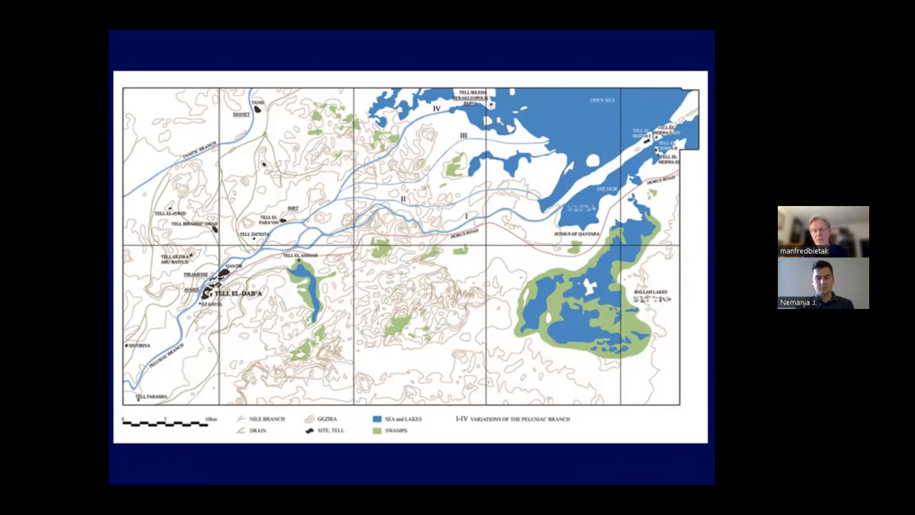
mouse_move(590, 243)
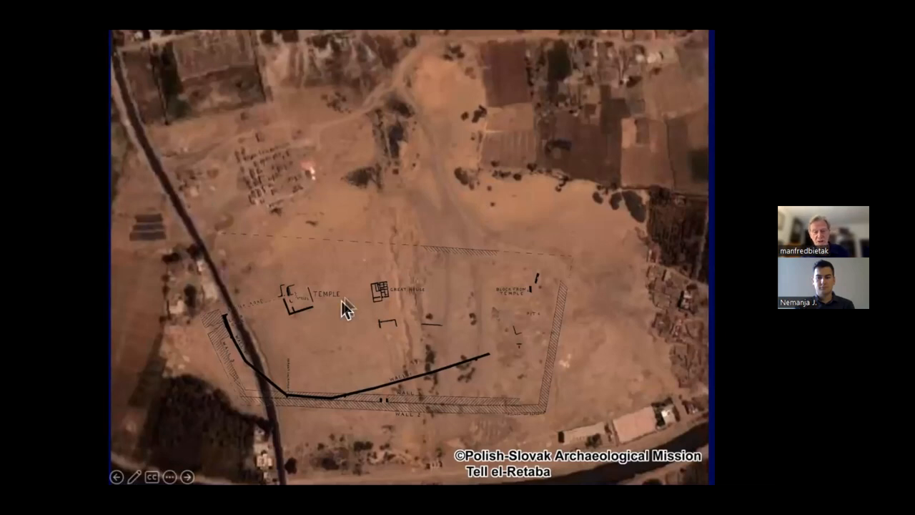
mouse_move(220, 360)
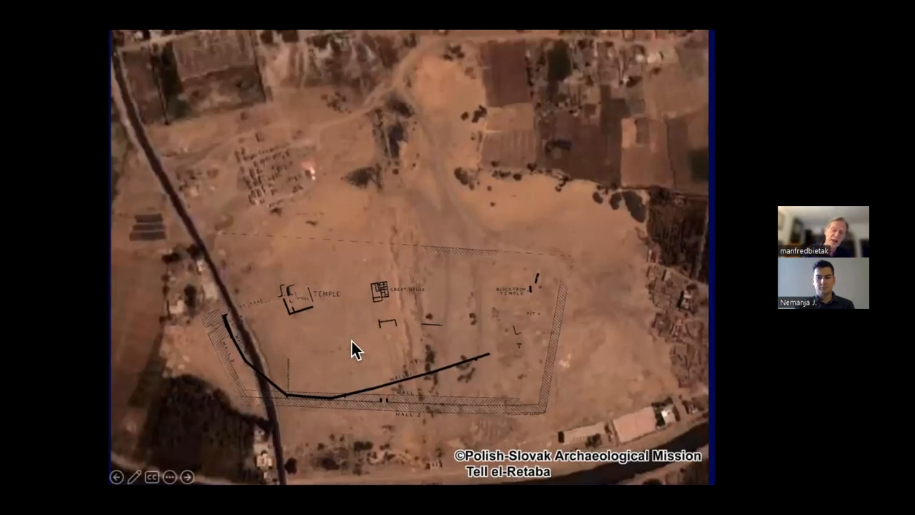
mouse_move(311, 408)
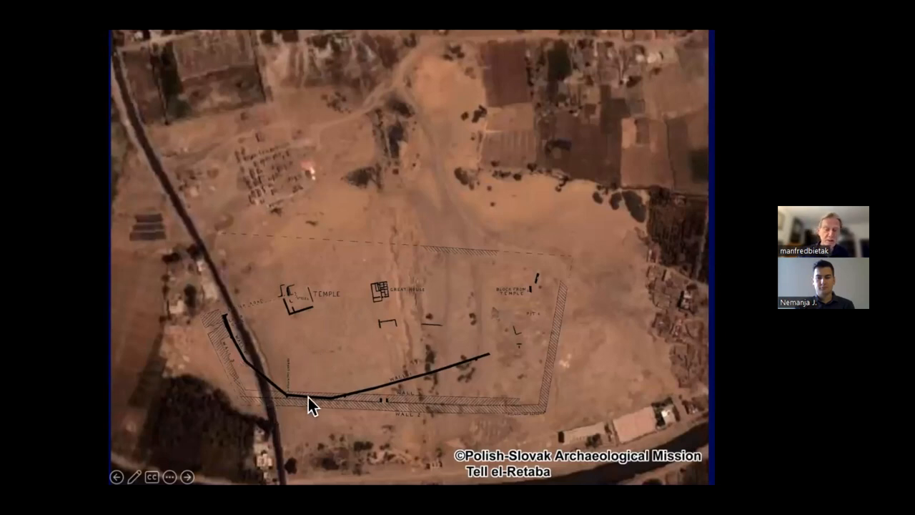
mouse_move(504, 445)
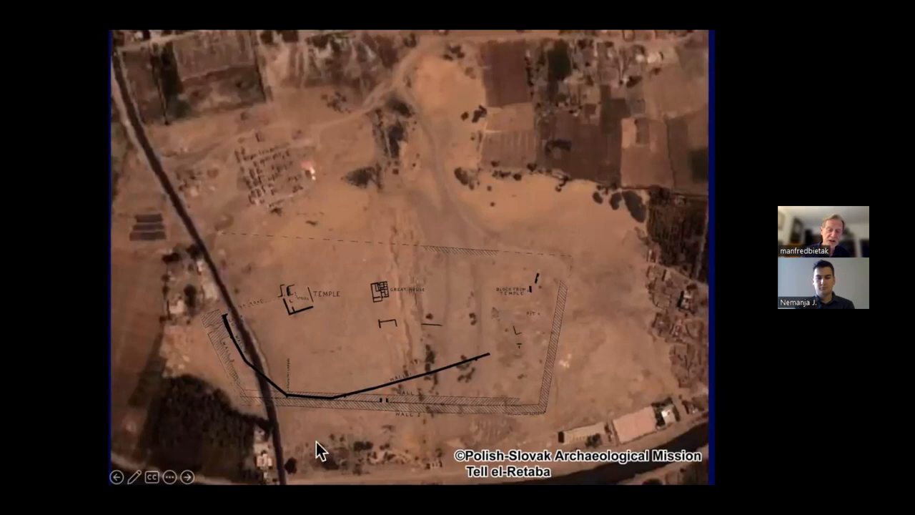
mouse_move(258, 259)
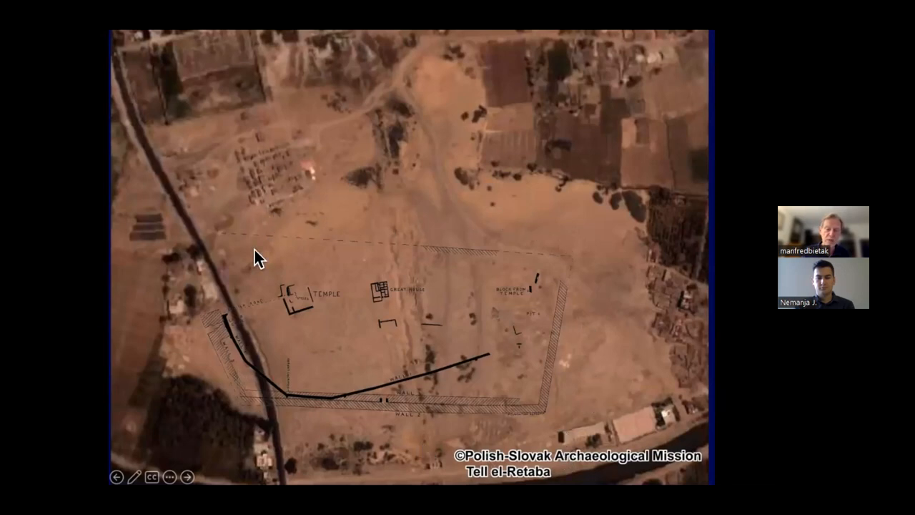
mouse_move(379, 182)
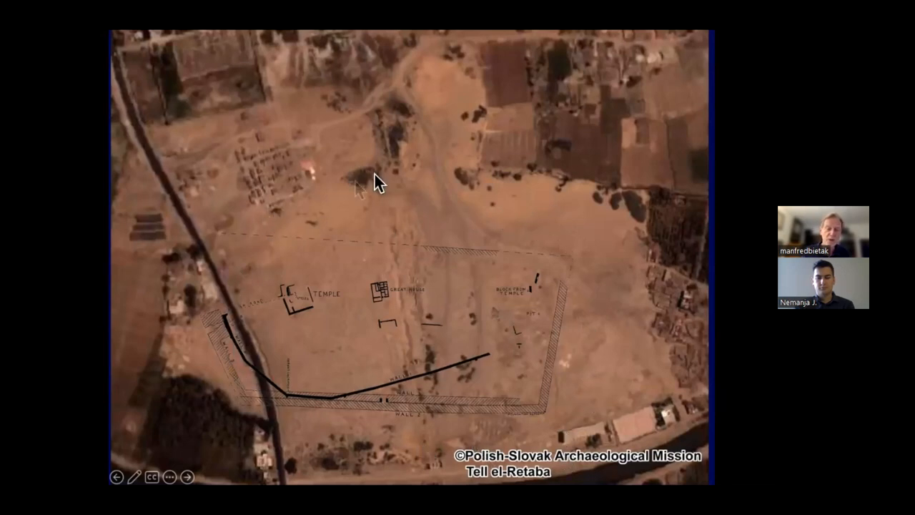
mouse_move(580, 366)
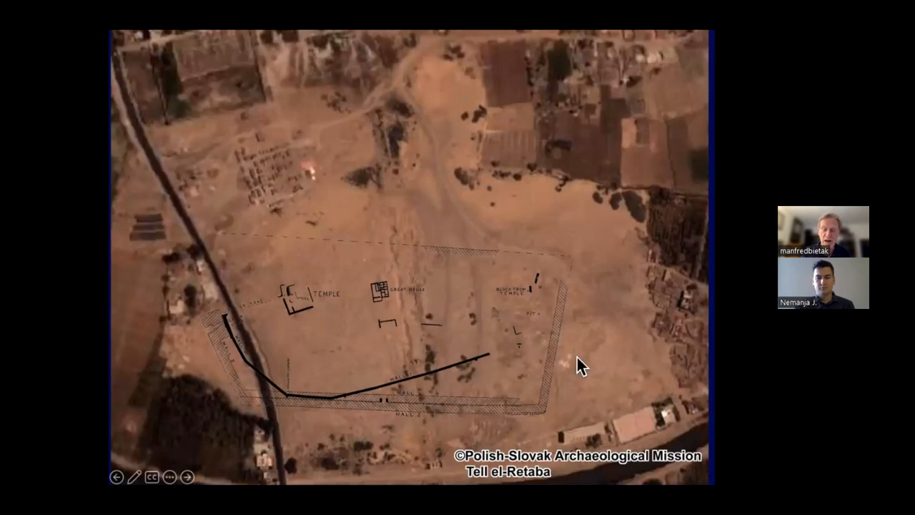
mouse_move(304, 410)
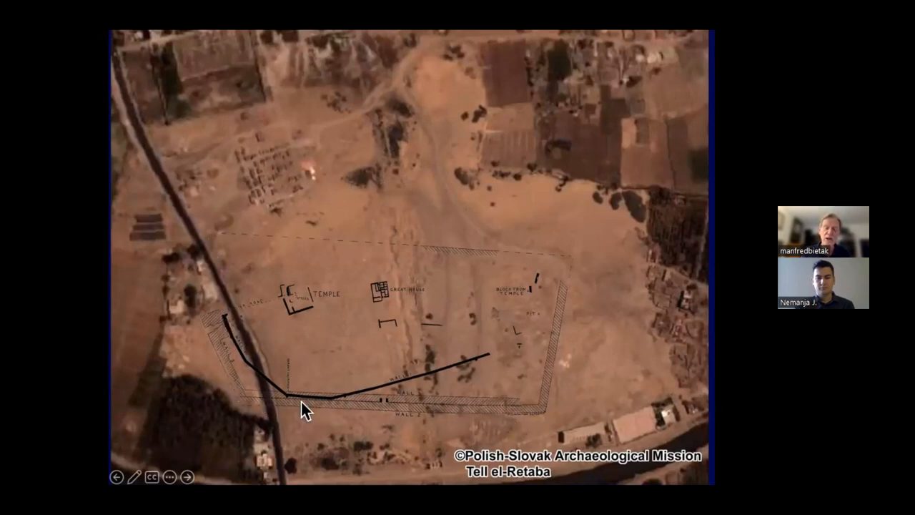
mouse_move(211, 193)
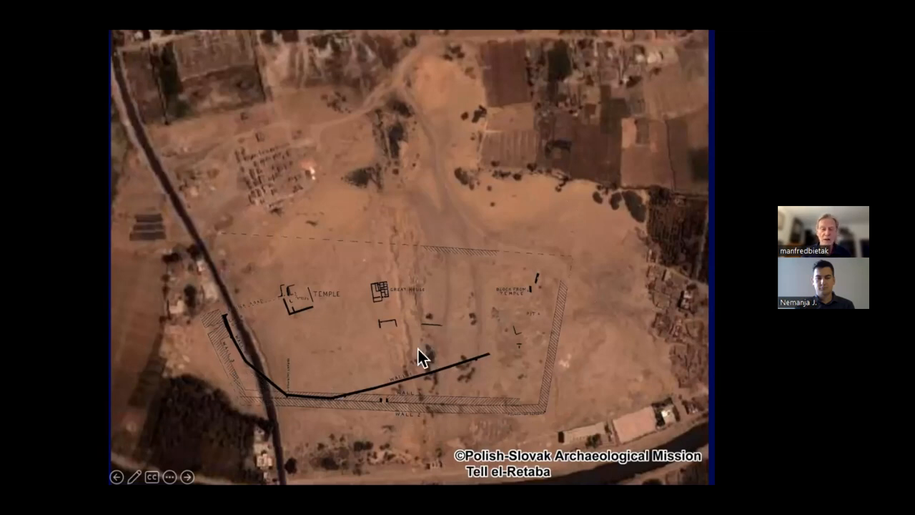
mouse_move(500, 418)
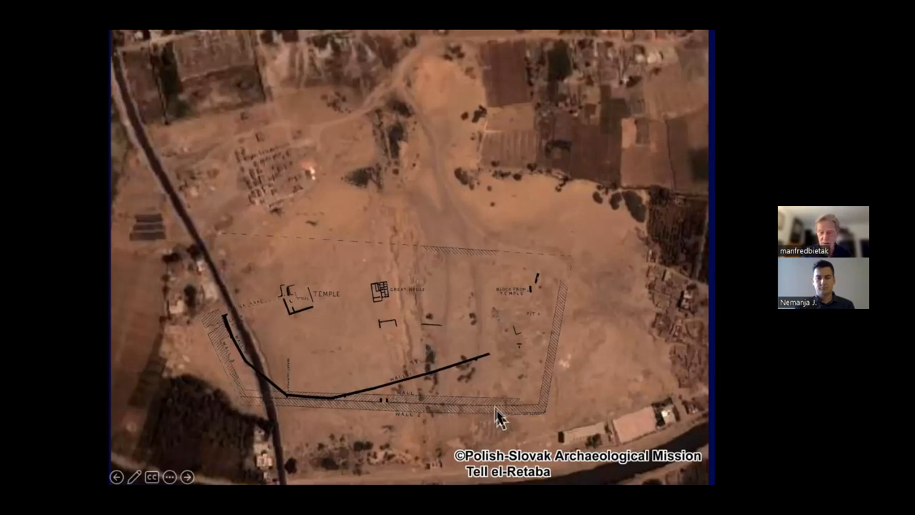
mouse_move(303, 282)
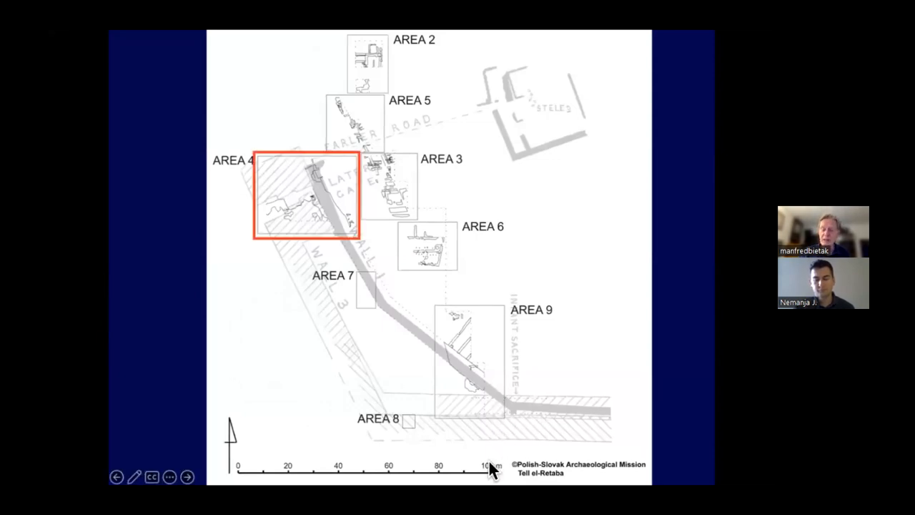
Advance past Petrie's wall 1 photo to the MIGDOL excavation photo.
left_click(186, 476)
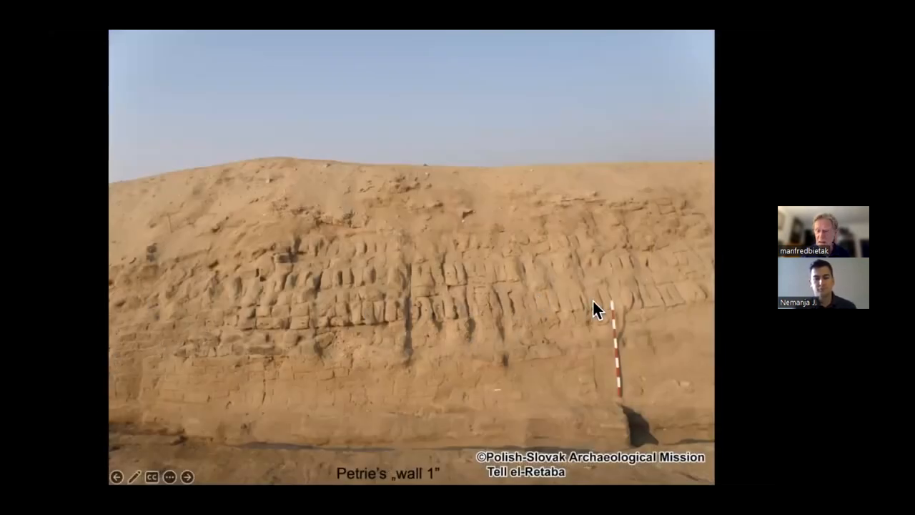
mouse_move(379, 322)
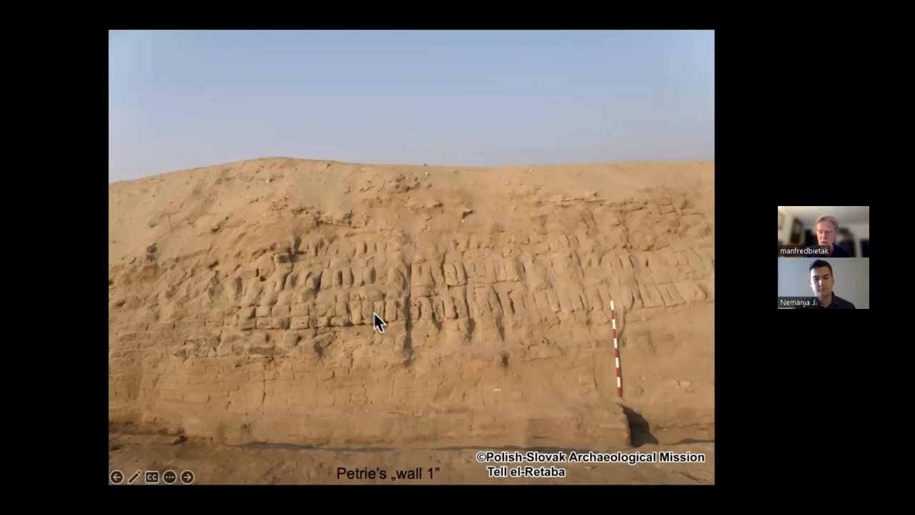
mouse_move(675, 270)
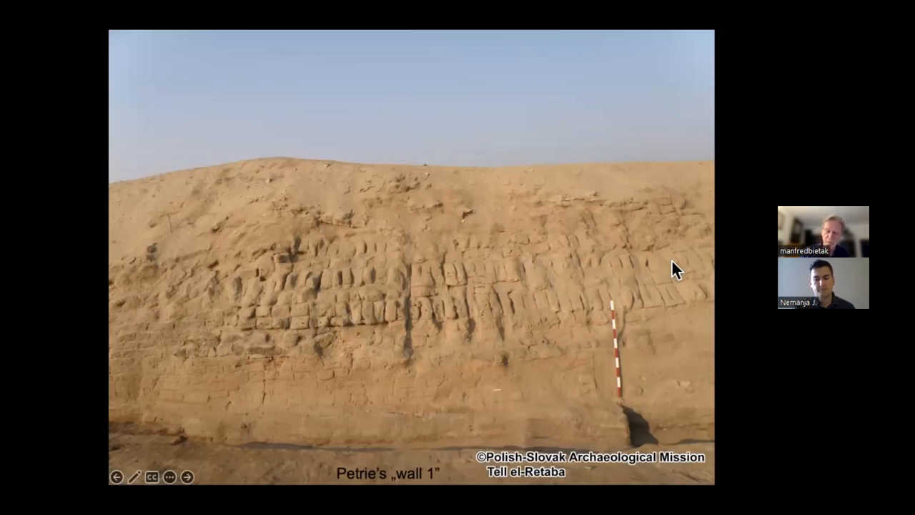
left_click(187, 477)
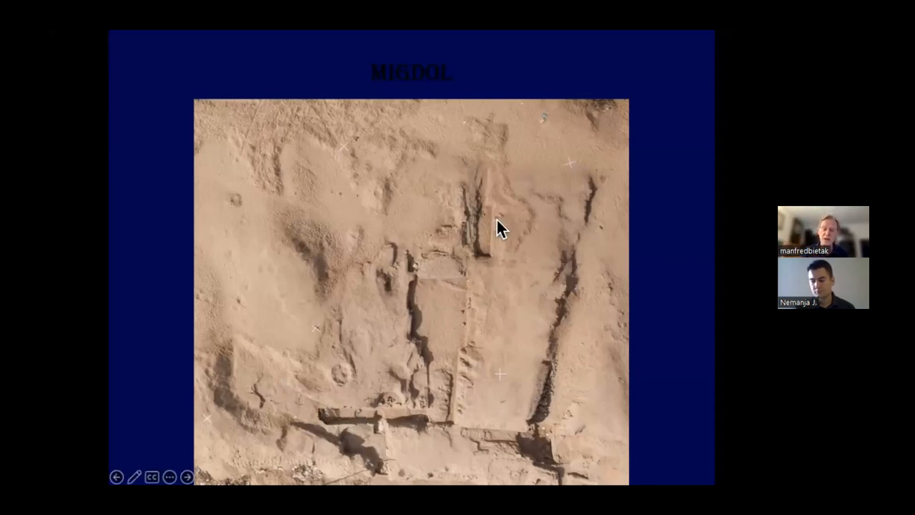
mouse_move(379, 293)
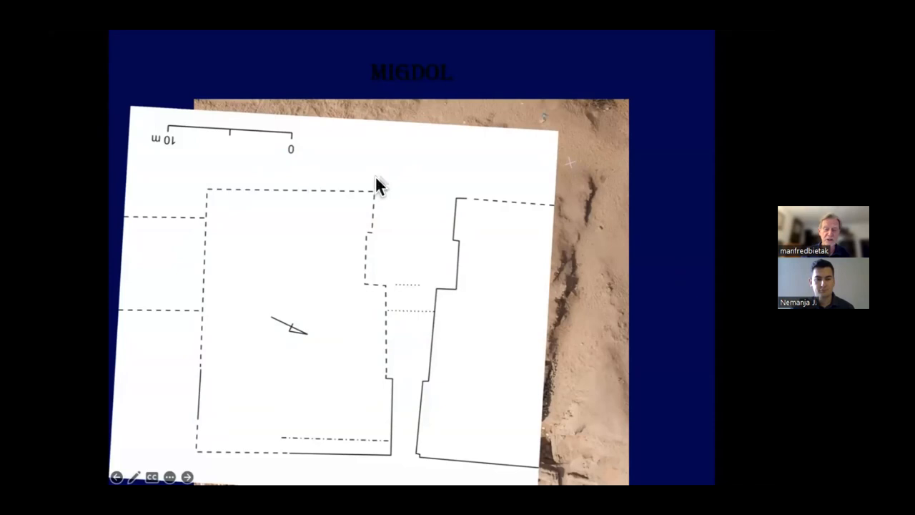
mouse_move(421, 464)
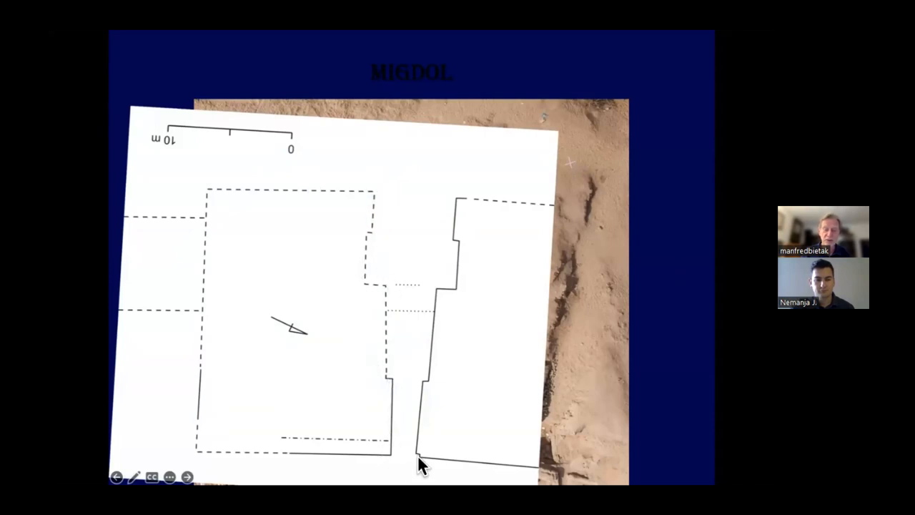
mouse_move(339, 200)
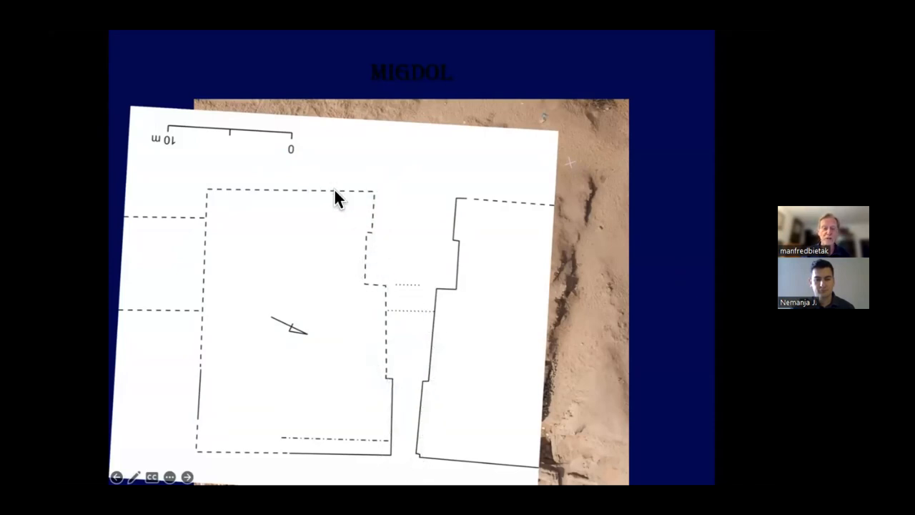
mouse_move(176, 336)
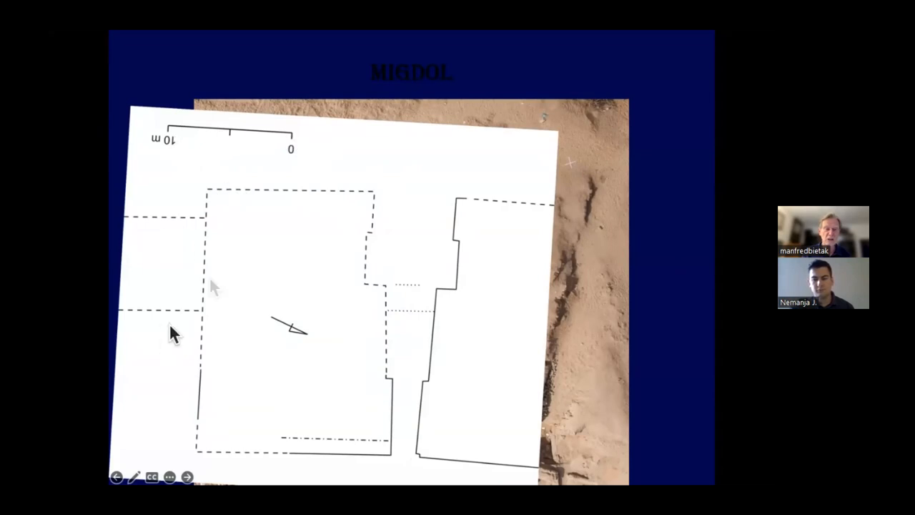
mouse_move(525, 404)
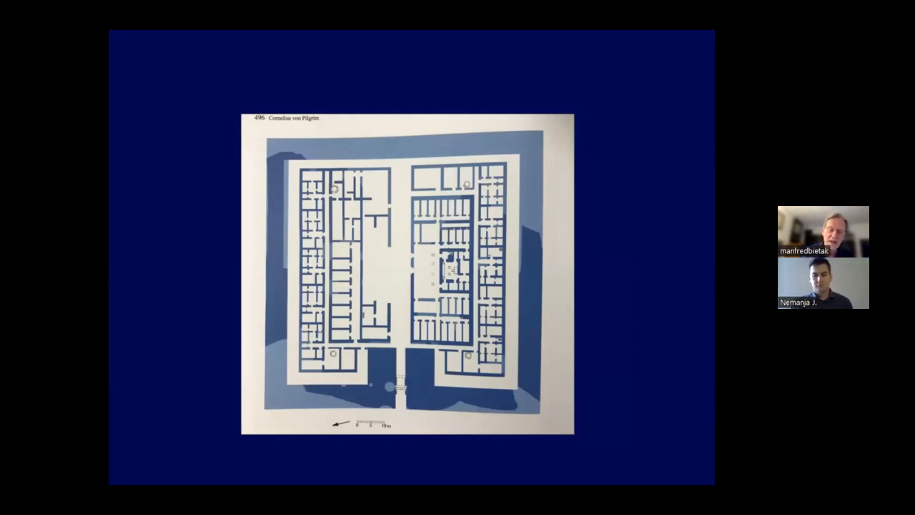
mouse_move(565, 164)
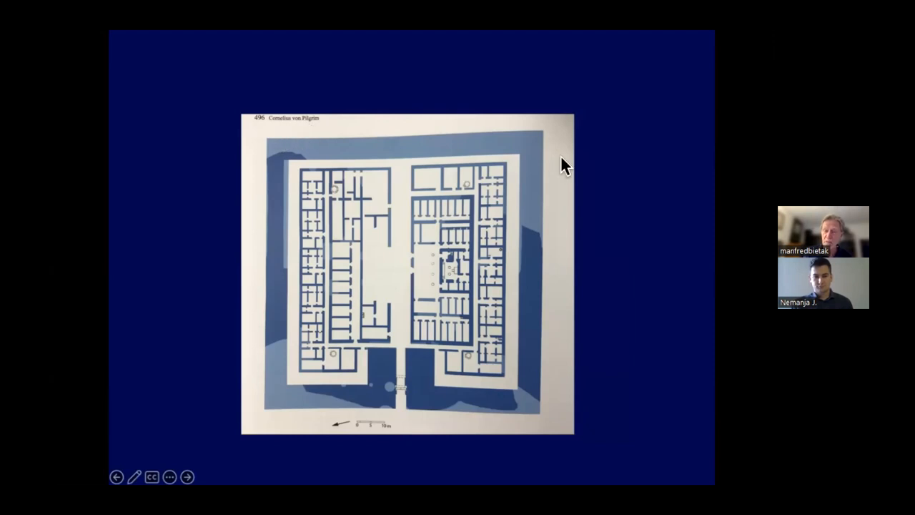
mouse_move(211, 408)
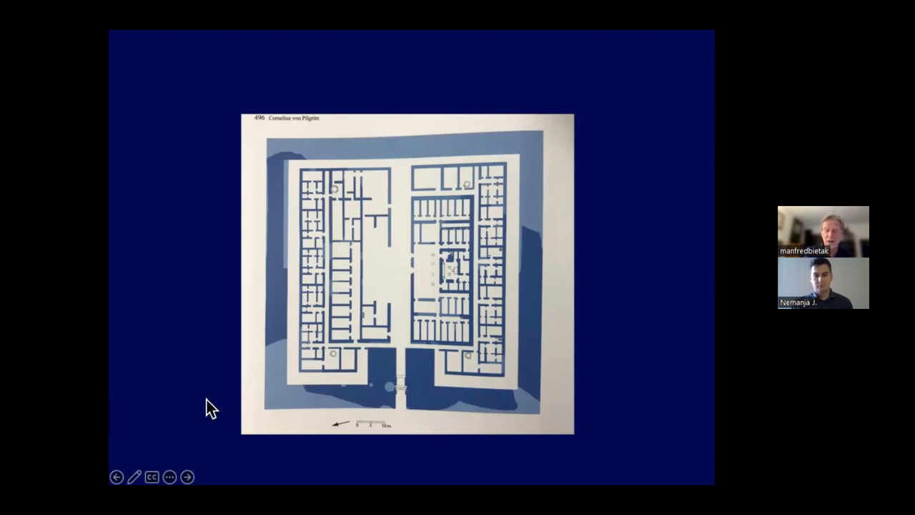
mouse_move(468, 143)
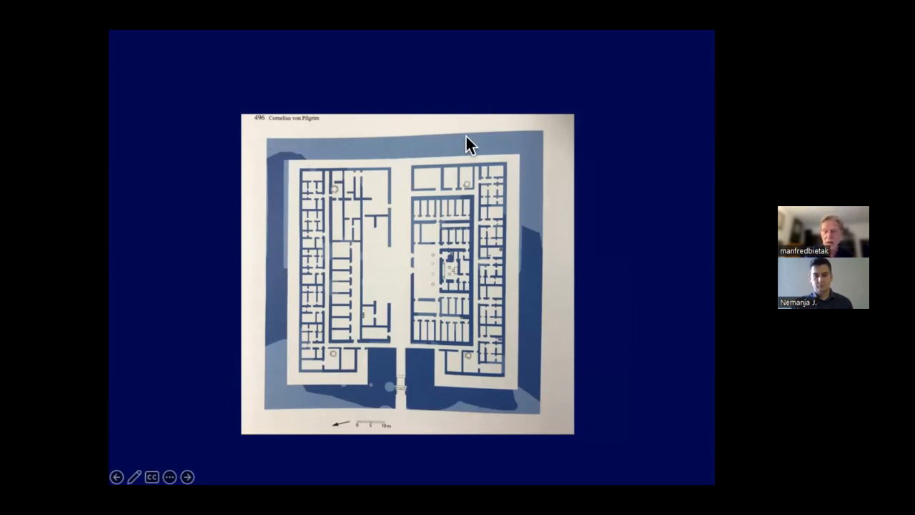
mouse_move(258, 437)
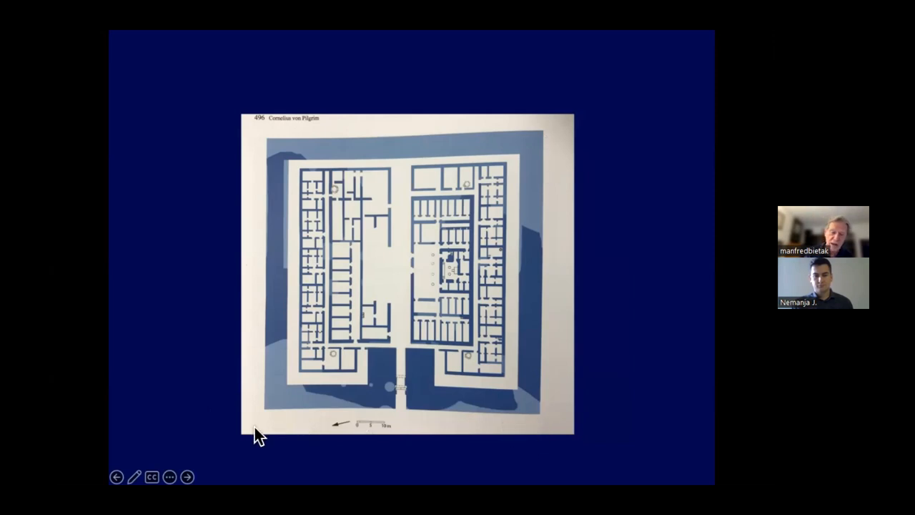
mouse_move(566, 152)
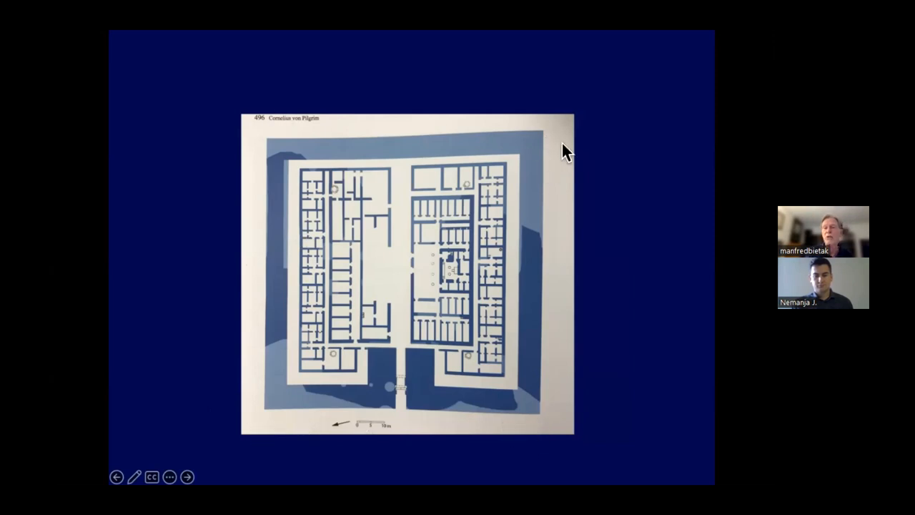
mouse_move(57, 405)
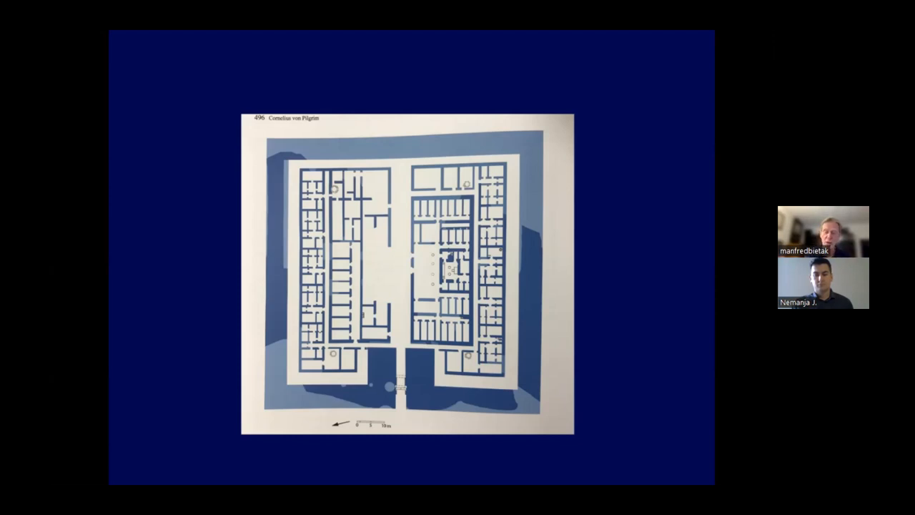
mouse_move(242, 85)
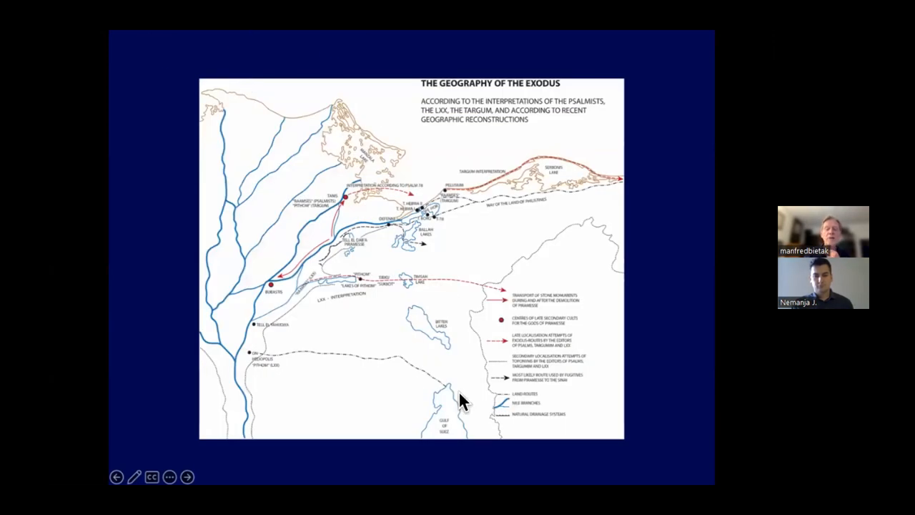
mouse_move(461, 277)
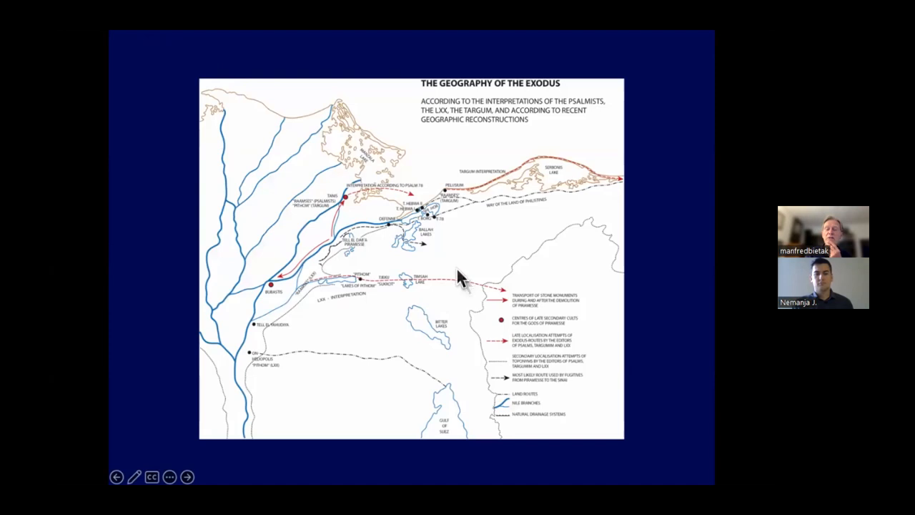
mouse_move(422, 236)
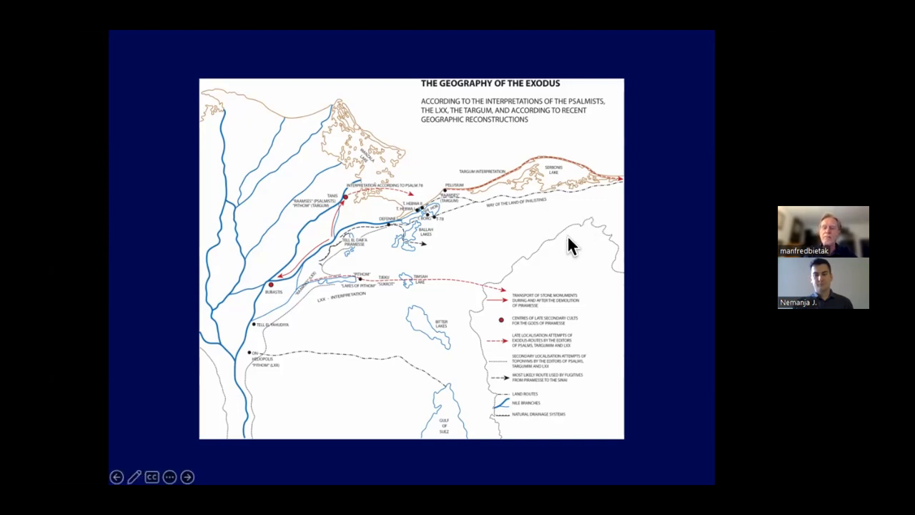
mouse_move(425, 286)
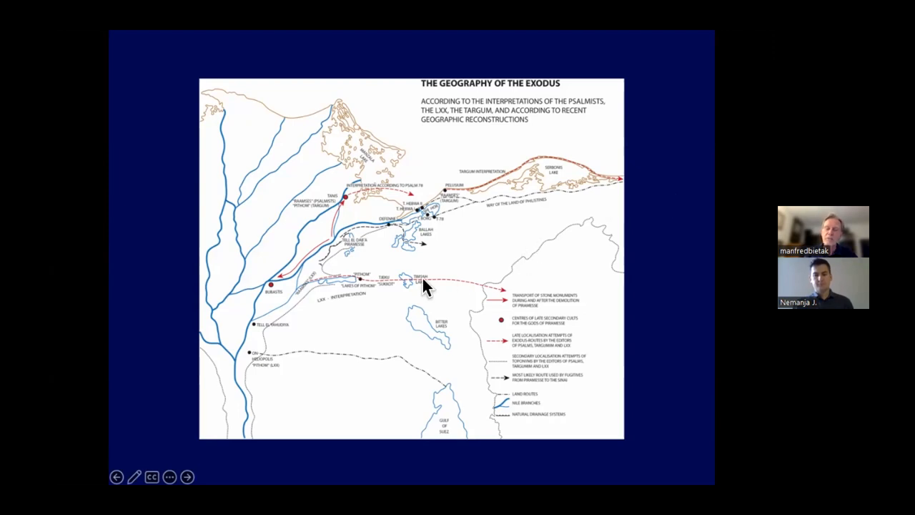
mouse_move(272, 336)
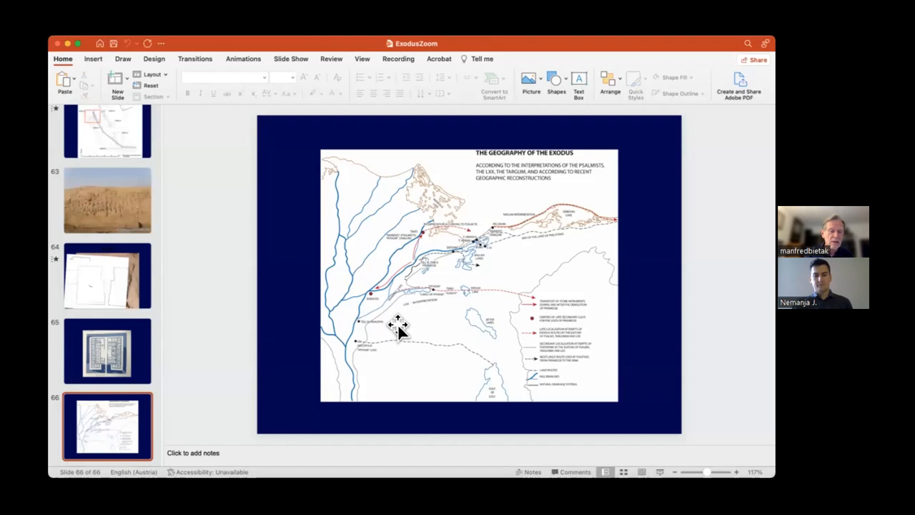
mouse_move(479, 275)
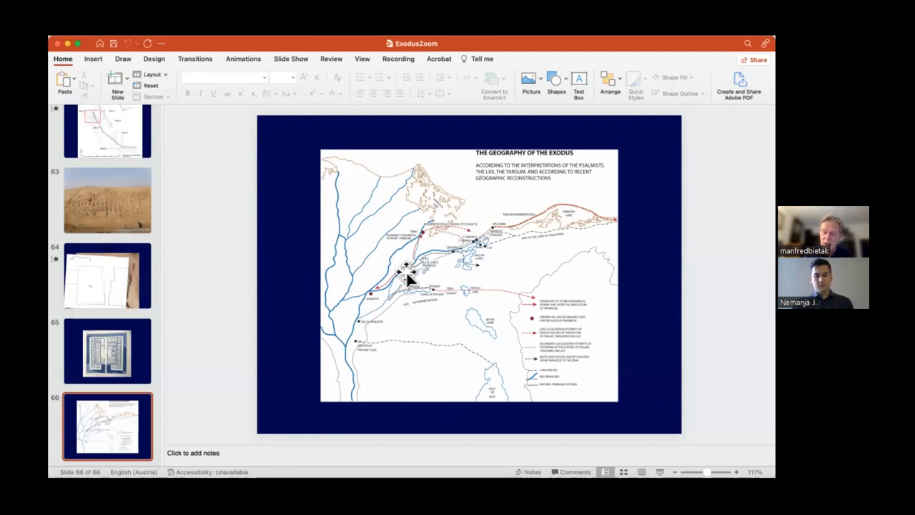
mouse_move(589, 293)
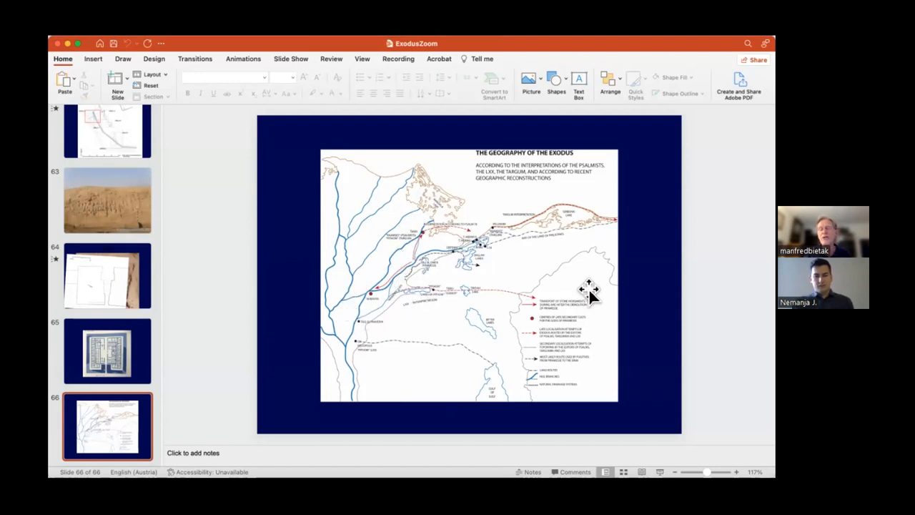
mouse_move(454, 296)
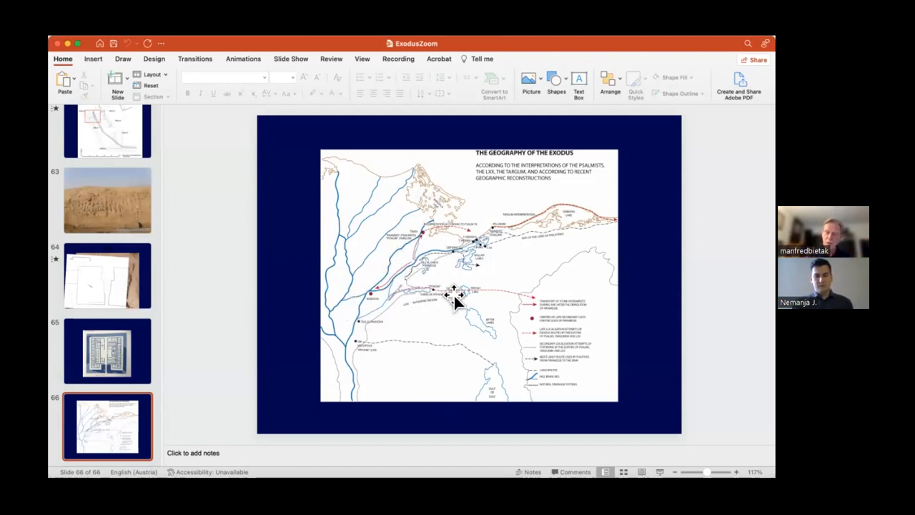
mouse_move(439, 279)
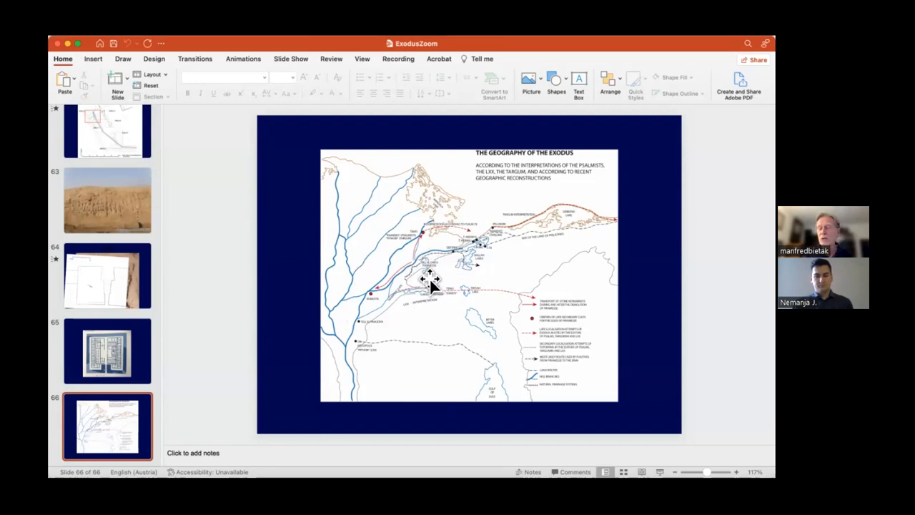
mouse_move(422, 236)
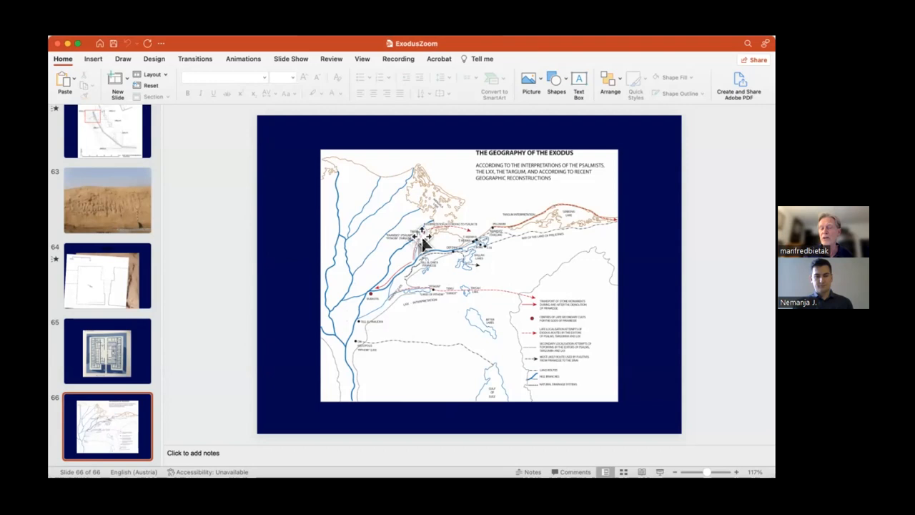
mouse_move(404, 257)
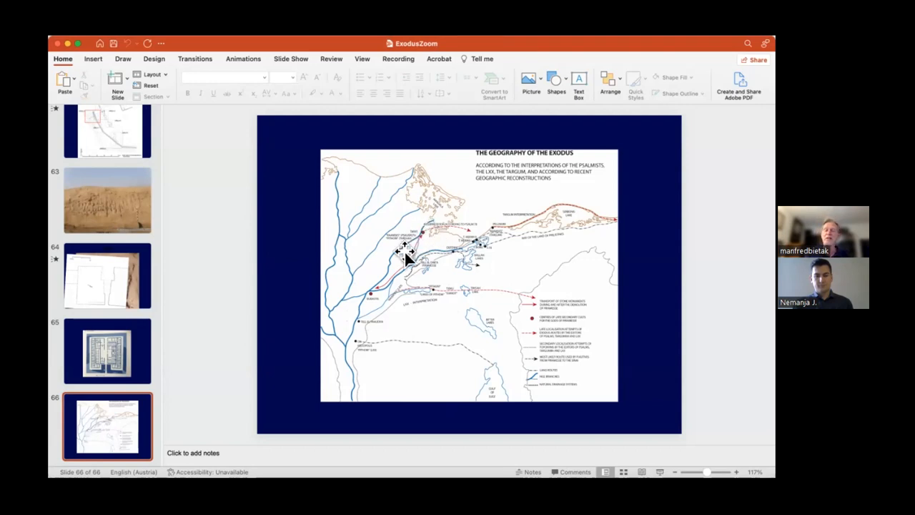
mouse_move(406, 240)
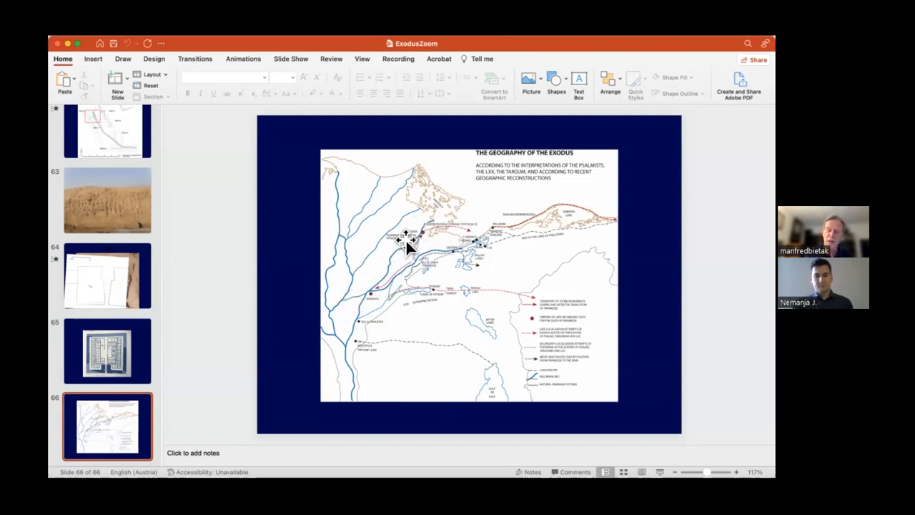
mouse_move(418, 264)
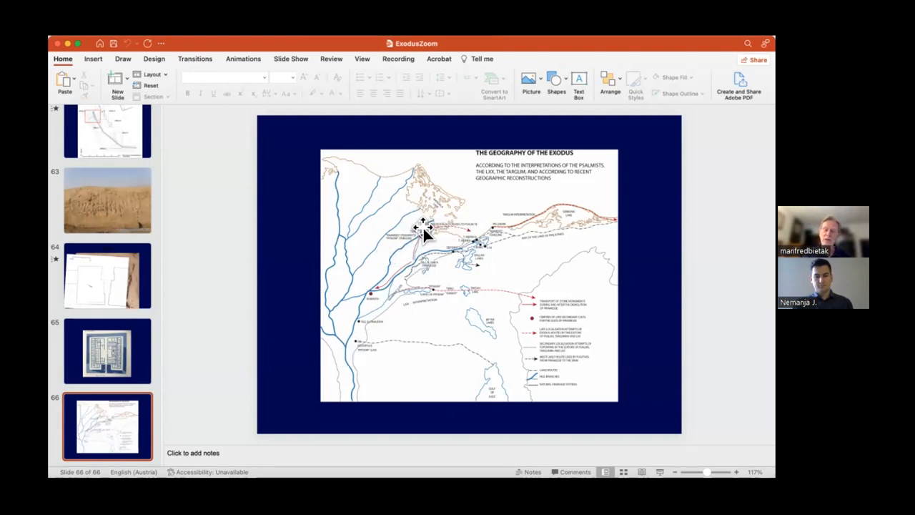
mouse_move(375, 293)
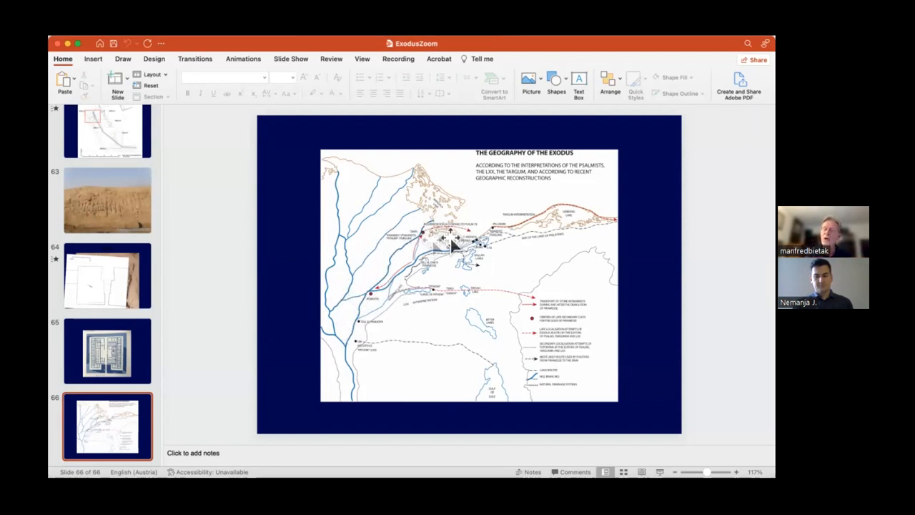
mouse_move(422, 236)
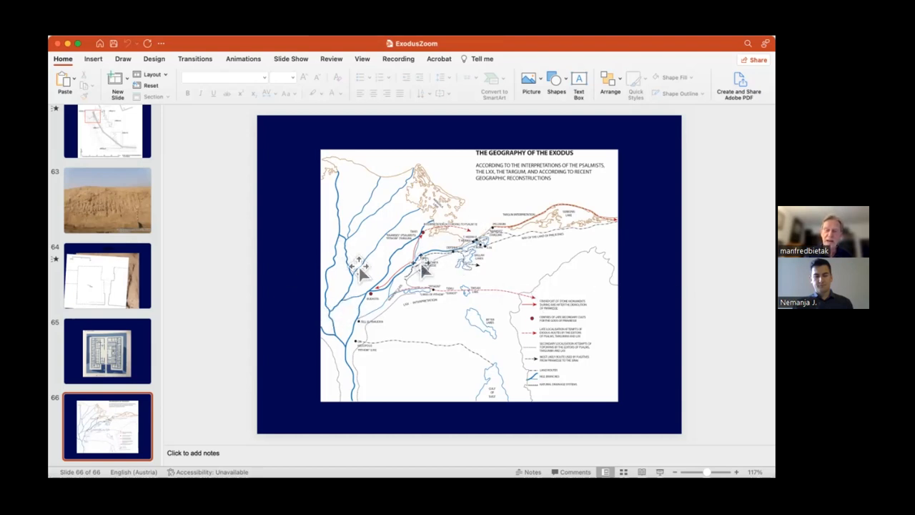
mouse_move(529, 300)
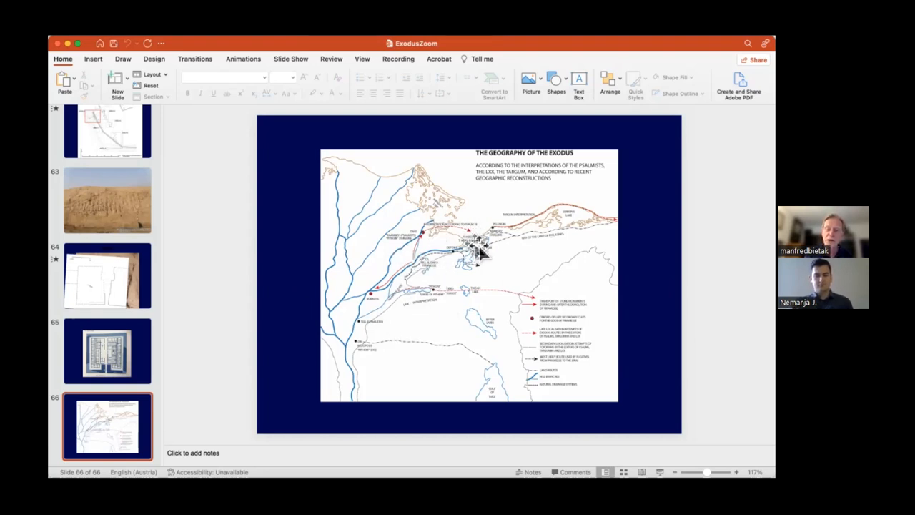
mouse_move(445, 264)
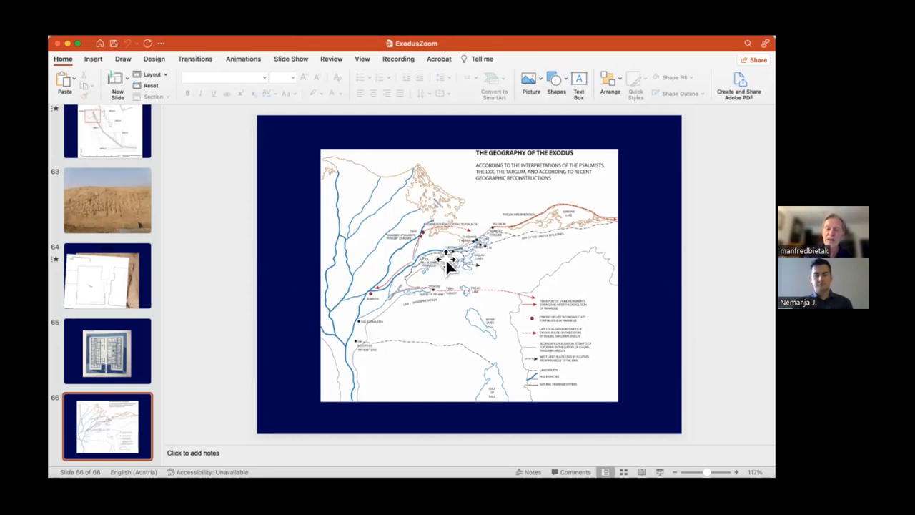
mouse_move(431, 278)
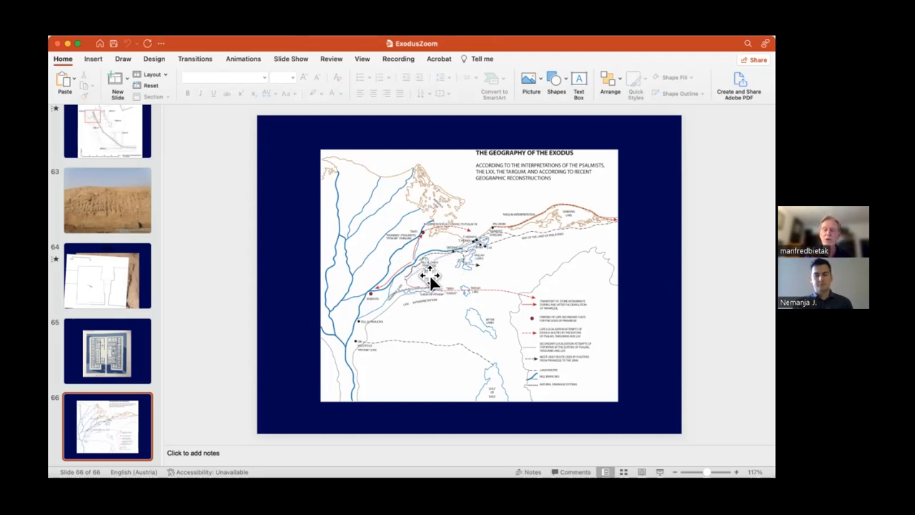
mouse_move(472, 265)
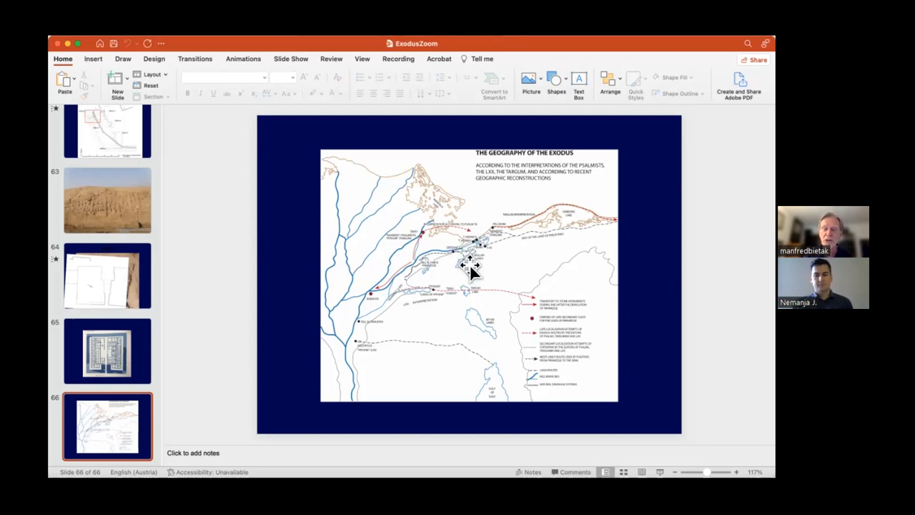
mouse_move(446, 268)
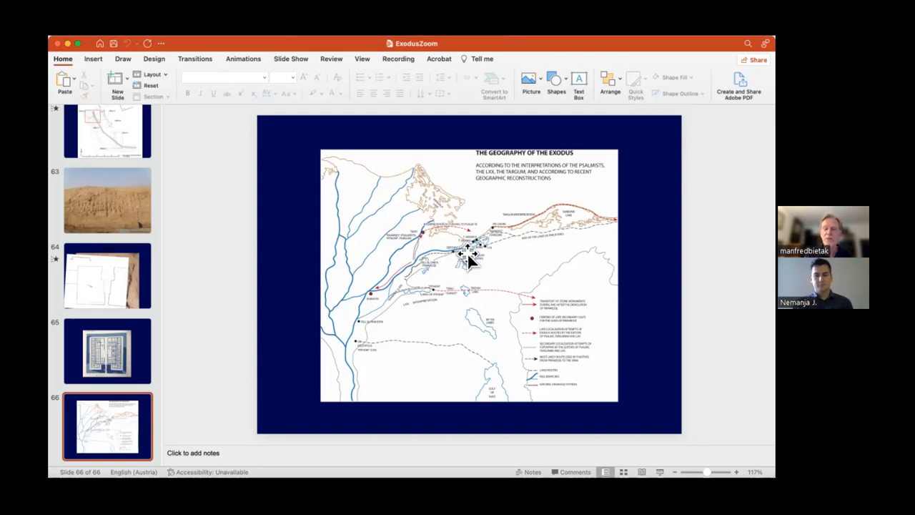
mouse_move(495, 245)
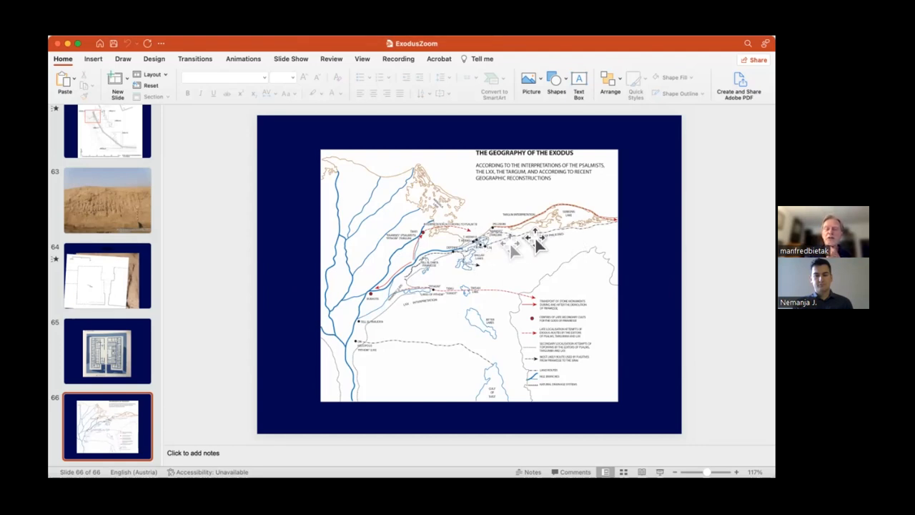
mouse_move(494, 258)
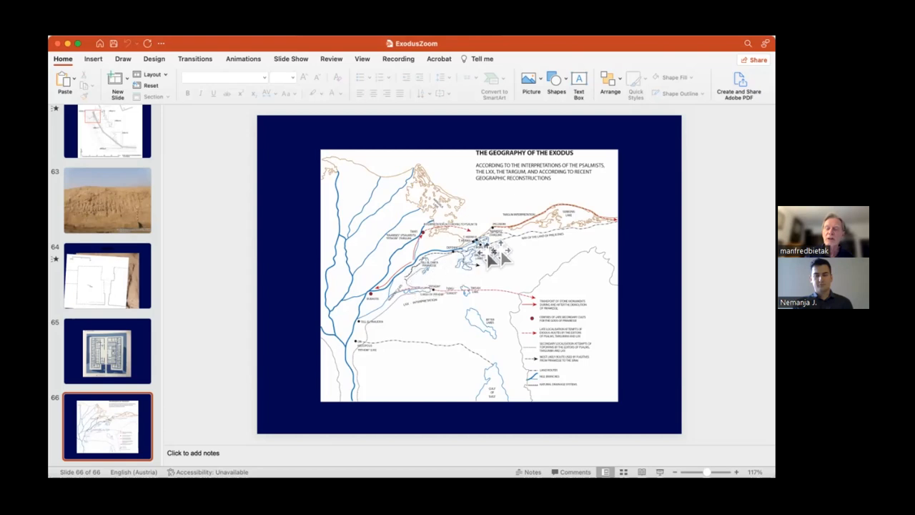
mouse_move(529, 243)
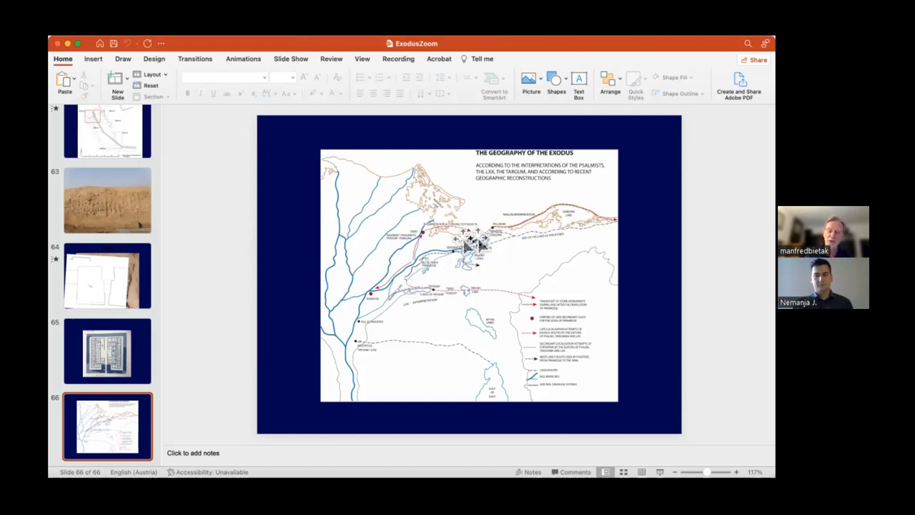
mouse_move(446, 257)
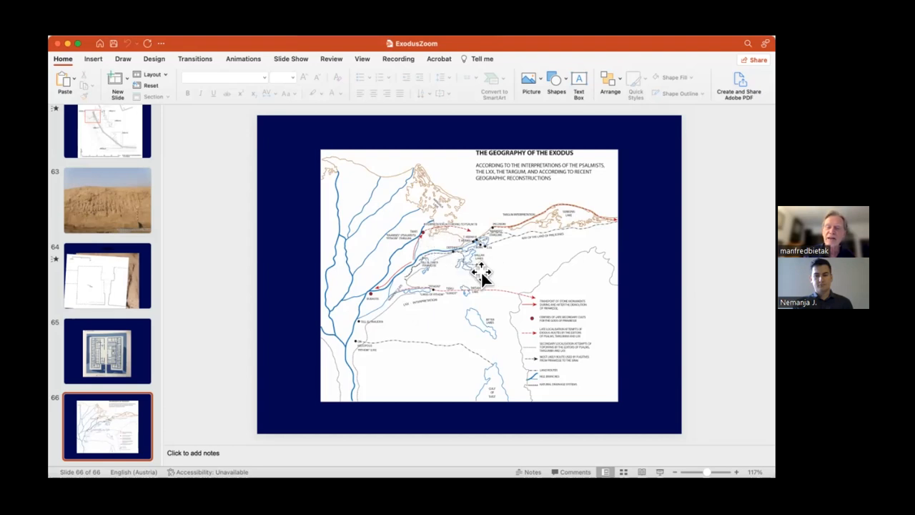
mouse_move(519, 236)
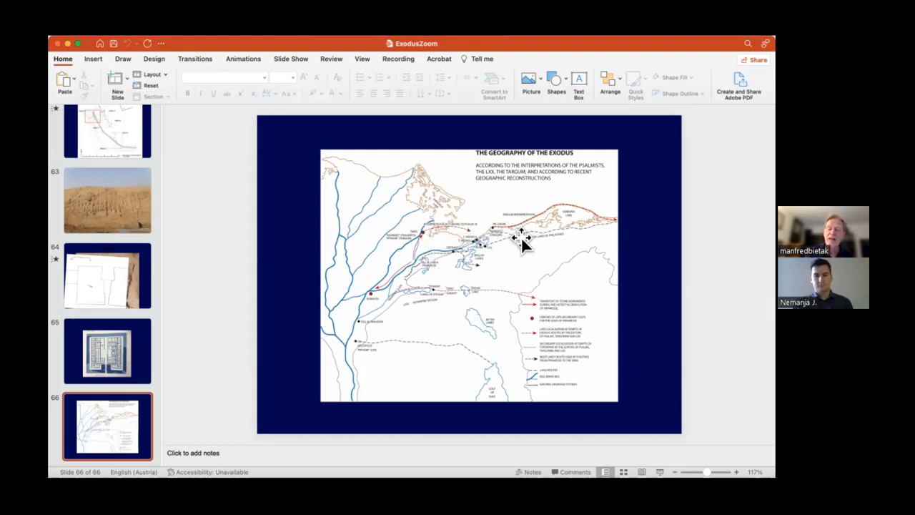
mouse_move(464, 365)
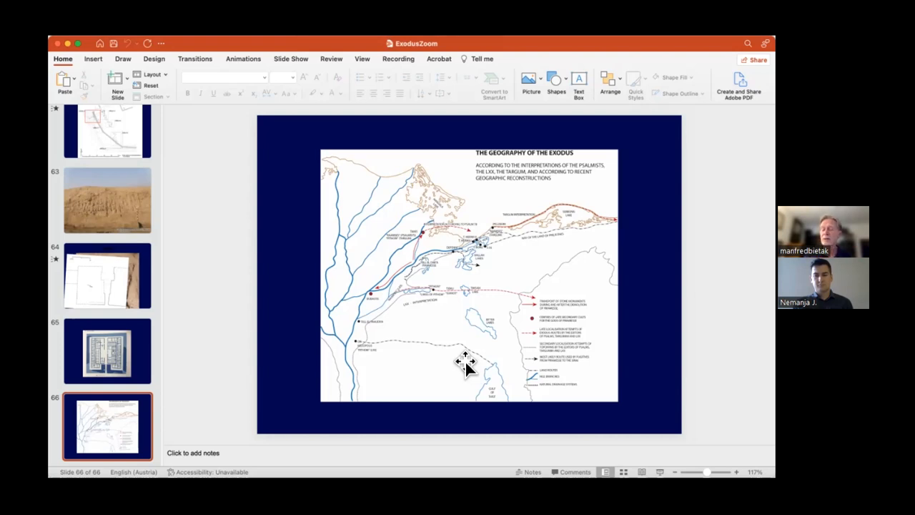
mouse_move(392, 266)
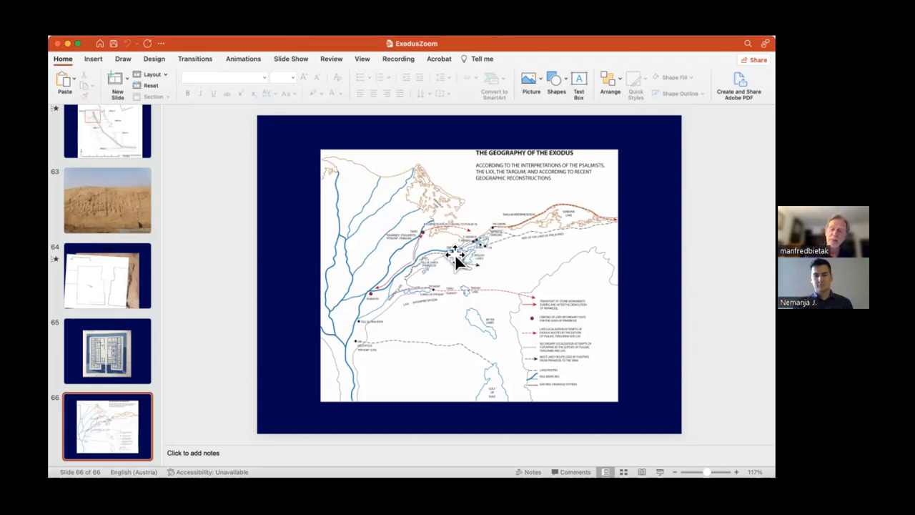
mouse_move(177, 364)
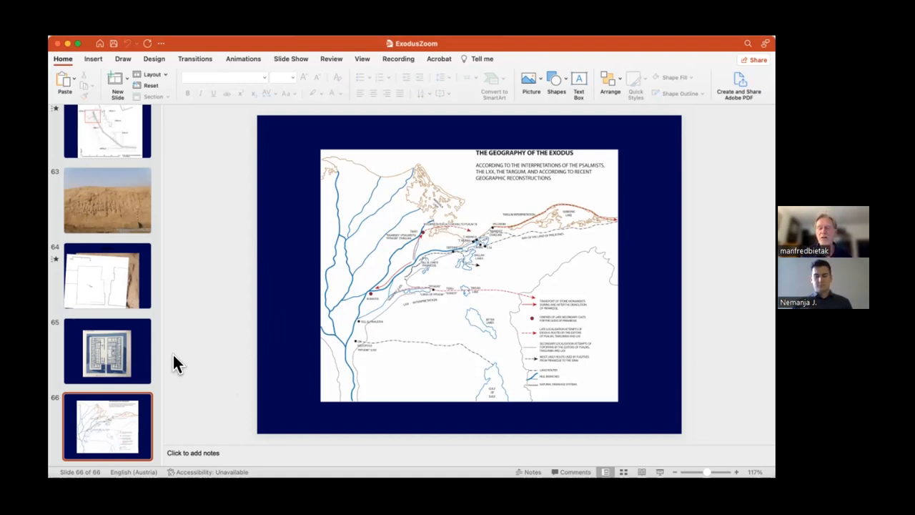
mouse_move(281, 252)
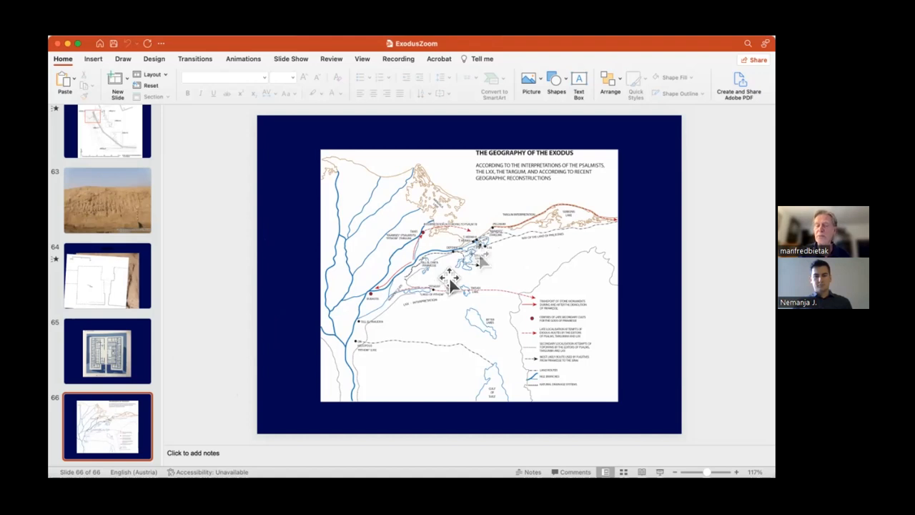
mouse_move(590, 232)
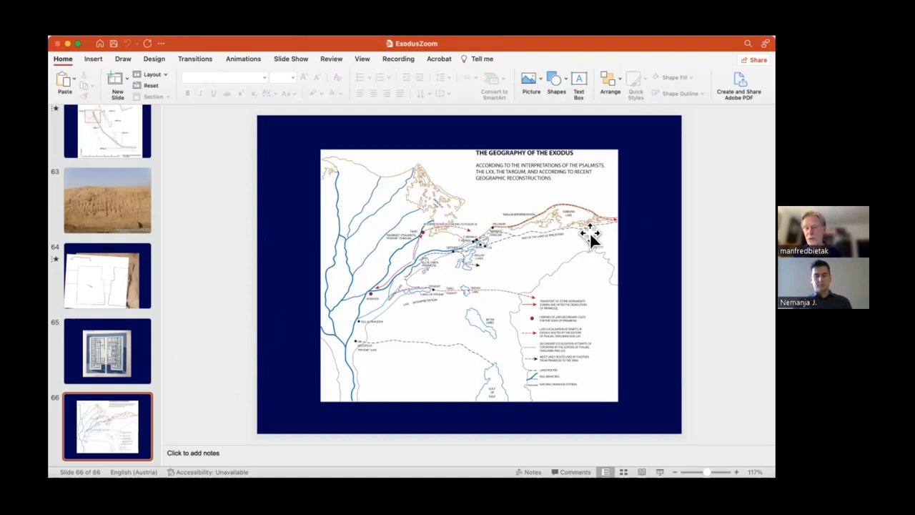
mouse_move(504, 254)
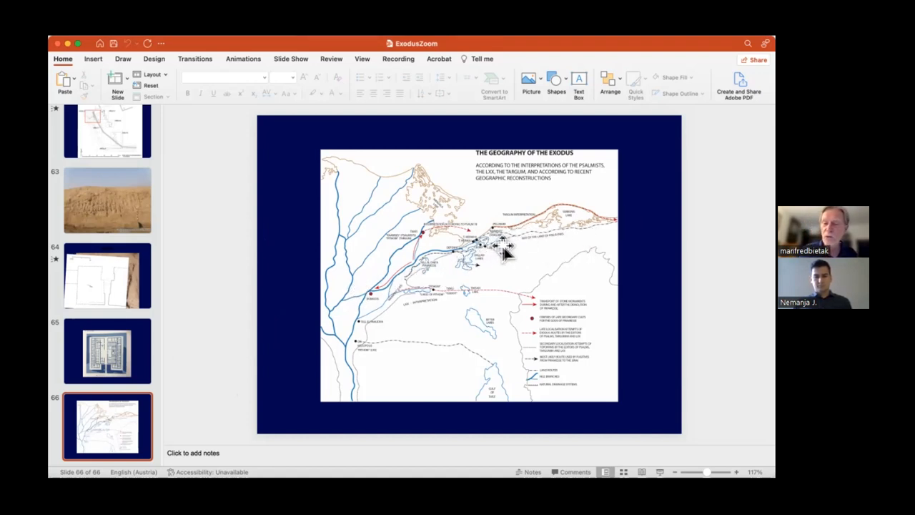
mouse_move(529, 243)
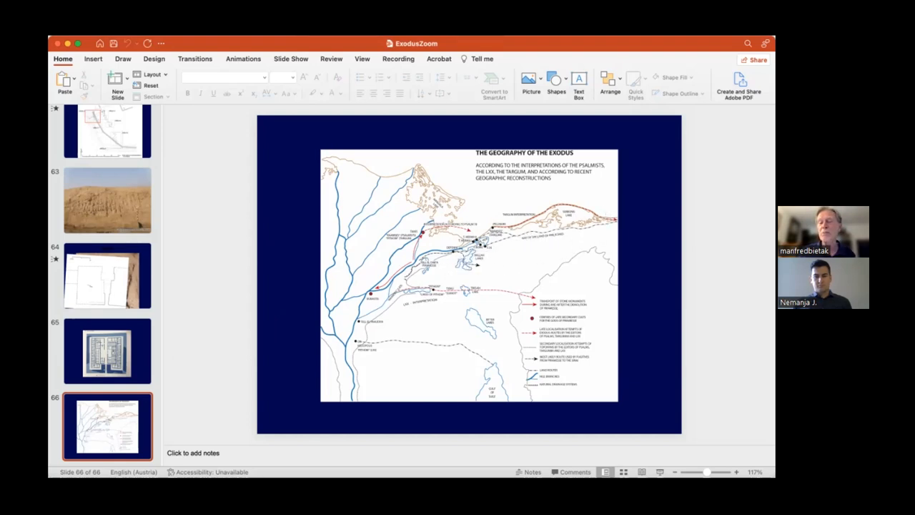
mouse_move(604, 230)
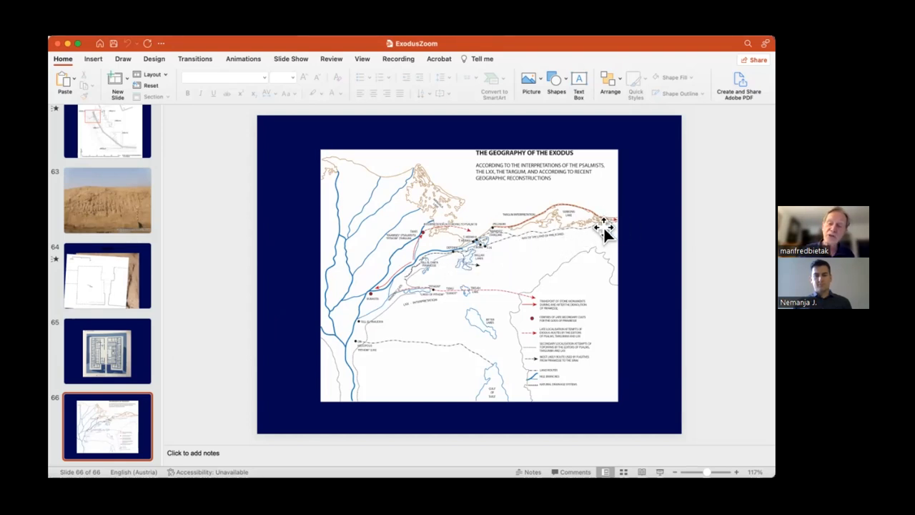
Drag the Geography of the Exodus map on slide 66 to the left.
left_click_drag(604, 232, 447, 255)
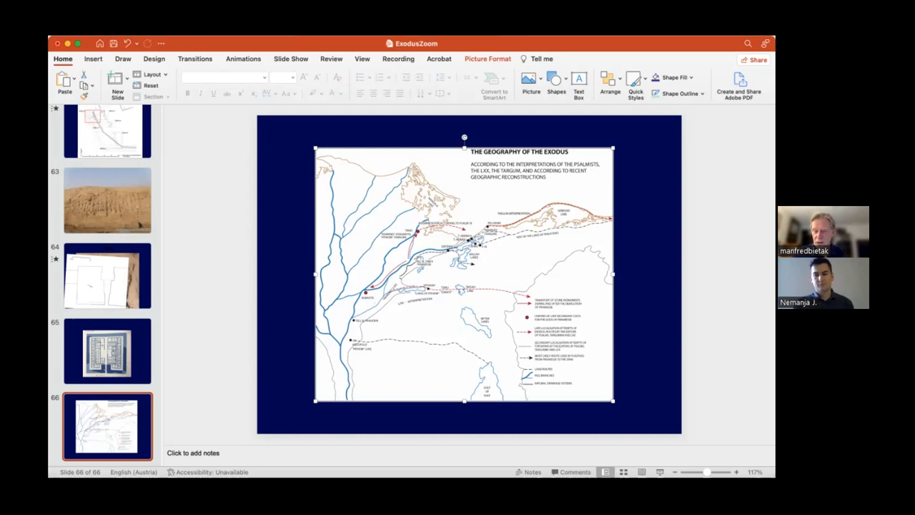
mouse_move(586, 213)
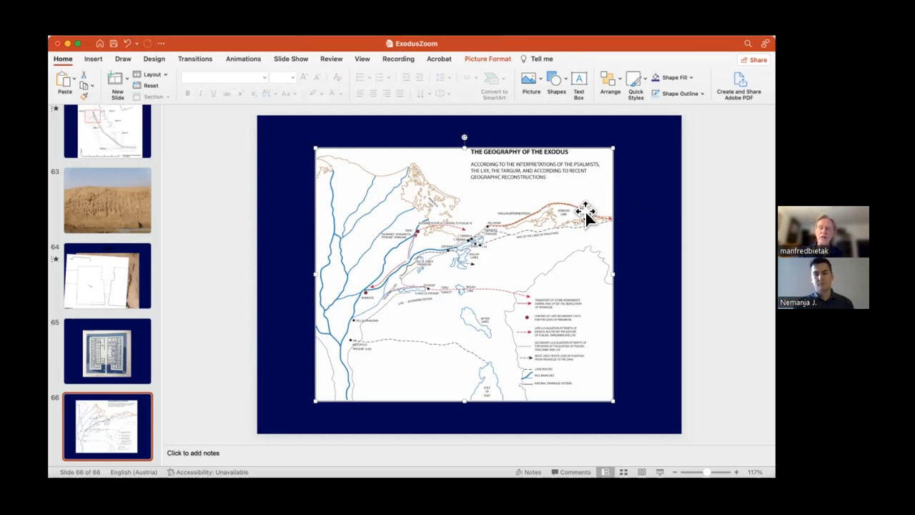
mouse_move(483, 254)
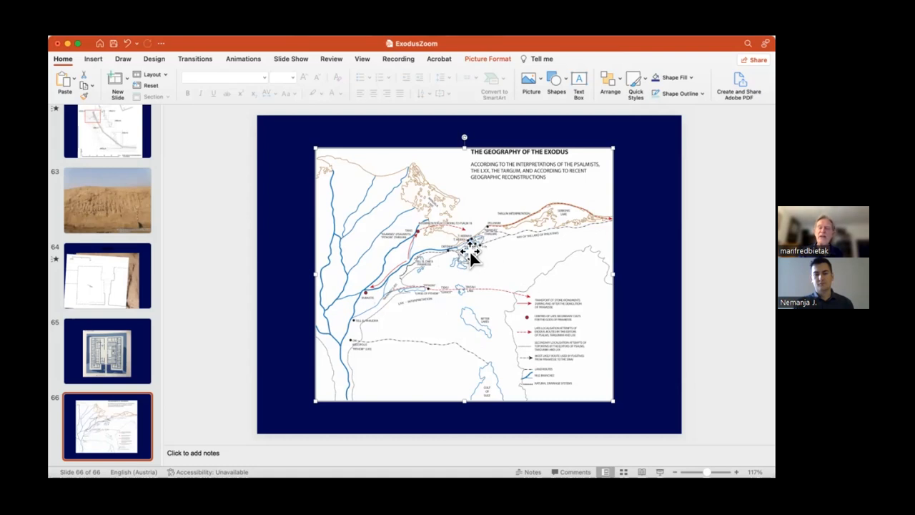
mouse_move(465, 315)
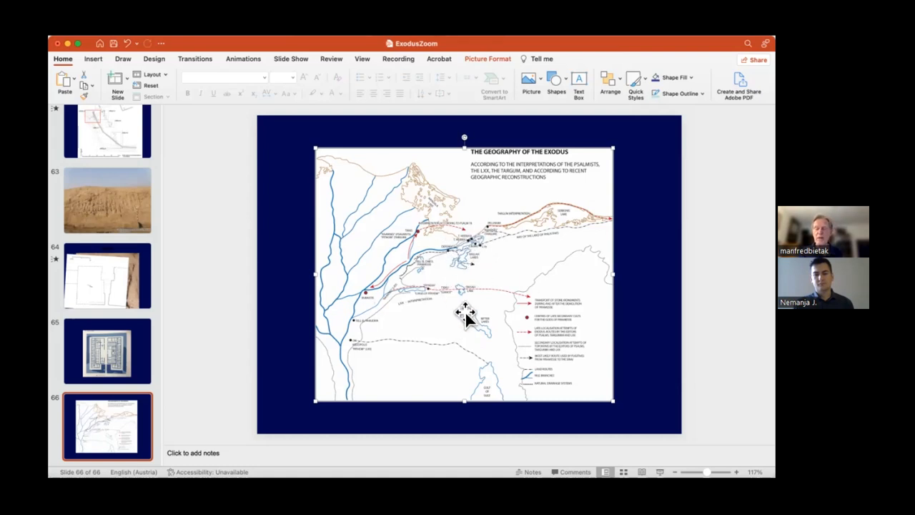
mouse_move(446, 254)
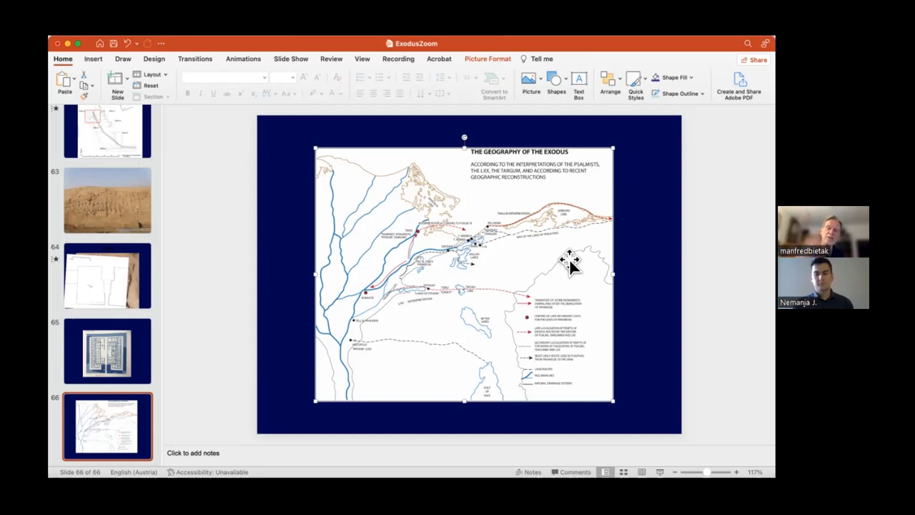
mouse_move(401, 293)
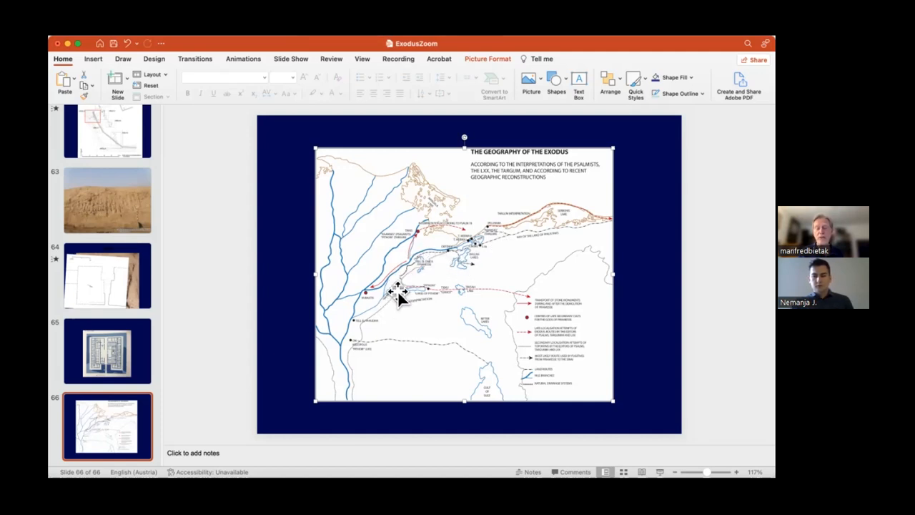
mouse_move(493, 236)
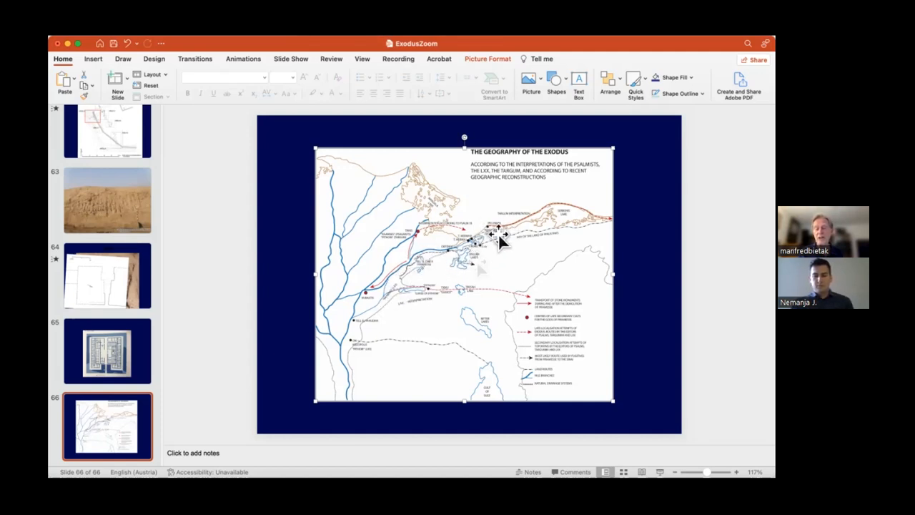
mouse_move(393, 361)
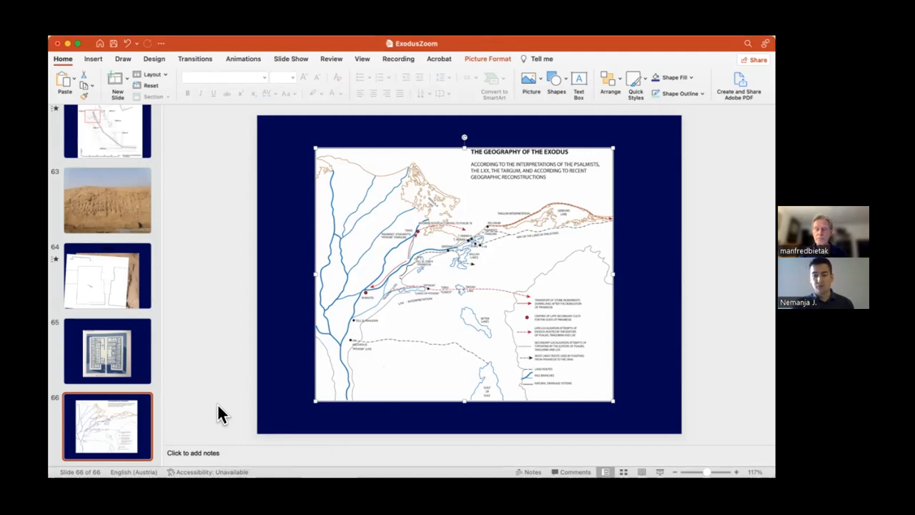
mouse_move(222, 370)
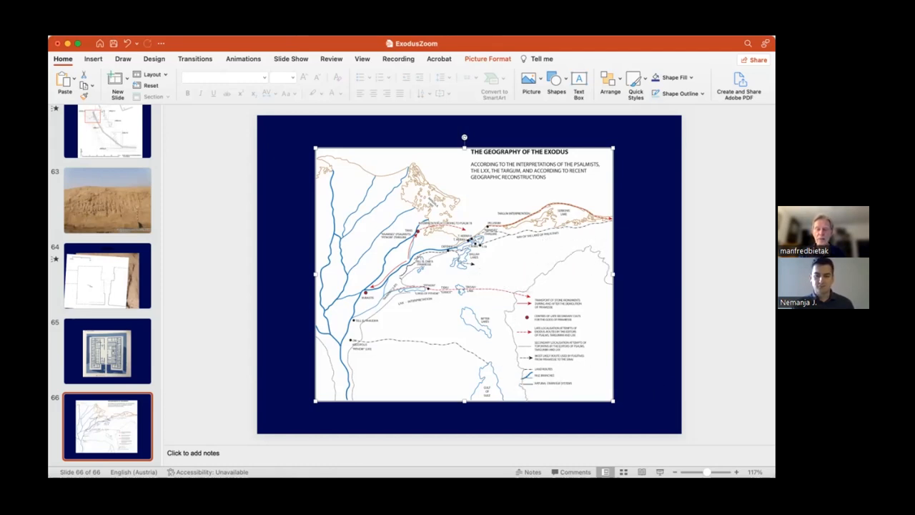
left_click(656, 341)
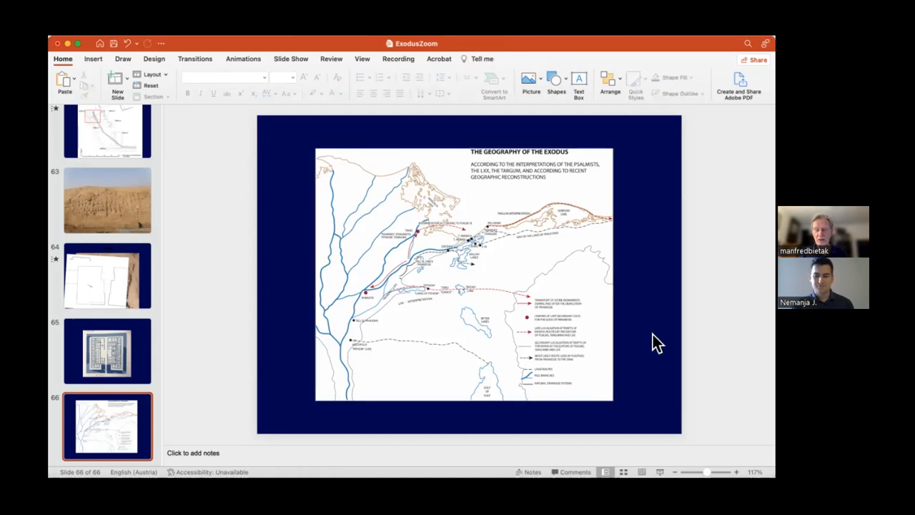